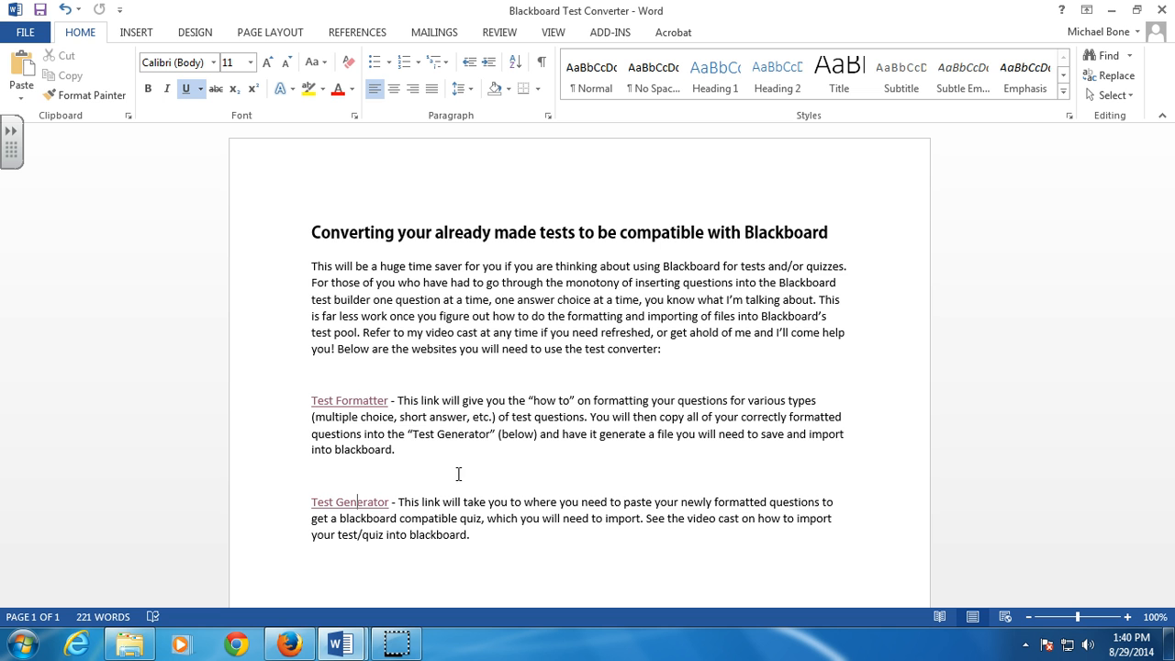
# - Launch the Blackboard Quiz Generator from the test converter document link
pyautogui.click(450, 470)
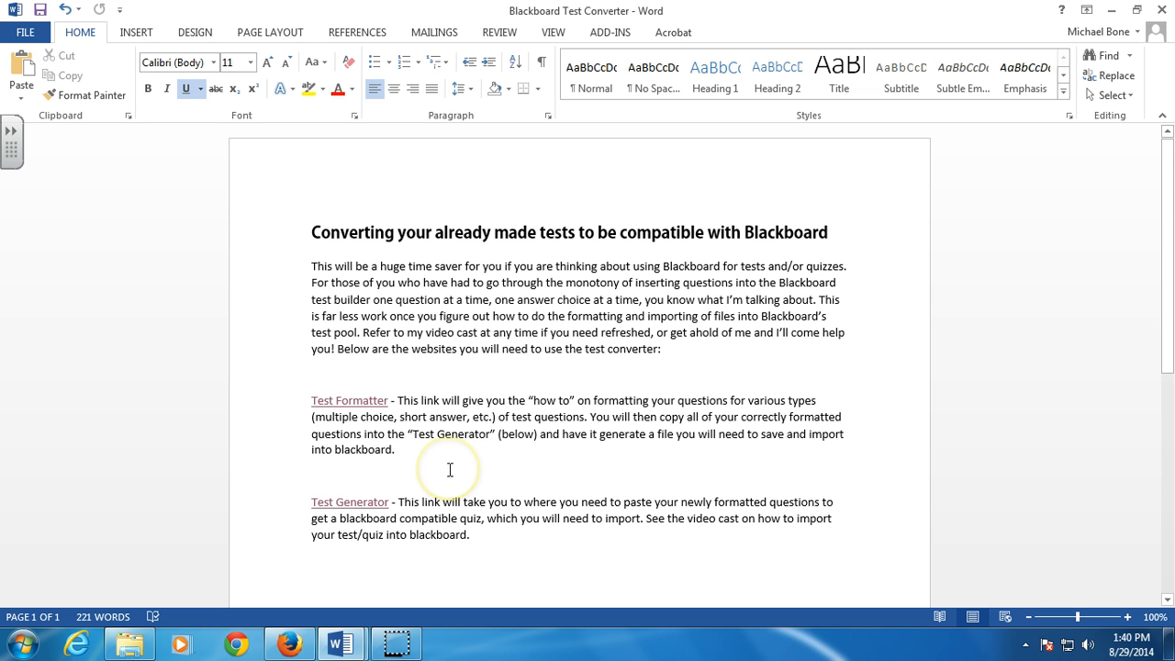
pyautogui.moveTo(521, 415)
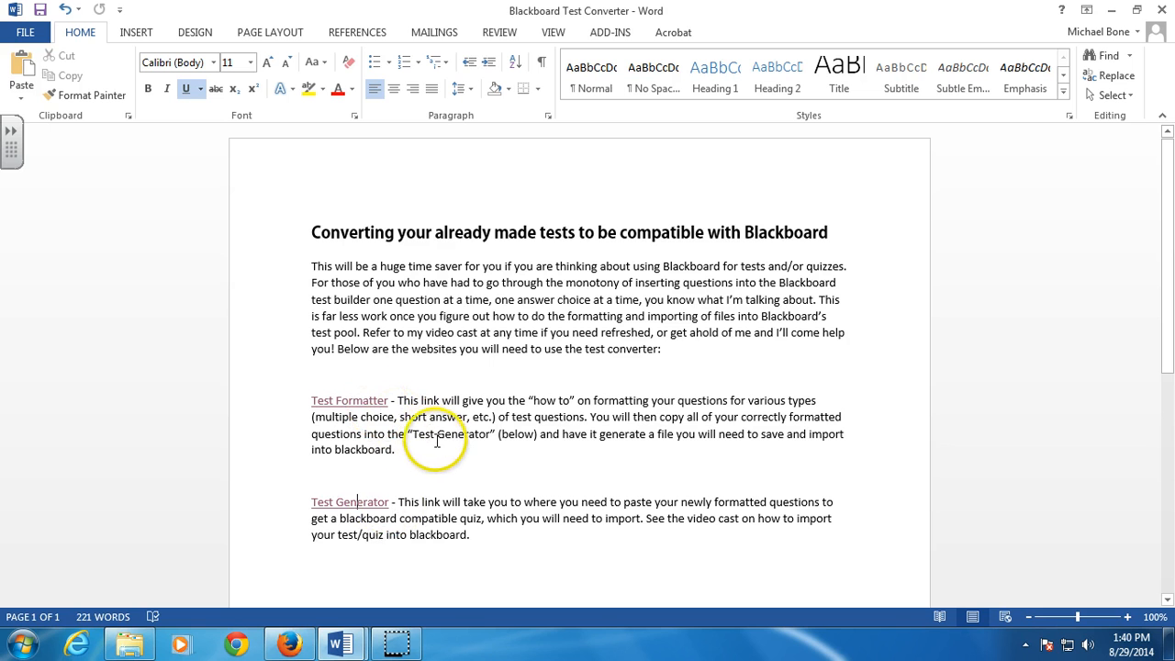
pyautogui.moveTo(364, 413)
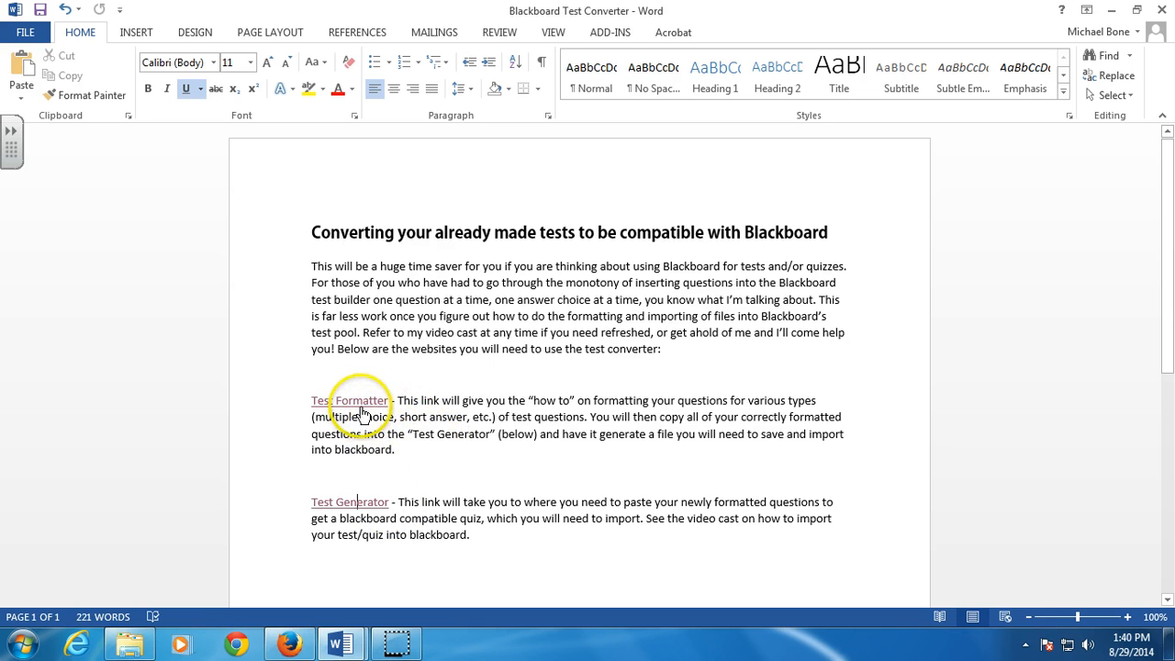
pyautogui.moveTo(358, 401)
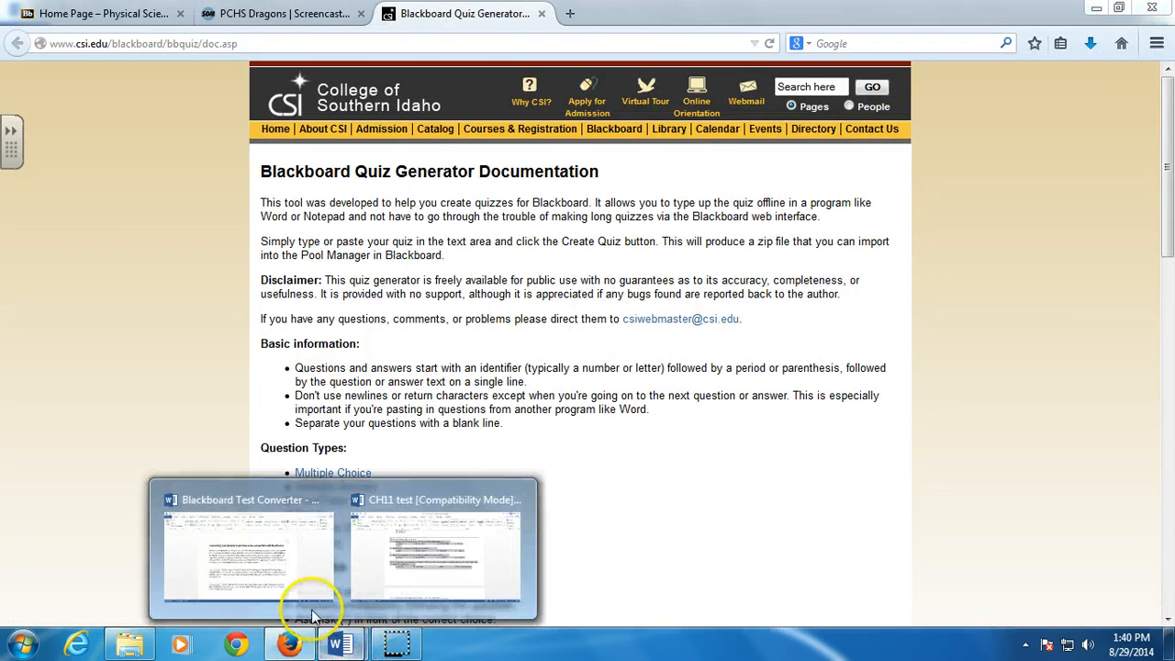
pyautogui.click(250, 551)
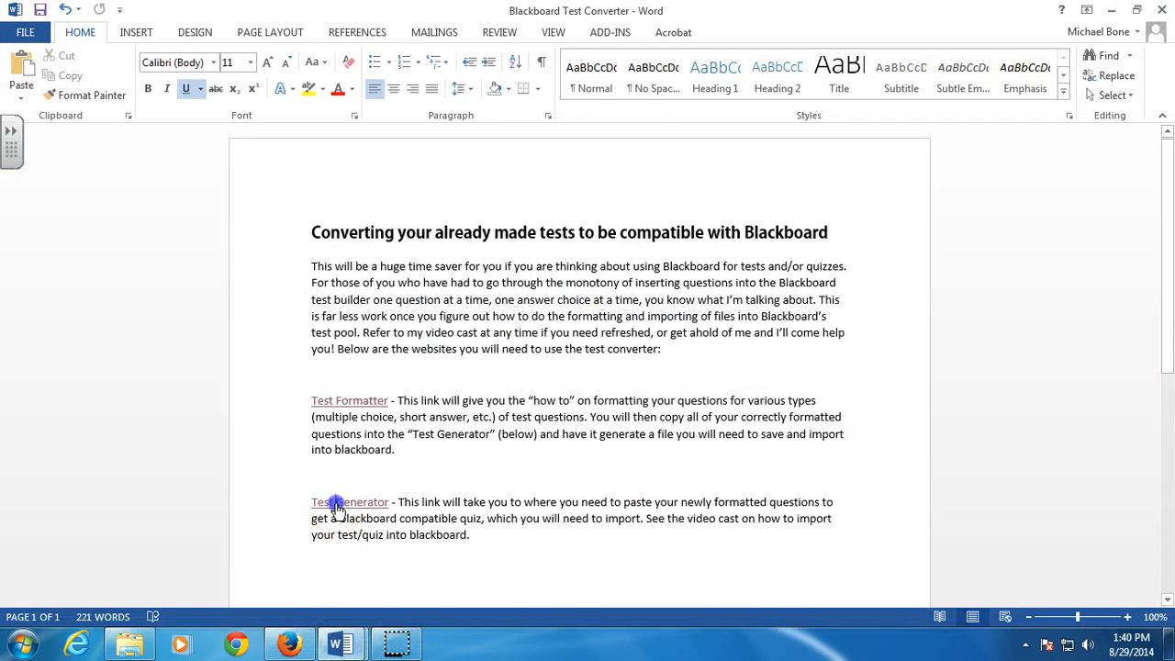
pyautogui.click(349, 501)
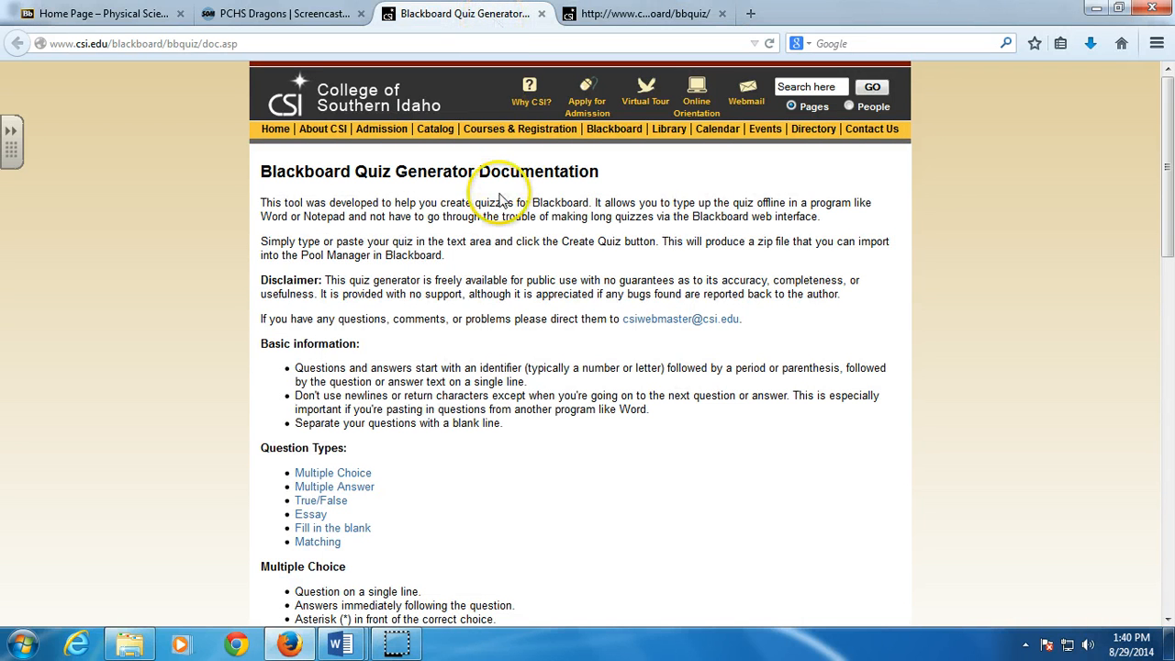
pyautogui.moveTo(377, 371)
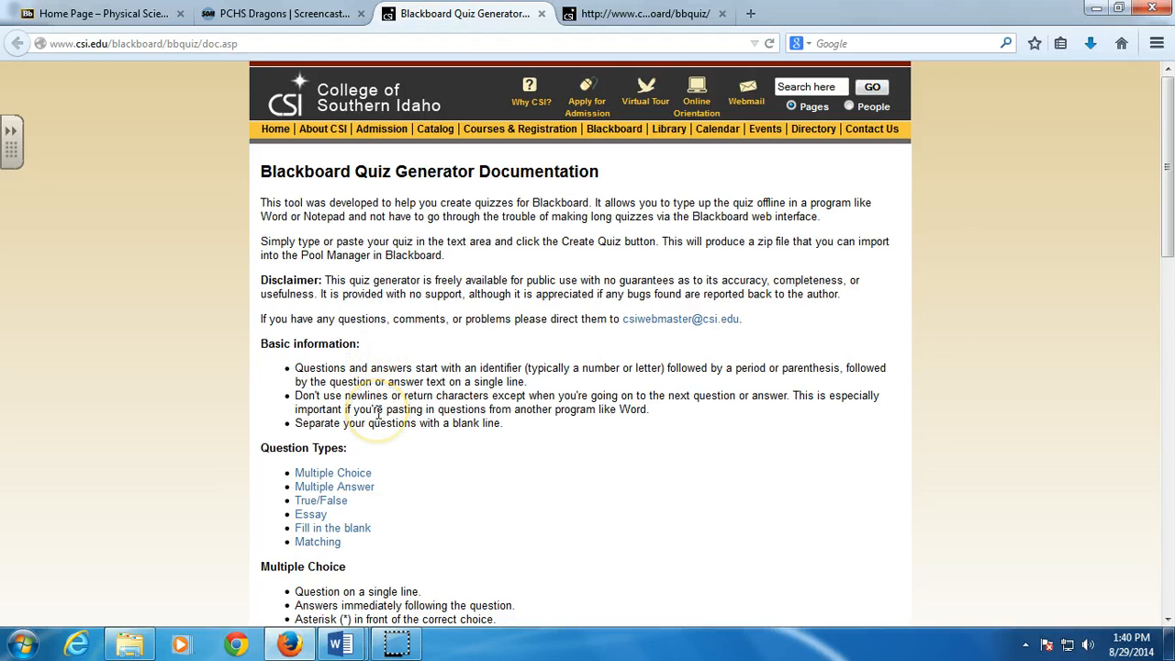
pyautogui.moveTo(377, 459)
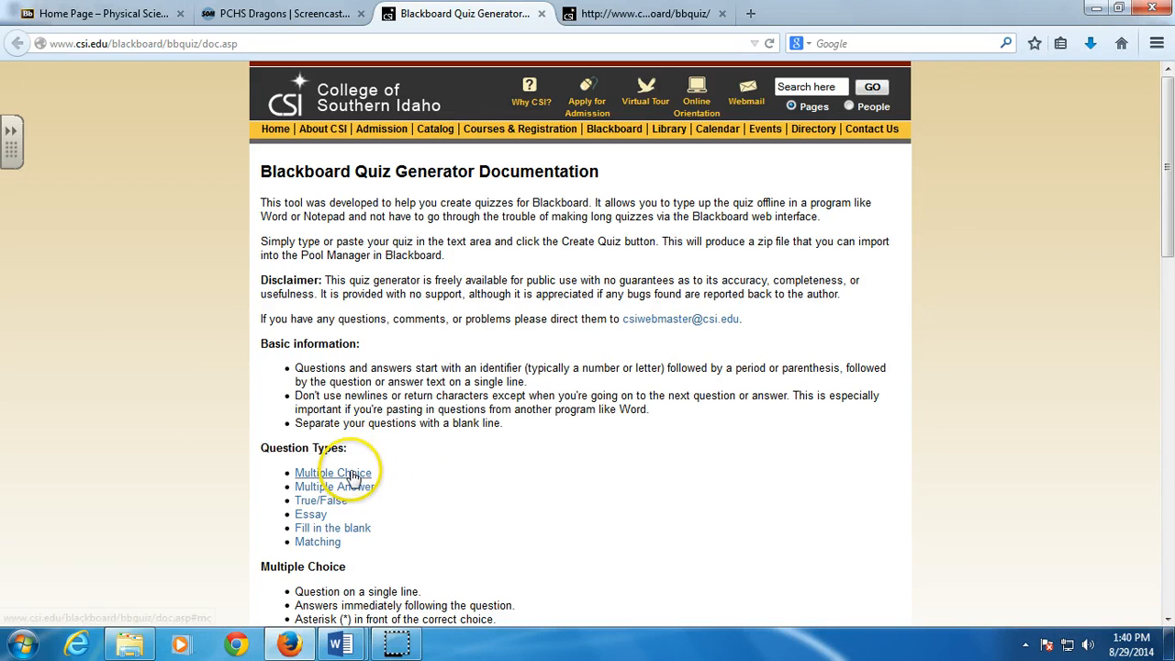
# - Jump to the Multiple Choice rules and highlight the correct-answer asterisk rule
pyautogui.click(335, 472)
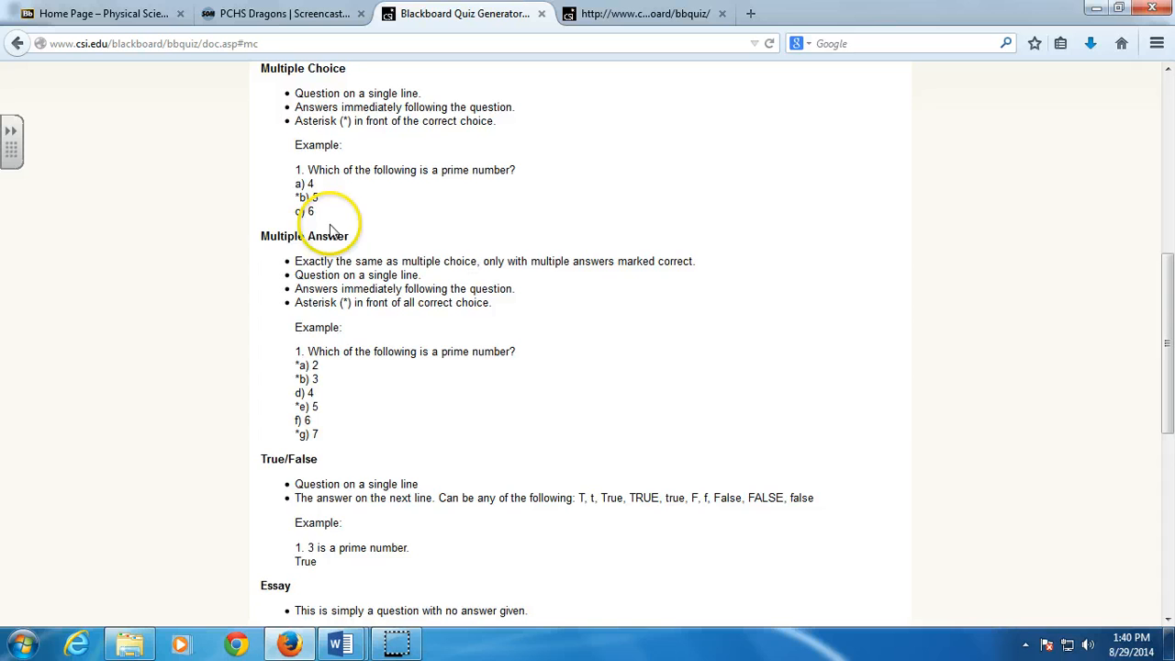
pyautogui.scroll(3)
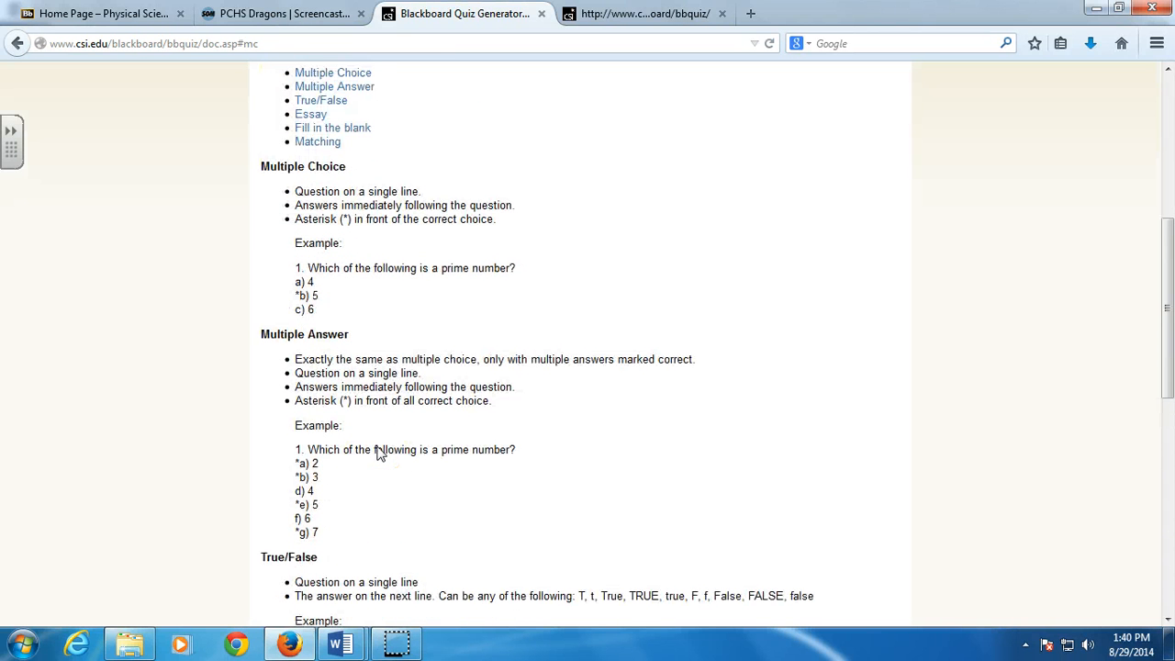
pyautogui.moveTo(356, 433)
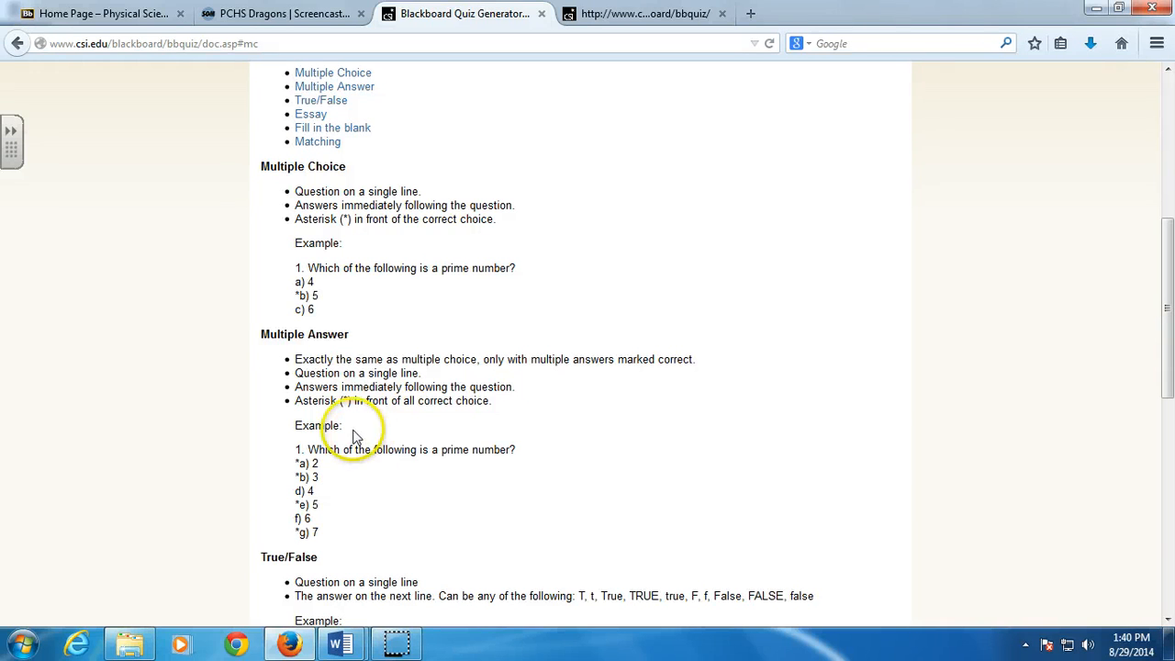
pyautogui.moveTo(345, 181)
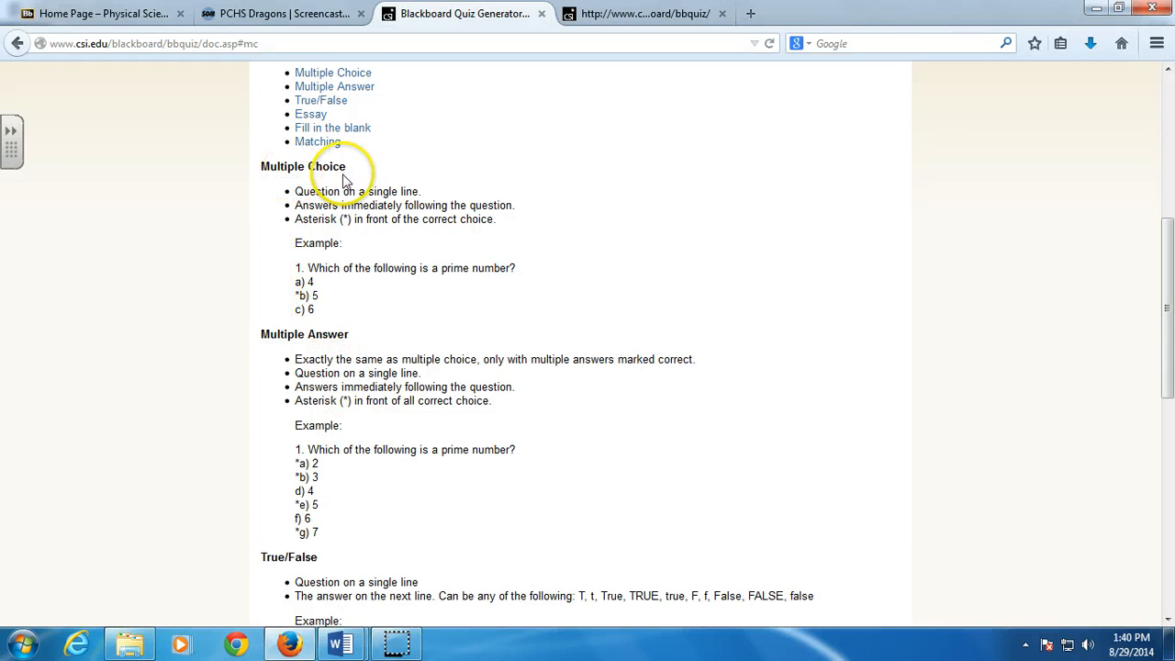
pyautogui.doubleClick(345, 191)
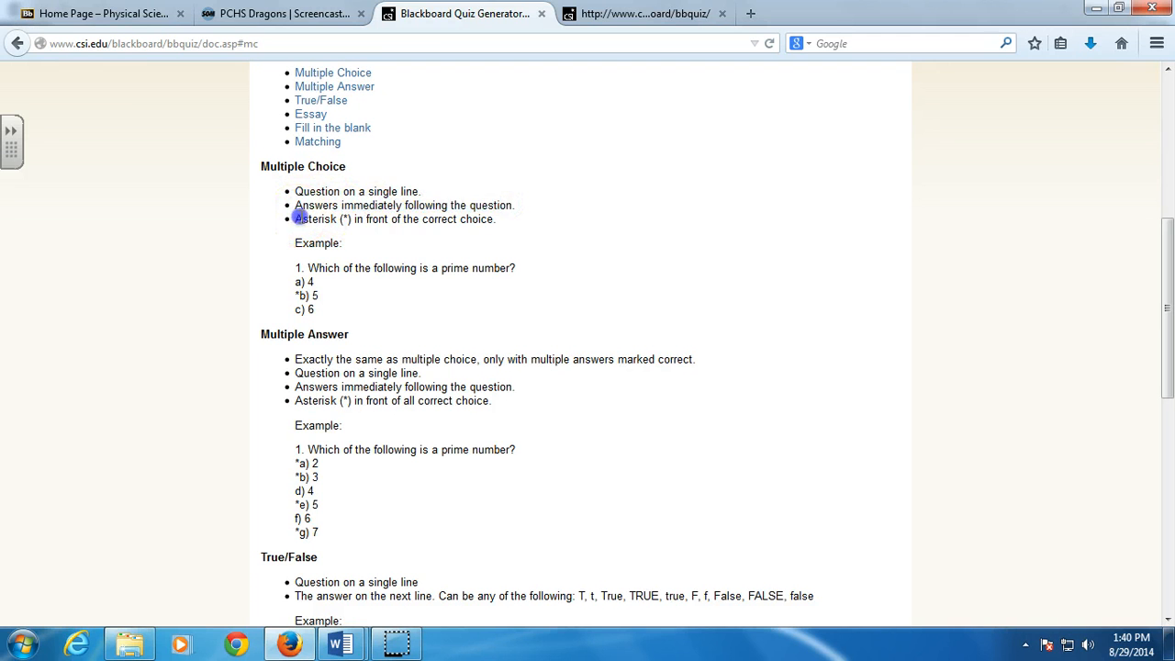
pyautogui.tripleClick(395, 219)
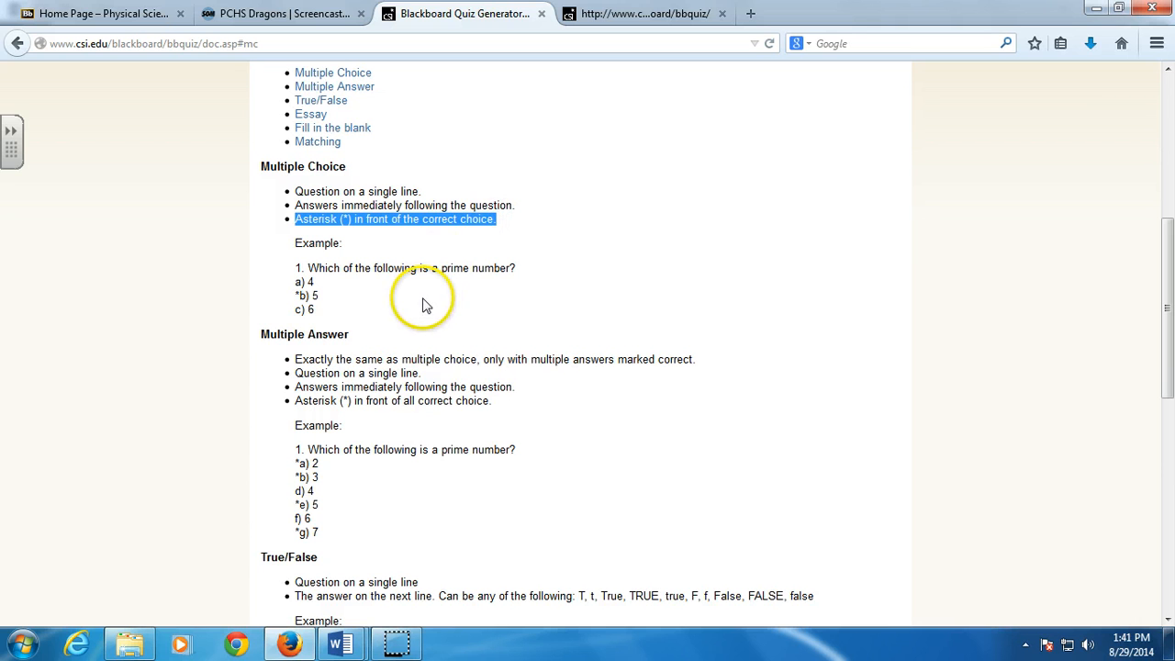
pyautogui.moveTo(331, 316)
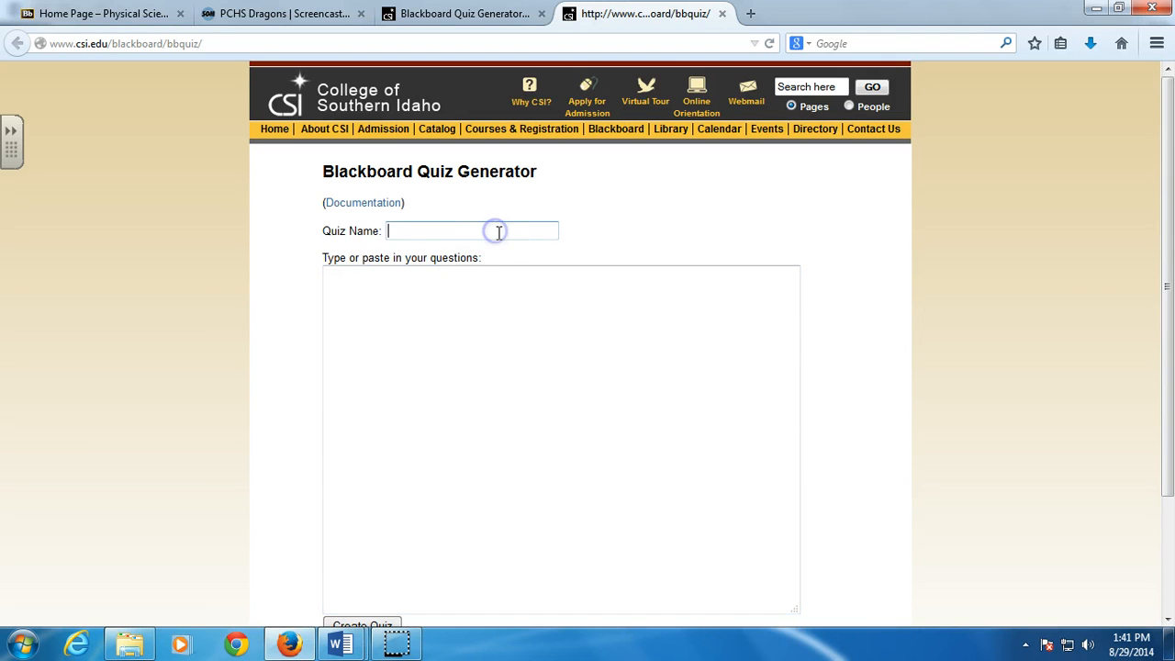
# - Enter 'Samp' and accept the autocomplete suggestion 'Sample Quiz' as the quiz name
pyautogui.write('Samp')
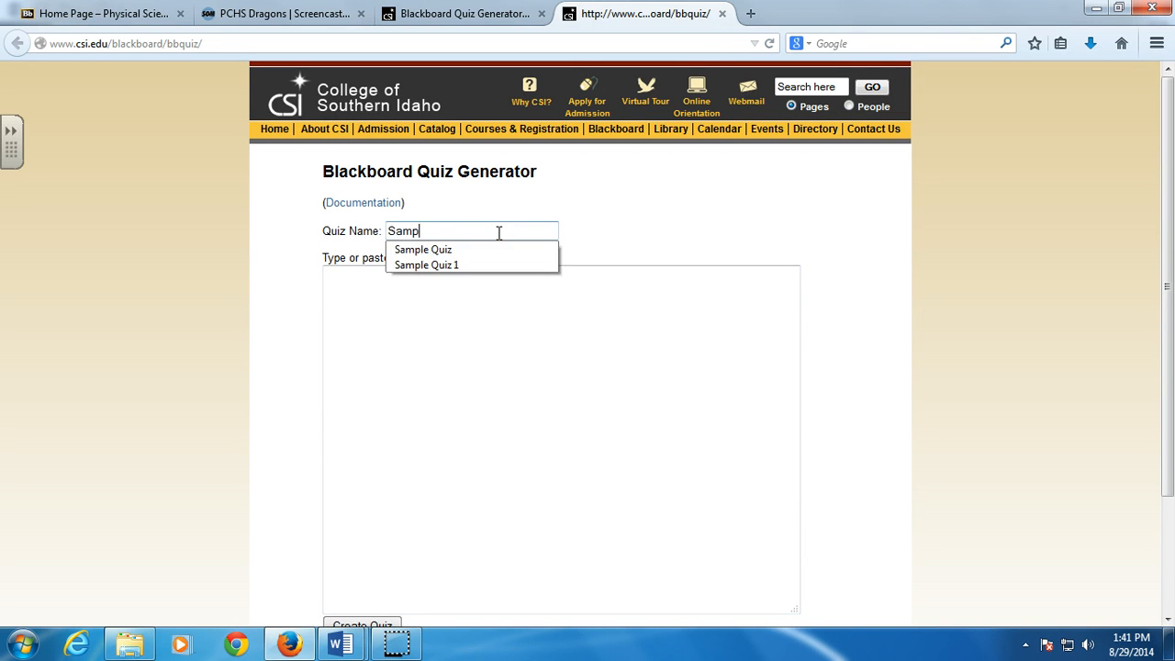
pyautogui.click(422, 250)
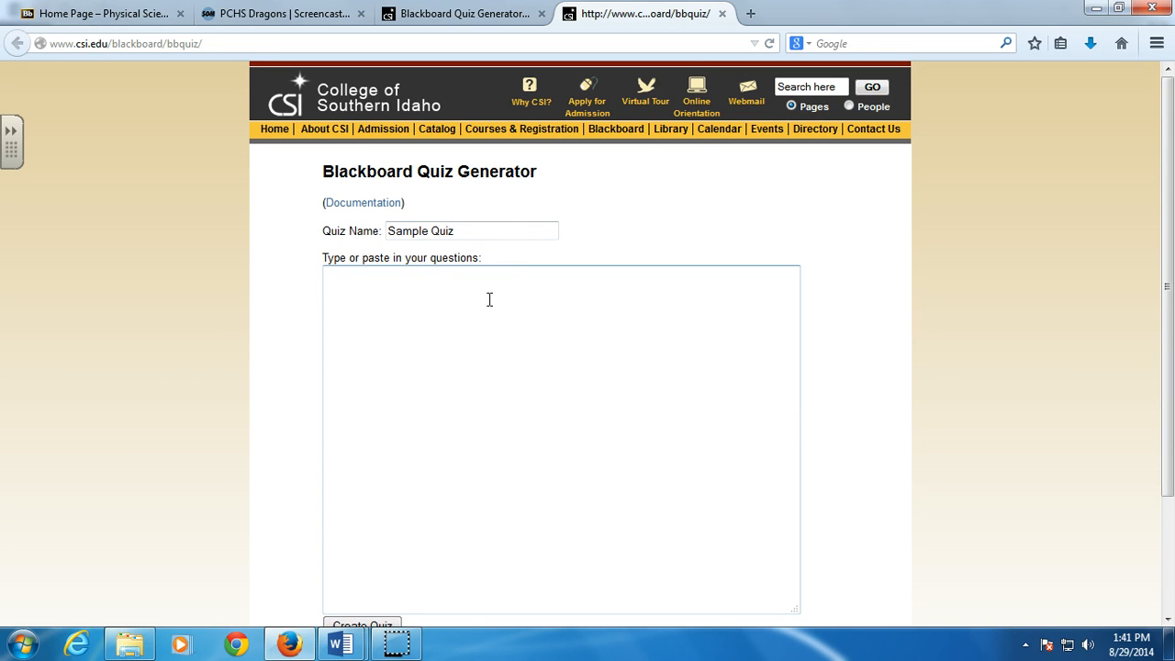
pyautogui.moveTo(452, 279)
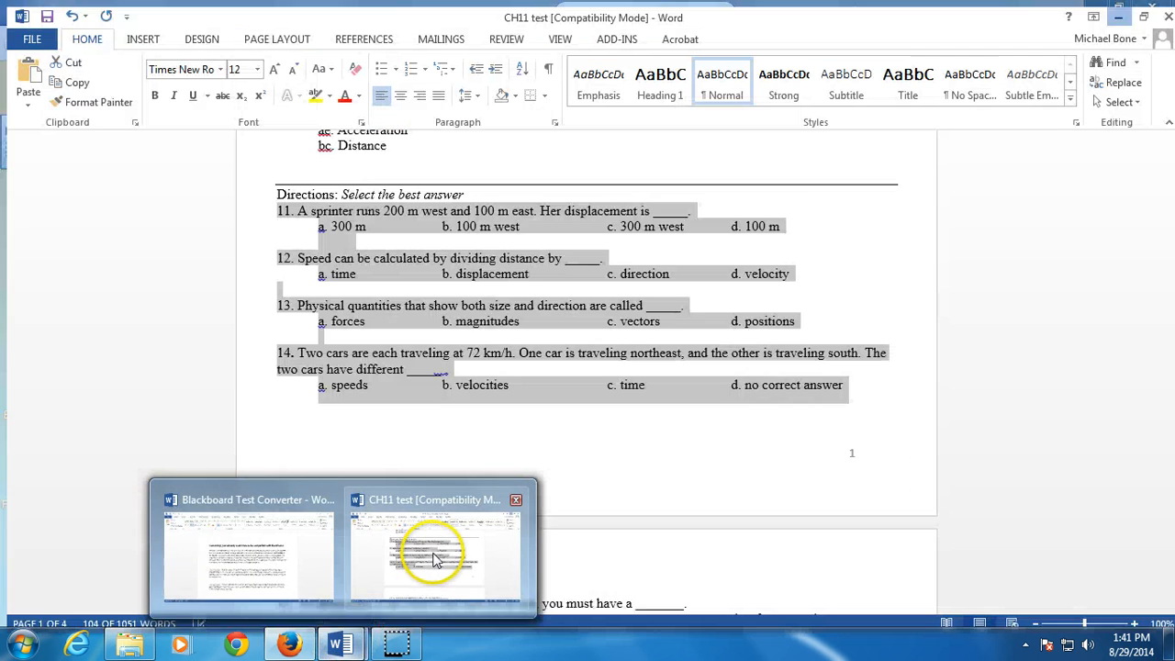
# - Select questions 11–13 with their answer choices in the CH11 test document for copying
pyautogui.click(434, 551)
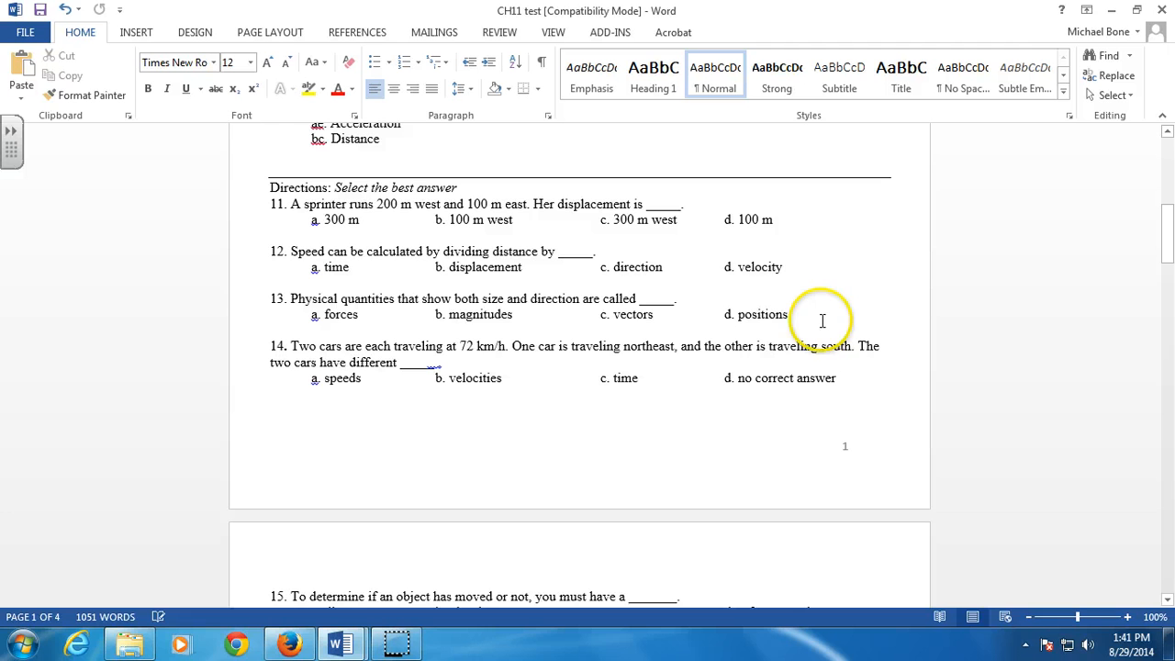
pyautogui.moveTo(823, 319); pyautogui.dragTo(292, 204)
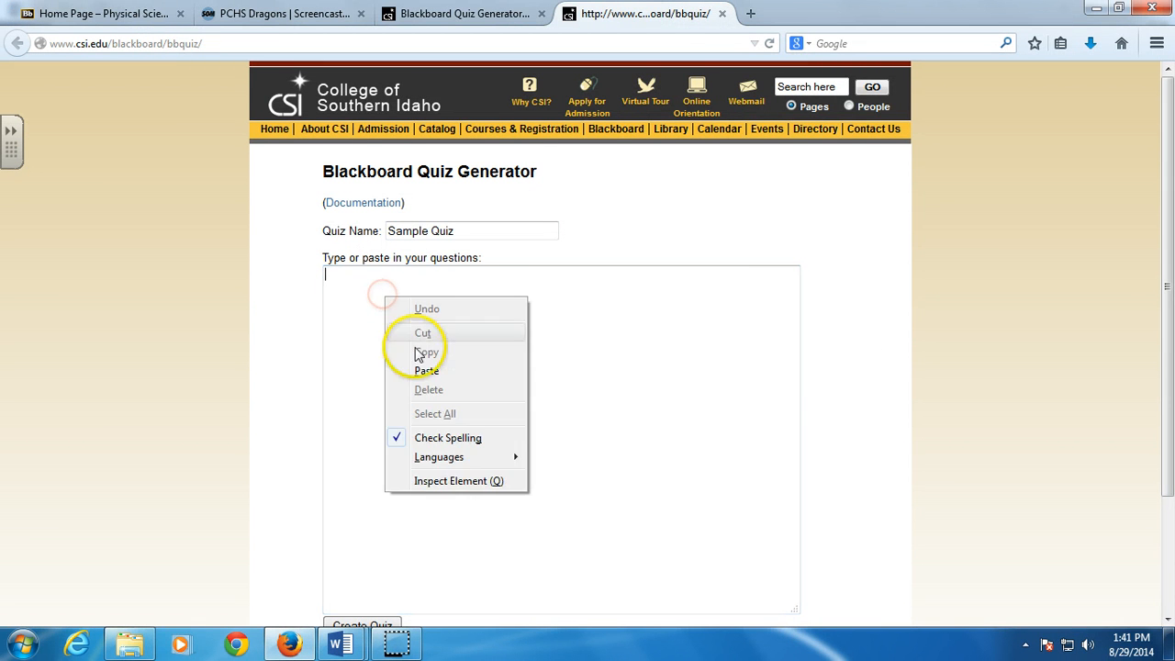
# - Paste the questions, renumber from 1), split choices onto lettered lines including 'c. 300 m west', and mark correct answers with *
pyautogui.click(426, 371)
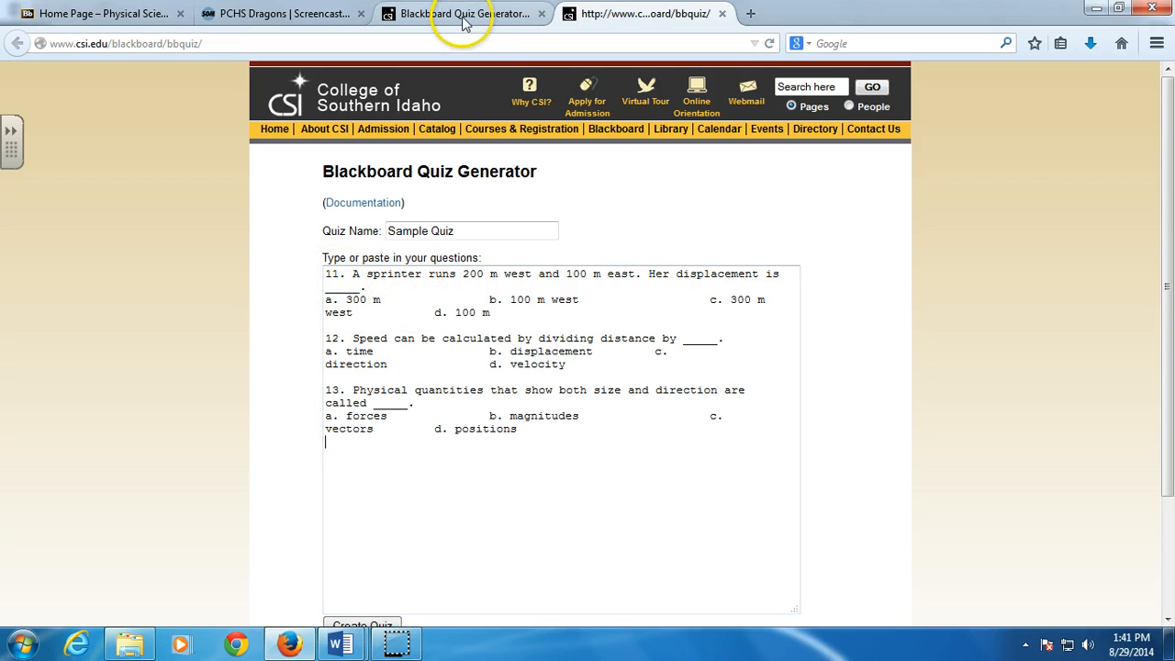
pyautogui.click(364, 202)
pyautogui.write(')')
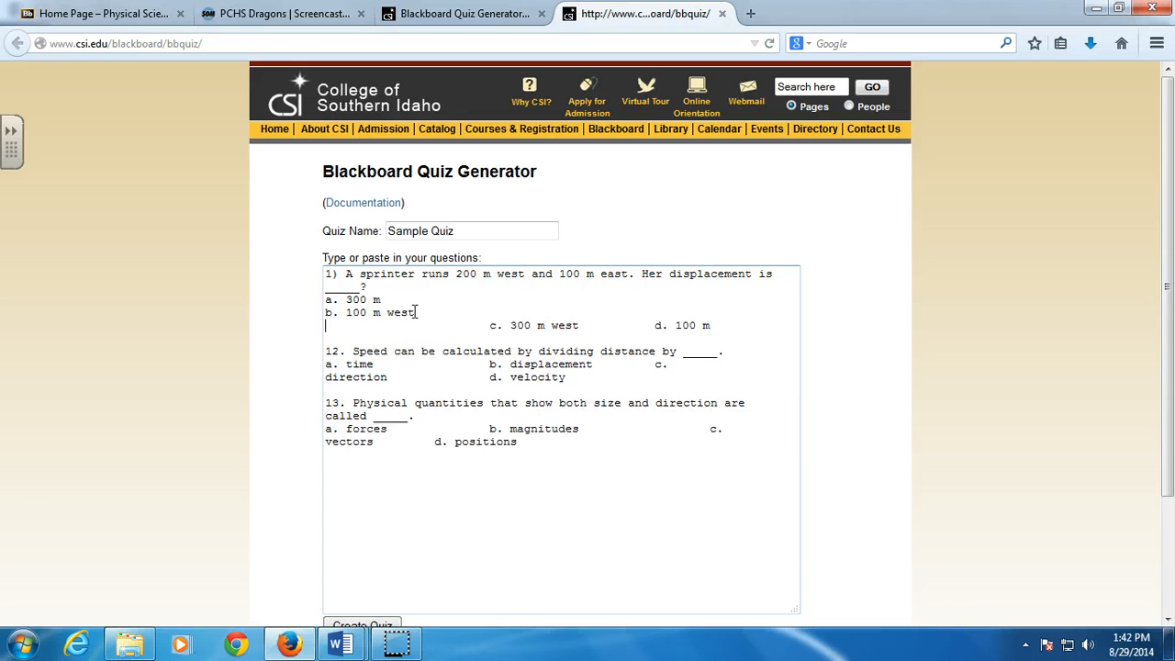
pyautogui.write('c. 300 m west')
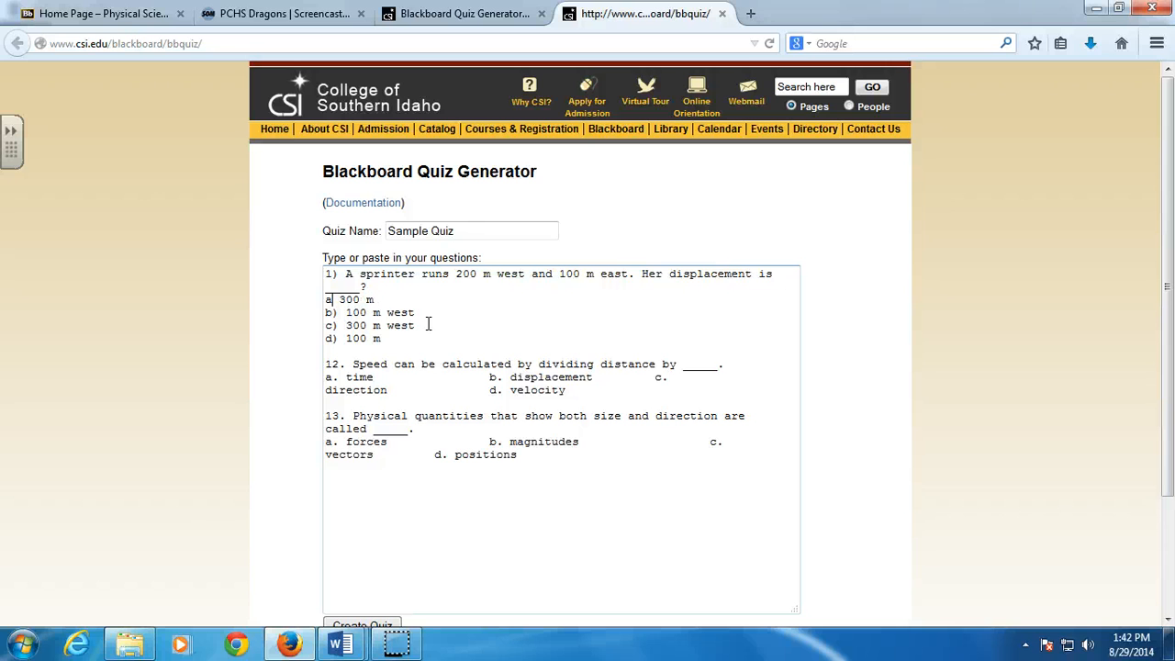
pyautogui.click(378, 351)
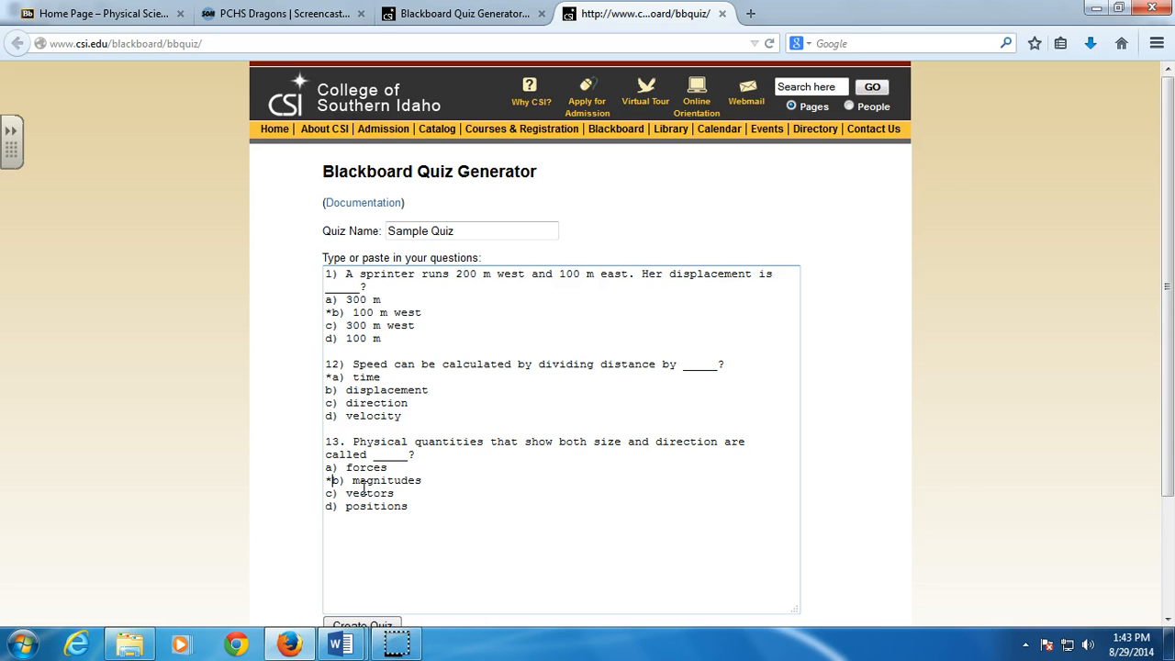
pyautogui.moveTo(459, 522)
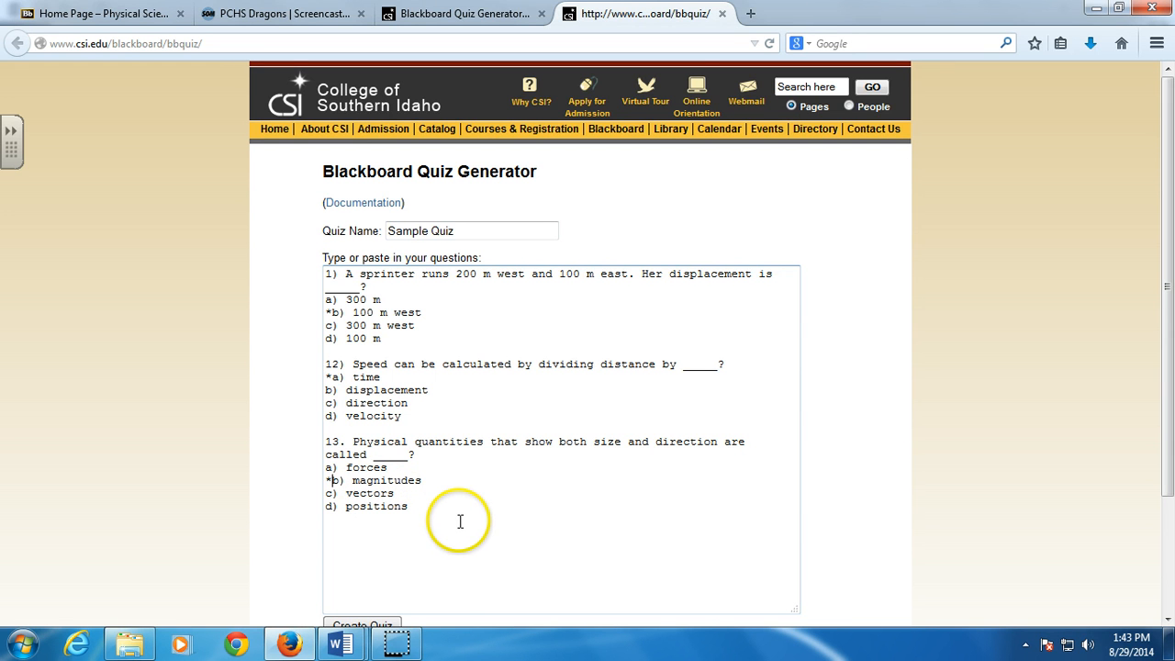
# - Review the questions numbered 1–3 and the three-question package message
pyautogui.scroll(-3)
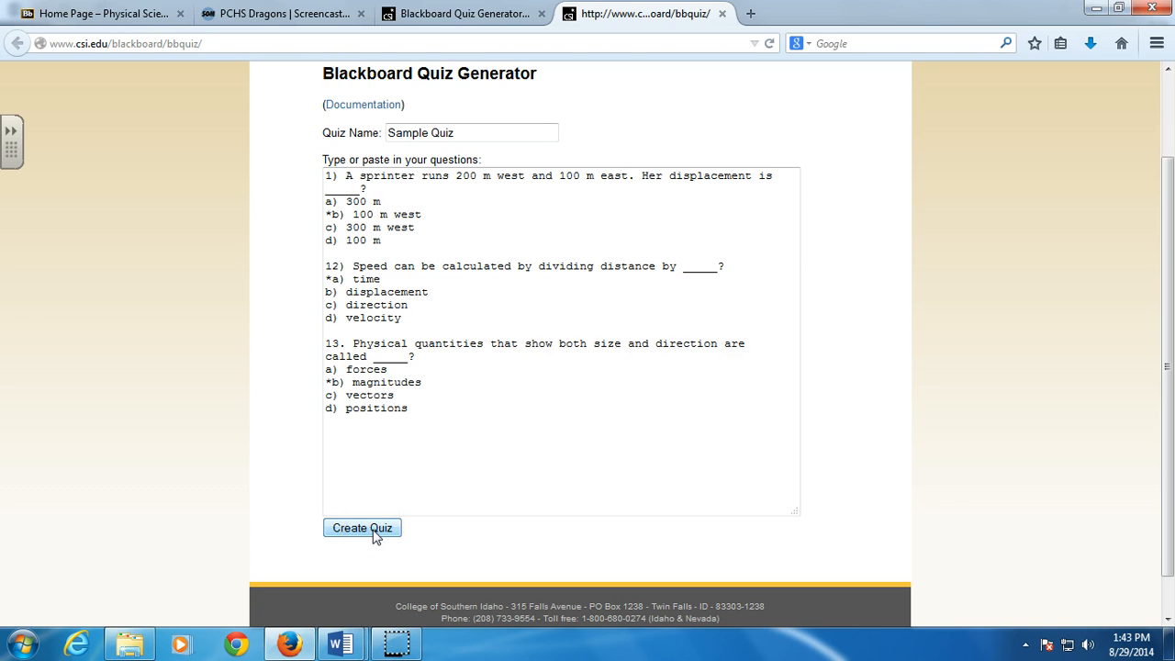
pyautogui.scroll(3)
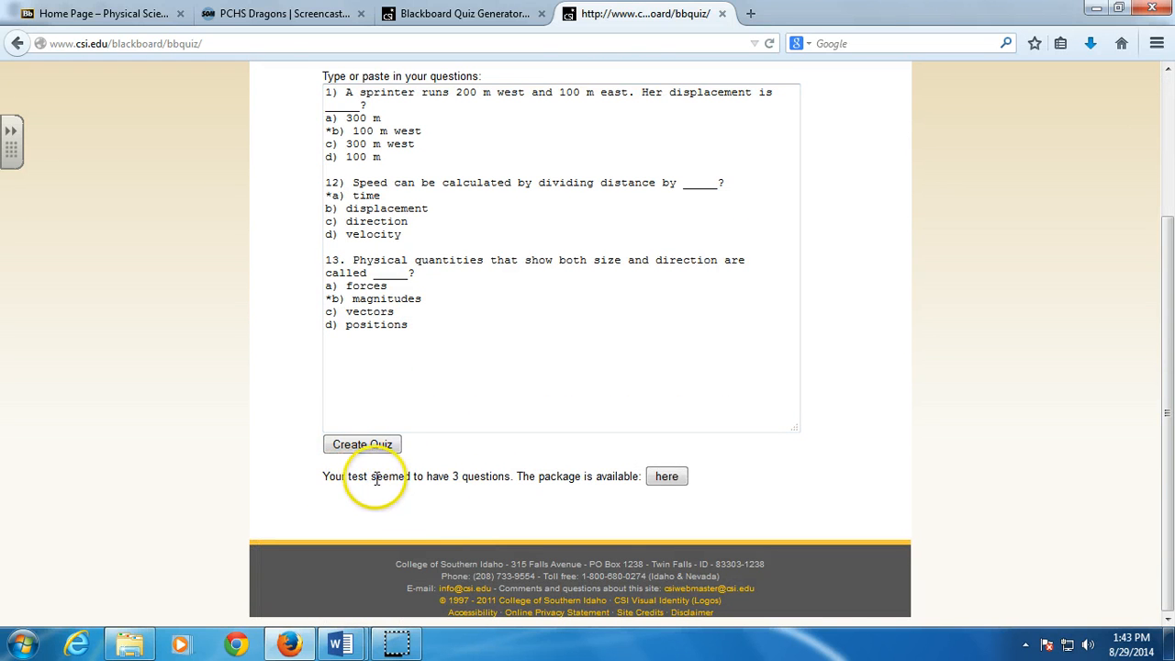
pyautogui.moveTo(415, 478)
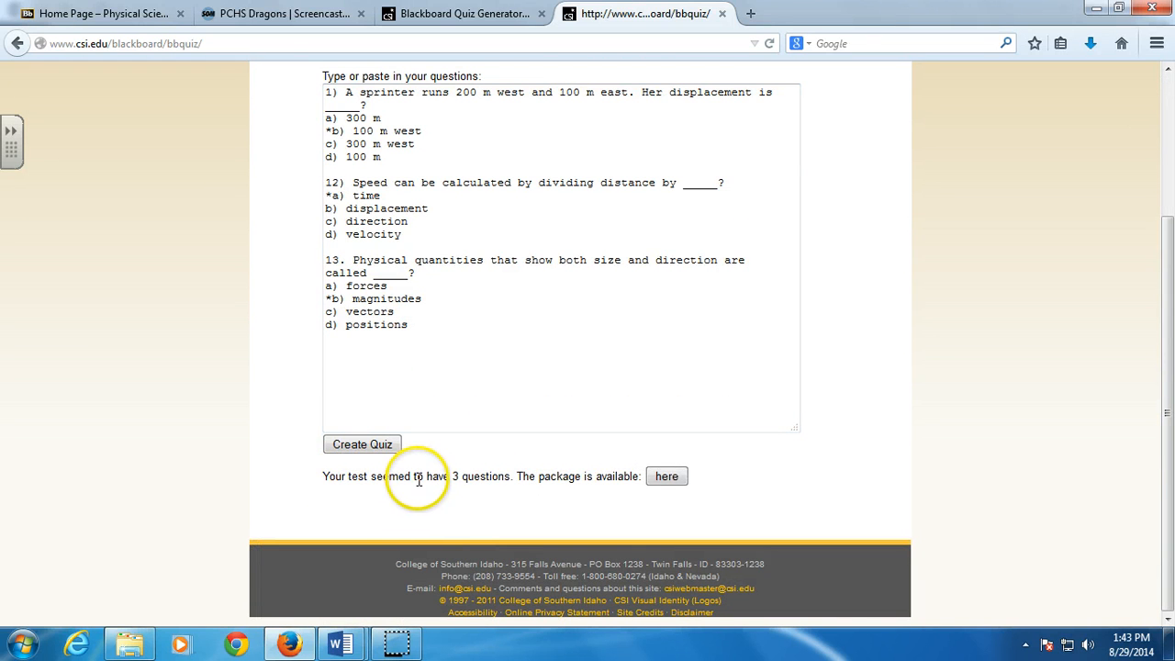
pyautogui.scroll(3)
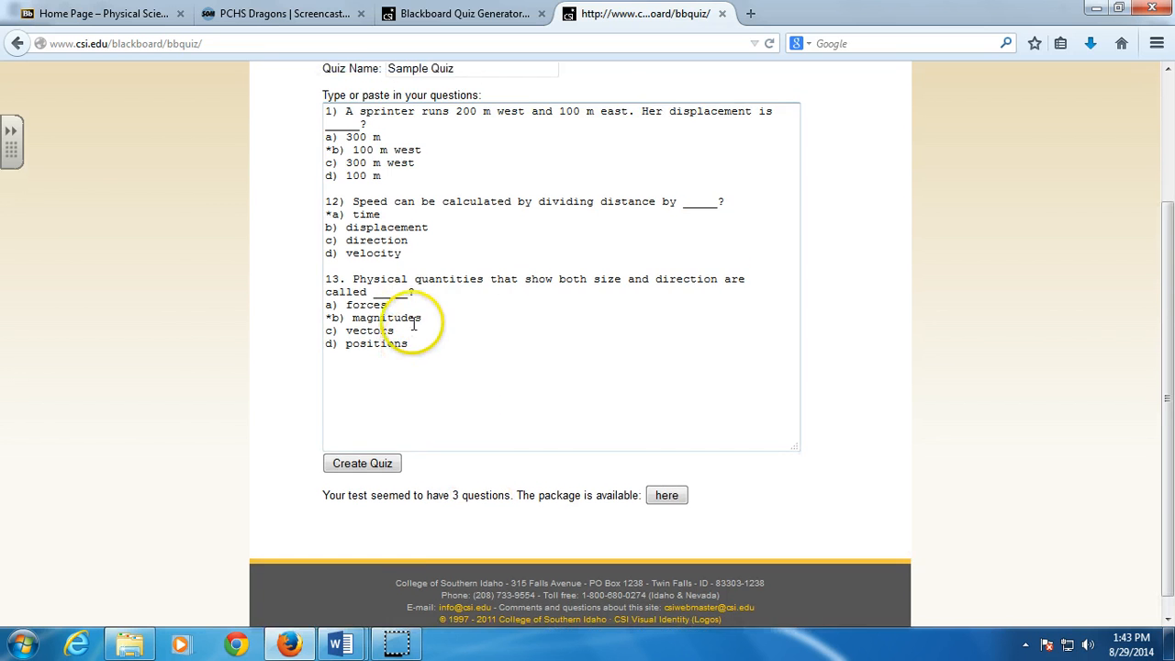
pyautogui.scroll(3)
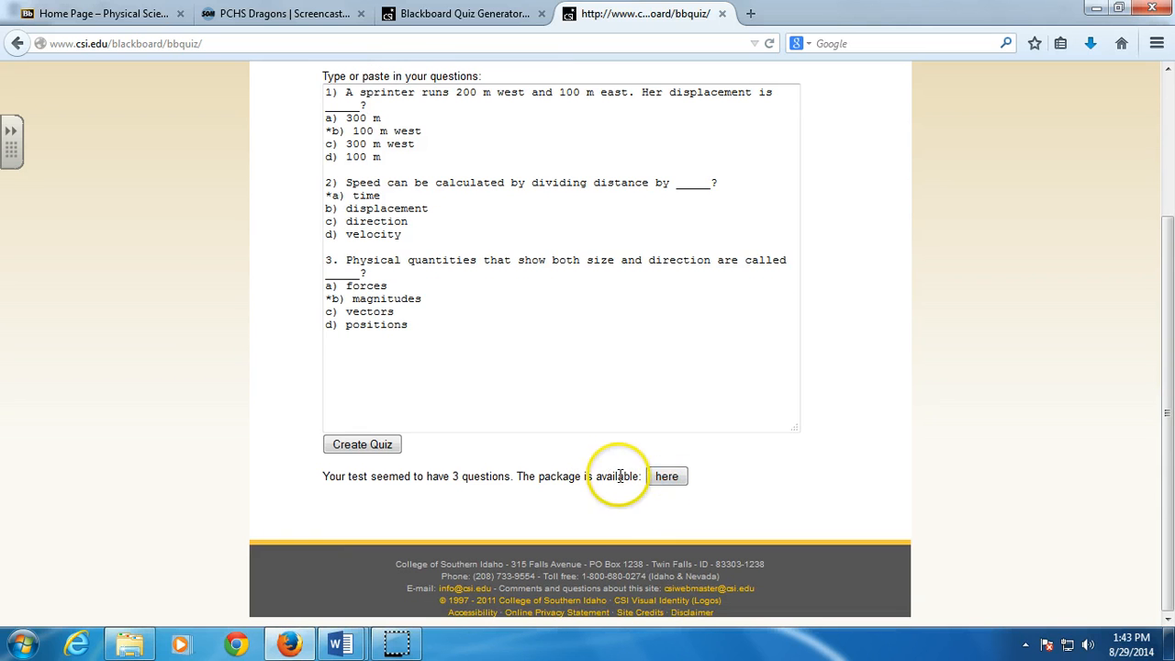
# - Download bbquiz.zip via the 'here' link with Save File, then show it in the Downloads folder
pyautogui.click(667, 476)
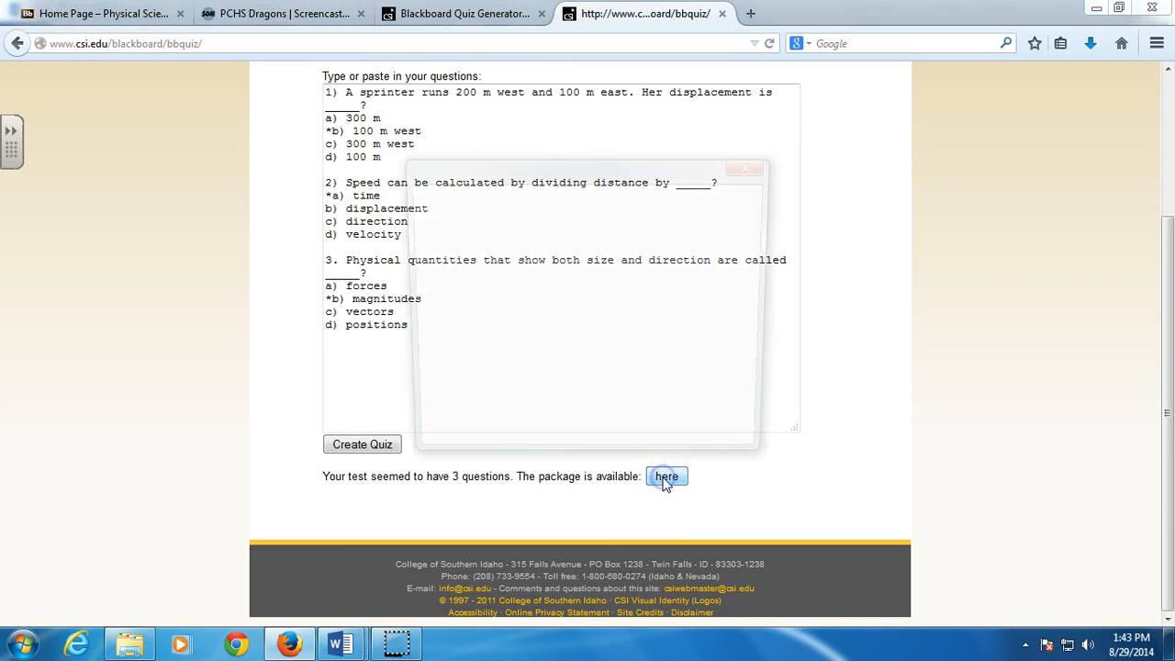
pyautogui.click(666, 475)
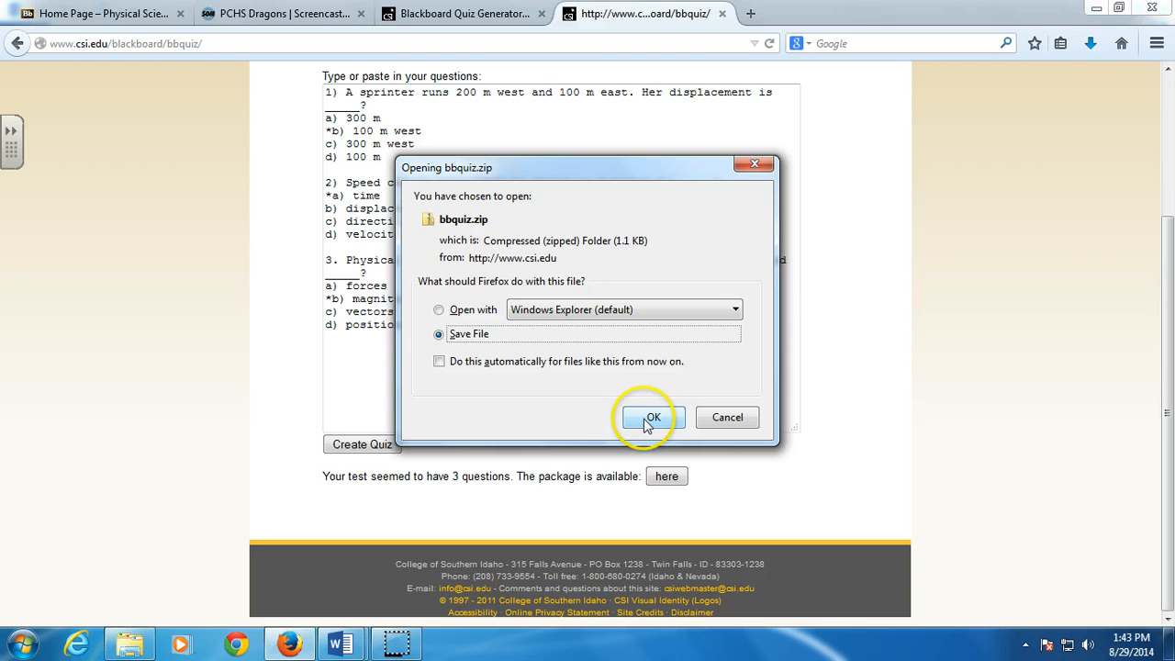
pyautogui.click(654, 417)
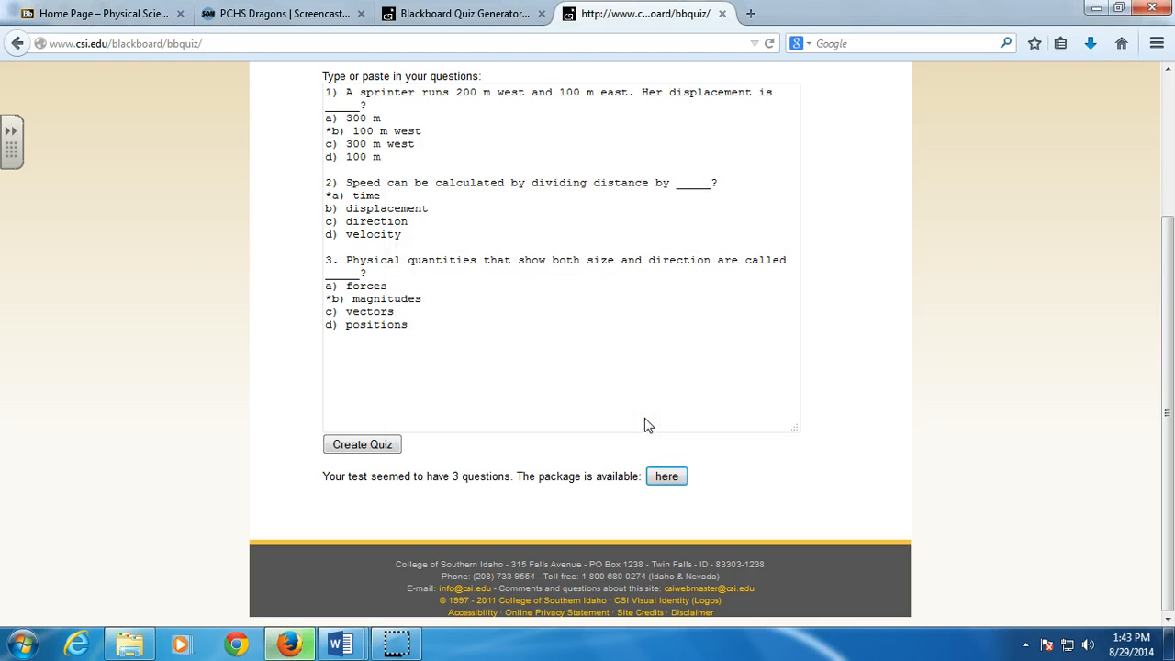
pyautogui.moveTo(1091, 44)
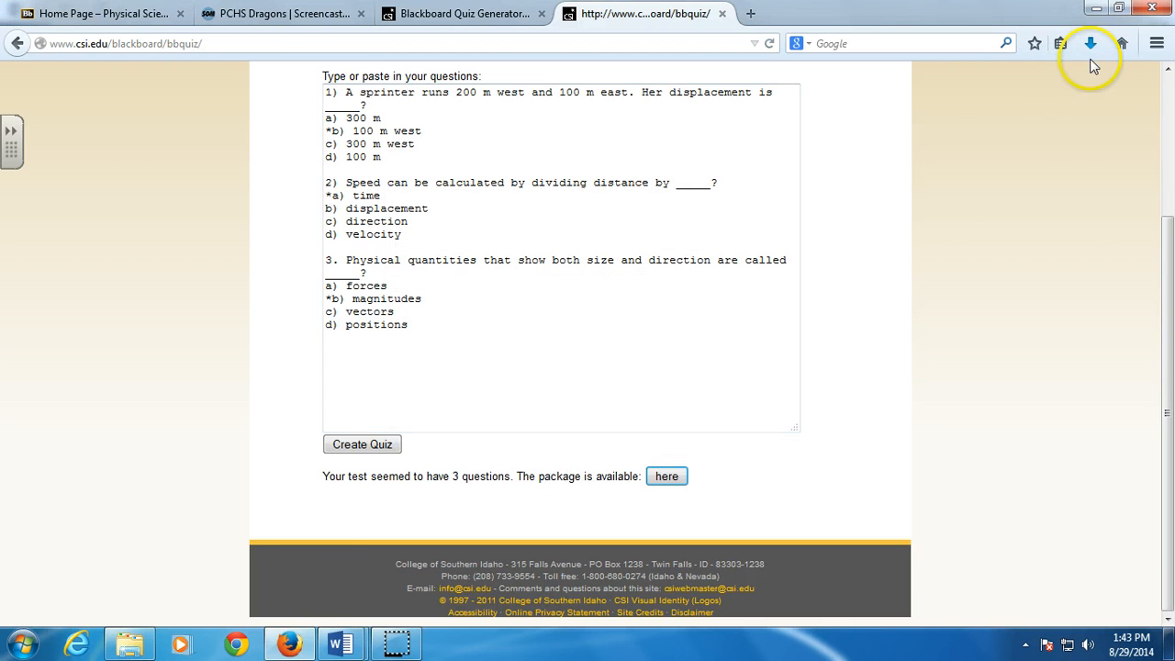
pyautogui.click(1091, 44)
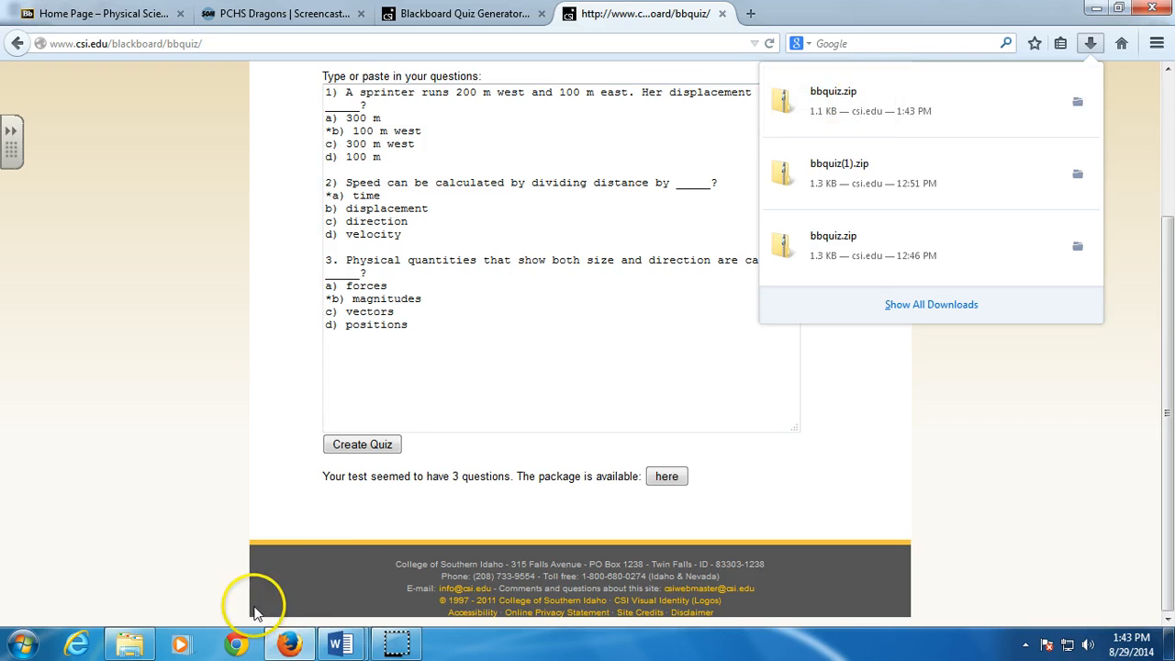
pyautogui.click(128, 642)
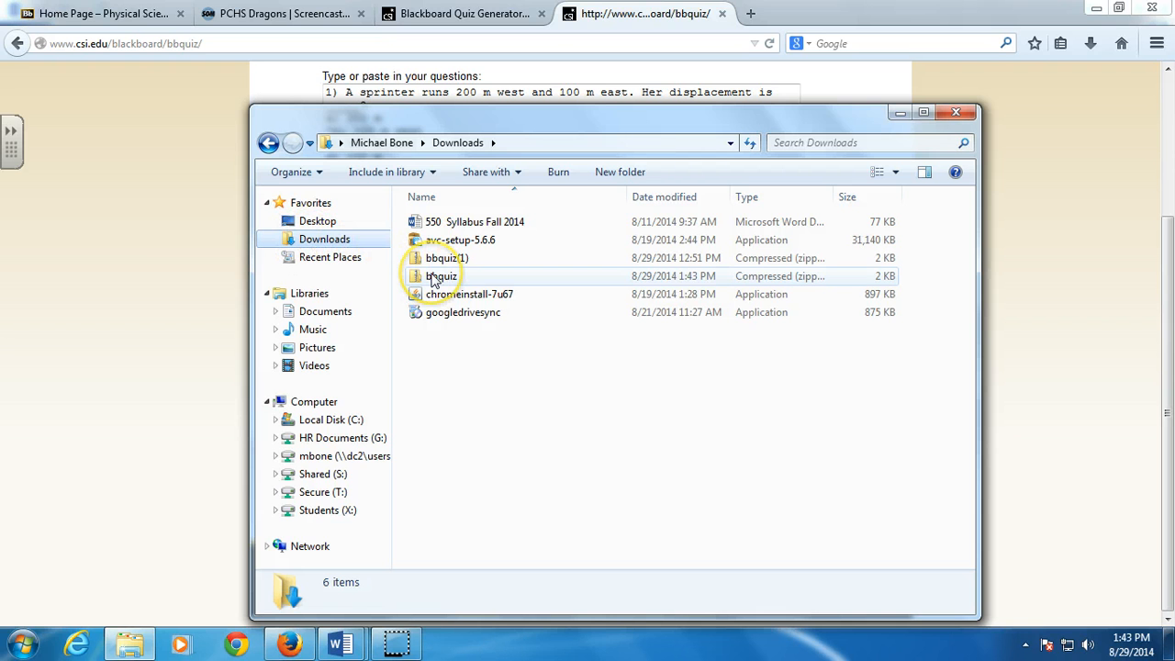
# - Delete the older bbquiz zip from Downloads, confirming the move to the Recycle Bin
pyautogui.click(440, 276)
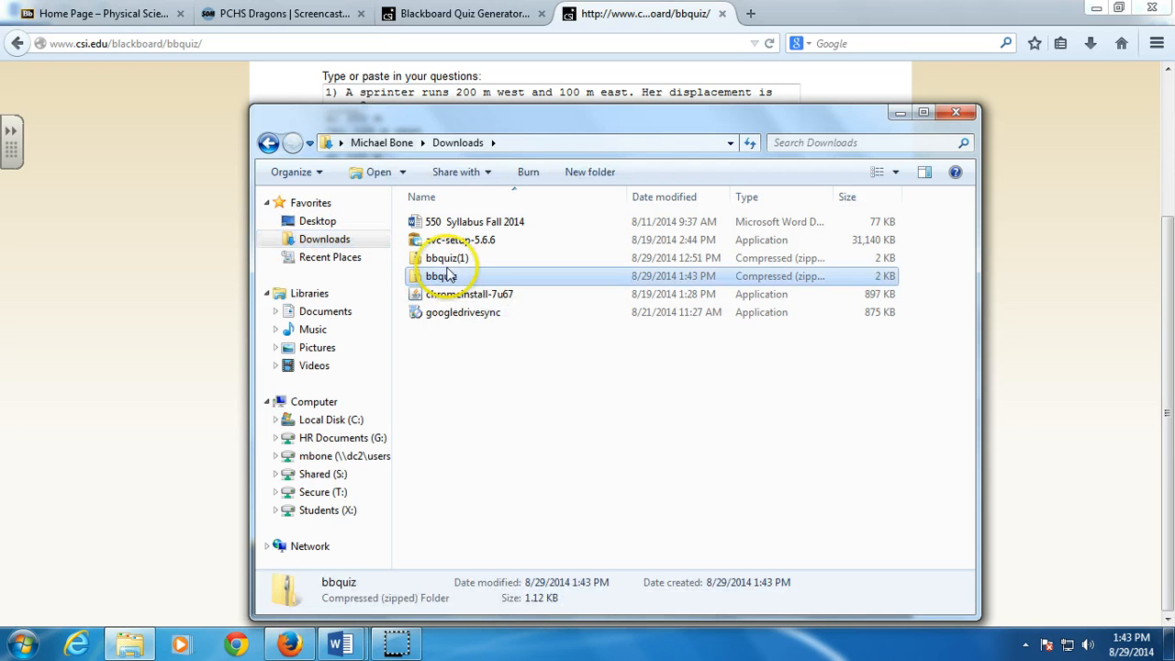
pyautogui.press('Delete')
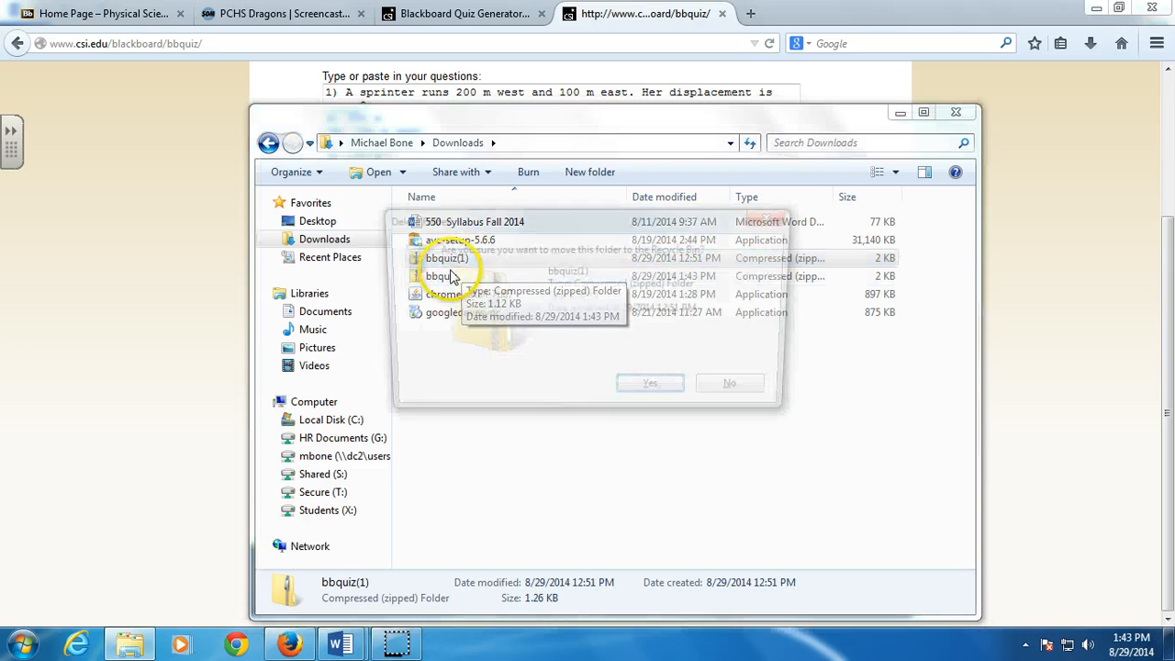
pyautogui.click(650, 384)
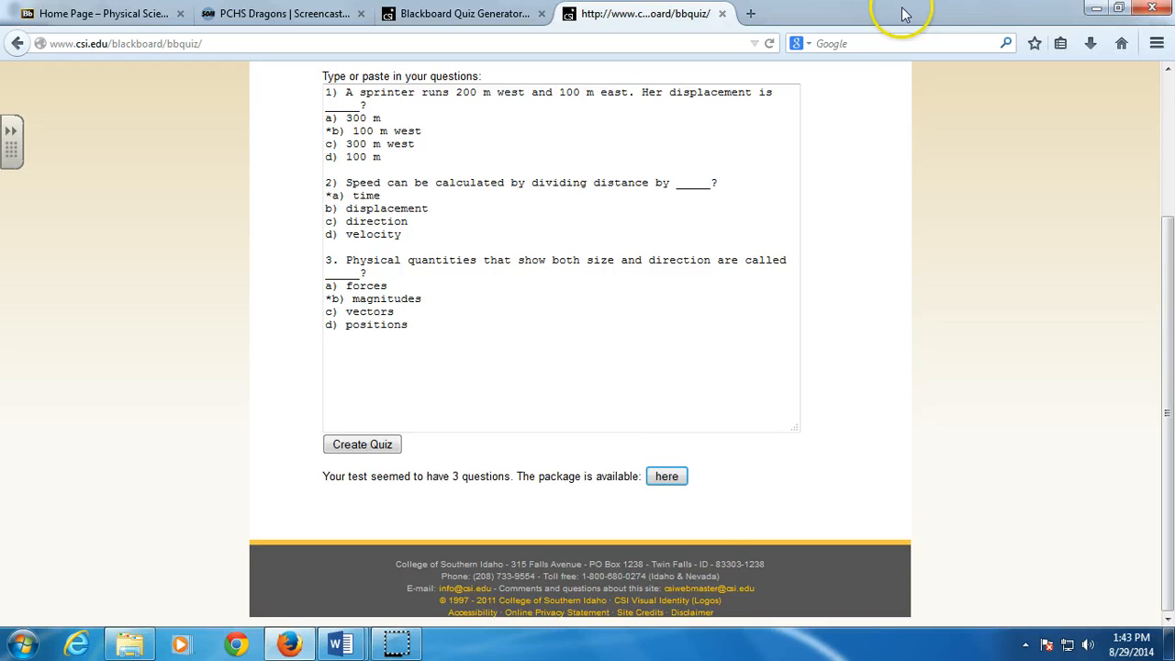
pyautogui.scroll(3)
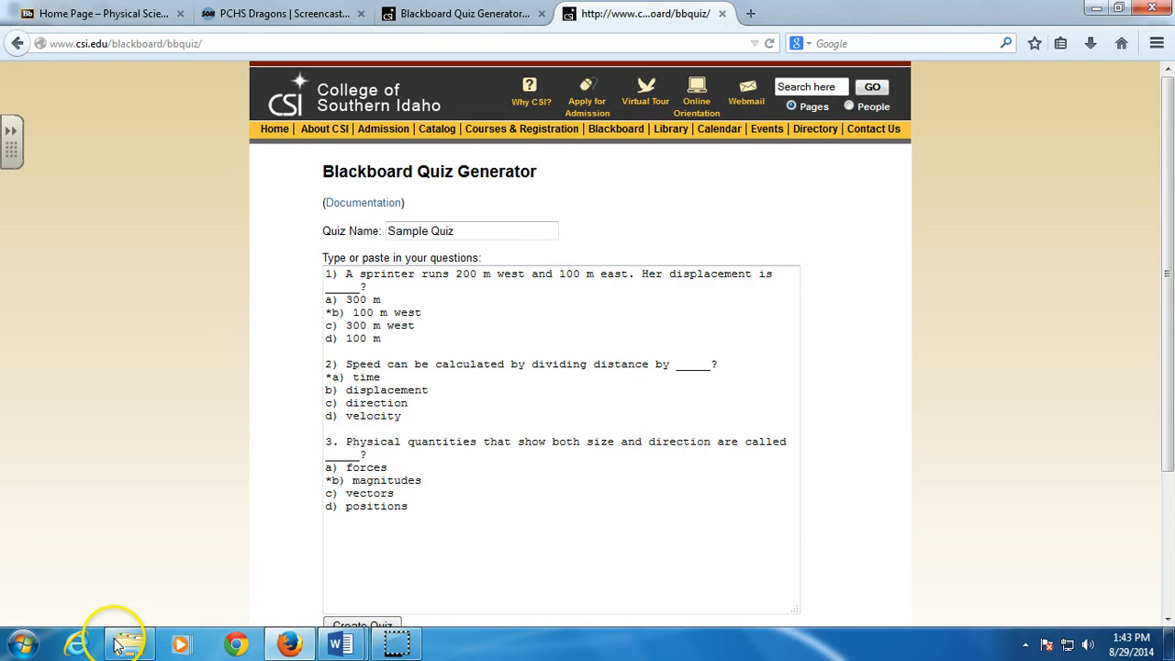
# - Re-download the bbquiz package, verify the fresh 8/29/2014 copy in Downloads, and close the folder
pyautogui.click(1091, 44)
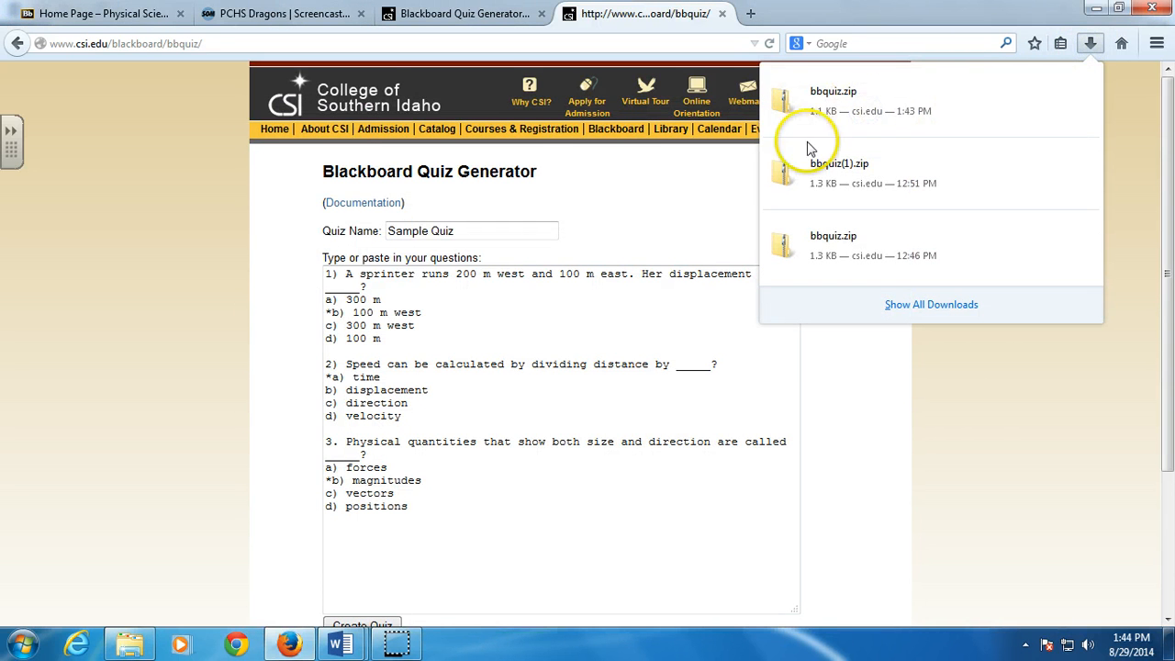
pyautogui.click(362, 445)
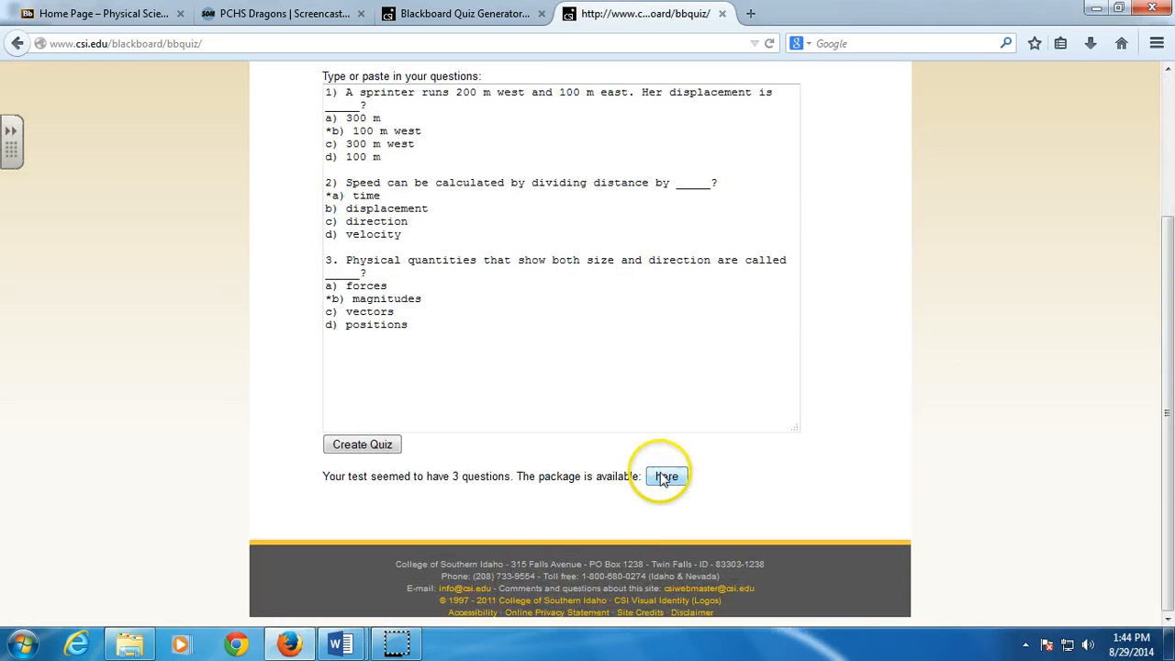
pyautogui.click(667, 476)
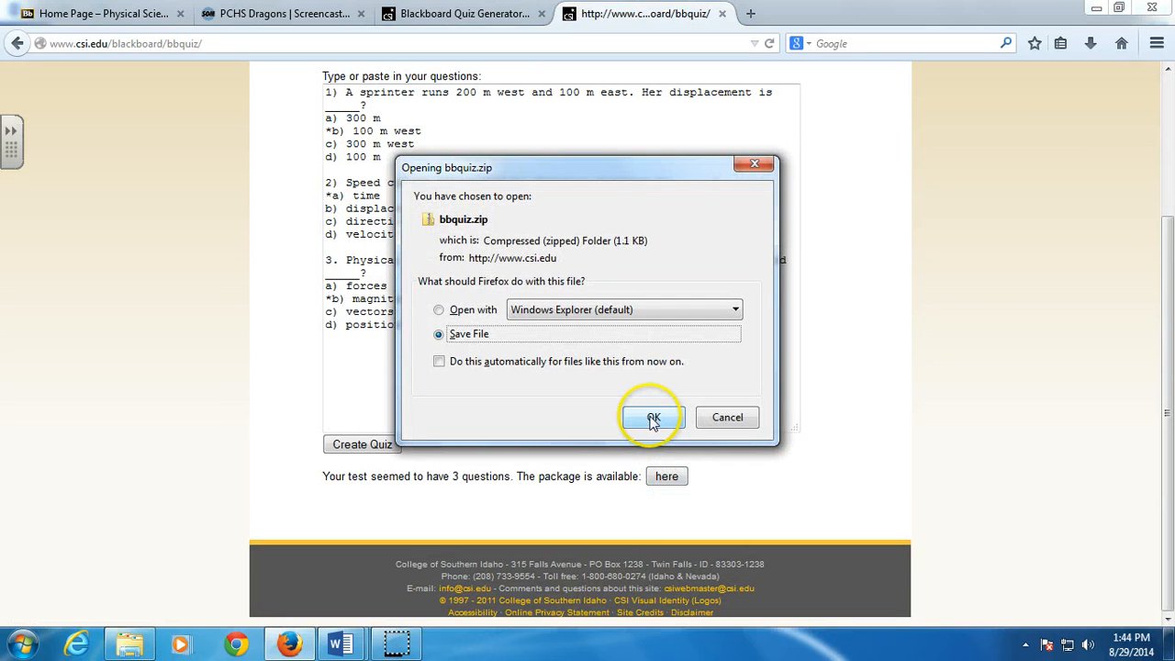
pyautogui.click(654, 417)
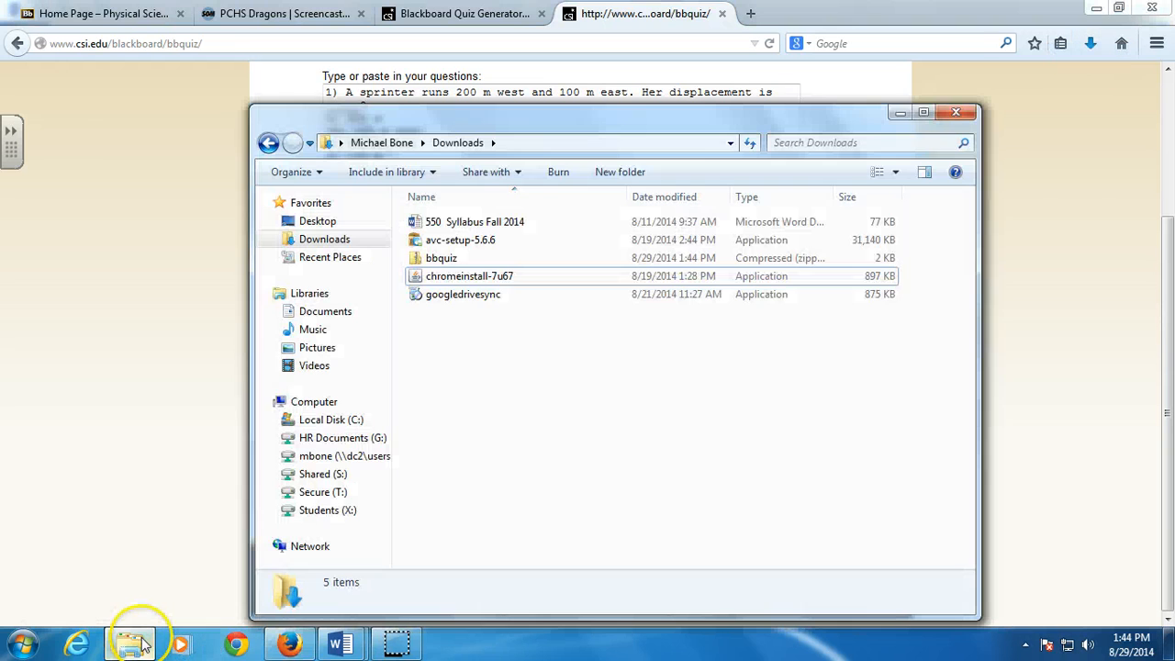
pyautogui.click(440, 257)
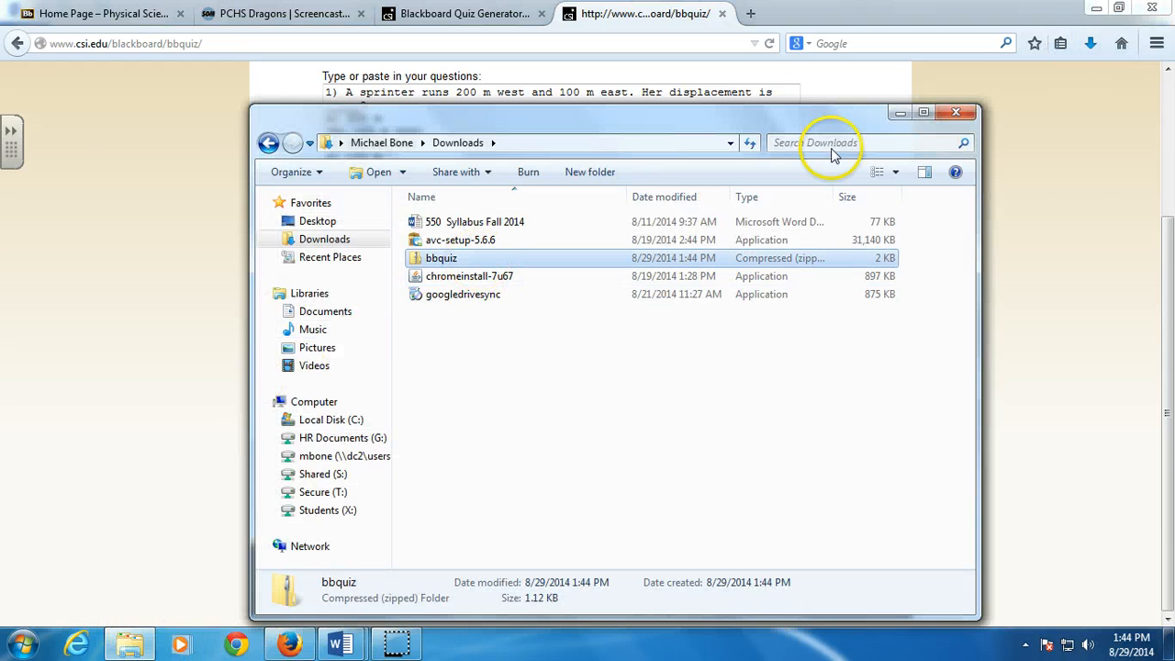
pyautogui.moveTo(523, 260)
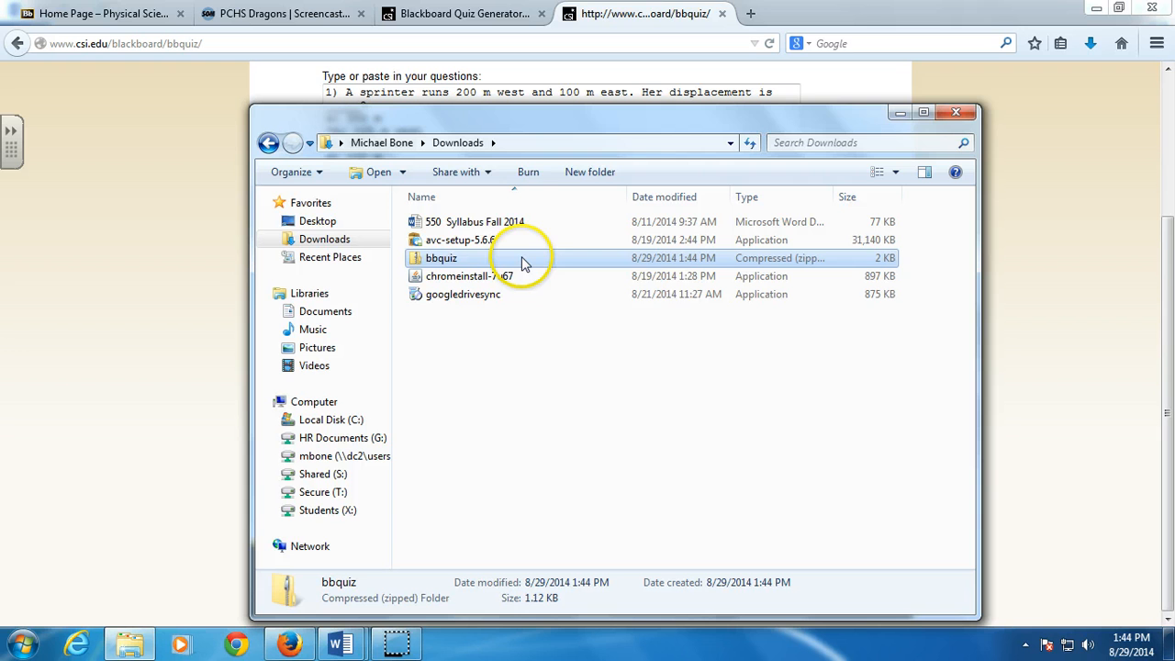
pyautogui.moveTo(958, 112)
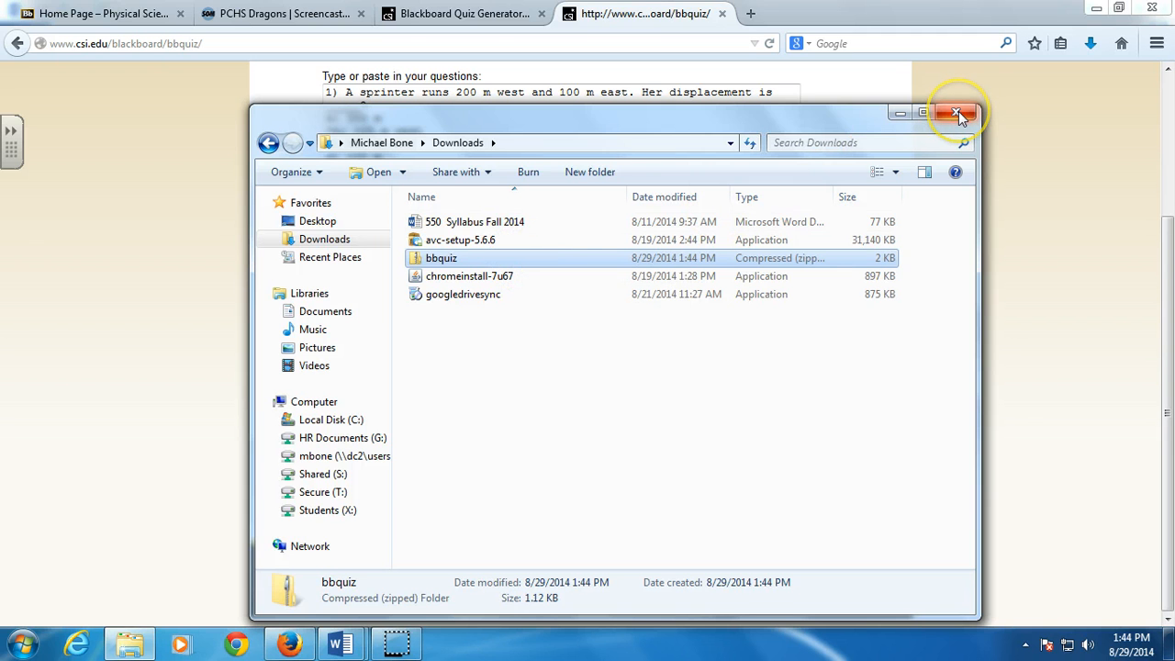
pyautogui.click(959, 114)
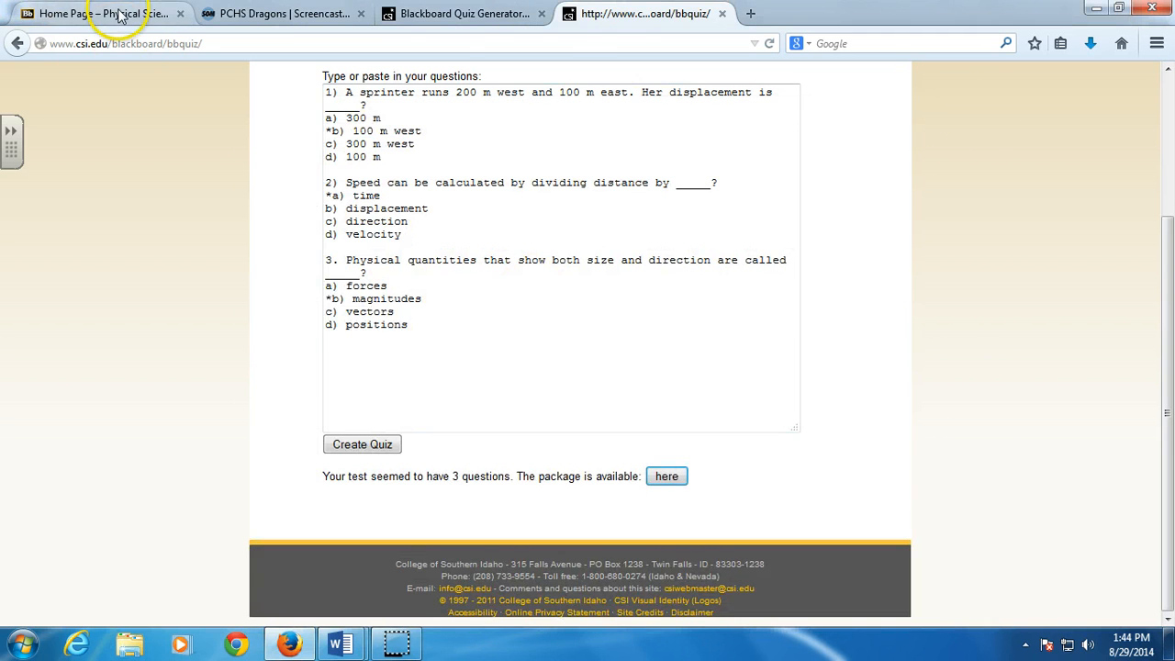
# - Return to Blackboard and enter the Physical Science, 6th course from the Classes list
pyautogui.click(92, 13)
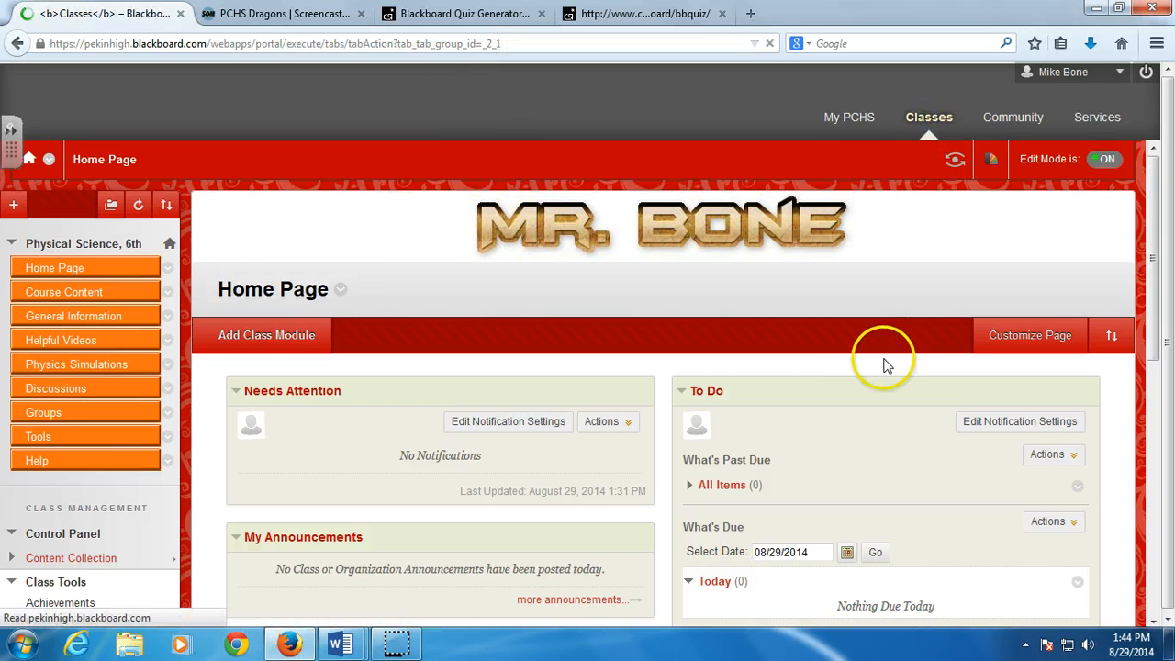
pyautogui.click(929, 118)
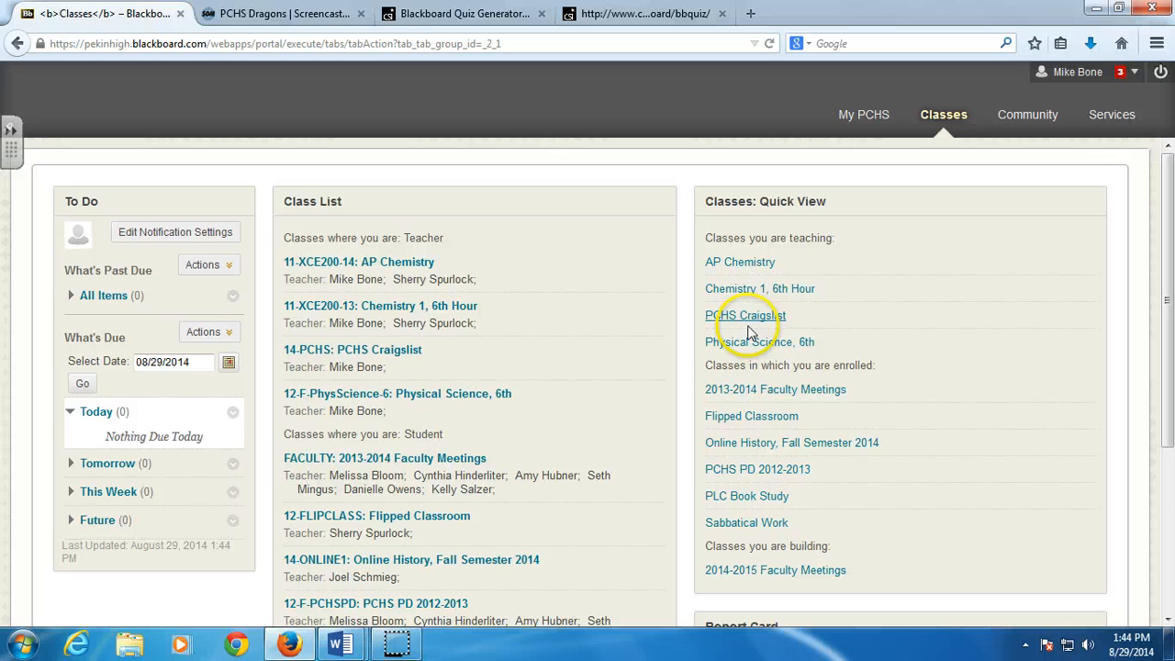
pyautogui.moveTo(760, 342)
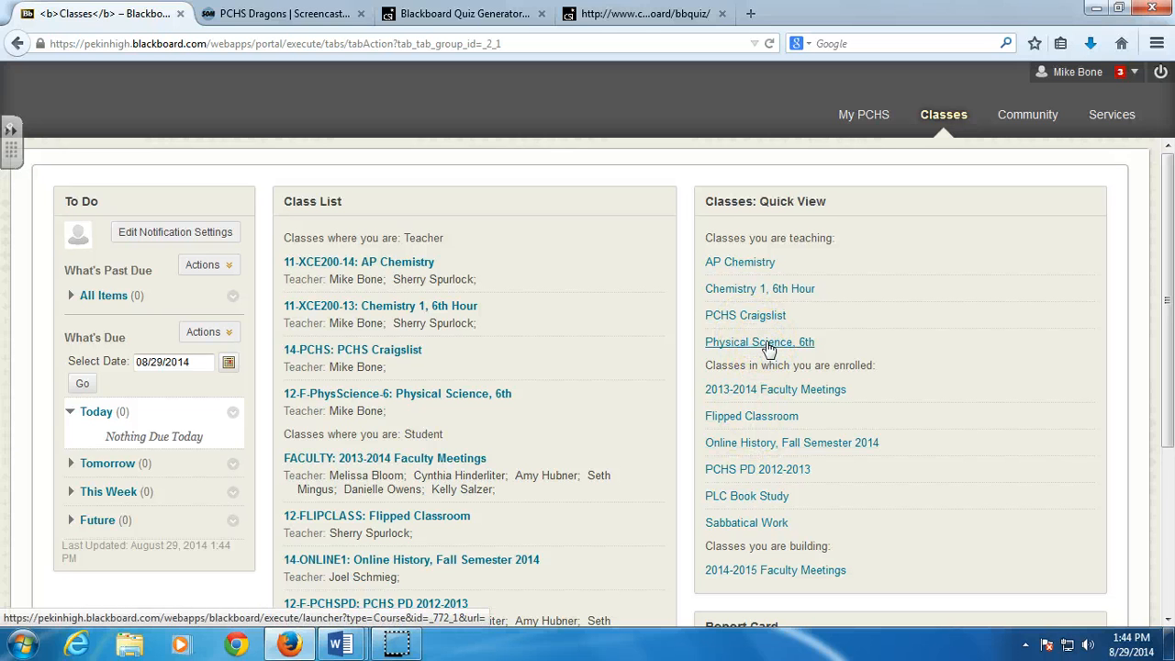
pyautogui.click(761, 342)
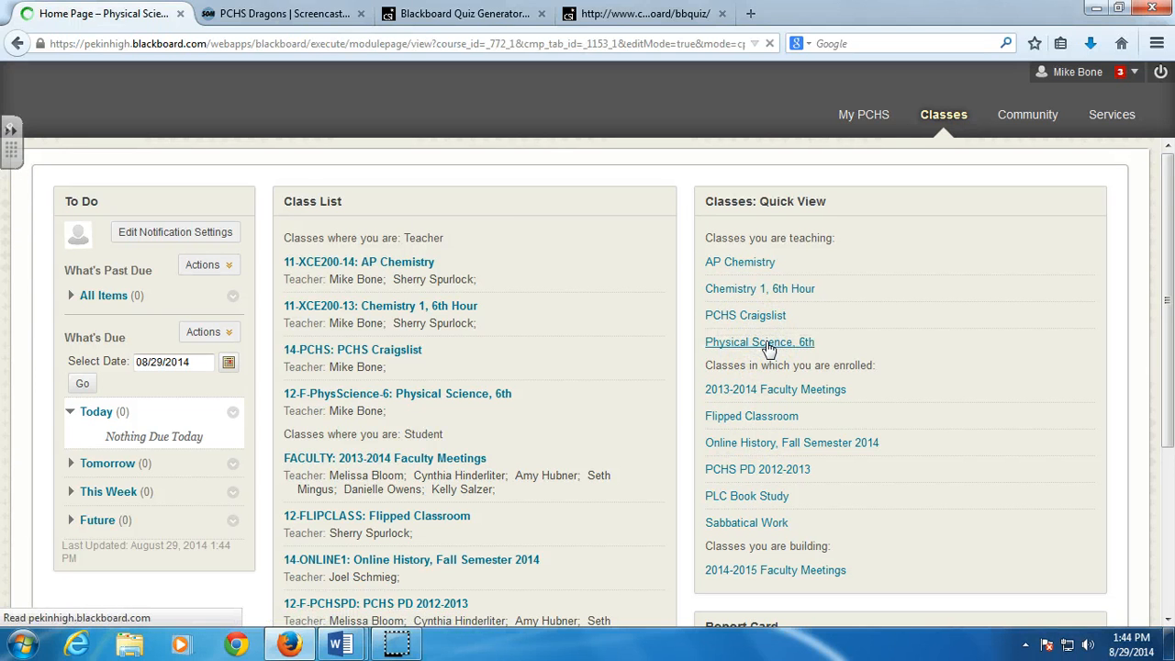
pyautogui.click(760, 341)
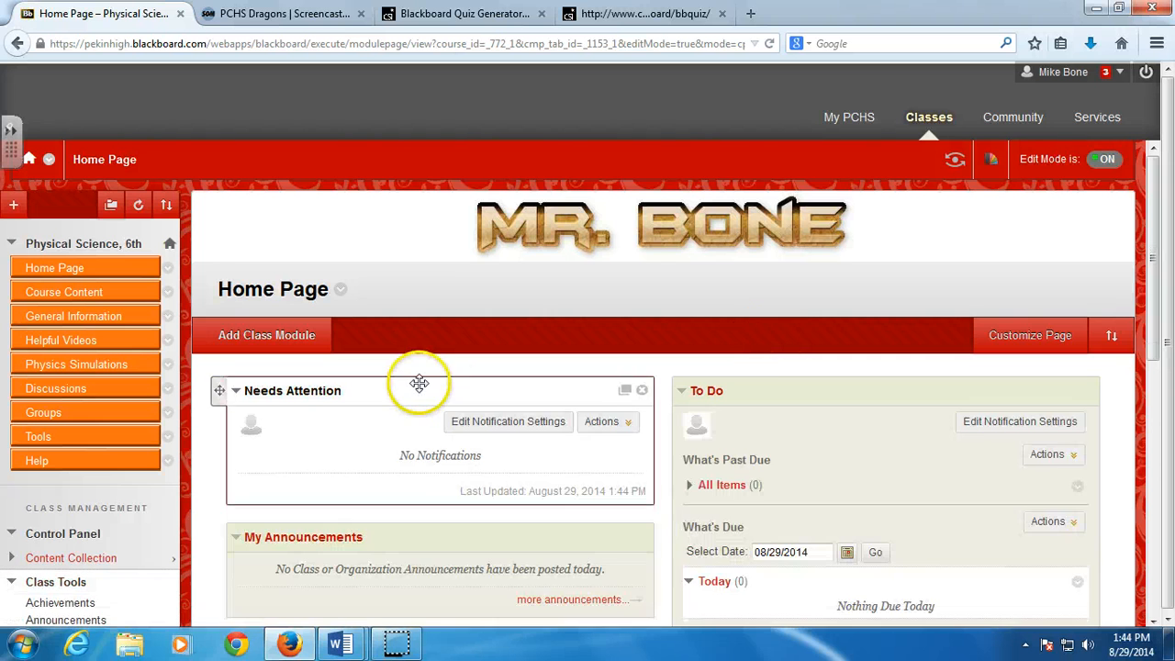
pyautogui.scroll(-3)
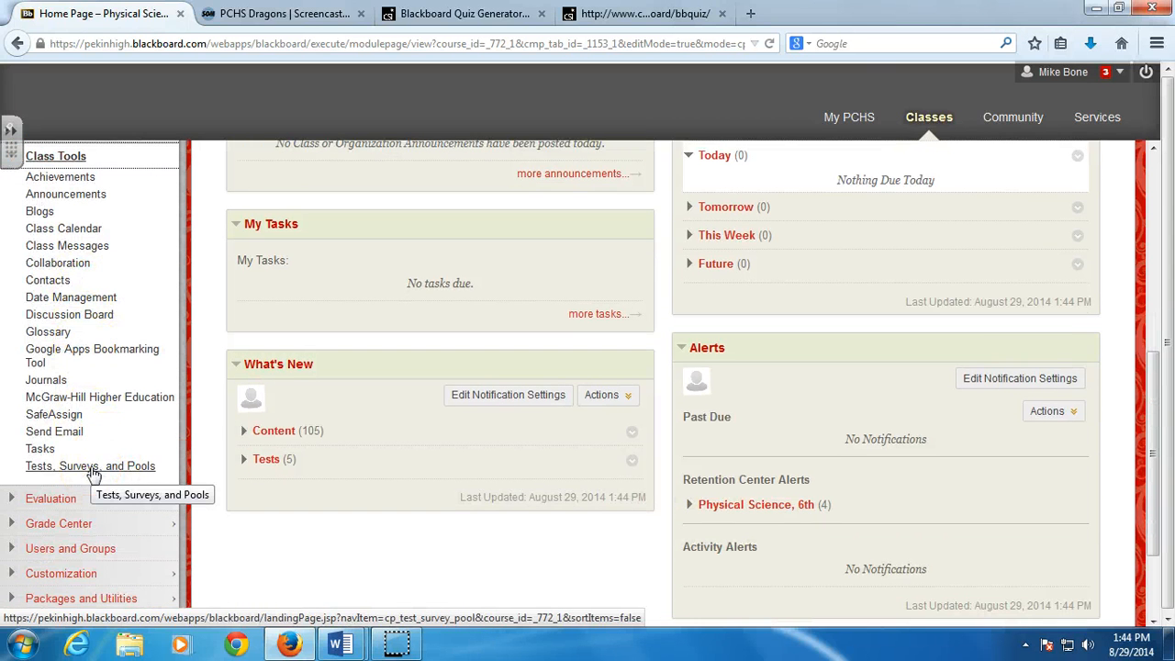
# - Go to Tests, Surveys, and Pools under Control Panel > Course Tools
pyautogui.click(90, 466)
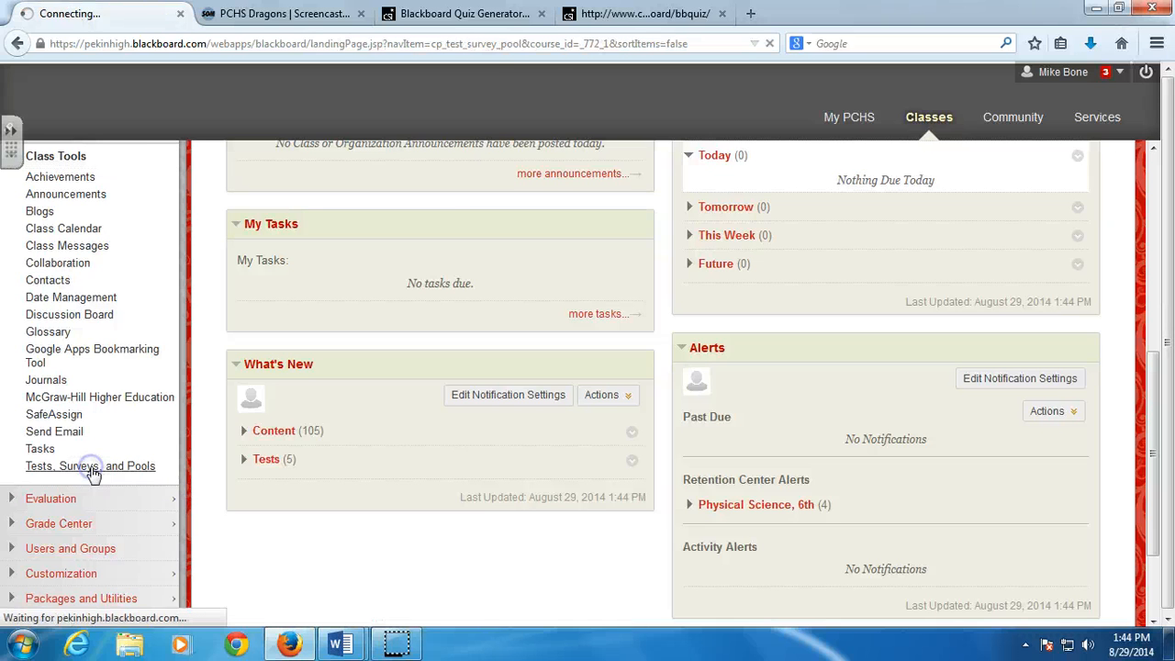
pyautogui.click(90, 466)
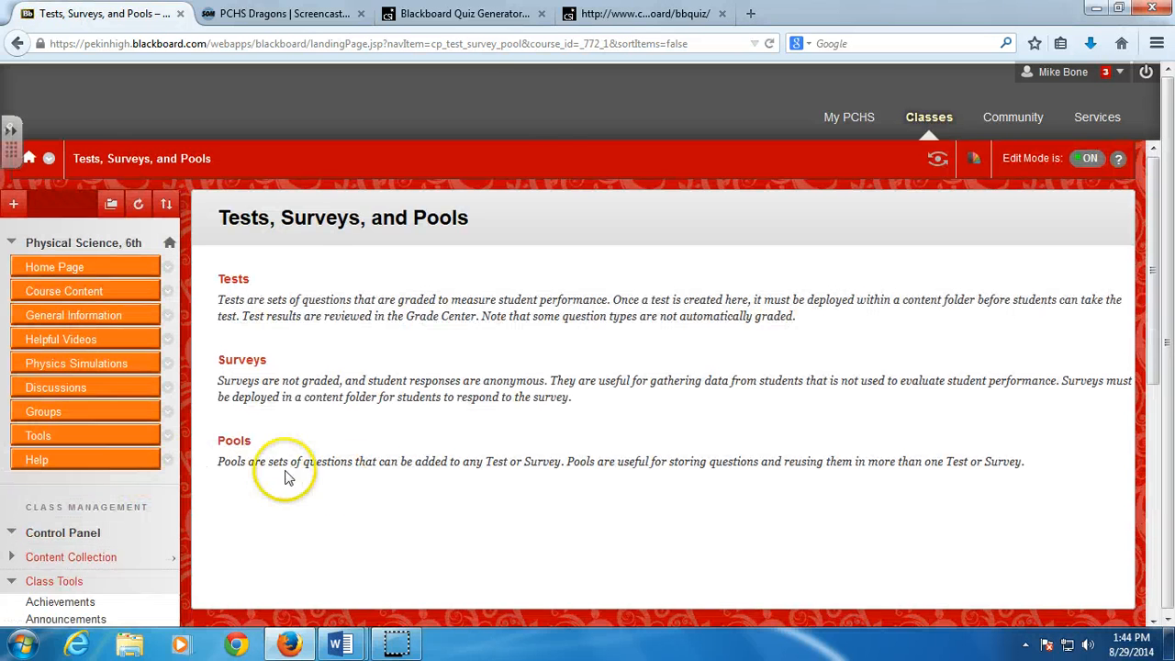
# - On the Pools page, delete the old Sample Quiz pool and confirm with OK
pyautogui.click(235, 406)
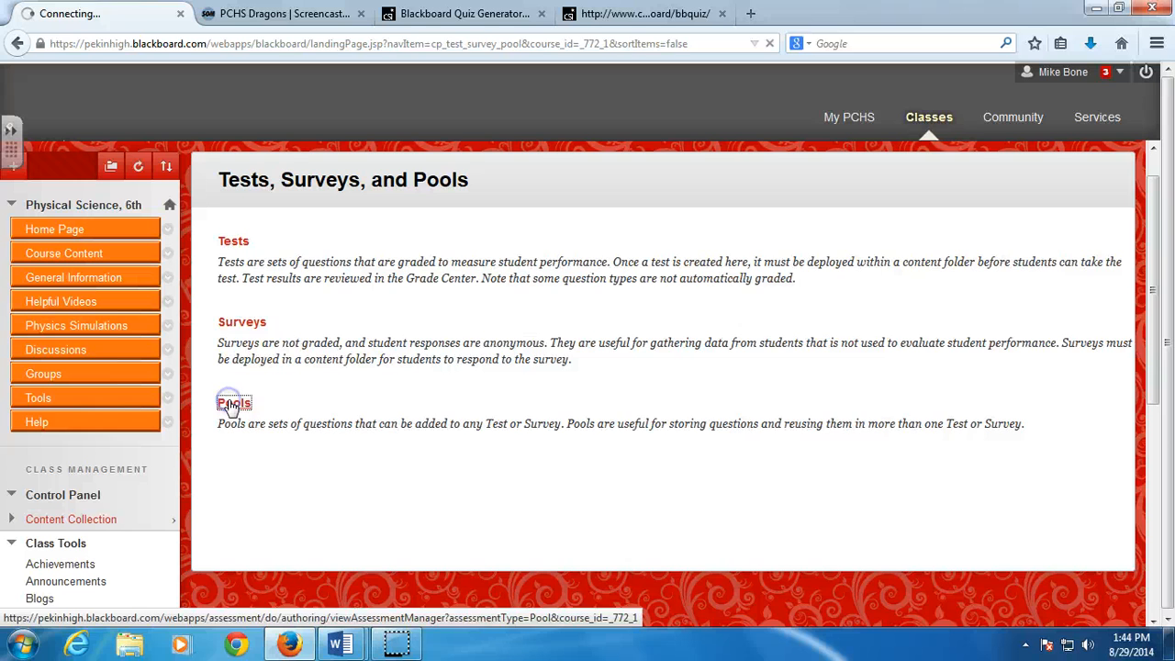
pyautogui.click(233, 404)
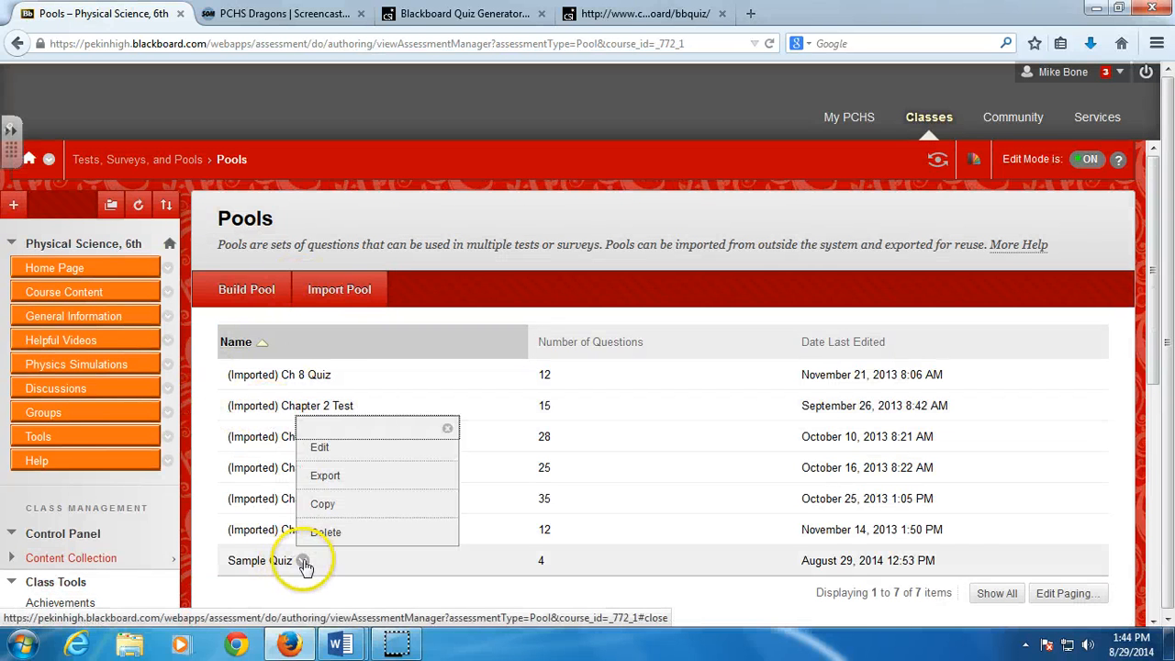
pyautogui.click(325, 533)
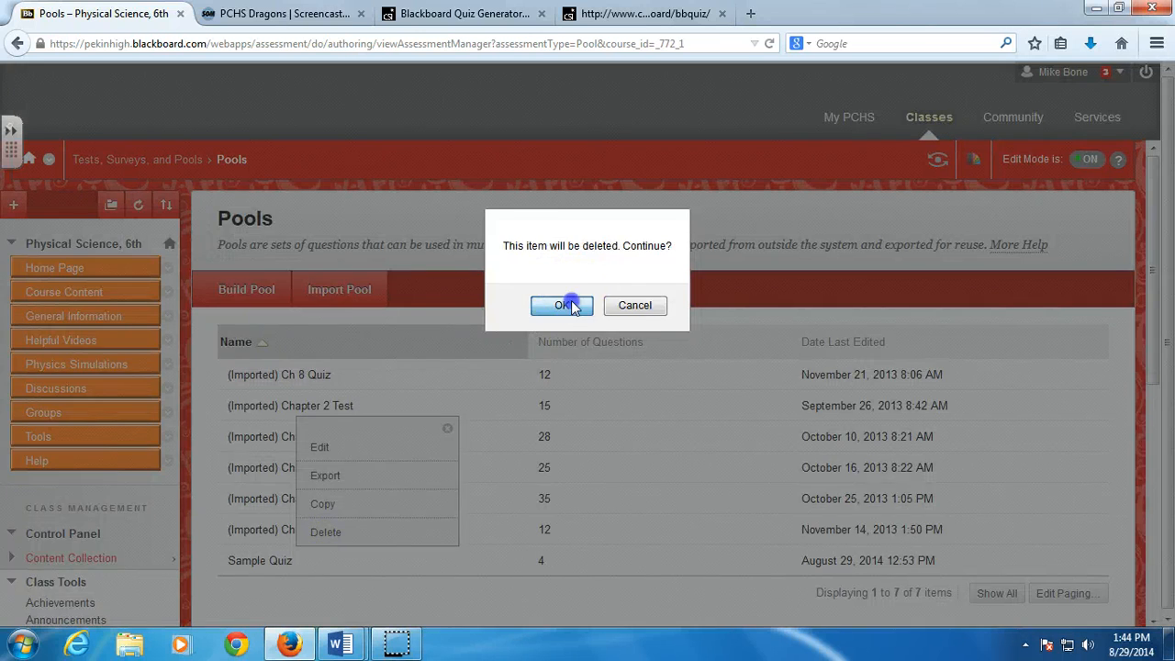
pyautogui.click(562, 305)
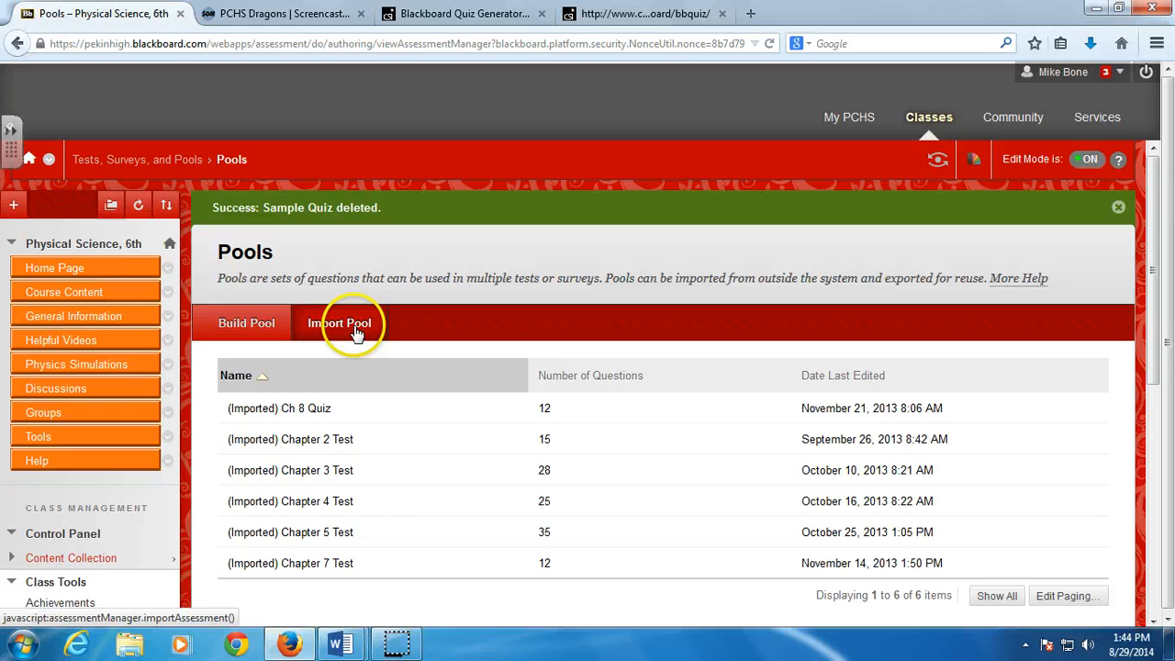
# - Start Import Pool and attach the bbquiz package browsed from this computer
pyautogui.click(340, 323)
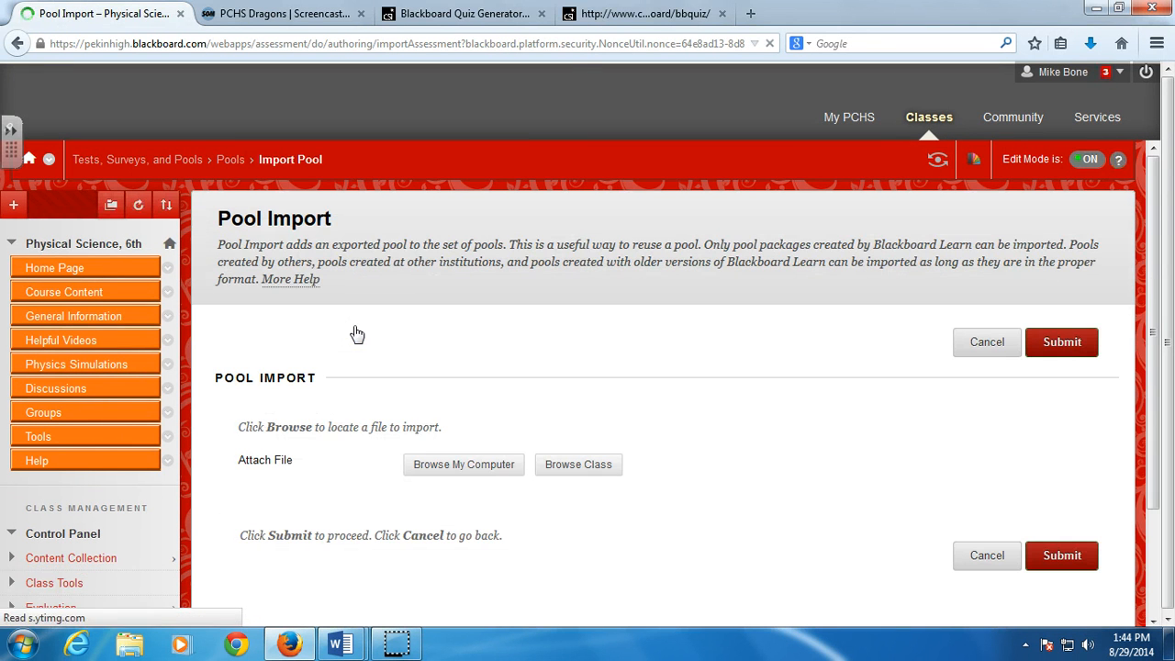
pyautogui.click(463, 463)
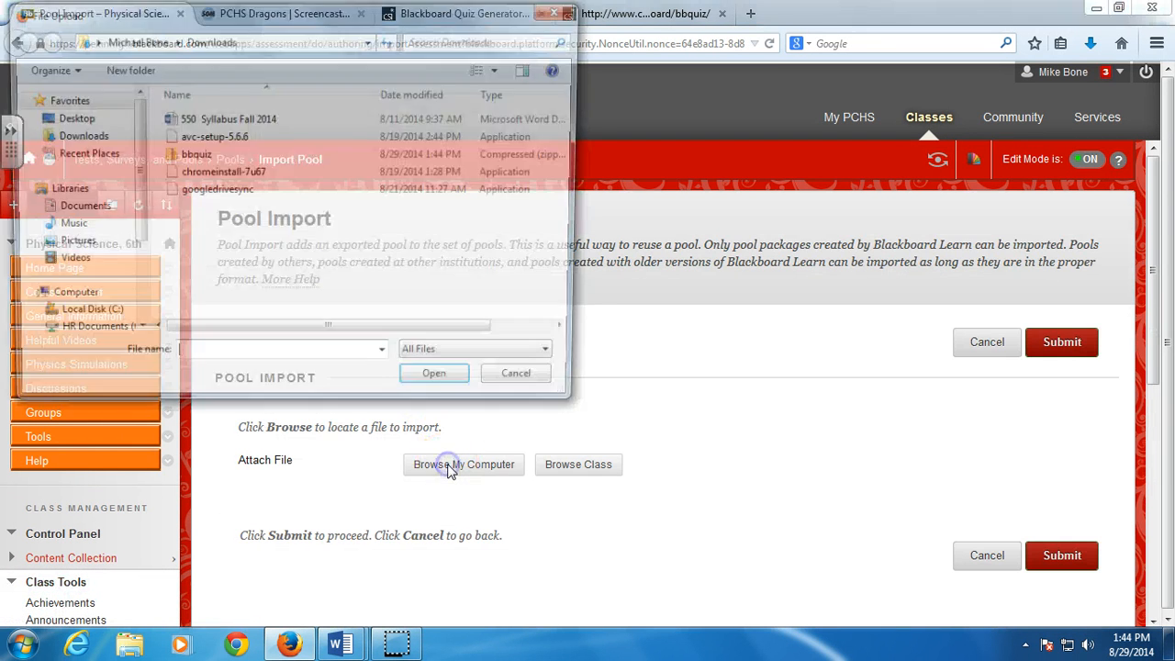
pyautogui.click(193, 155)
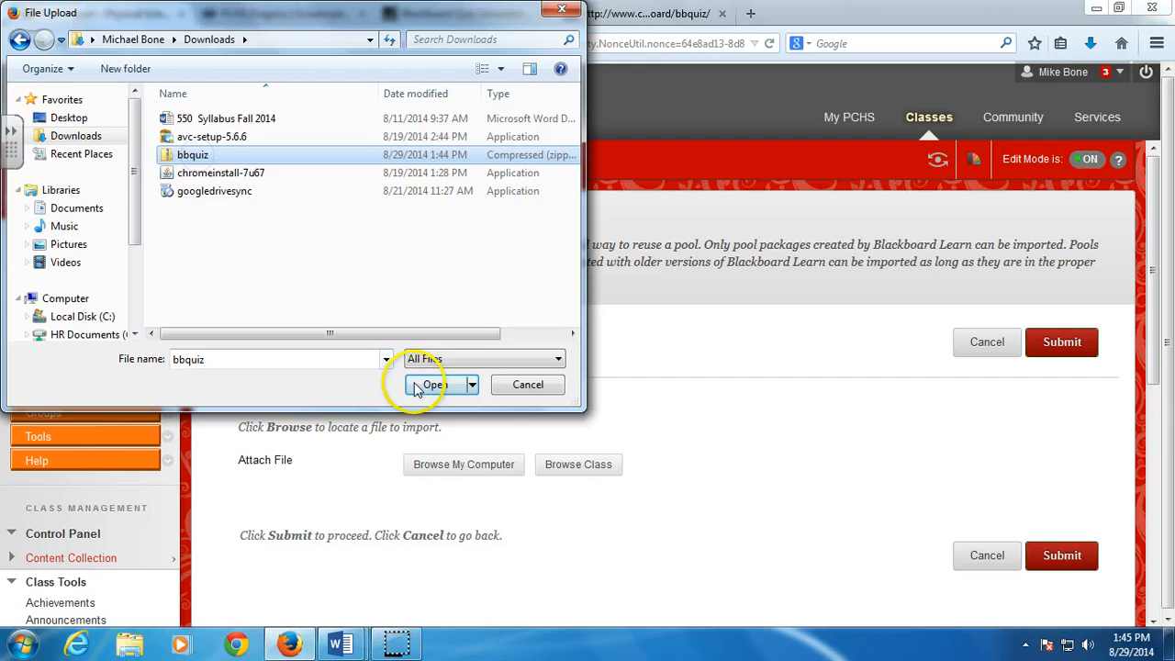
pyautogui.click(434, 386)
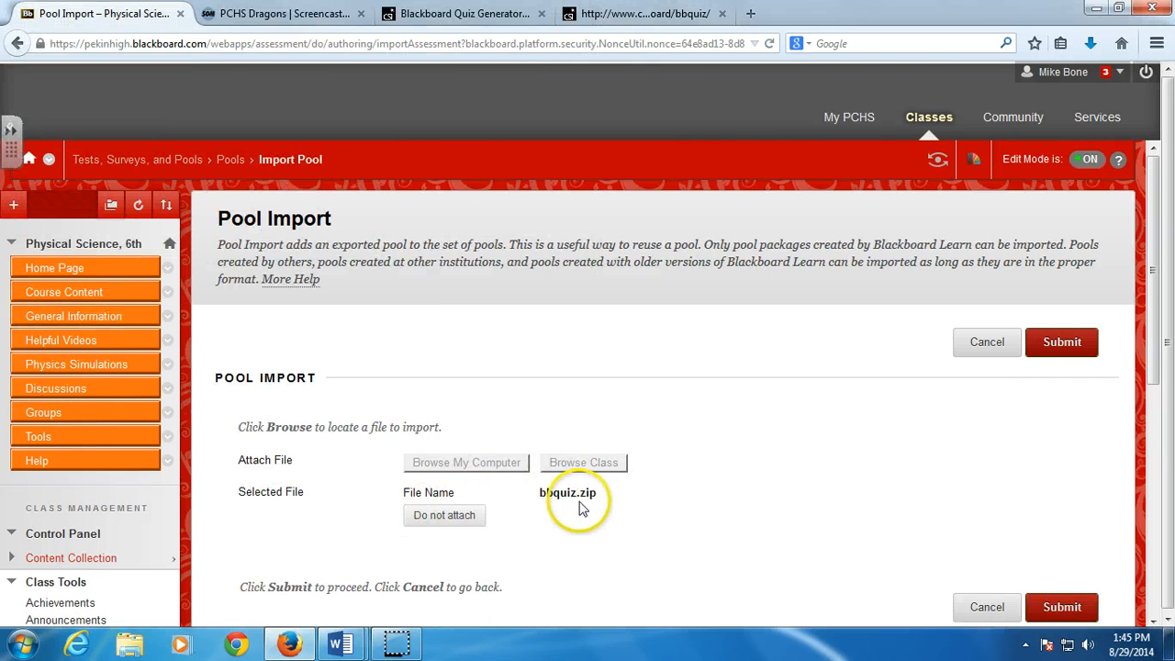
# - Submit the import, see Pool Import Complete, and return to the Pools list
pyautogui.click(1062, 606)
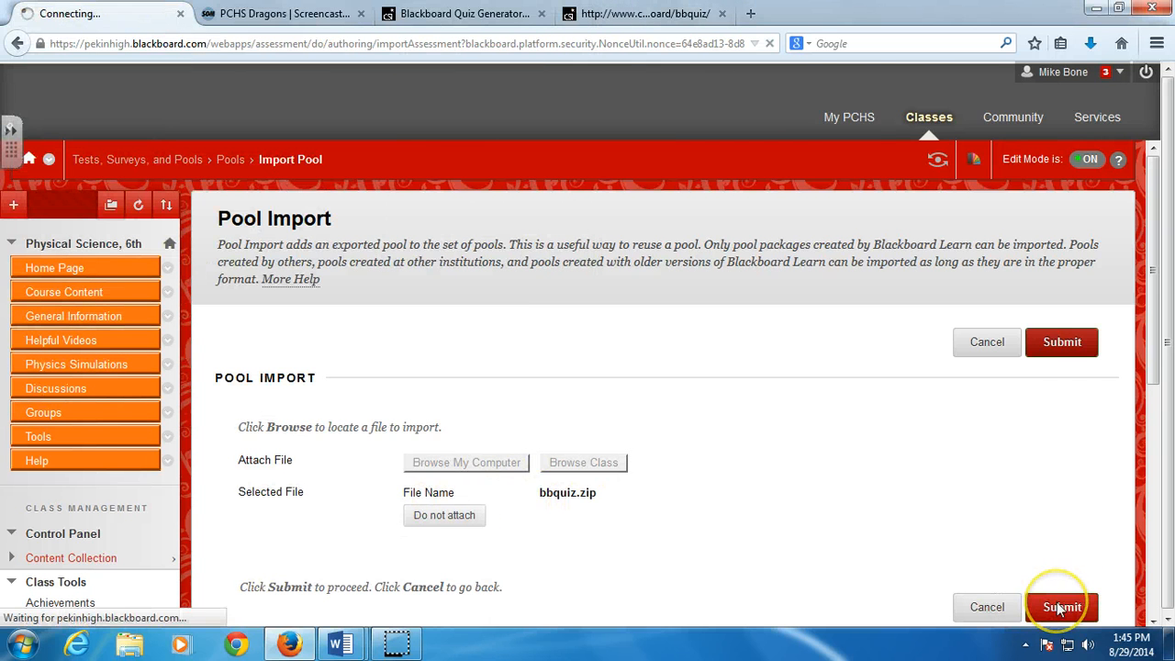
pyautogui.click(1061, 606)
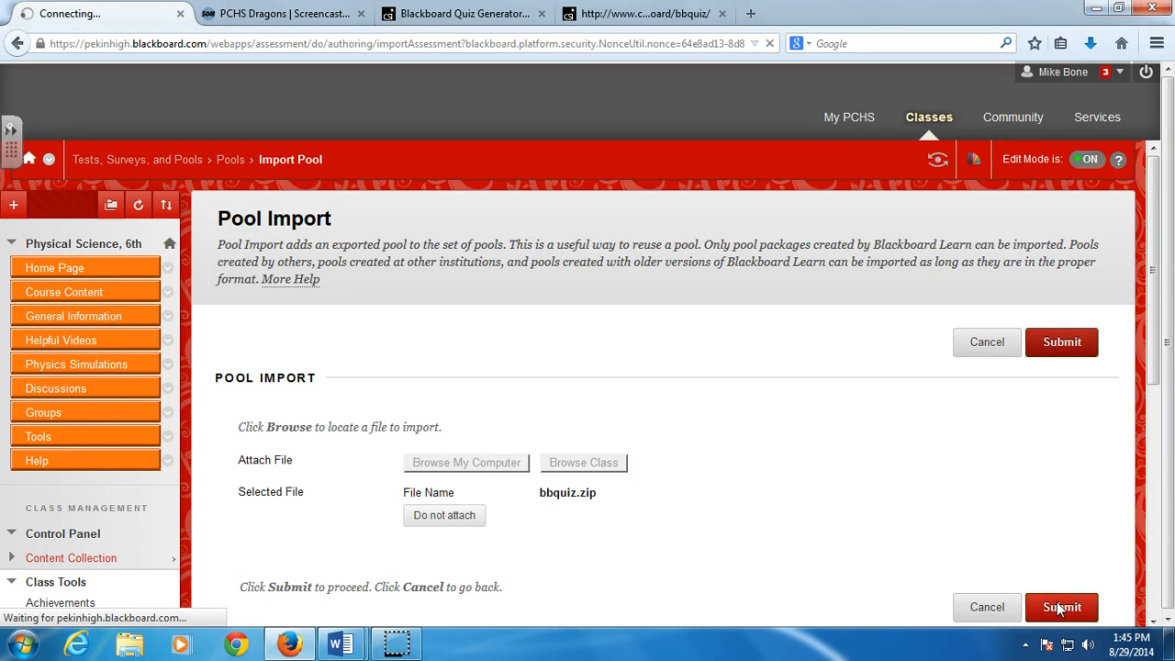
pyautogui.click(1062, 606)
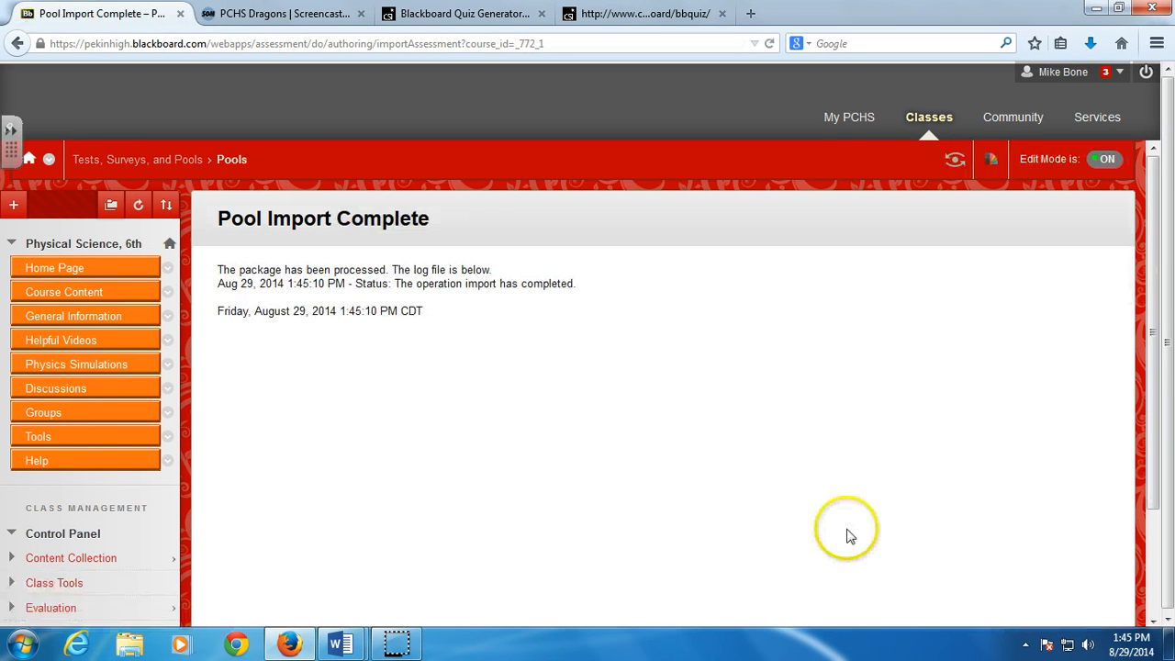
pyautogui.scroll(-3)
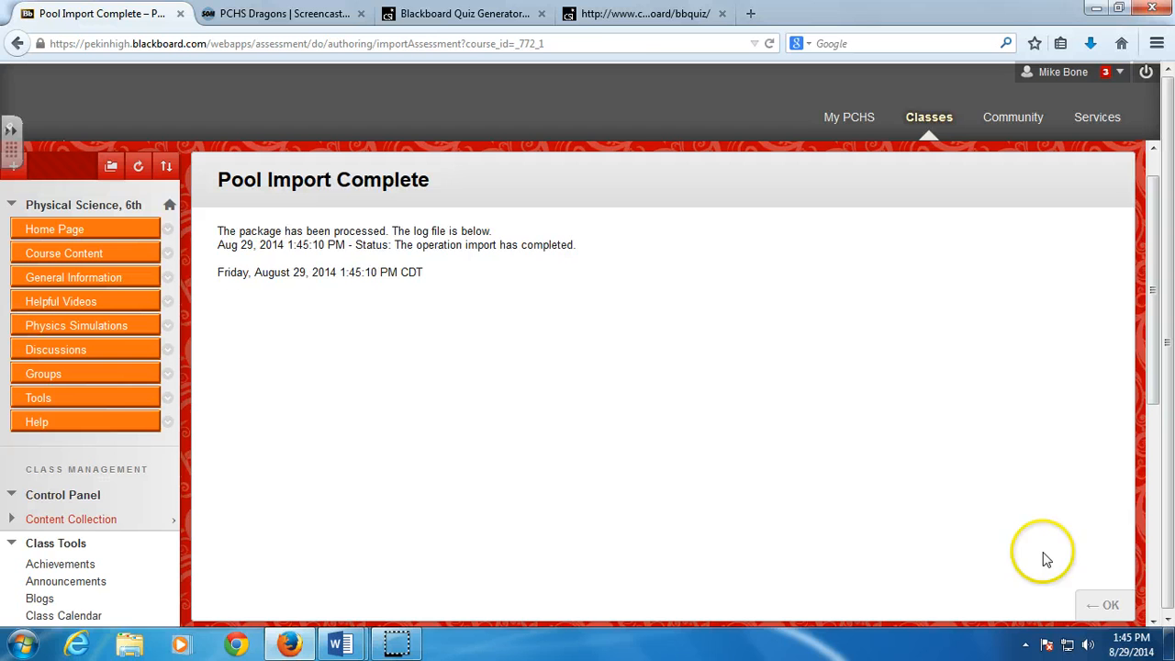
pyautogui.click(1110, 605)
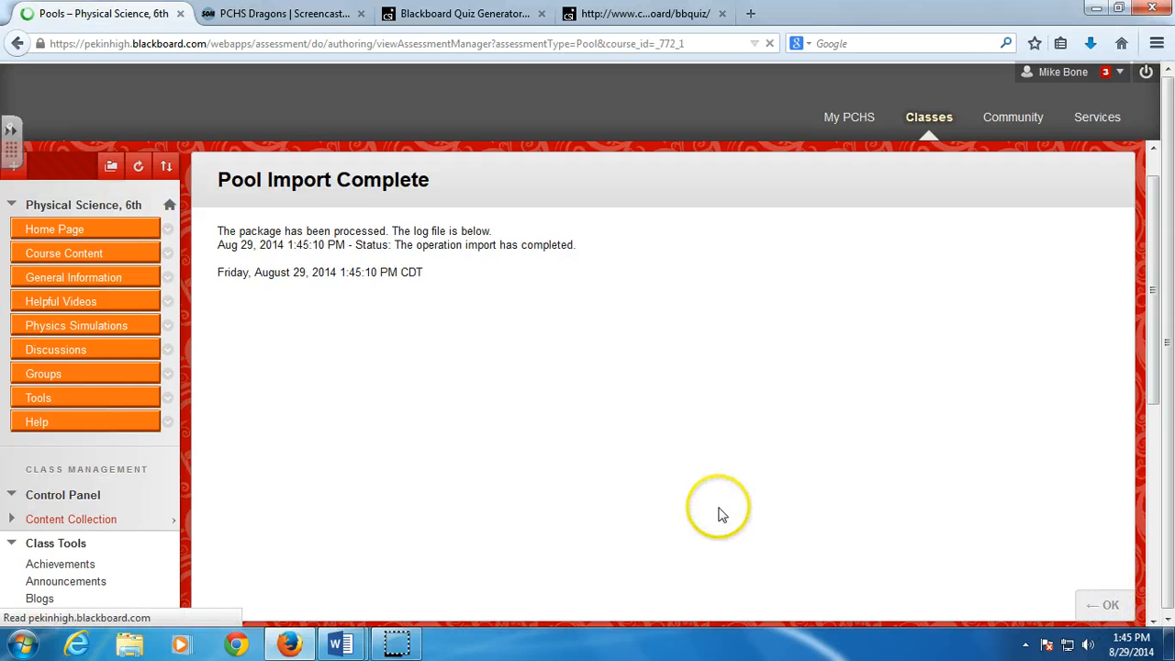
# - Confirm the pool import and review the Pools list showing Sample Quiz with 3 questions
pyautogui.click(1111, 604)
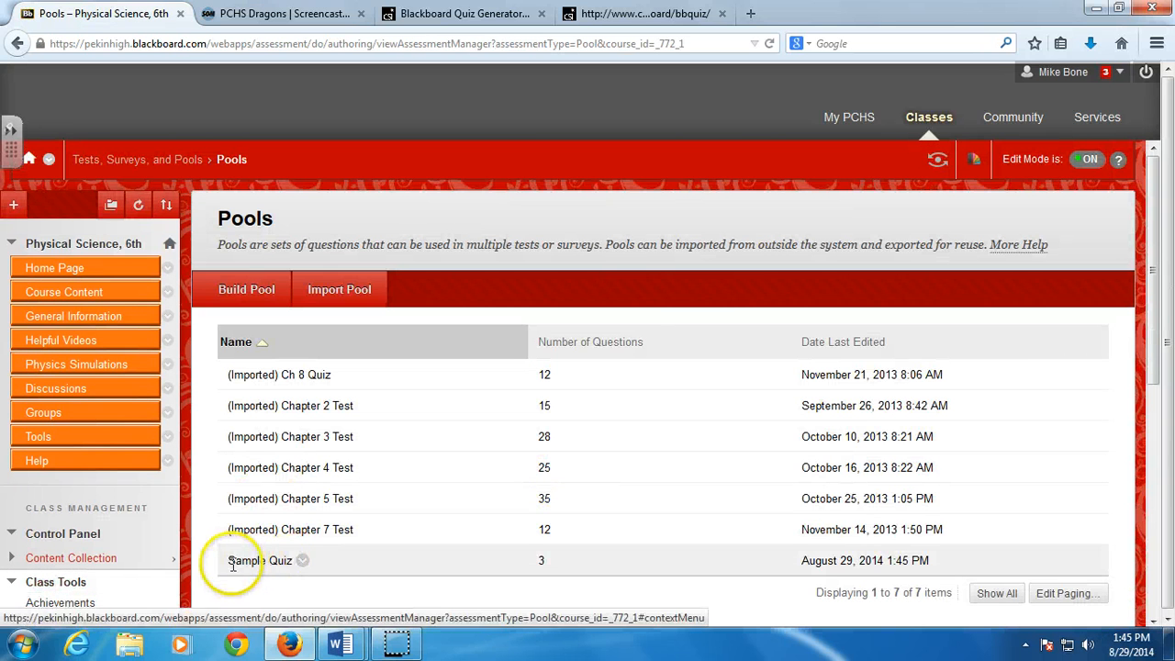
pyautogui.moveTo(540, 562)
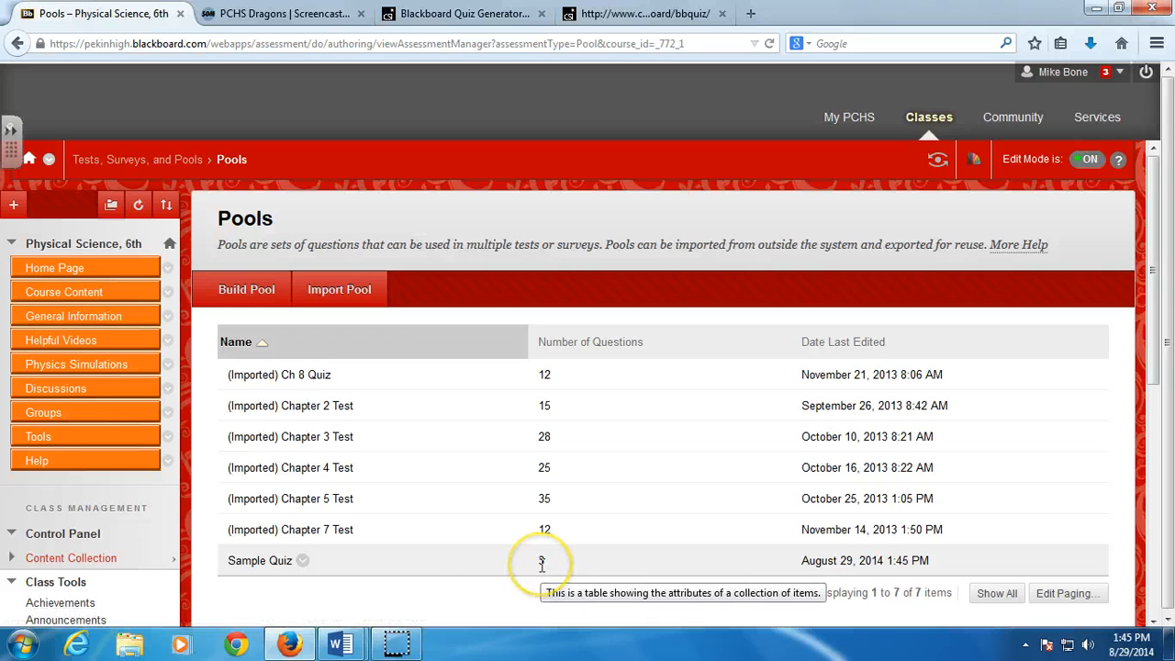
pyautogui.moveTo(283, 567)
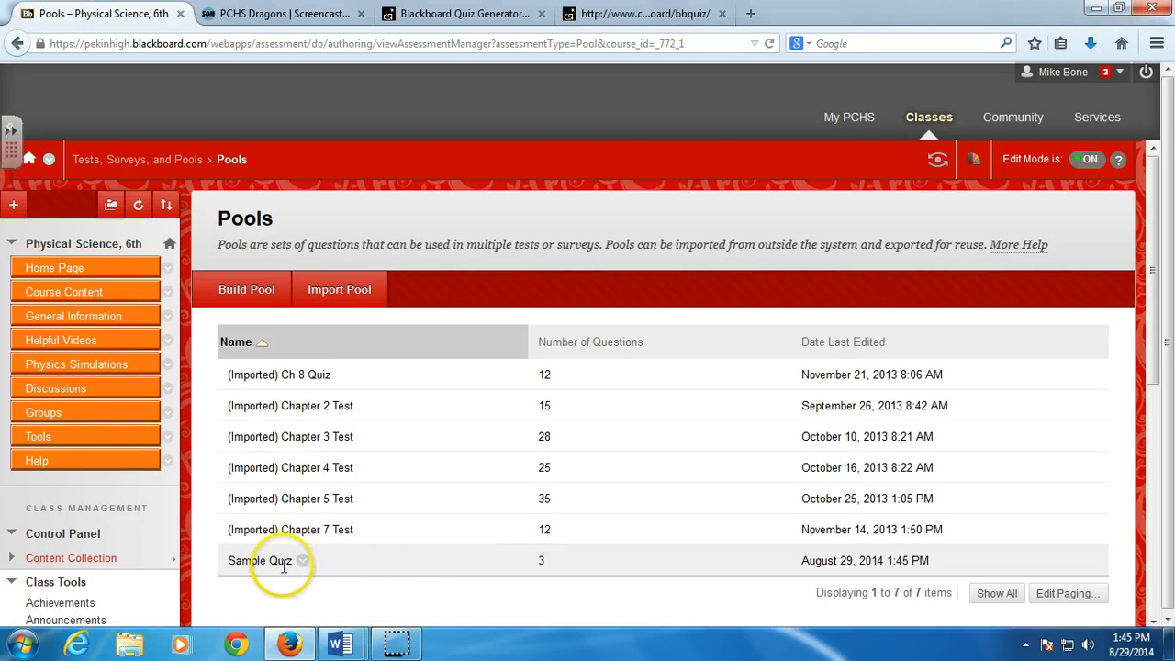
pyautogui.scroll(-3)
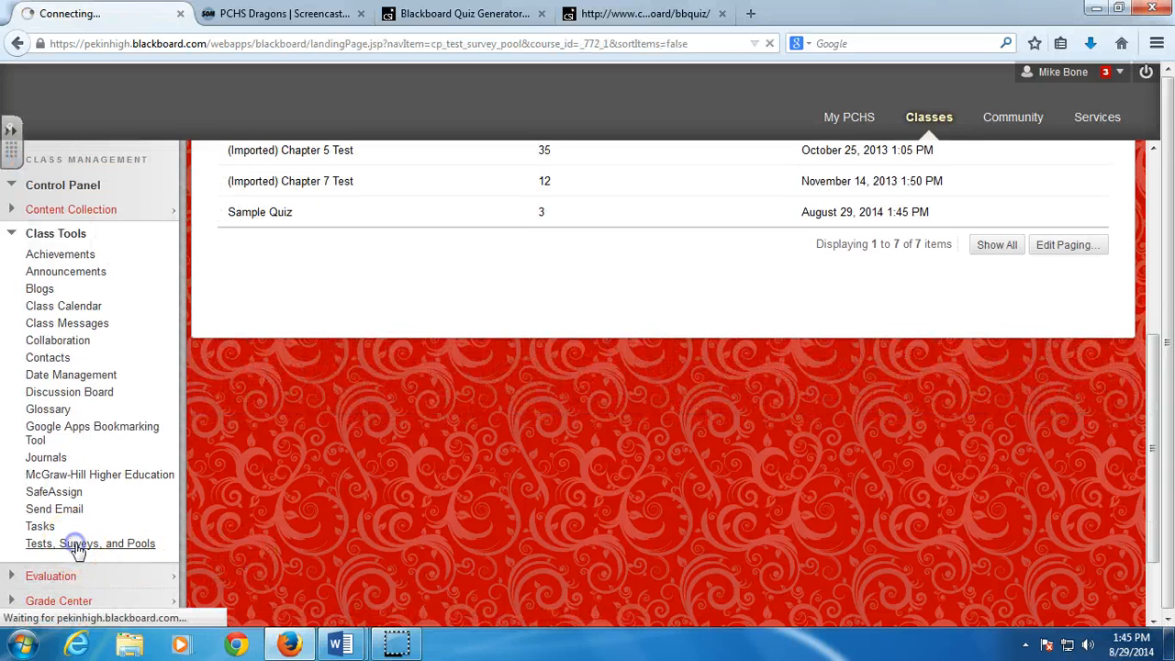
# - Build a new empty test named Sample from the Tests list and submit it
pyautogui.click(90, 544)
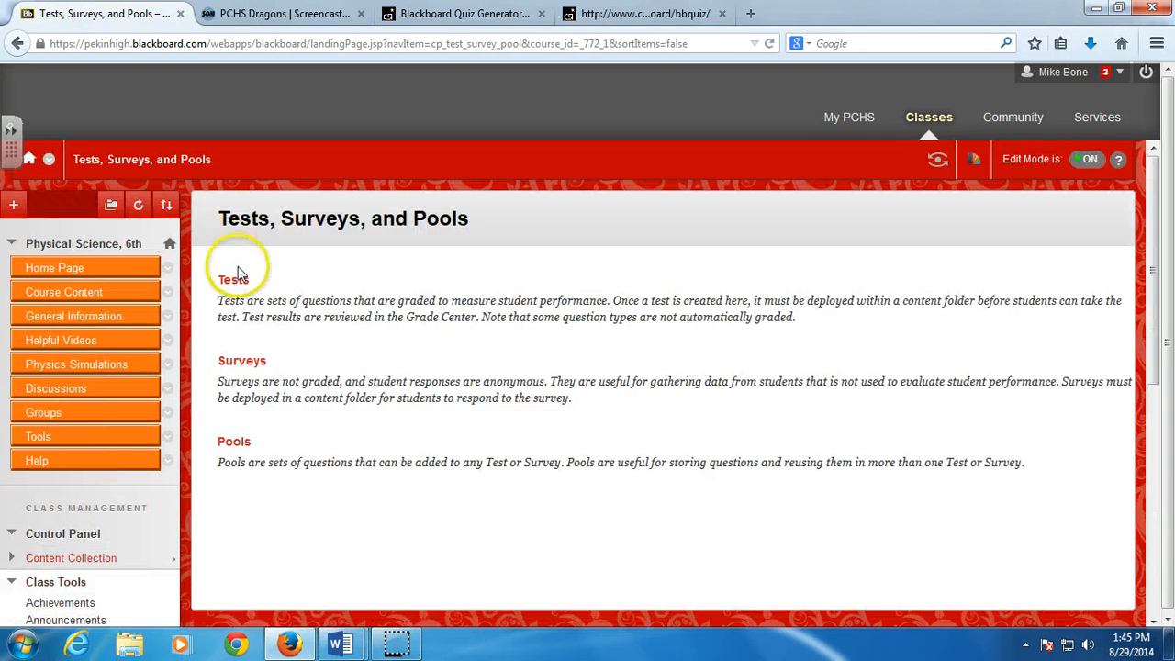
pyautogui.click(231, 279)
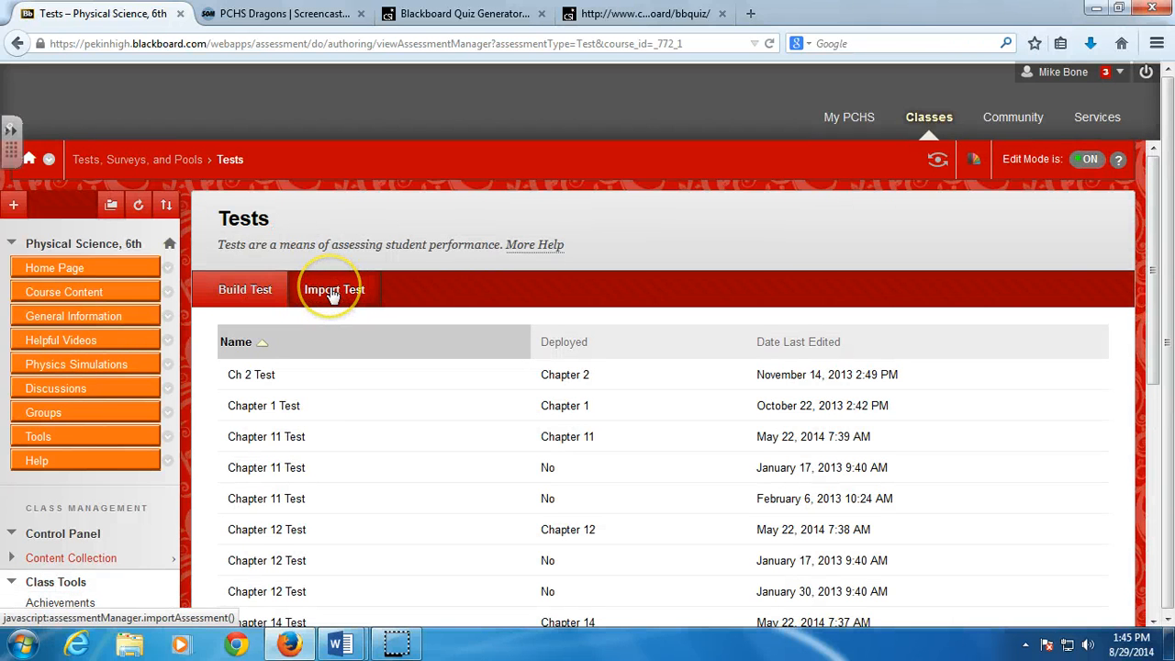
pyautogui.click(244, 290)
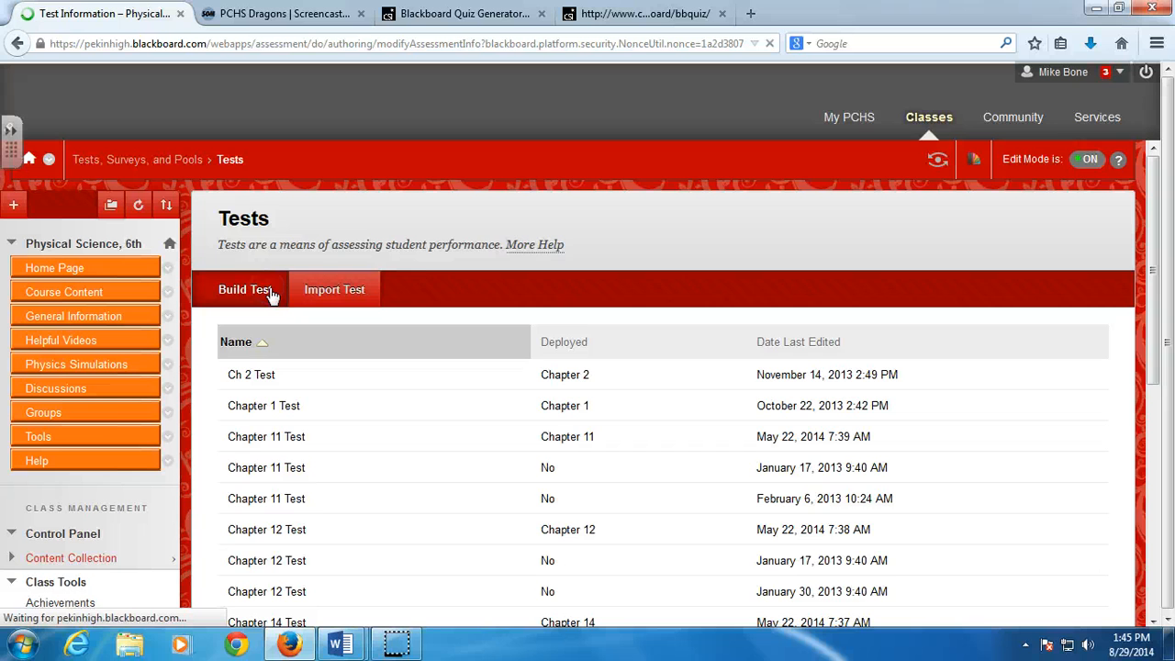
pyautogui.click(246, 291)
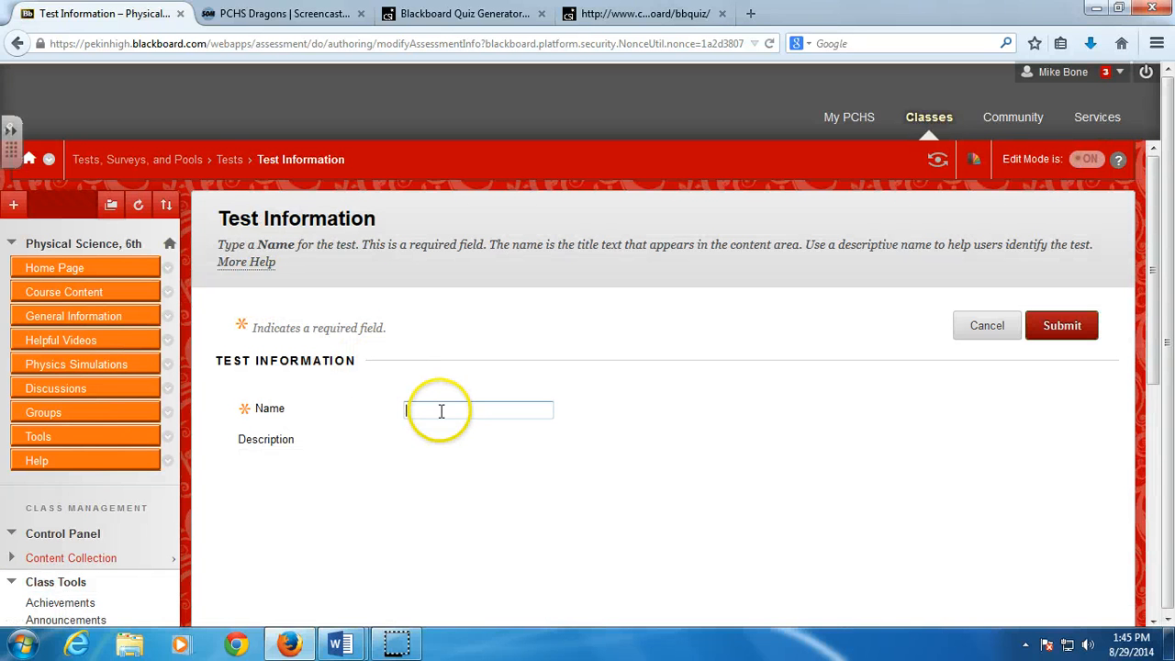
pyautogui.write('Sample')
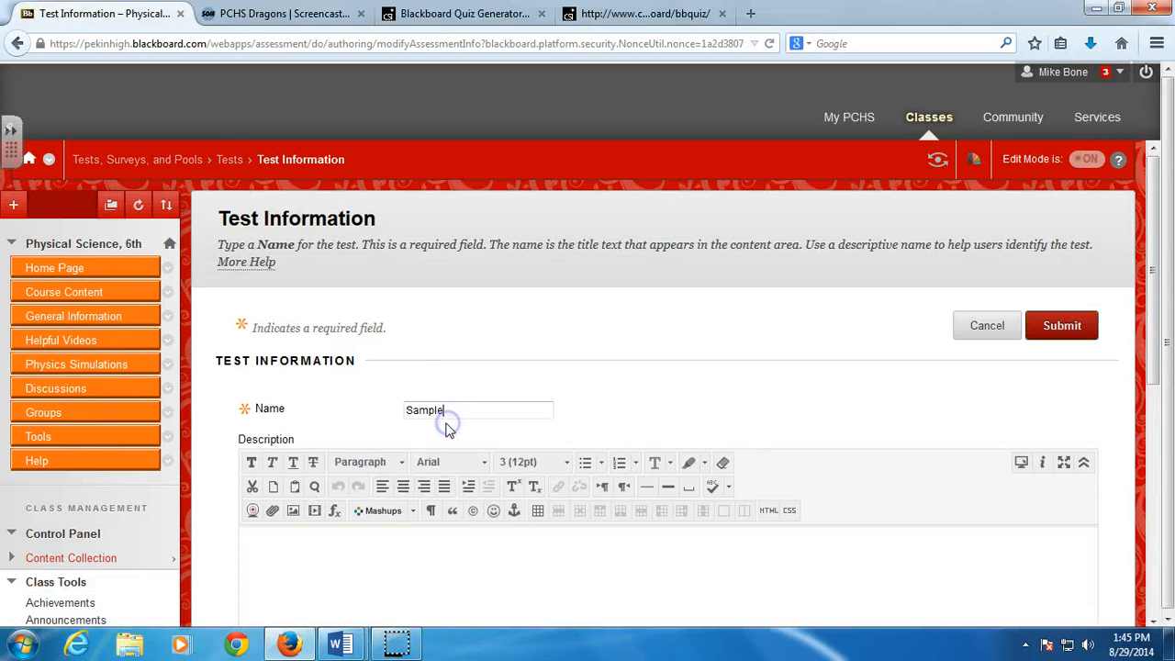
pyautogui.scroll(-3)
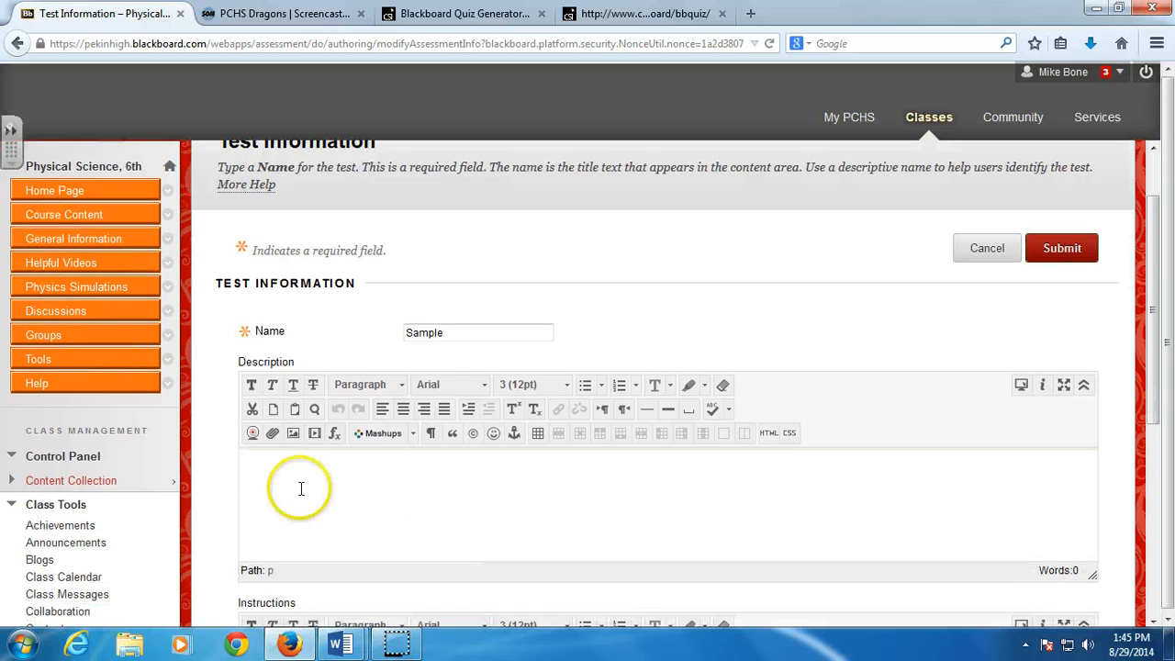
pyautogui.scroll(-3)
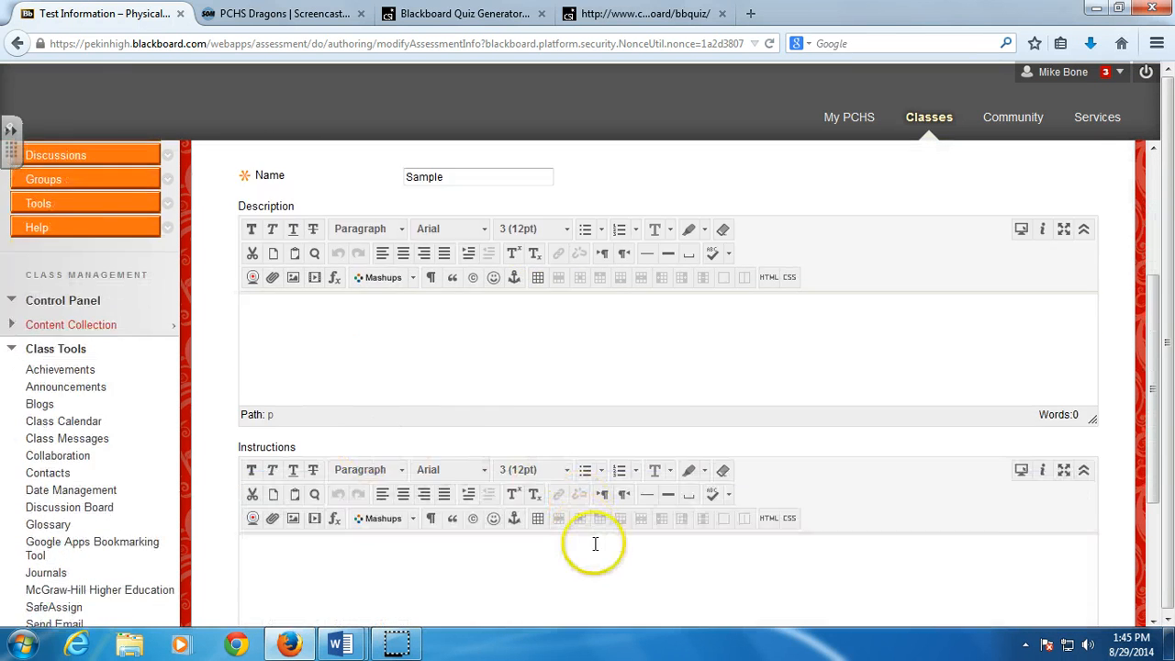
pyautogui.click(1062, 533)
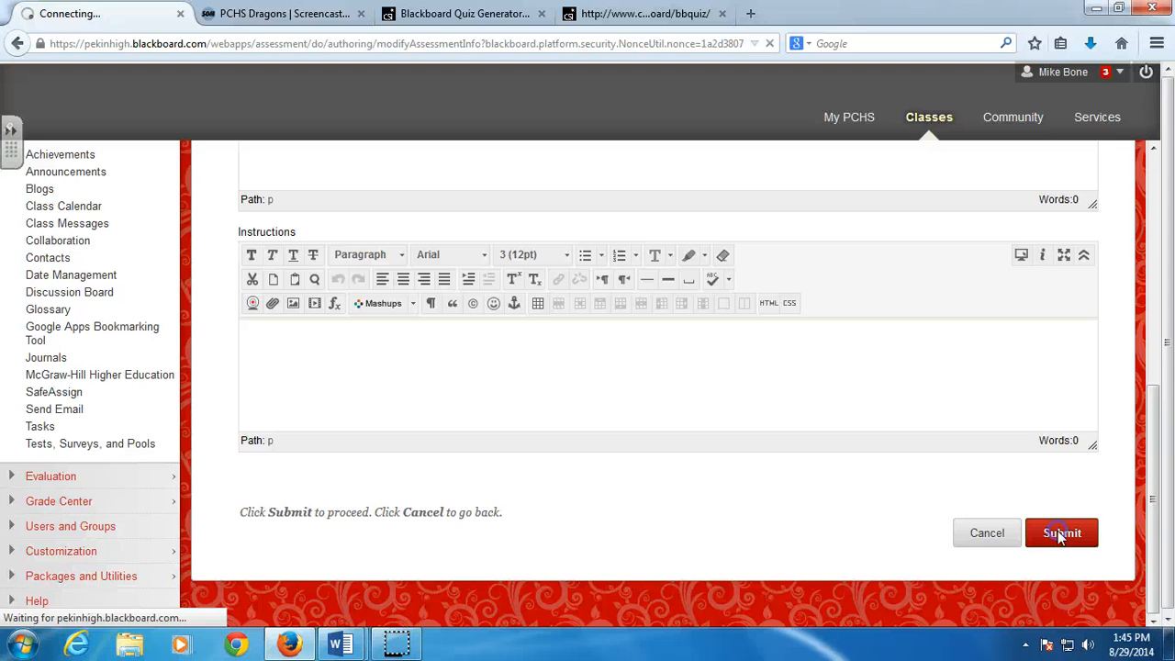
pyautogui.click(1061, 533)
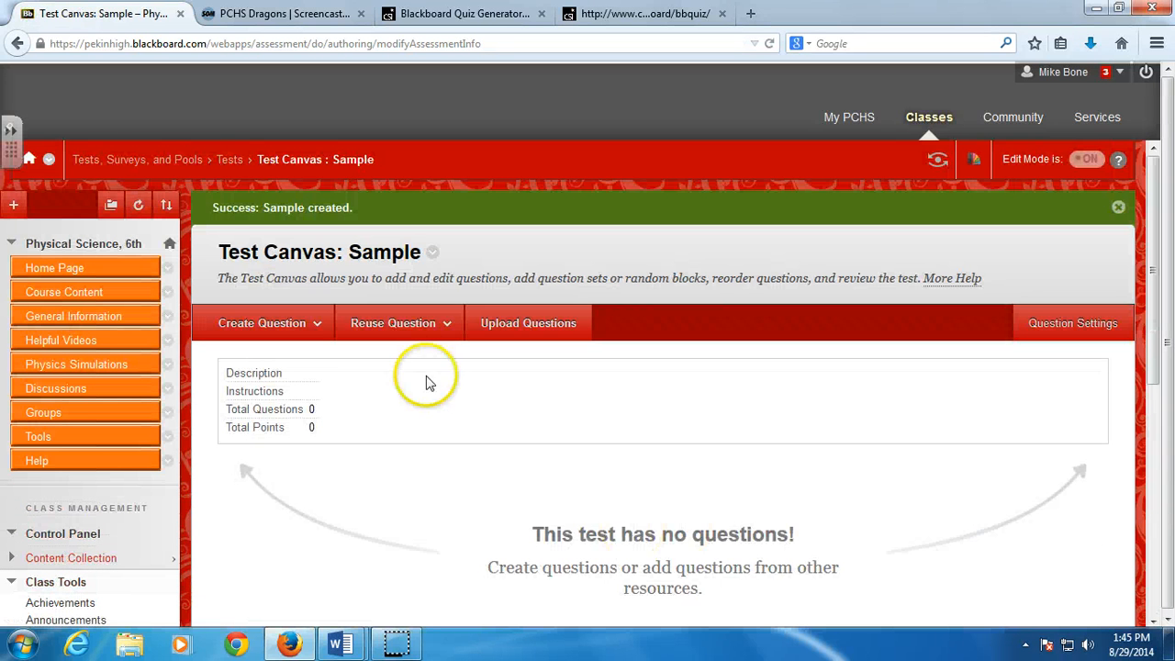
pyautogui.moveTo(386, 246)
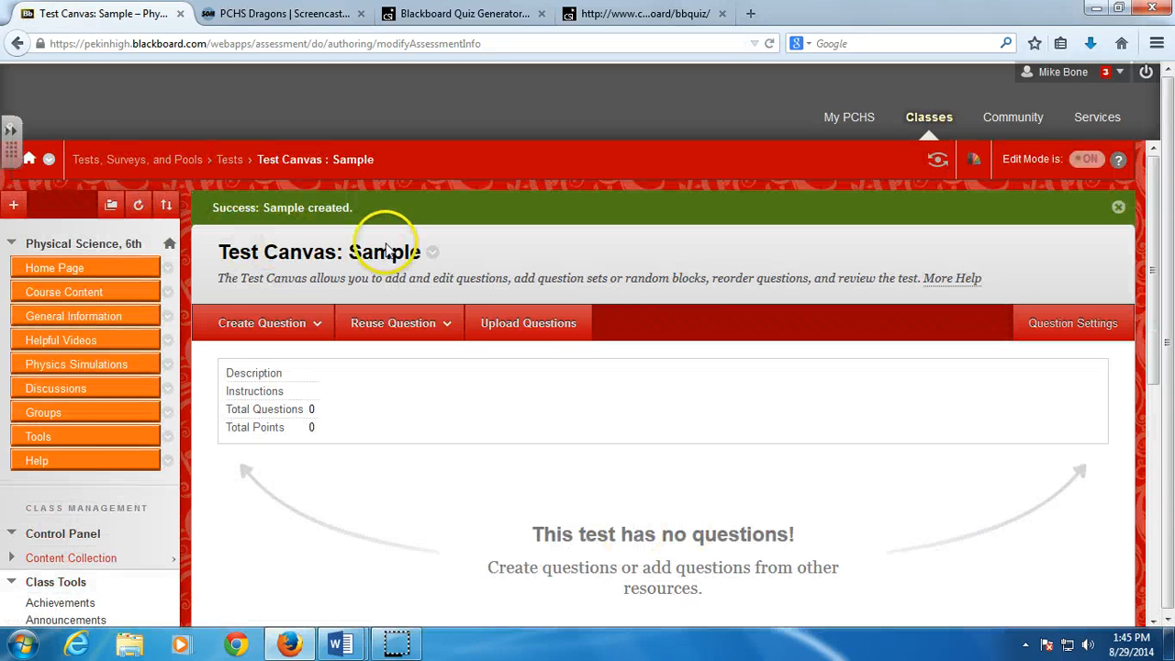
pyautogui.moveTo(529, 324)
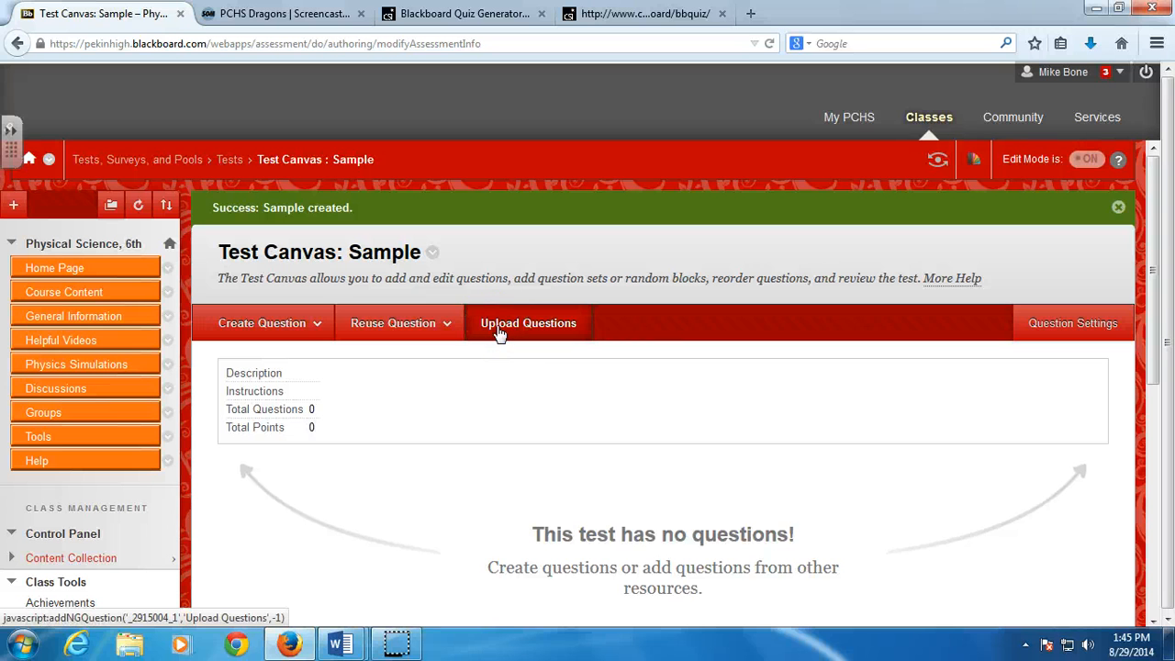
# - Start a question file upload for the Sample test, then cancel the file picker without choosing a file
pyautogui.click(529, 323)
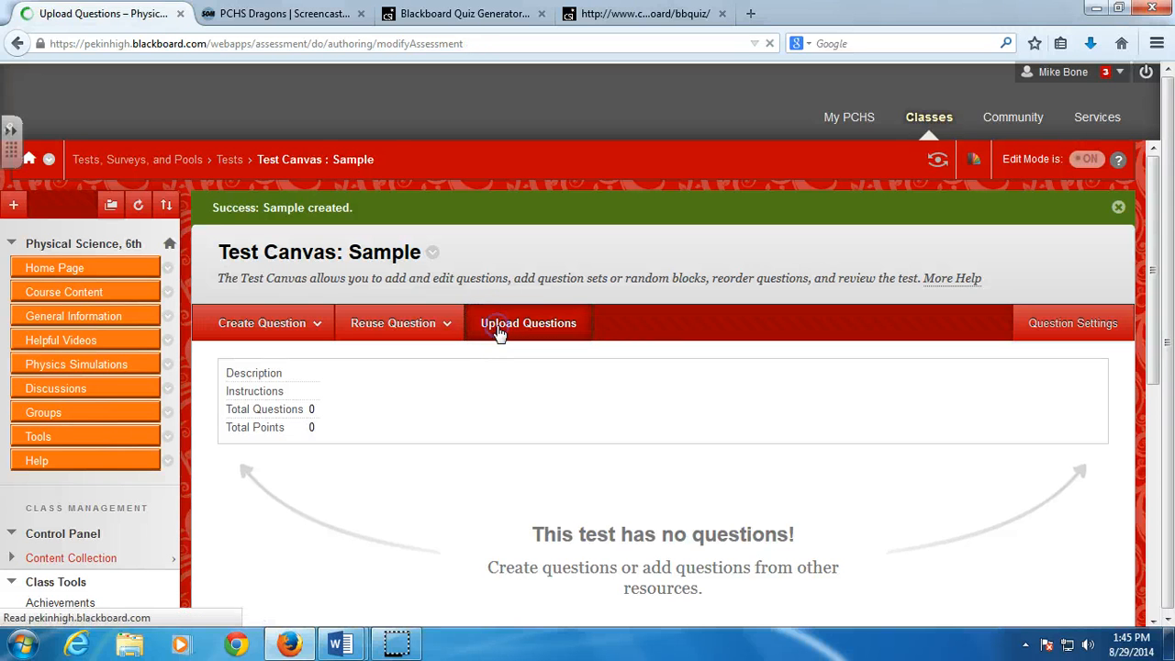
pyautogui.click(529, 323)
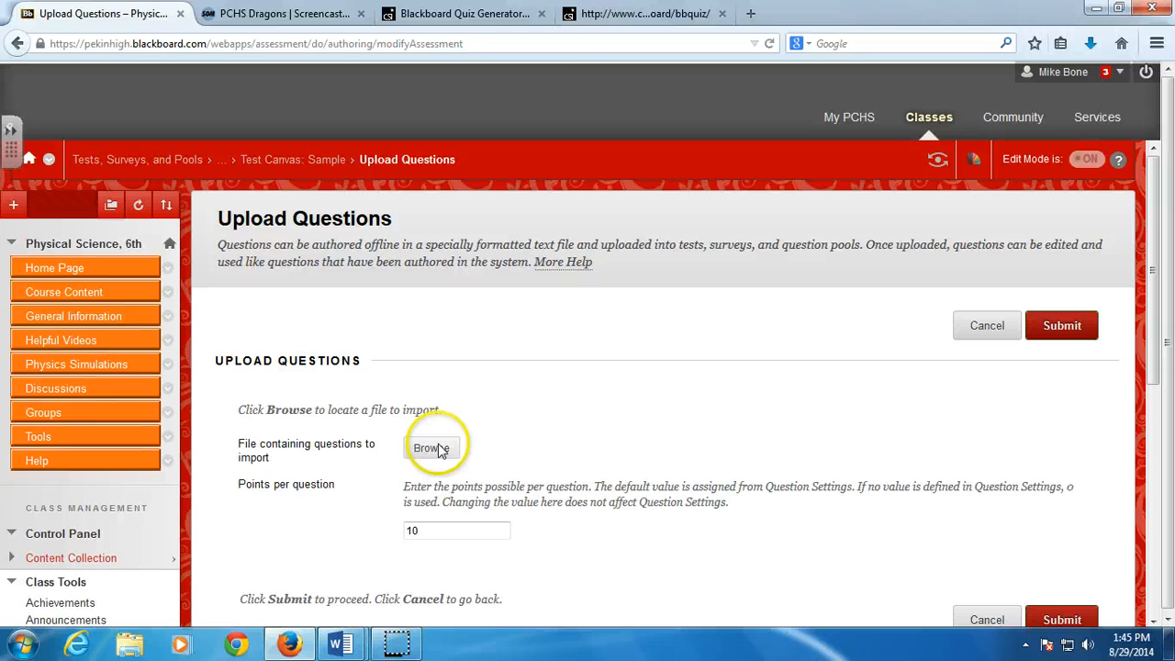
pyautogui.click(429, 448)
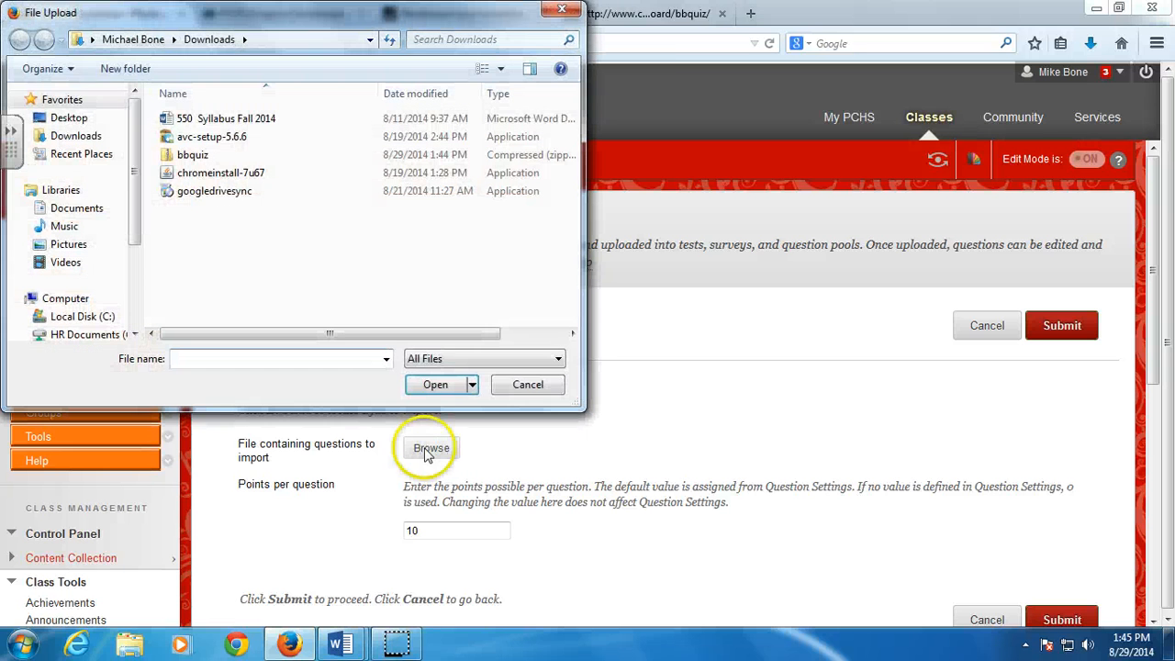
pyautogui.moveTo(562, 11)
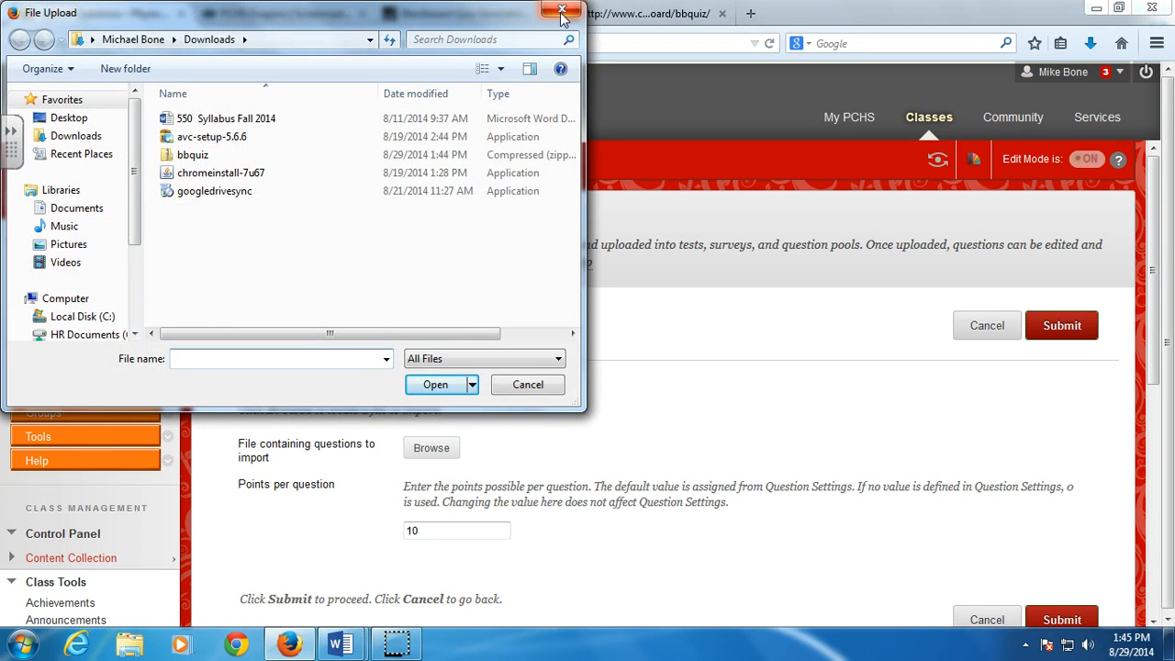
pyautogui.click(562, 11)
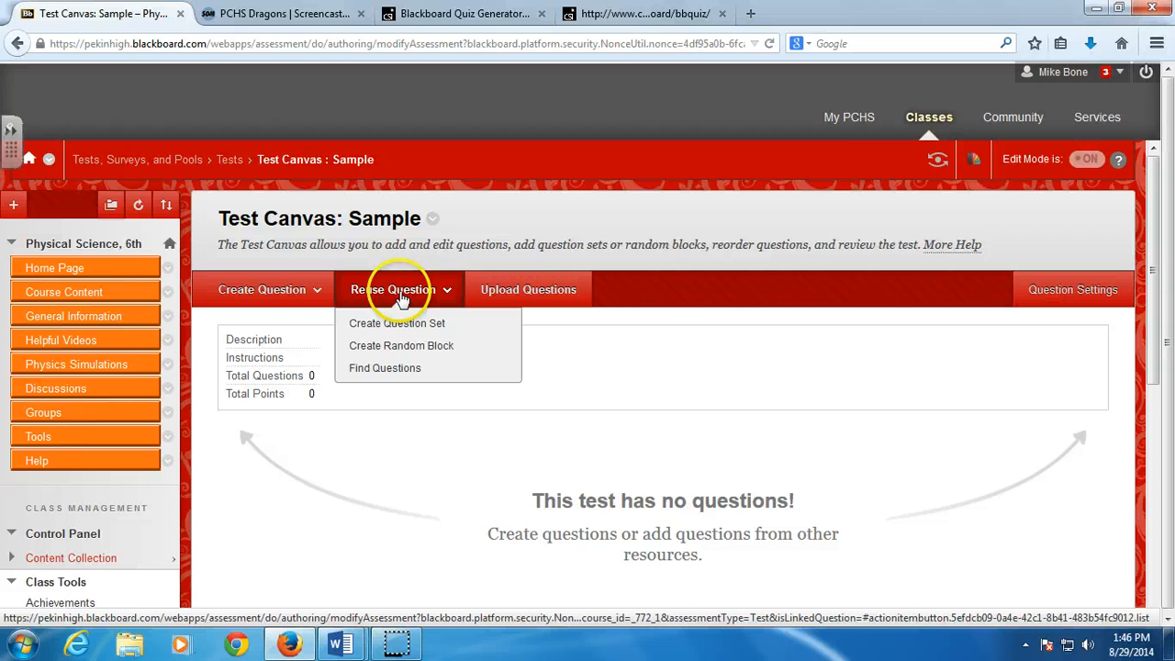
pyautogui.moveTo(397, 368)
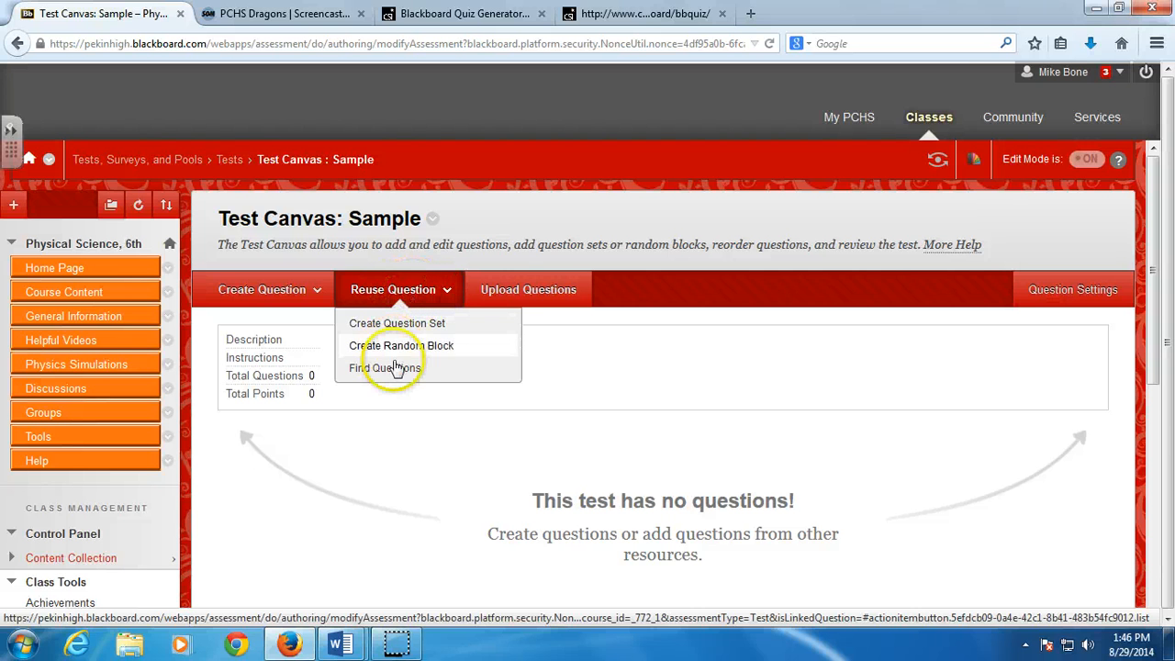
# - Find questions in the Sample Quiz pool, select all three and add them to the Sample test
pyautogui.click(384, 368)
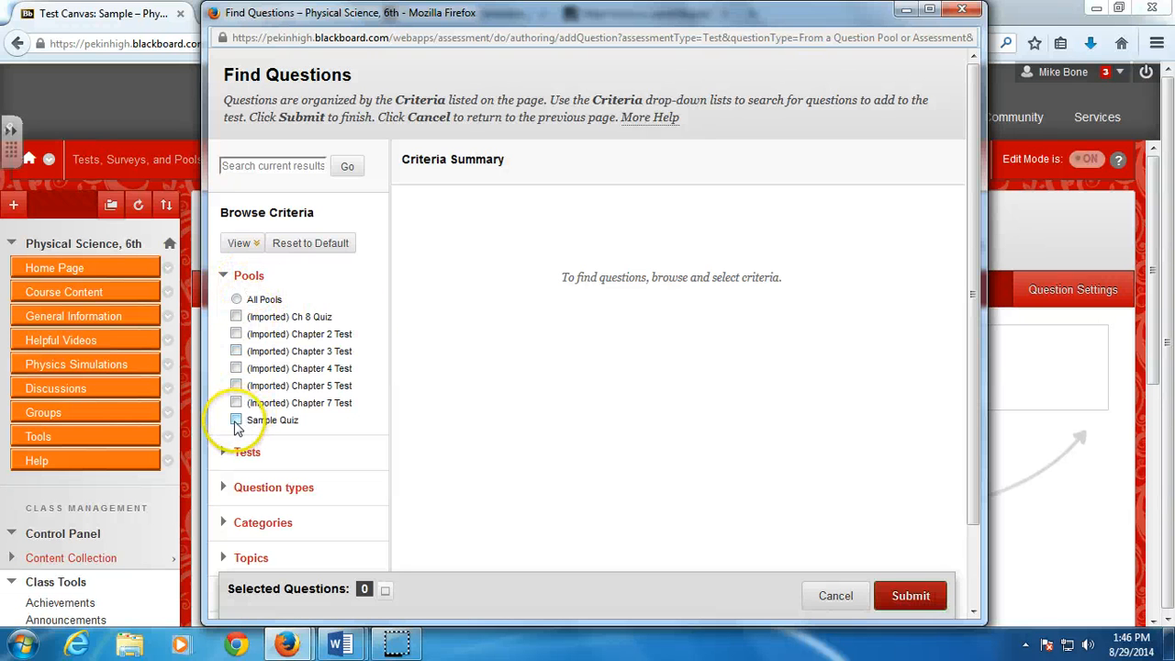
pyautogui.click(236, 419)
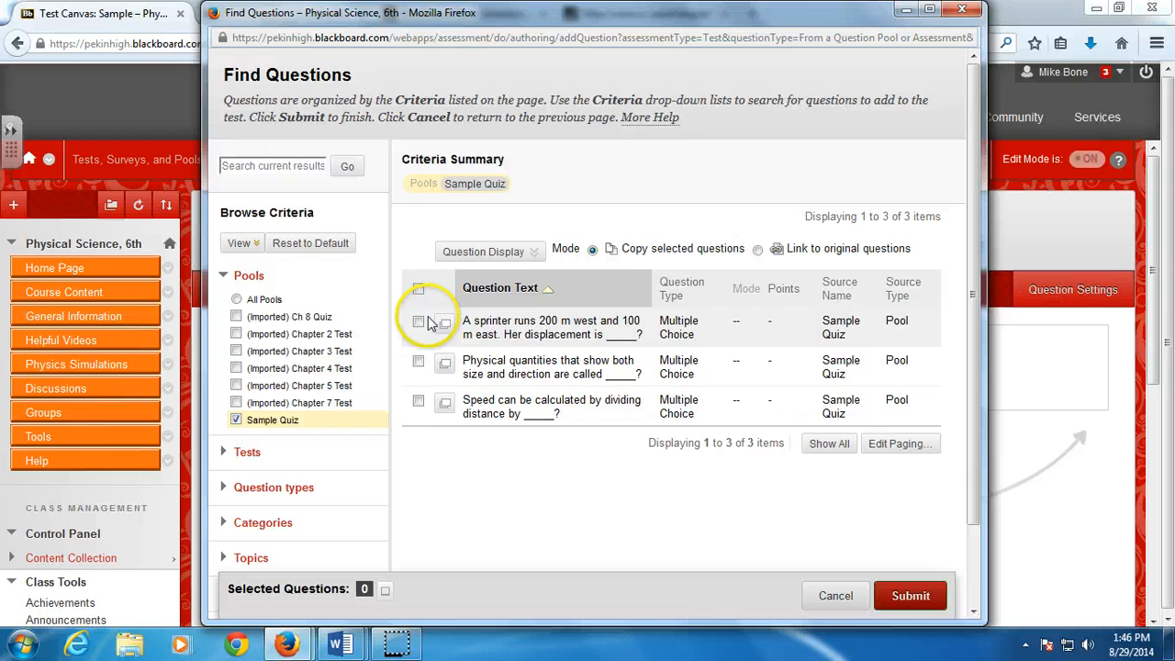
pyautogui.click(419, 286)
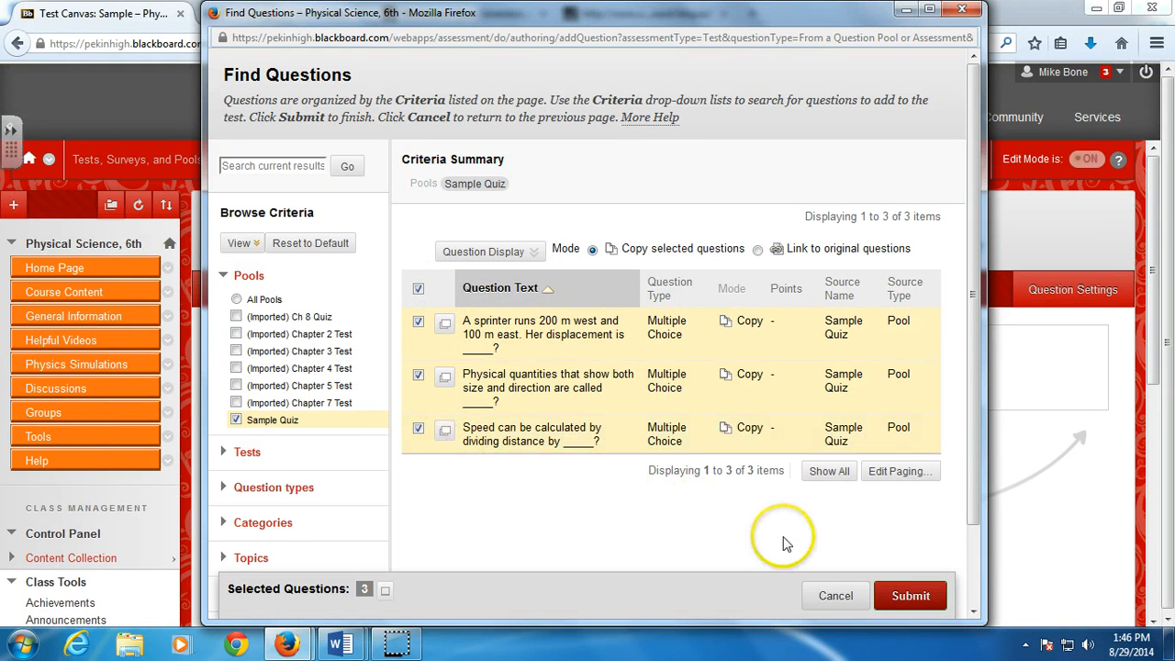
pyautogui.click(911, 595)
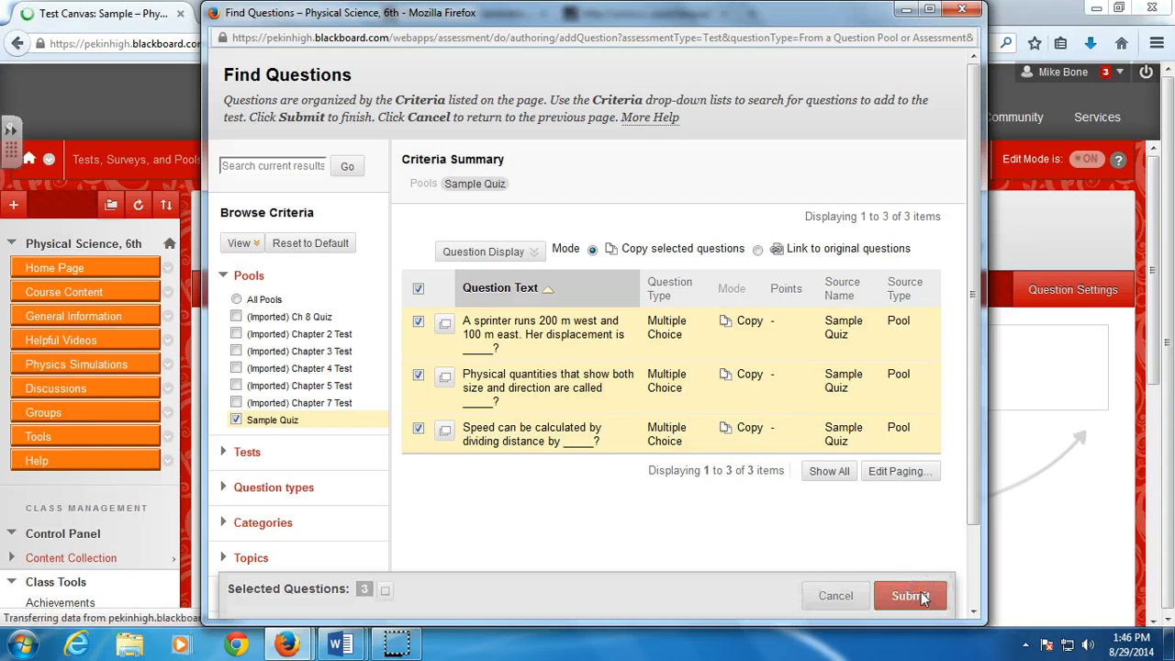
pyautogui.click(911, 595)
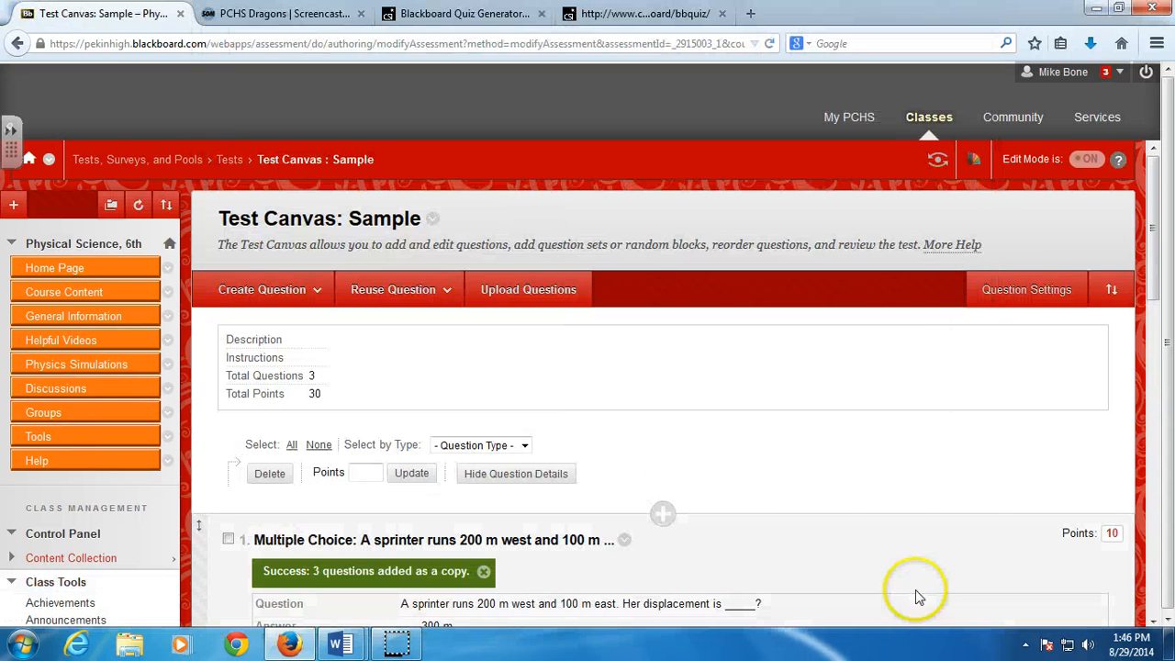
# - Set Points to 1, select every question and update so each is worth 1 point
pyautogui.scroll(-3)
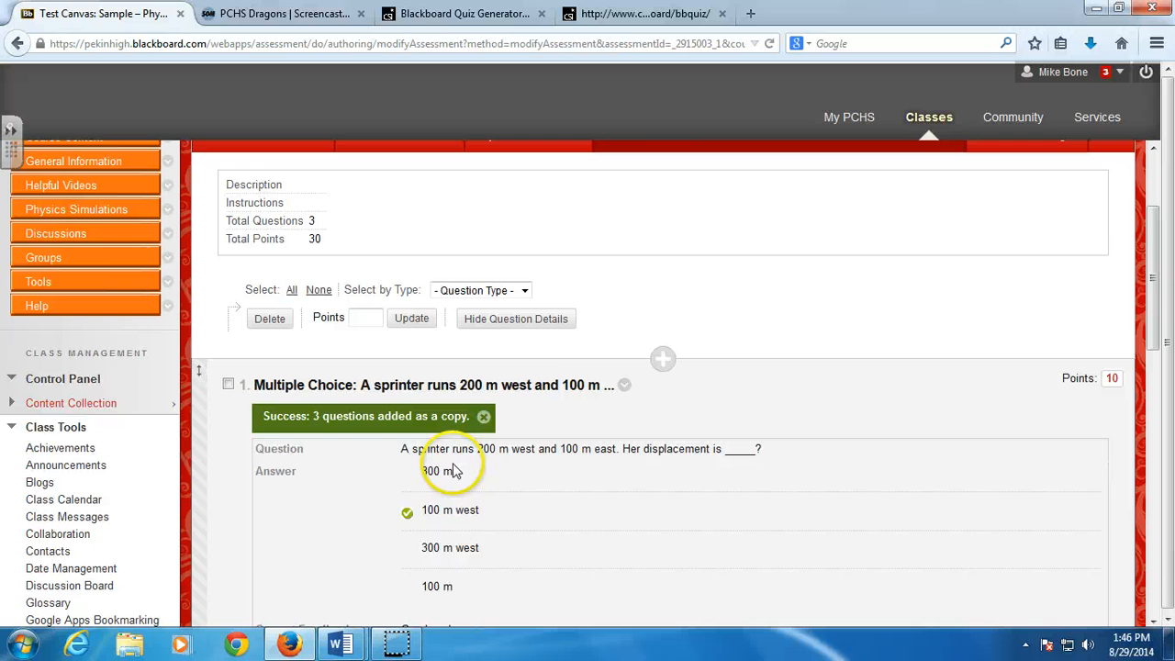
pyautogui.scroll(-3)
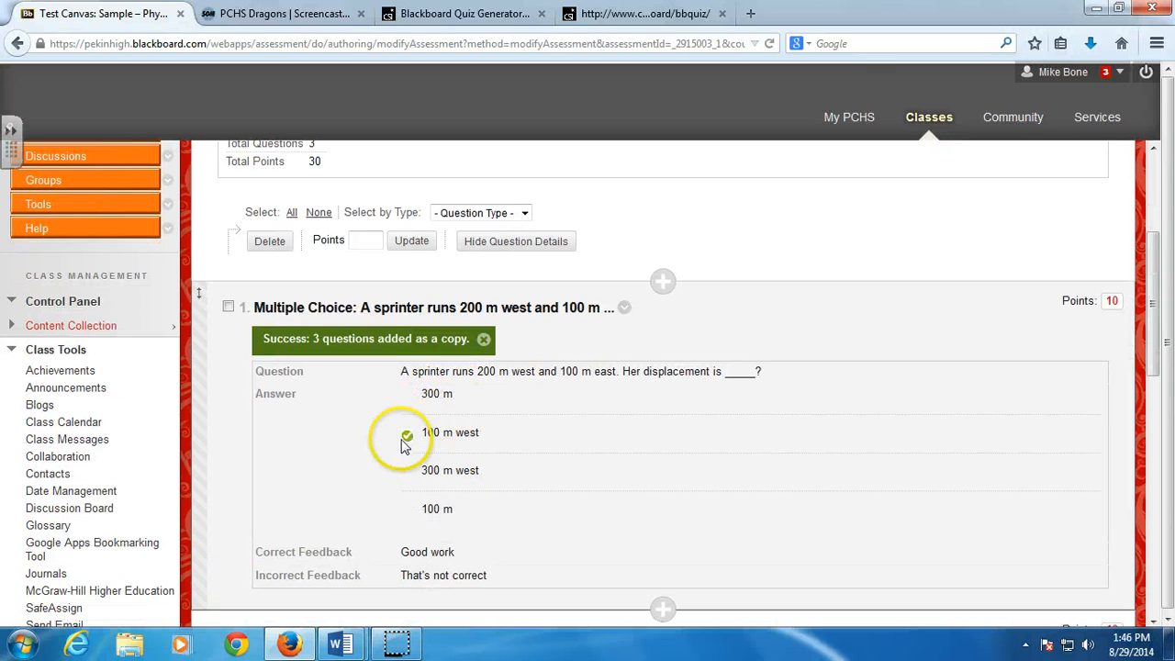
pyautogui.moveTo(401, 485)
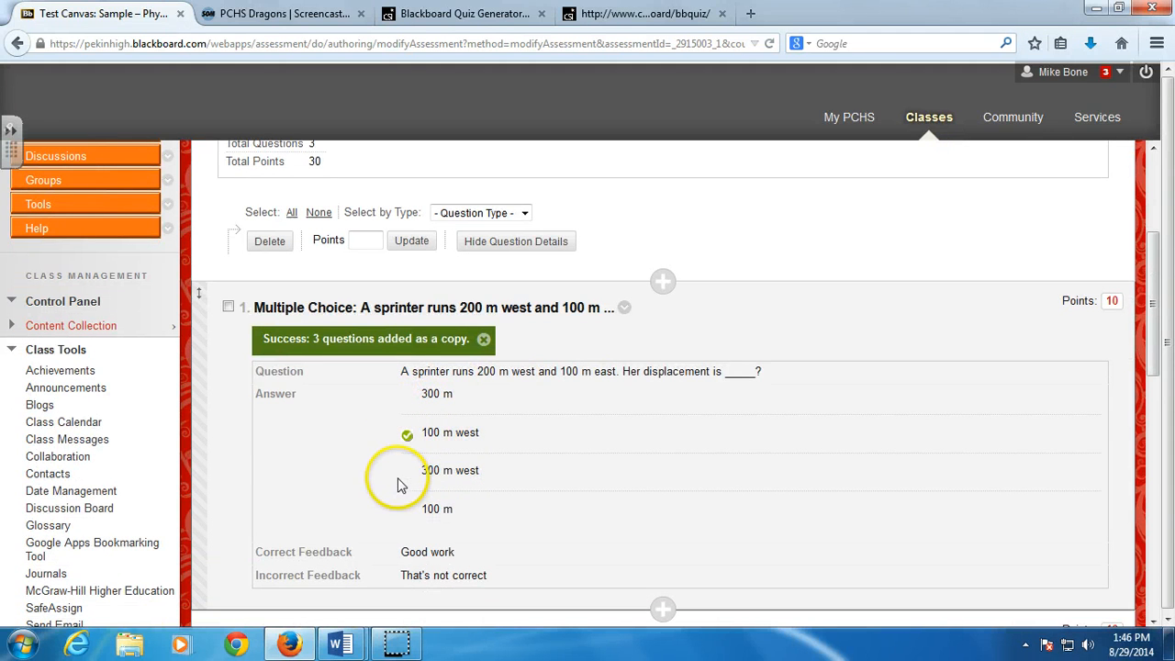
pyautogui.scroll(3)
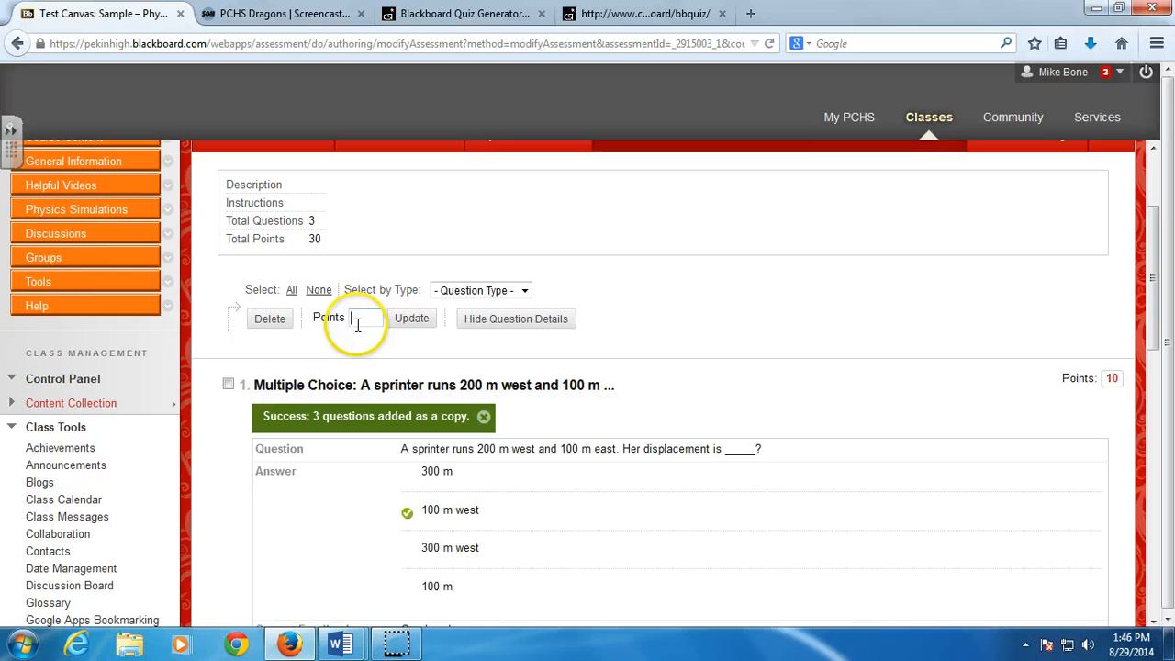
pyautogui.write('1')
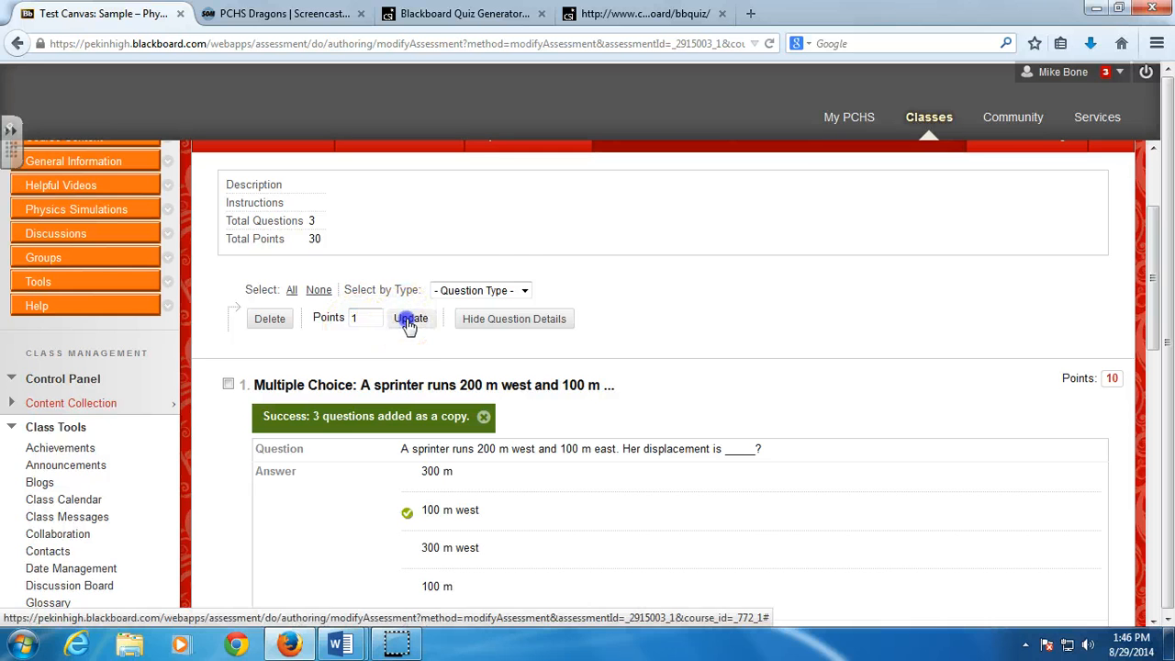
pyautogui.click(411, 319)
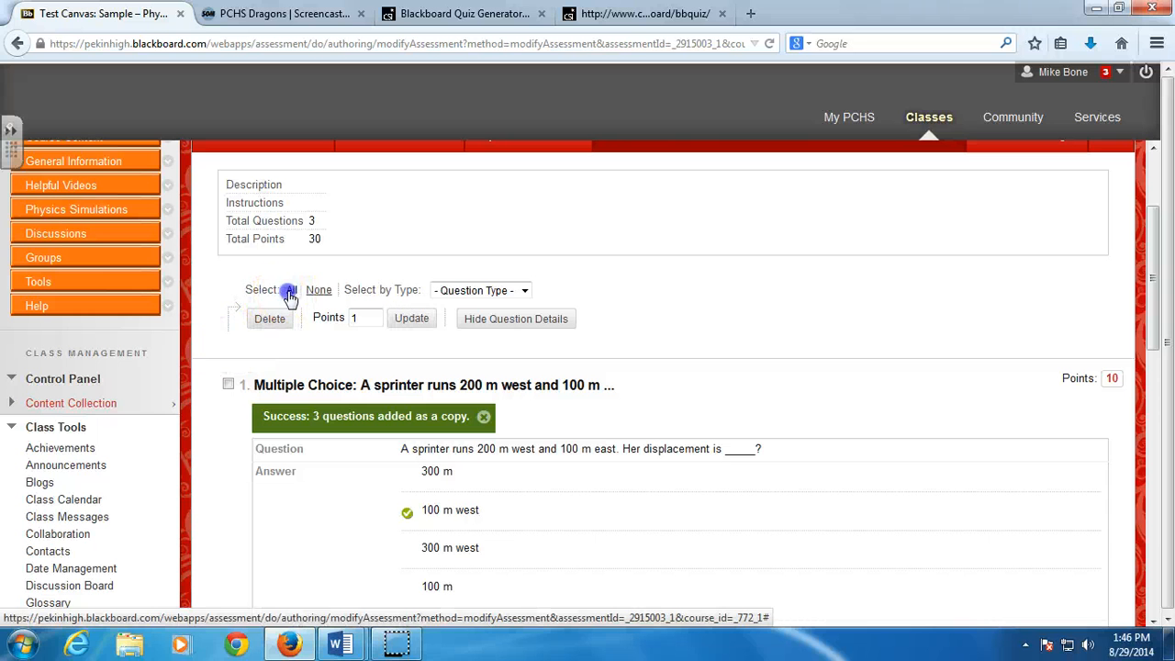
pyautogui.click(290, 290)
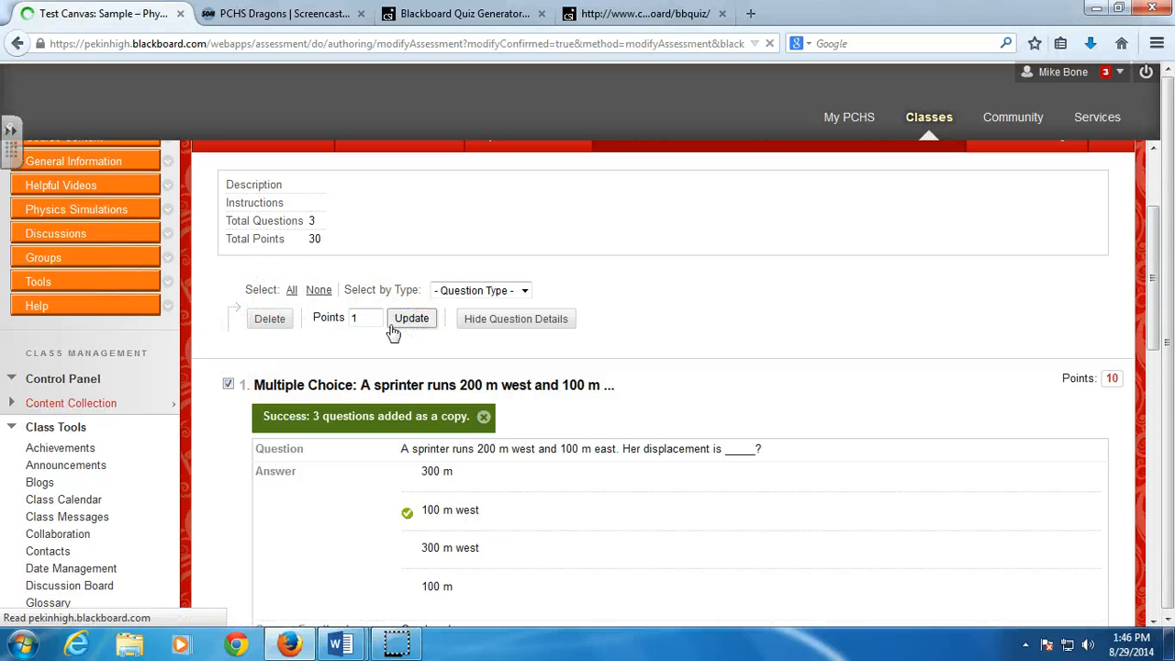
pyautogui.click(411, 319)
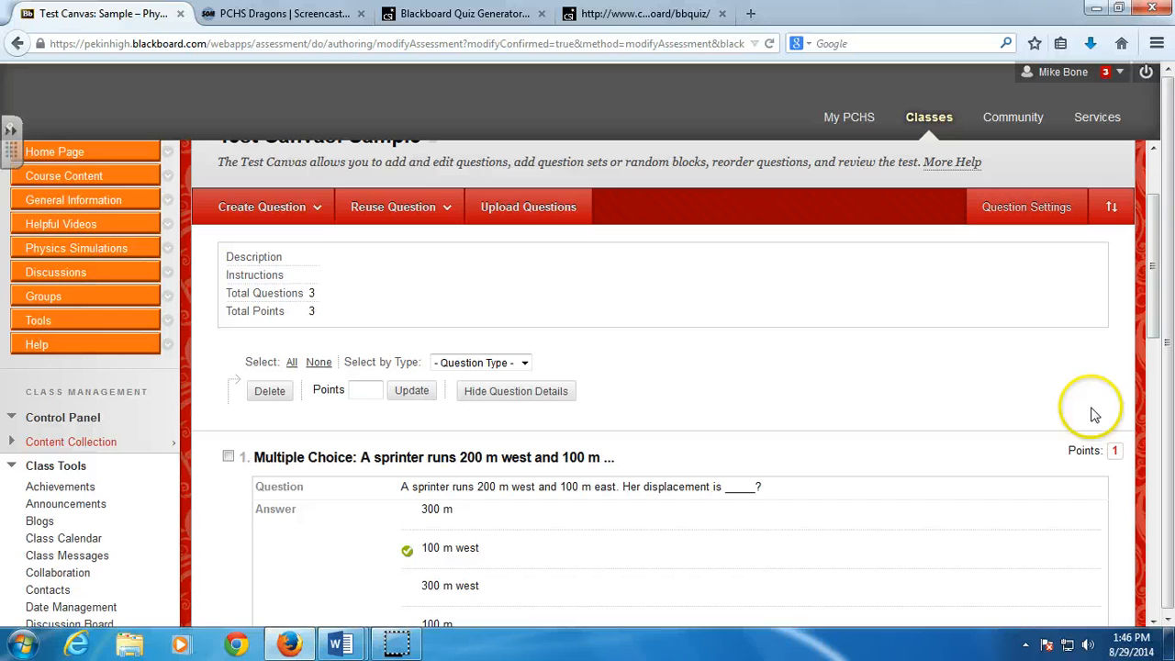
# - Scroll through the three questions to check they now total 3 points
pyautogui.scroll(-3)
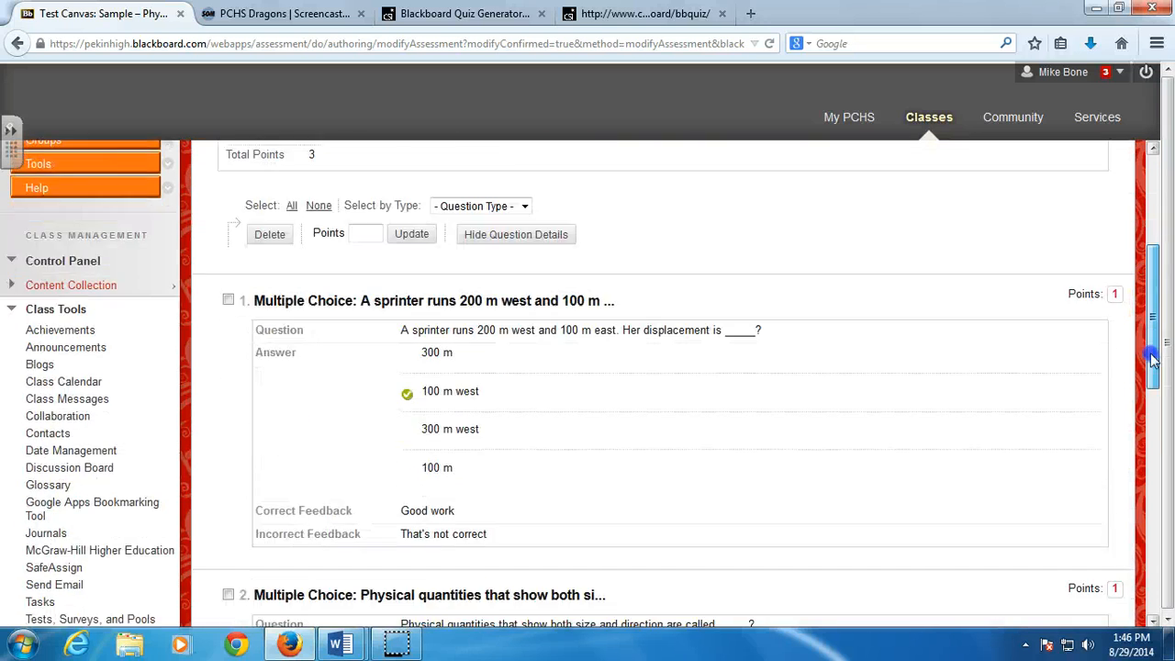
pyautogui.scroll(-3)
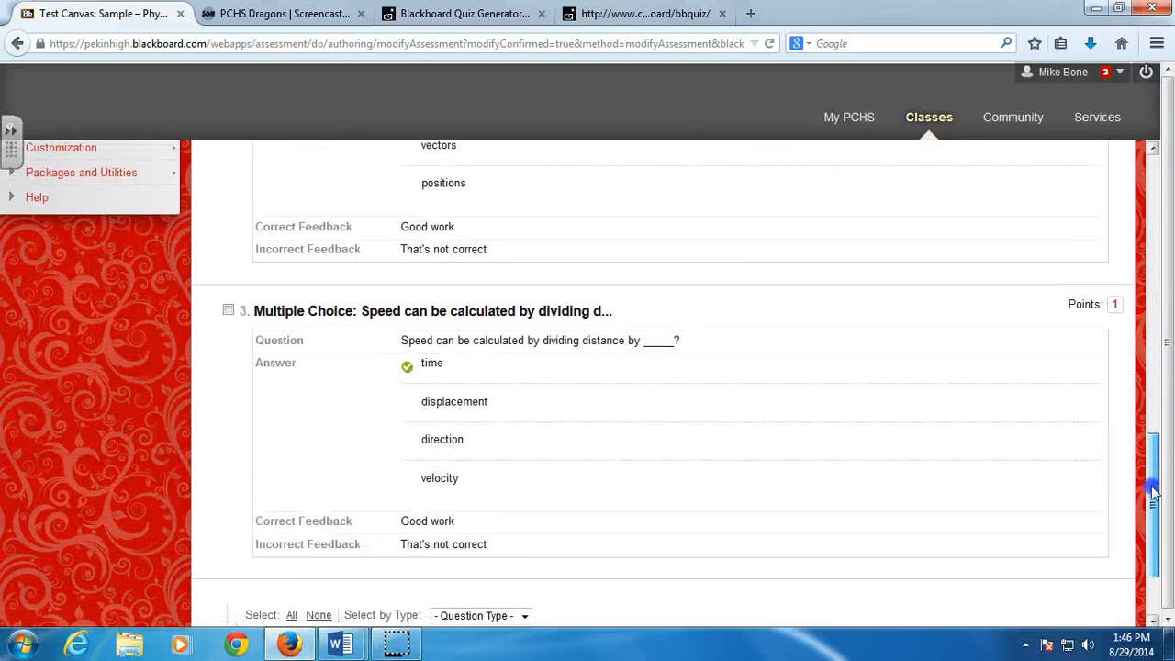
pyautogui.scroll(3)
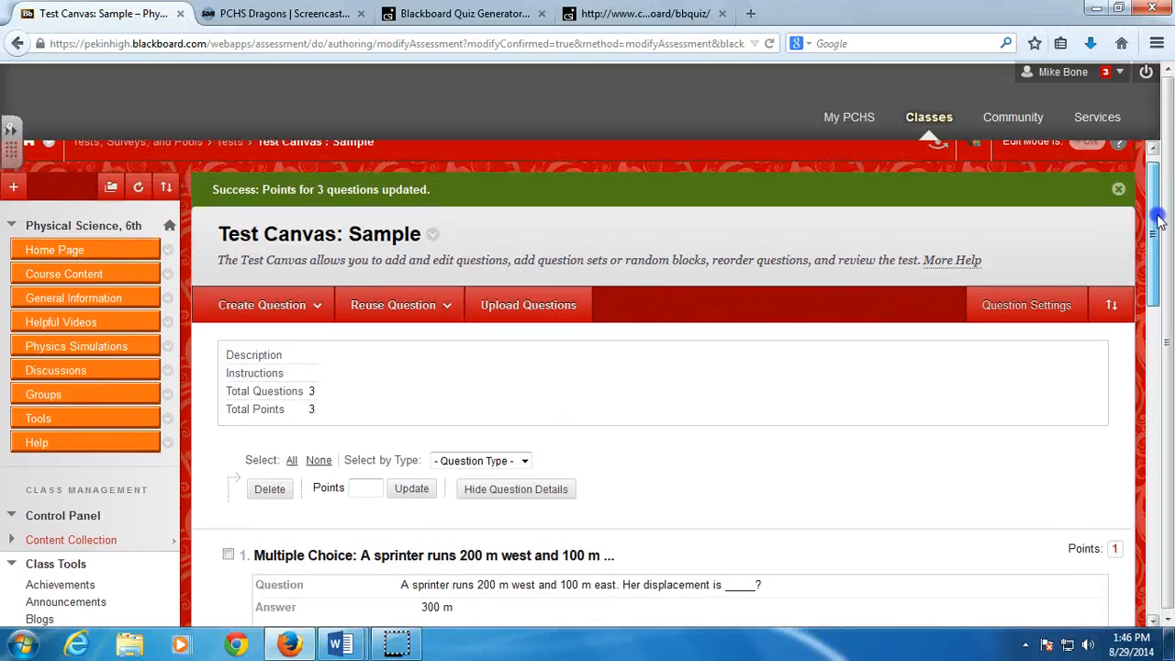
pyautogui.scroll(3)
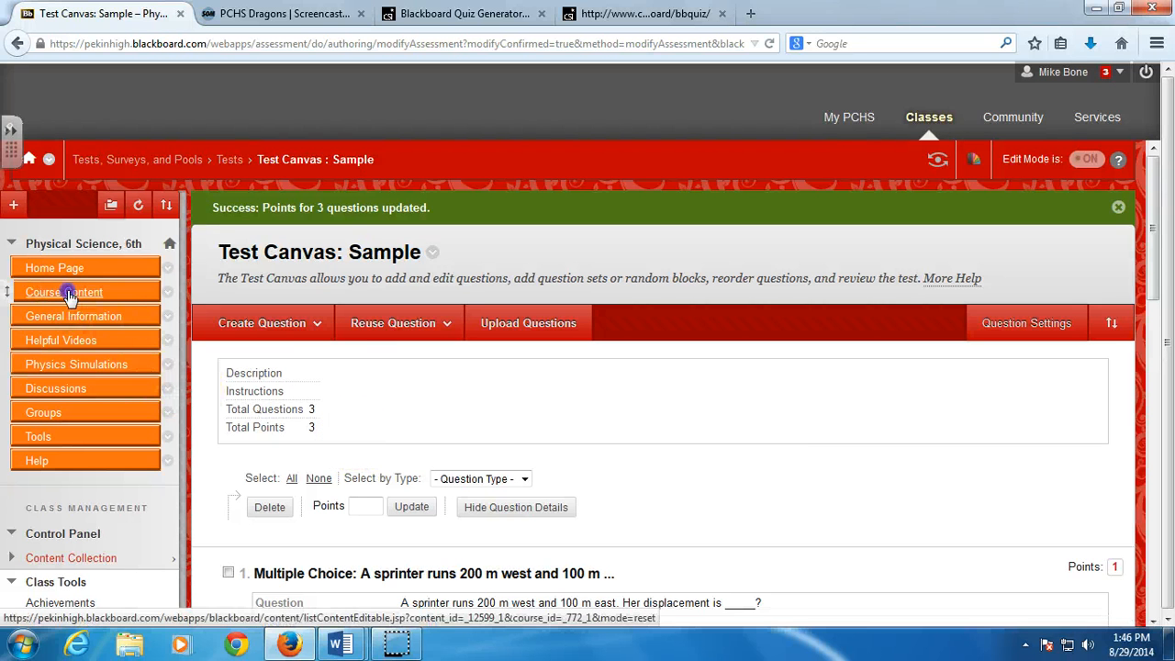
# - Add the existing Sample test to Course Content via Assessments > Test and submit
pyautogui.click(64, 292)
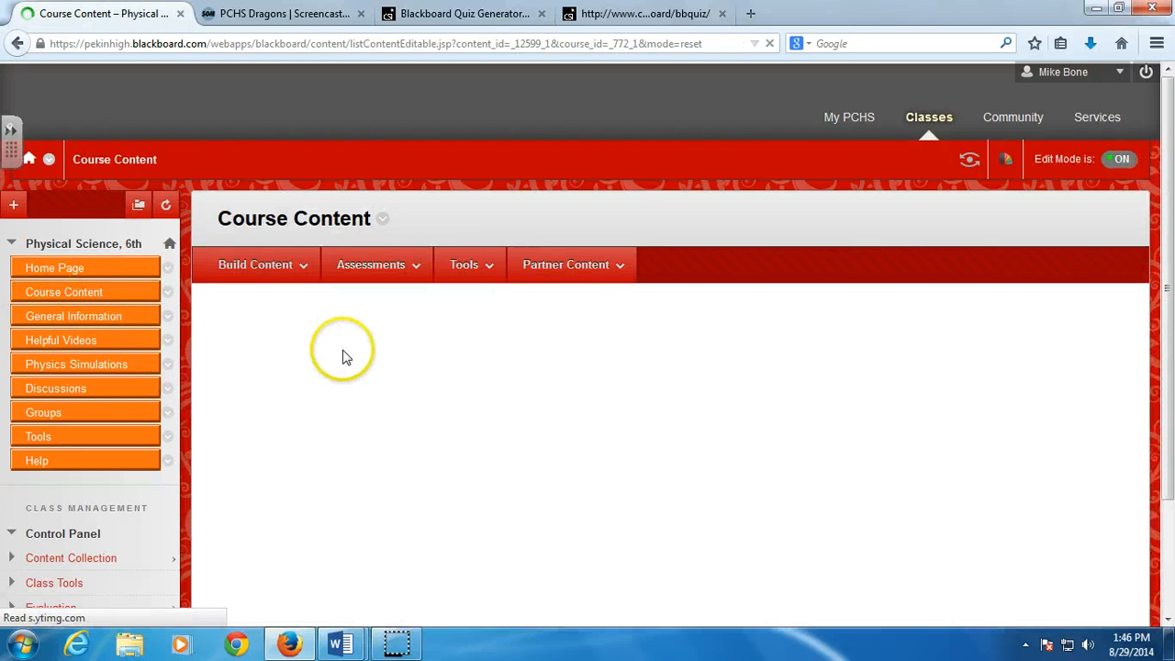
pyautogui.click(371, 264)
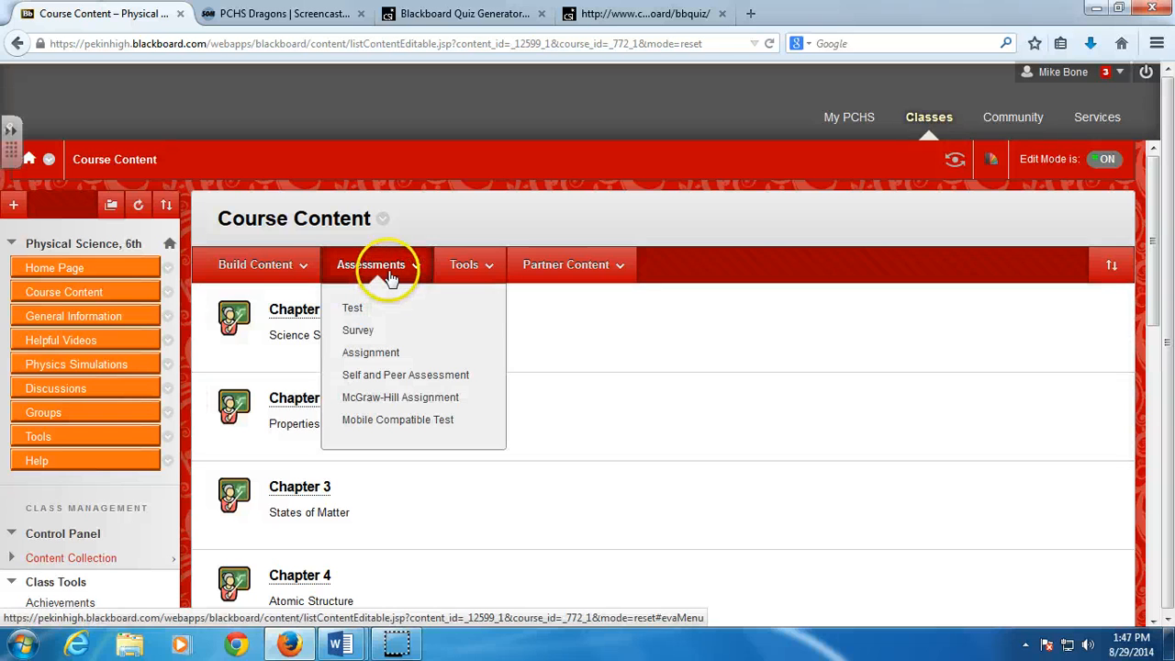
pyautogui.click(353, 308)
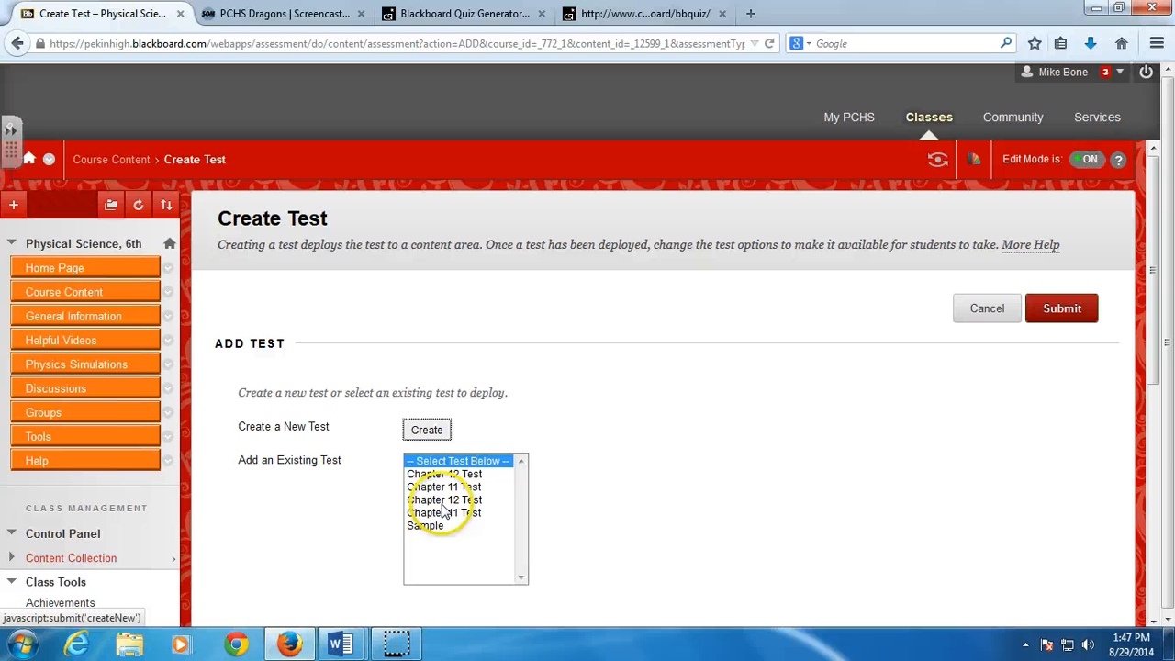
pyautogui.click(427, 525)
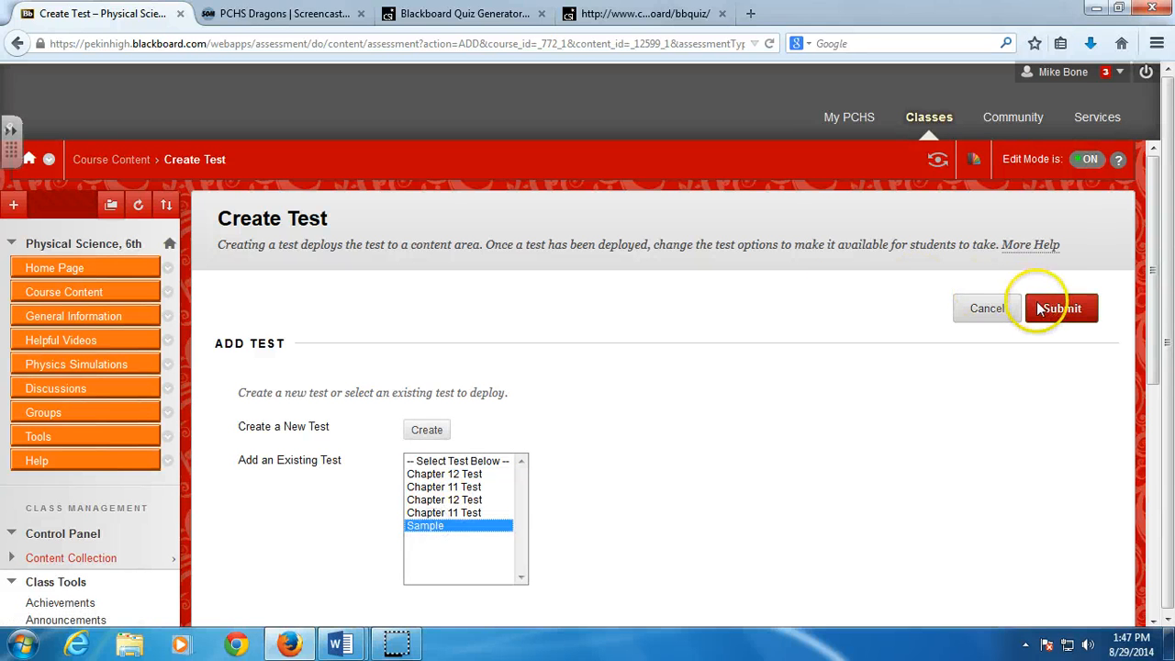
pyautogui.click(1061, 309)
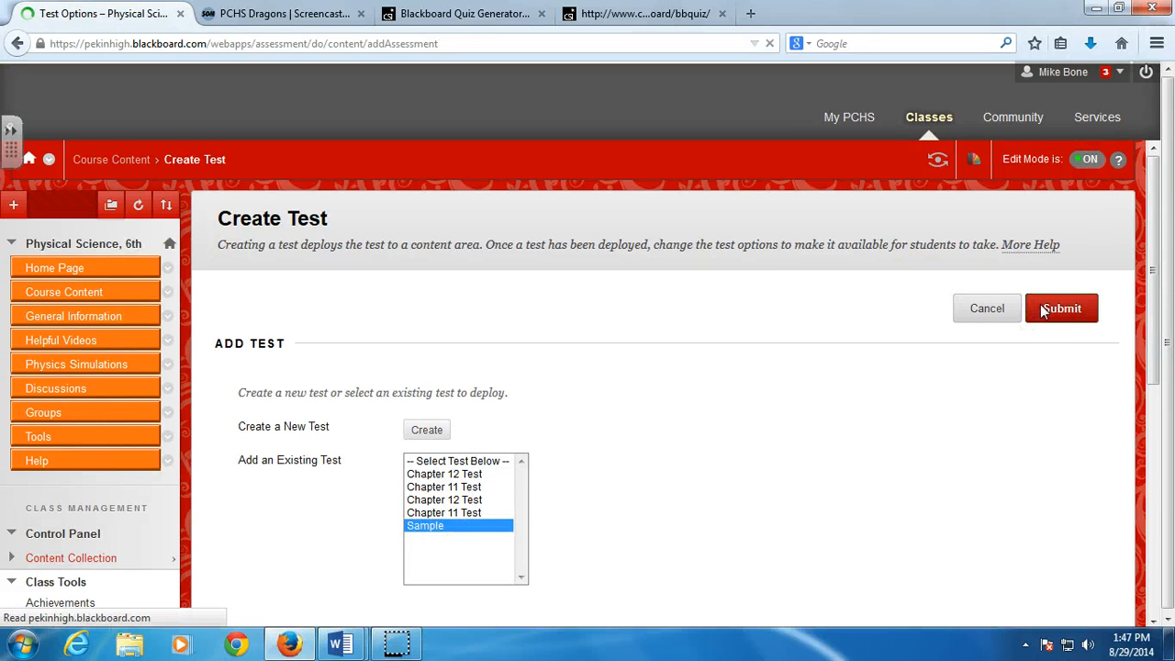
pyautogui.click(1062, 308)
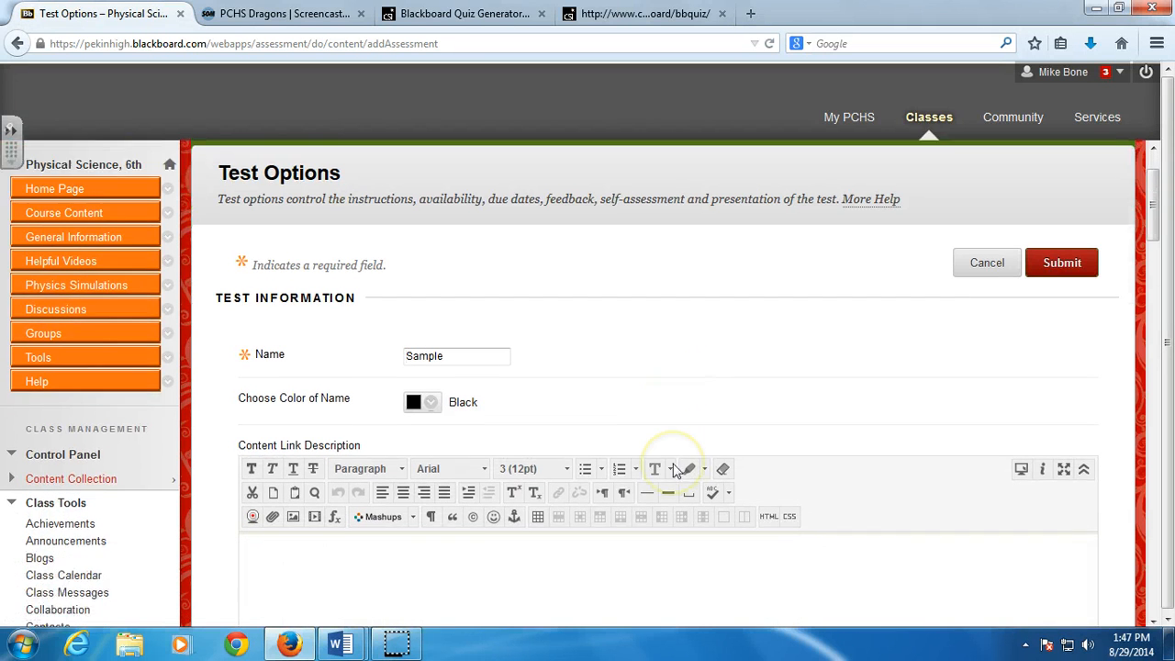
# - Make the test link available and allow 2 attempts scored by average grade
pyautogui.scroll(-3)
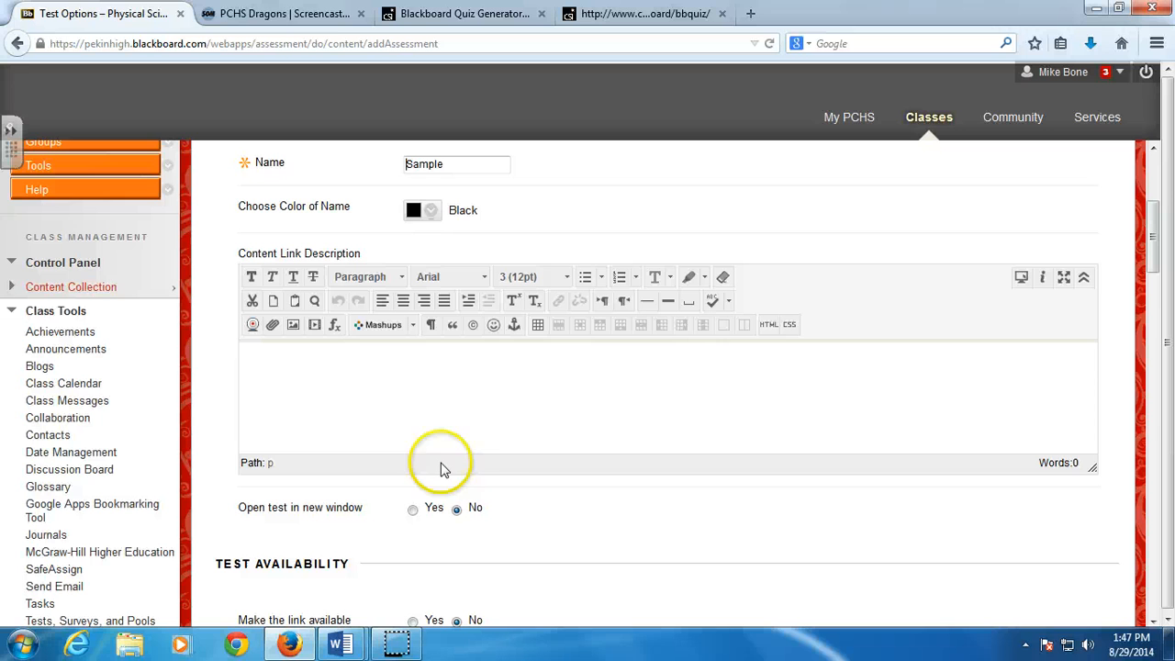
pyautogui.scroll(-3)
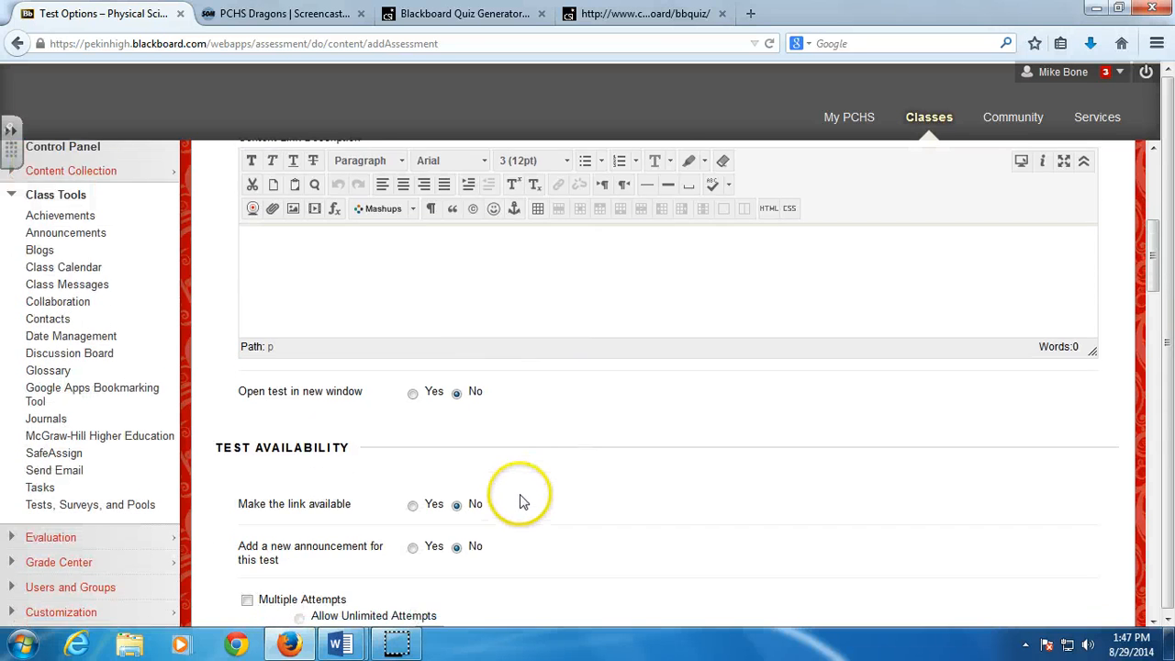
pyautogui.scroll(-3)
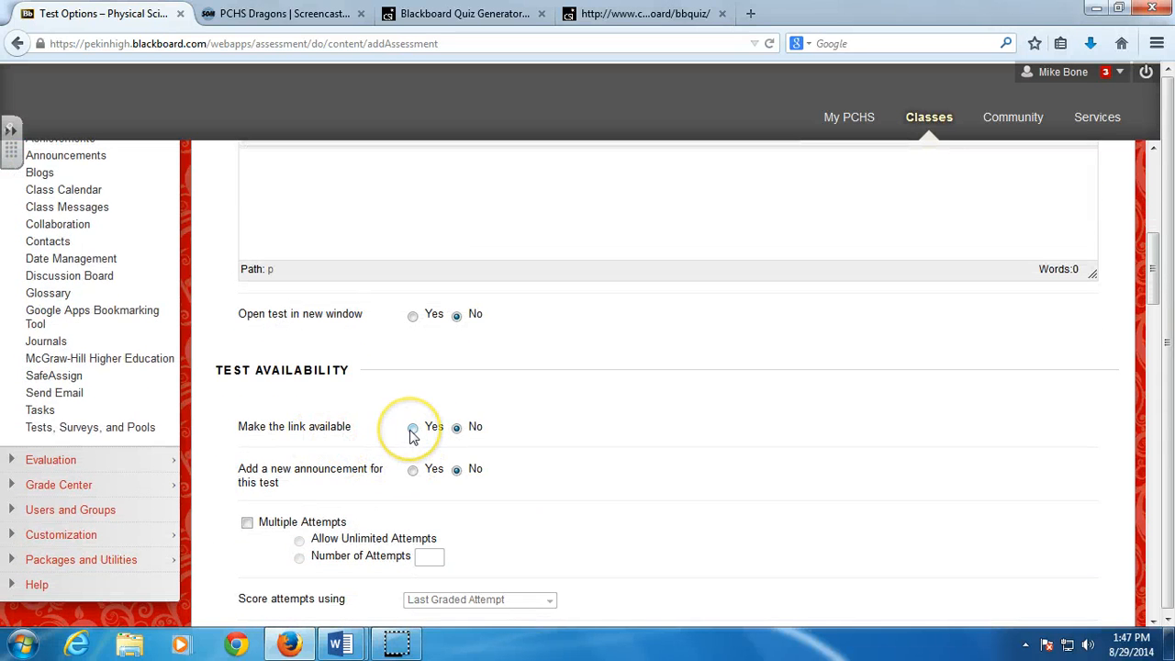
pyautogui.click(411, 427)
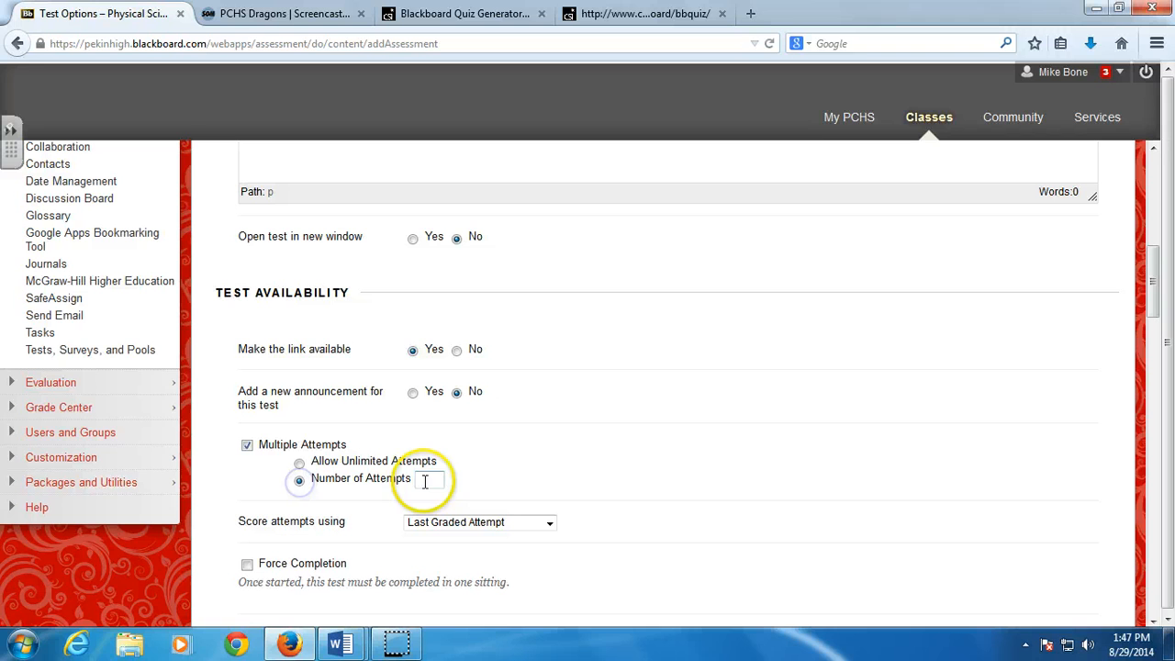
pyautogui.write('2')
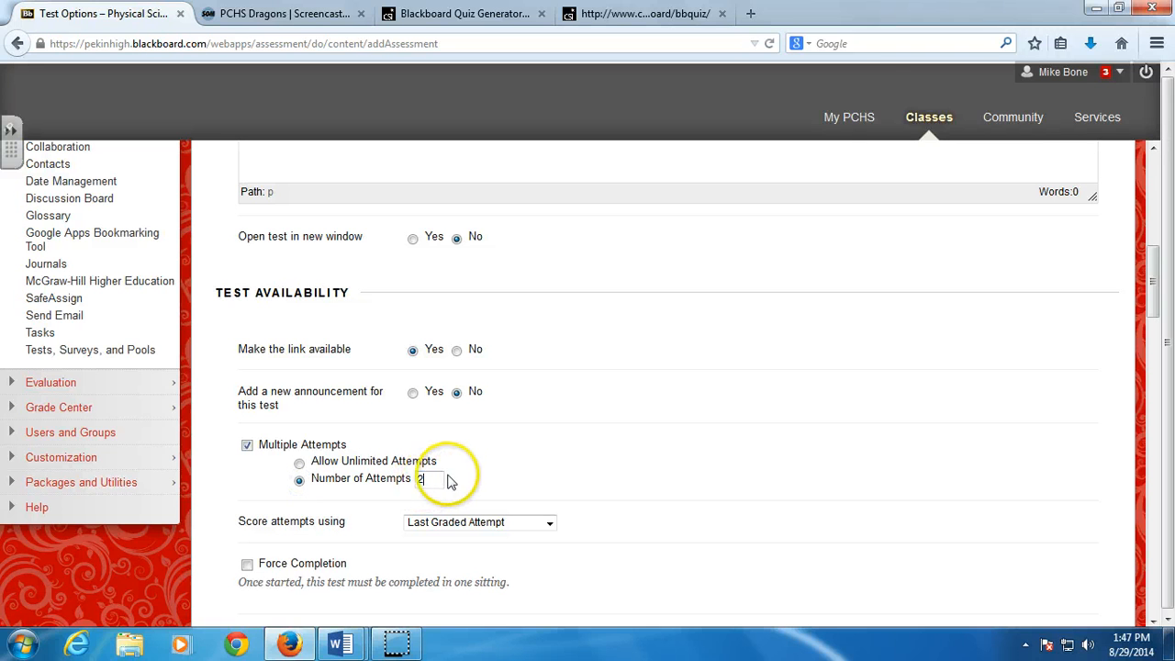
pyautogui.moveTo(280, 478)
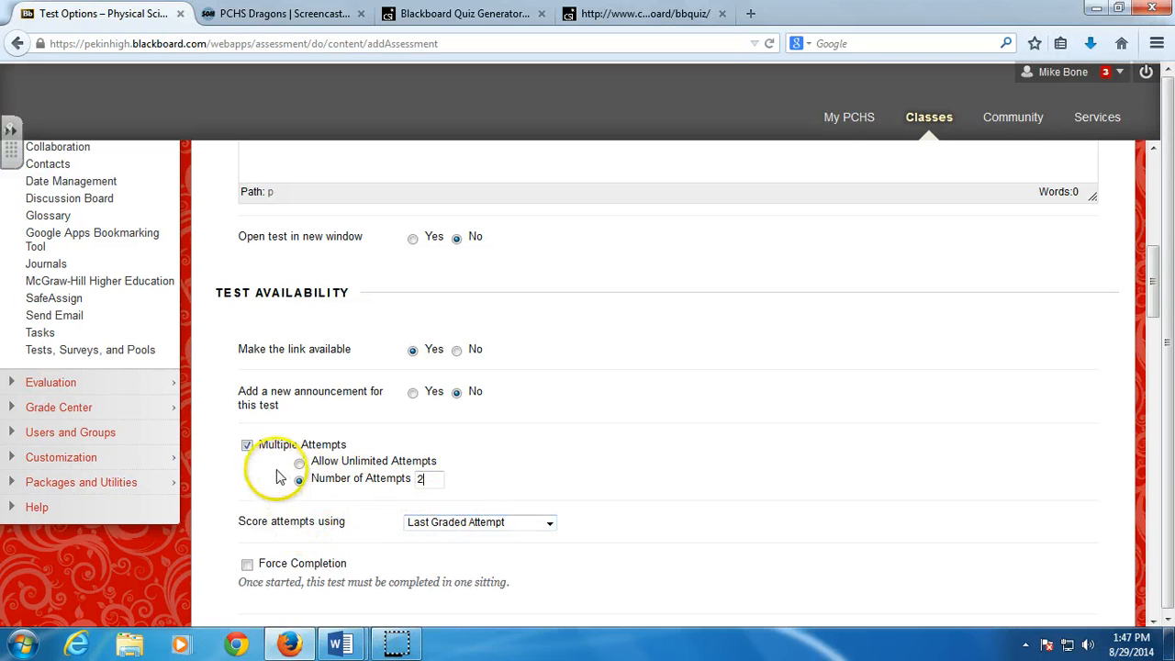
pyautogui.moveTo(340, 529)
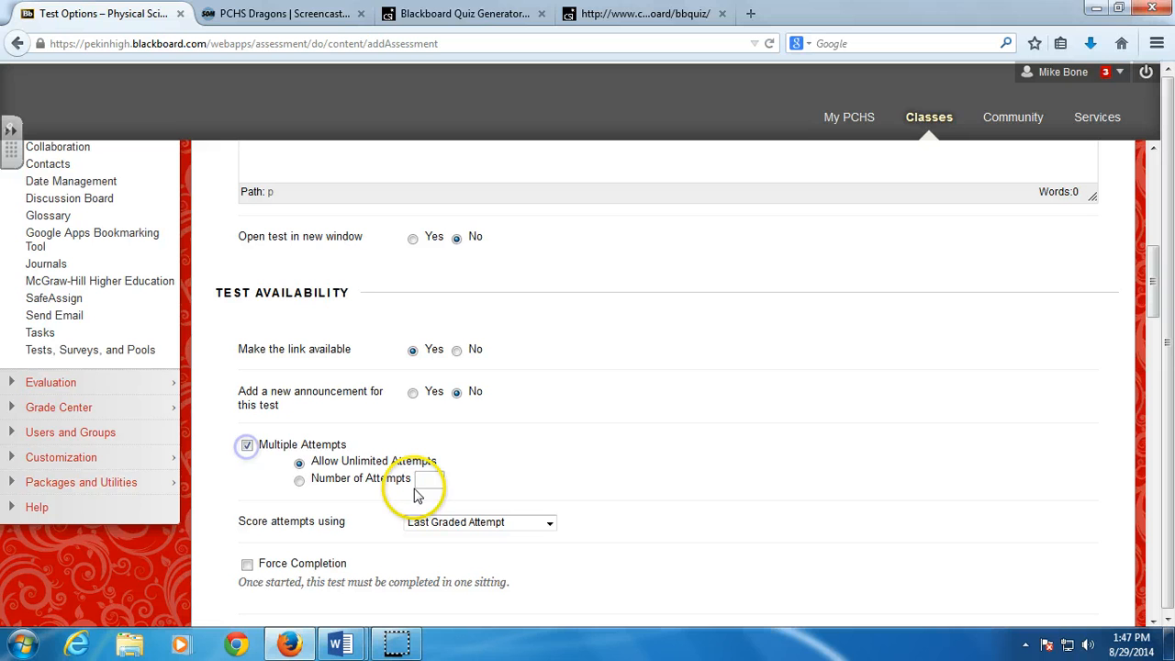
pyautogui.click(298, 477)
pyautogui.write('2')
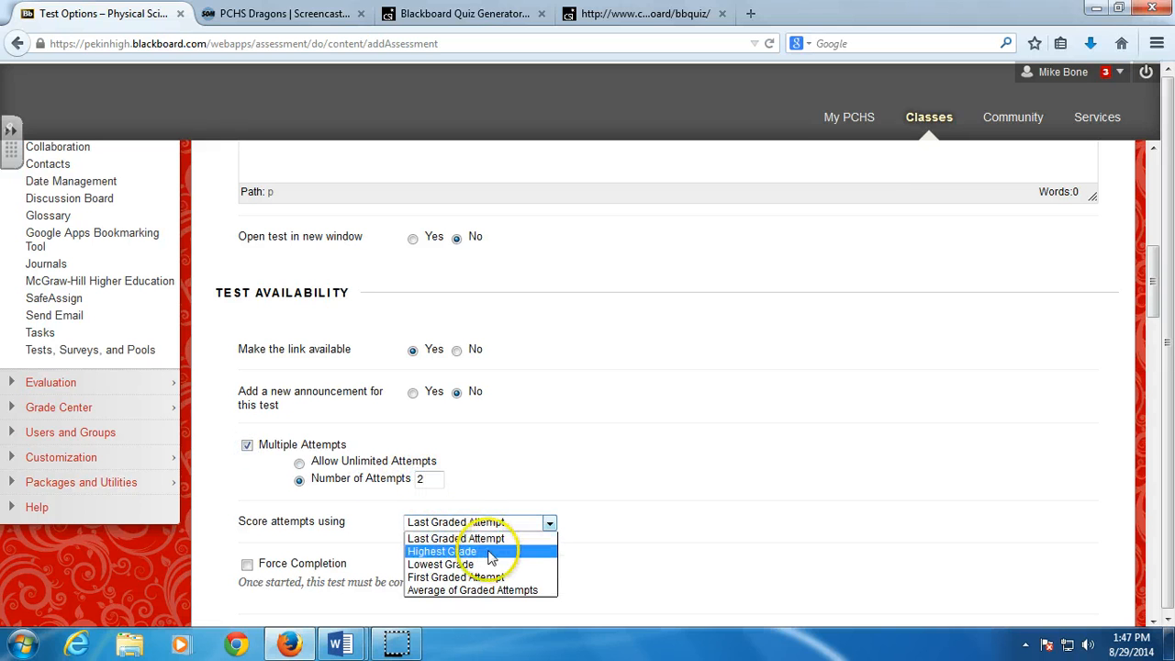
pyautogui.moveTo(478, 563)
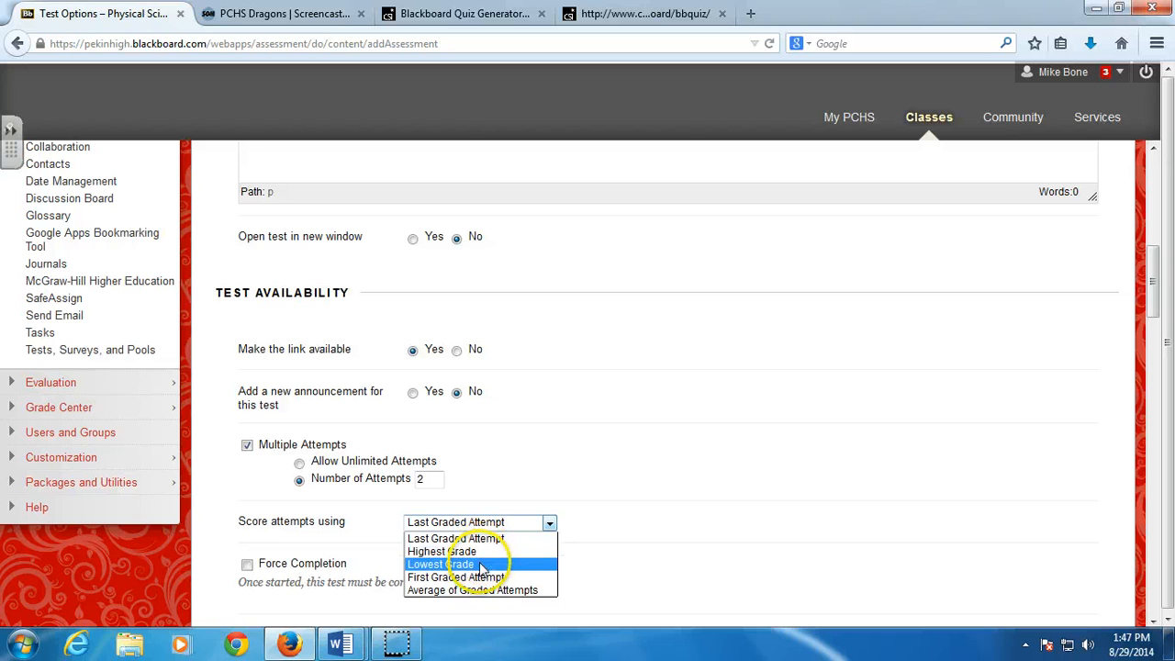
pyautogui.moveTo(477, 540)
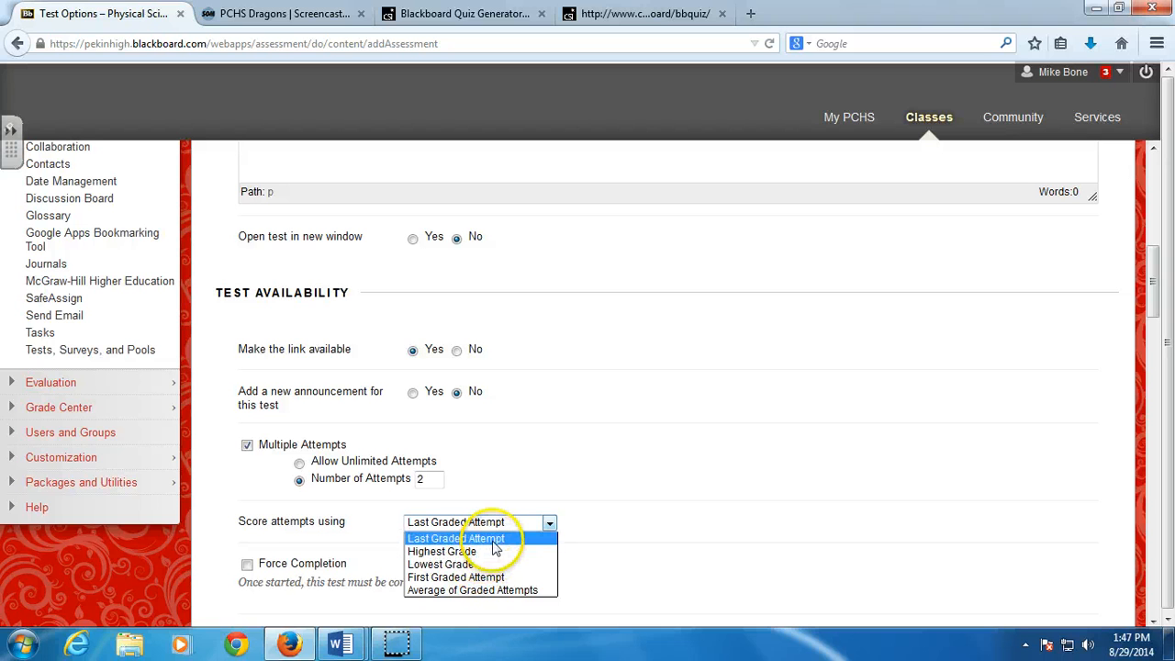
pyautogui.click(474, 590)
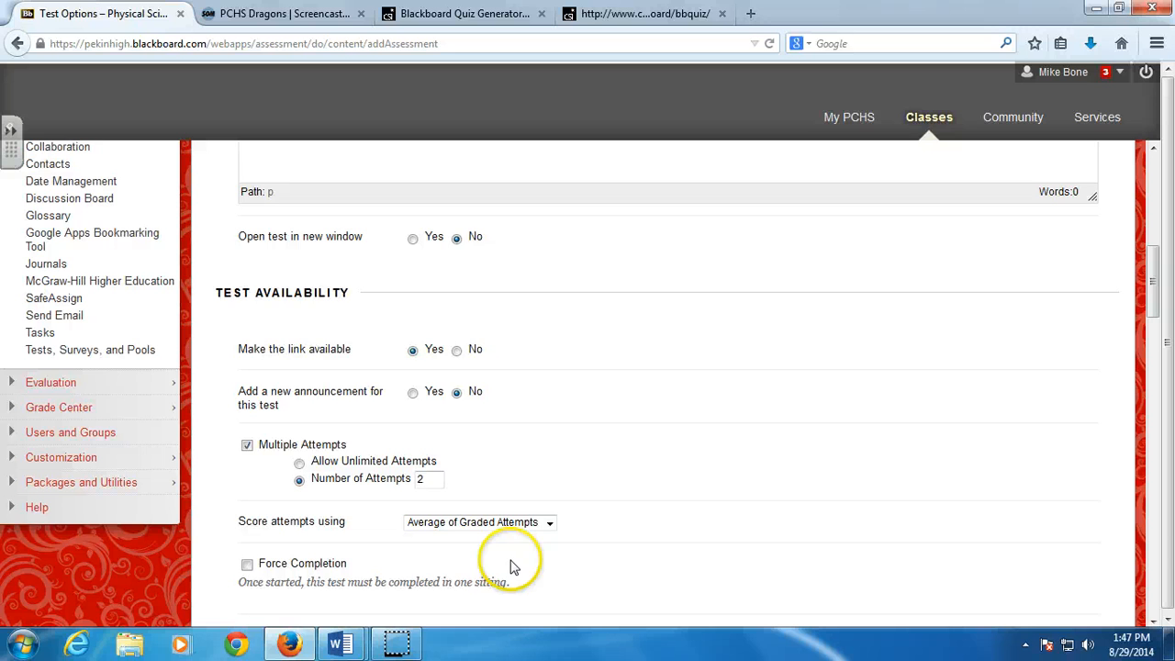
# - Enable Force Completion and show students incorrect questions in feedback after submission
pyautogui.scroll(-3)
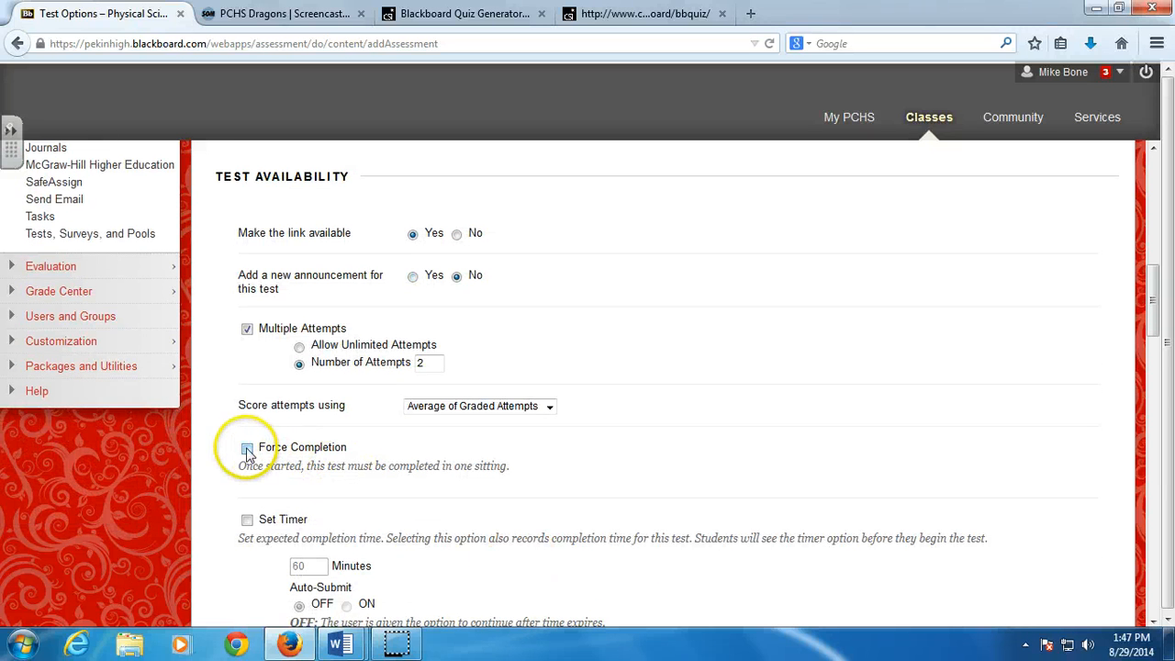
pyautogui.click(246, 448)
pyautogui.write('50')
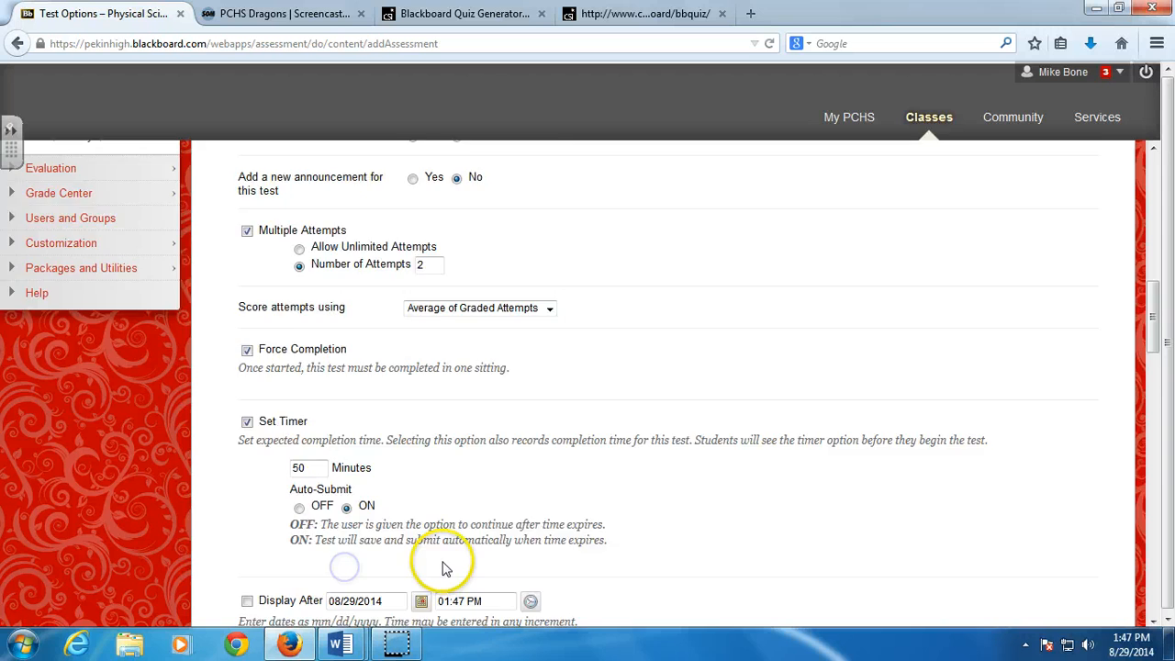
pyautogui.scroll(-3)
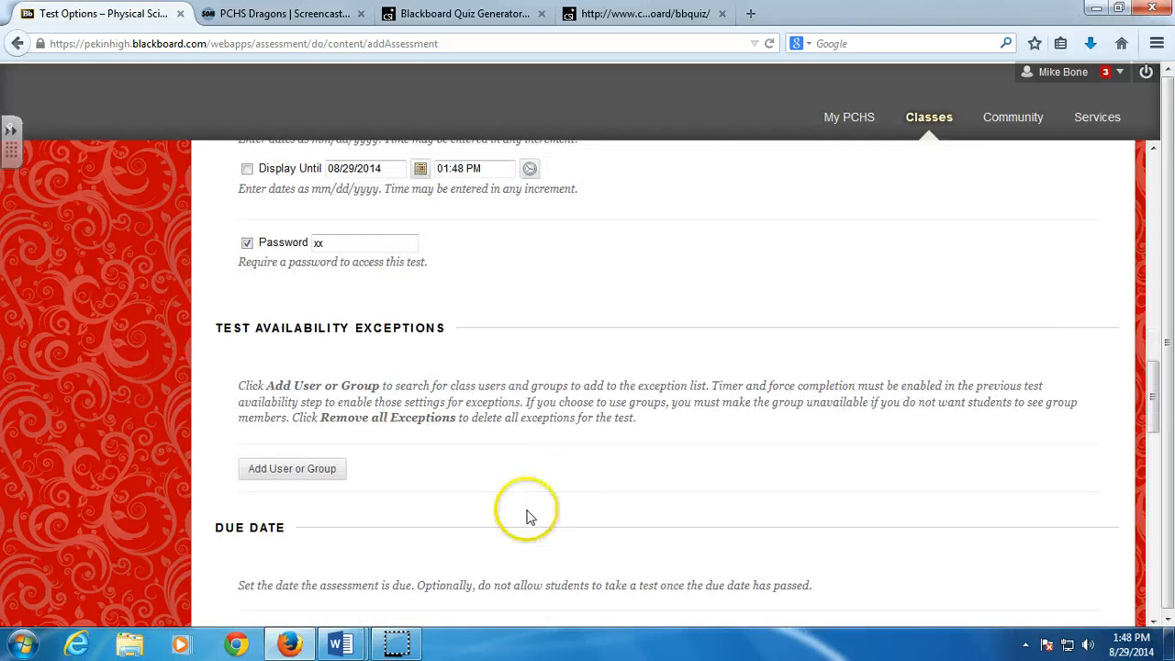
pyautogui.scroll(-3)
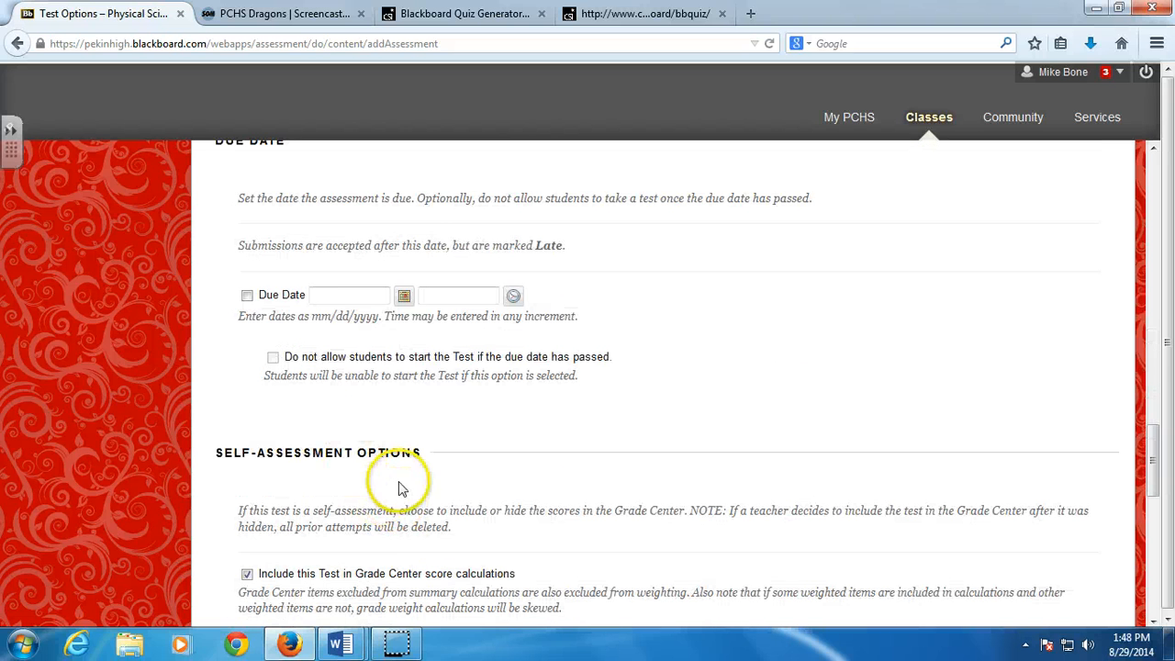
pyautogui.moveTo(322, 419)
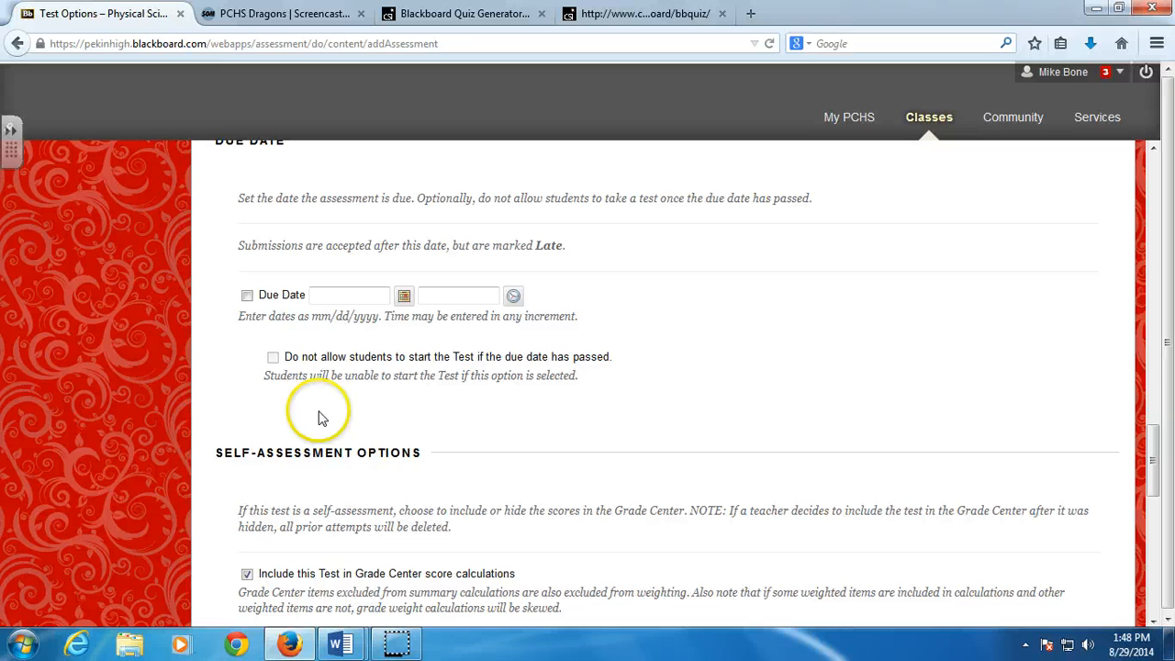
pyautogui.scroll(-3)
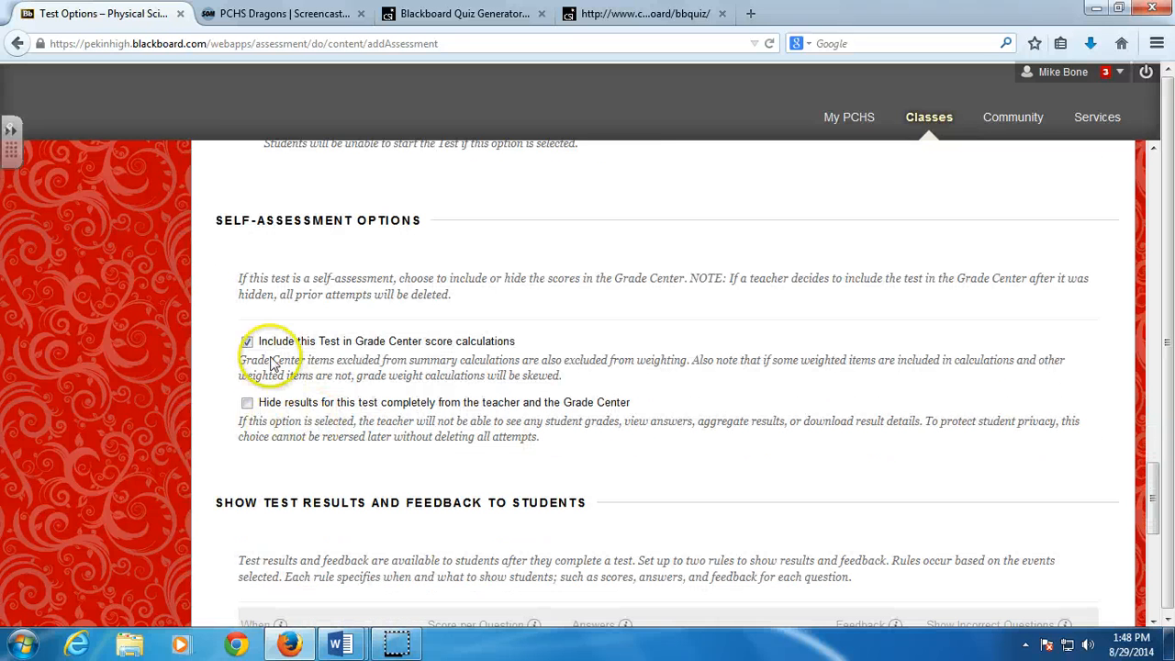
pyautogui.moveTo(441, 347)
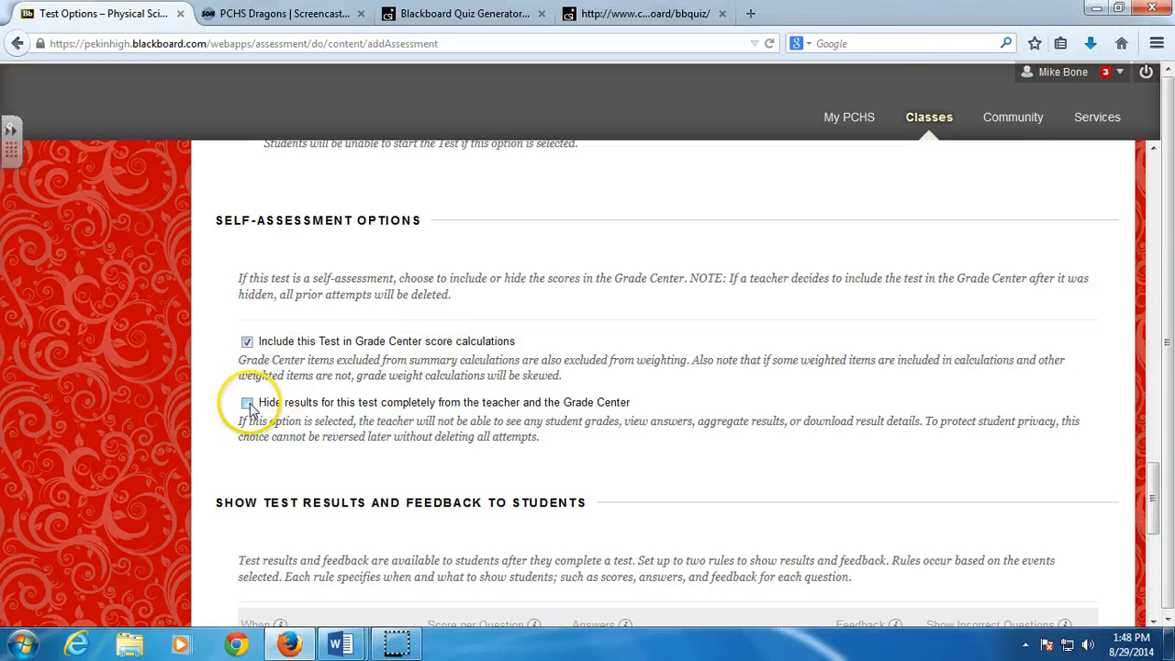
pyautogui.scroll(-3)
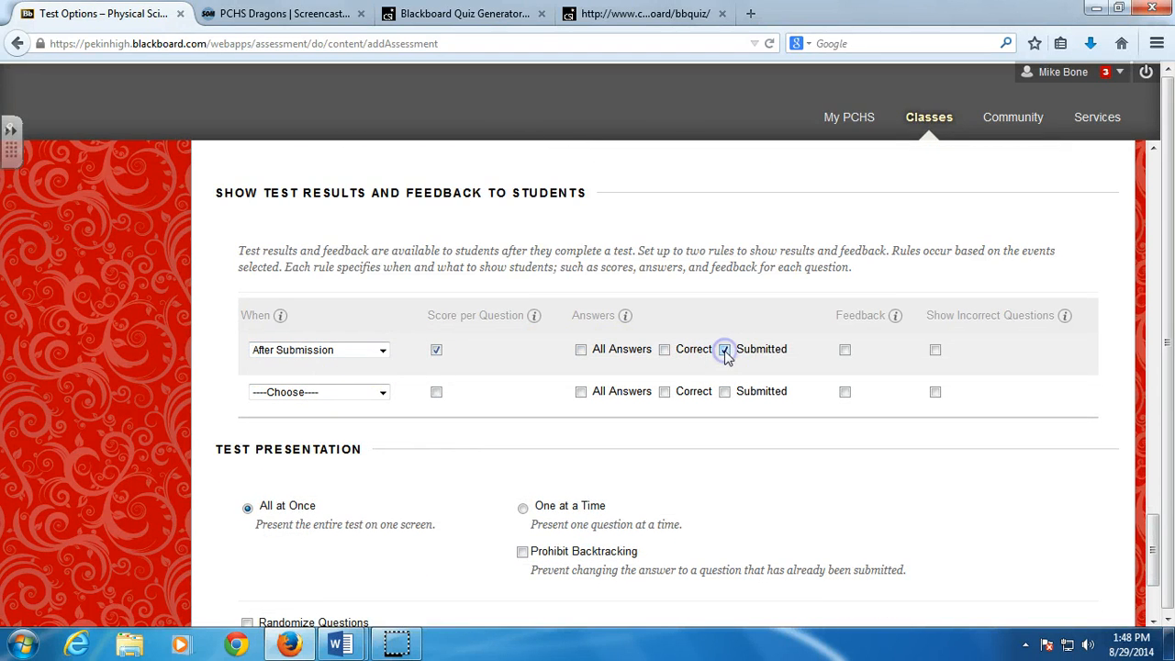
pyautogui.click(935, 349)
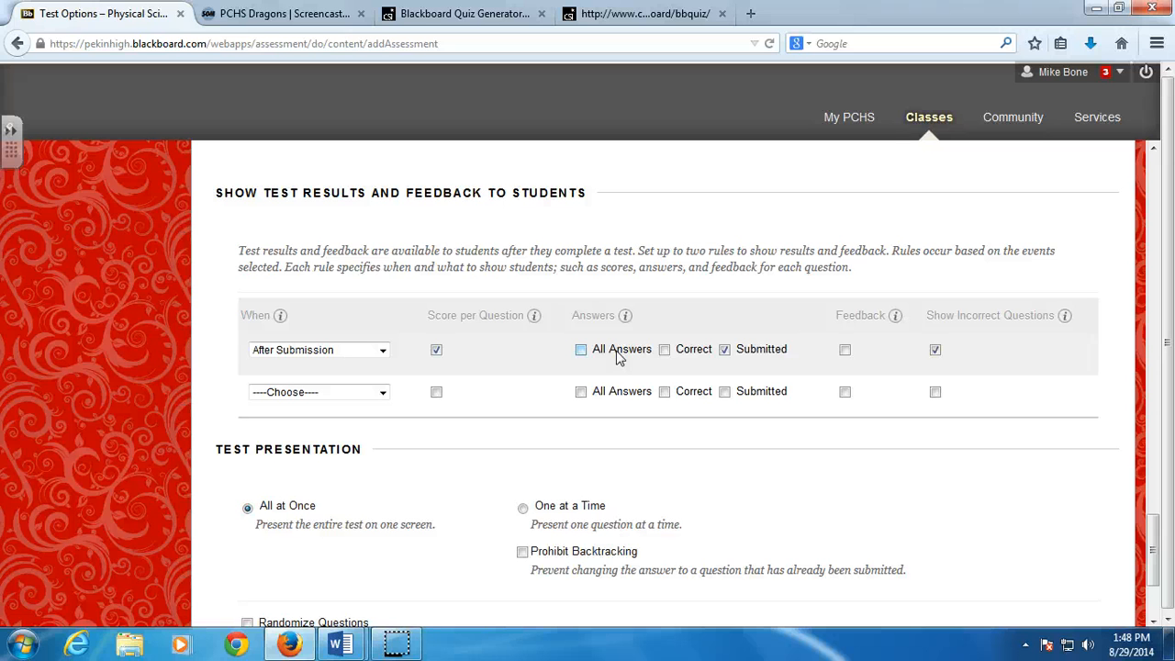
# - Randomize the question order for each attempt and submit the test options
pyautogui.scroll(-3)
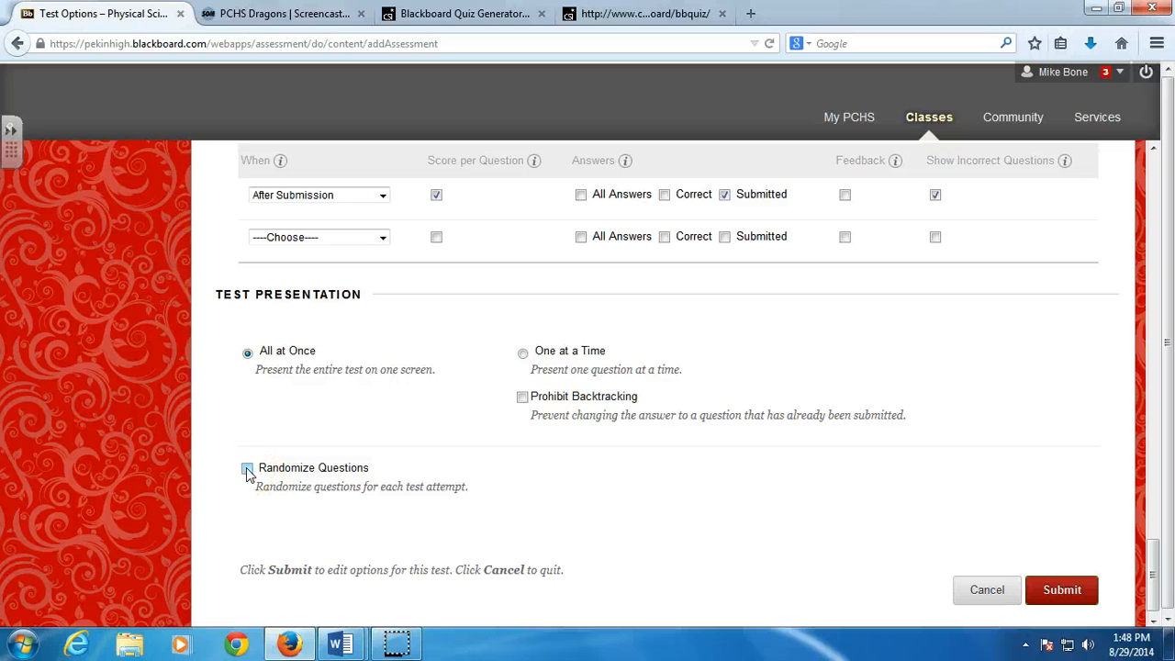
pyautogui.click(246, 468)
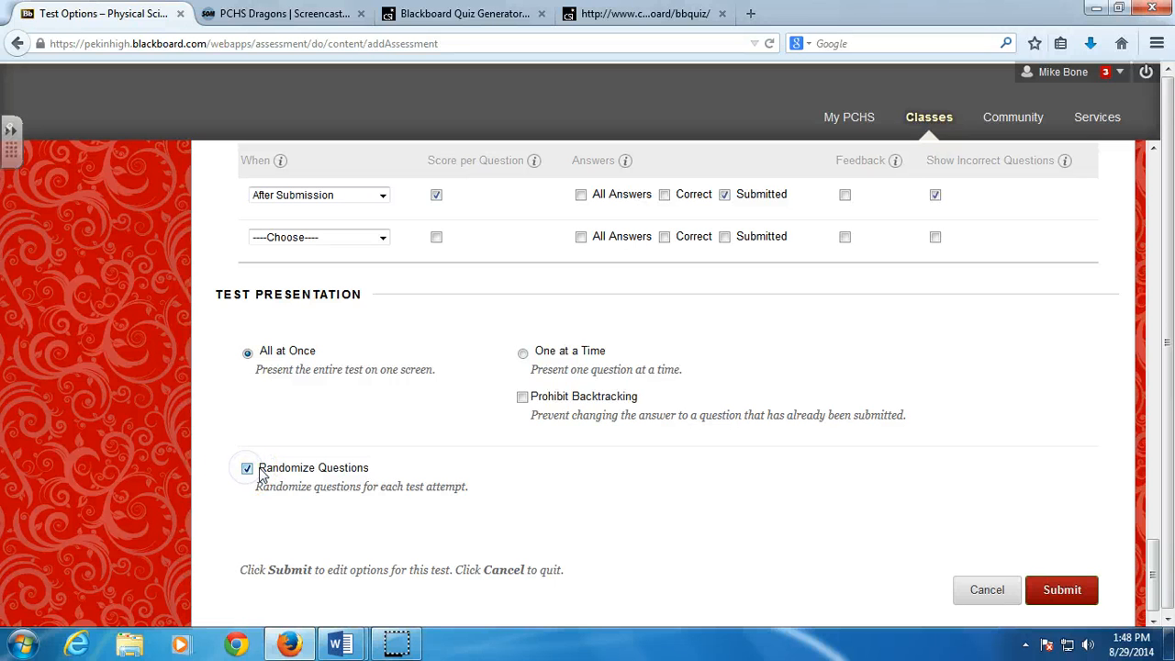
pyautogui.moveTo(1069, 529)
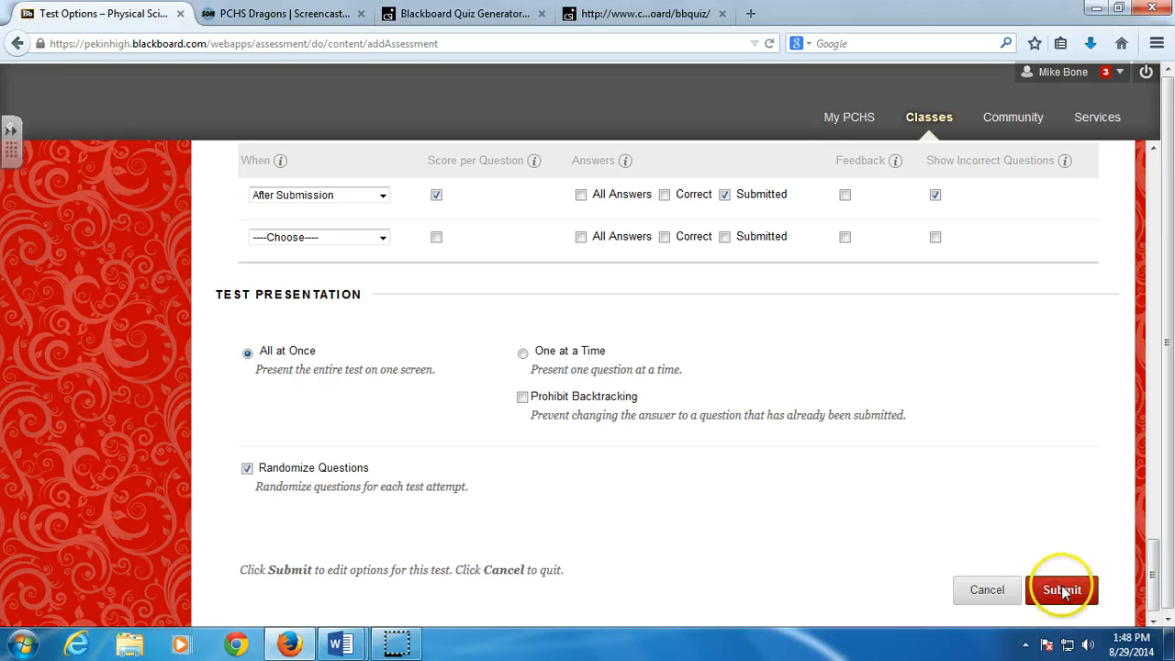
pyautogui.click(1062, 589)
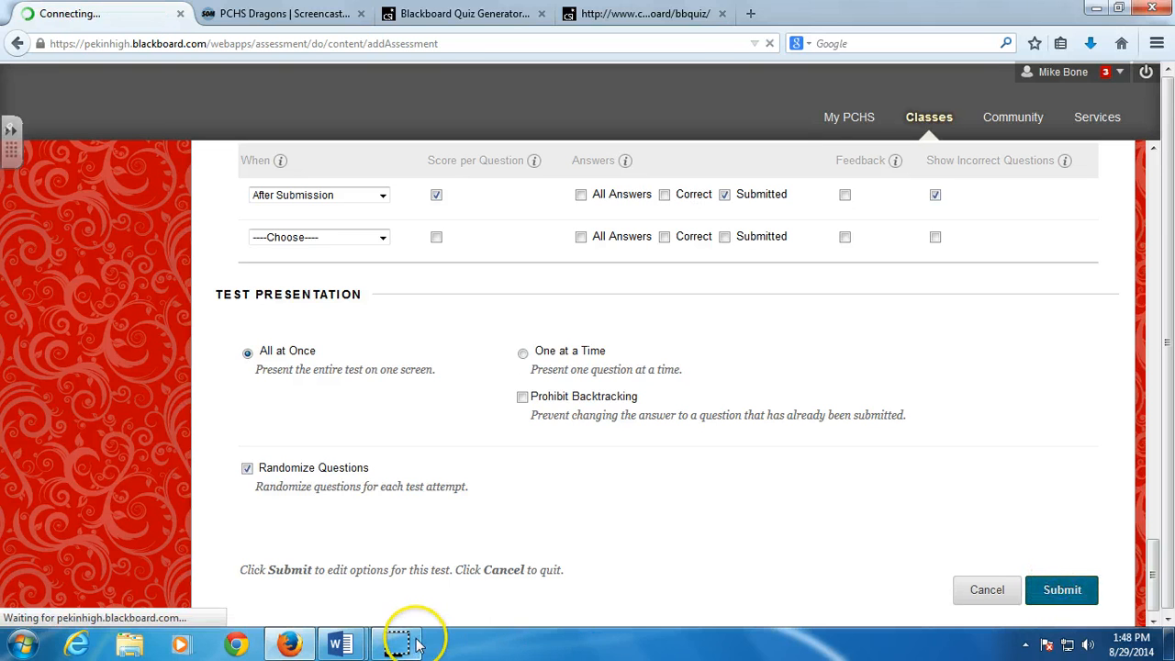
# - Open the Sample test from Course Content and begin it, reaching the Enter Password page
pyautogui.click(1062, 589)
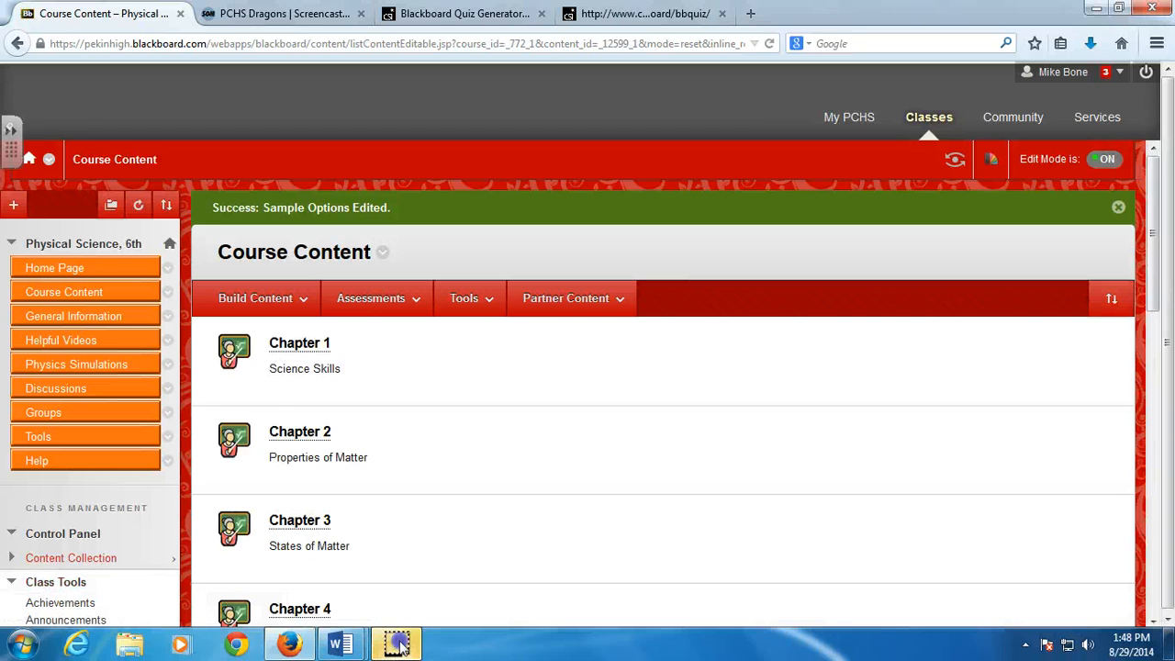
pyautogui.scroll(-3)
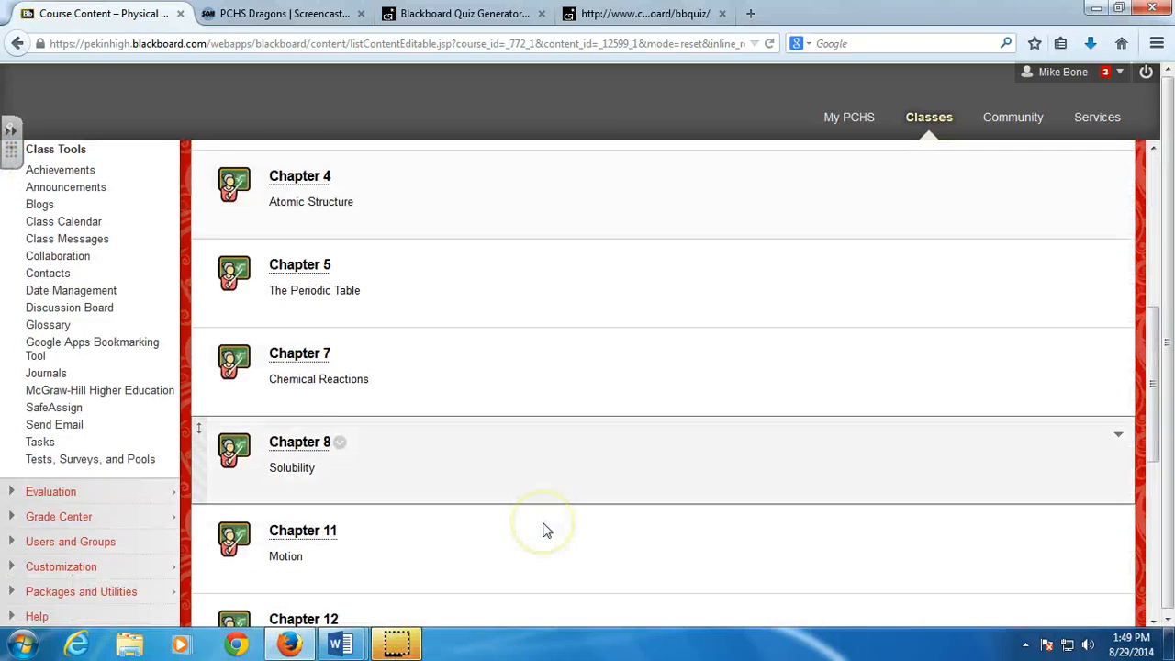
pyautogui.scroll(-3)
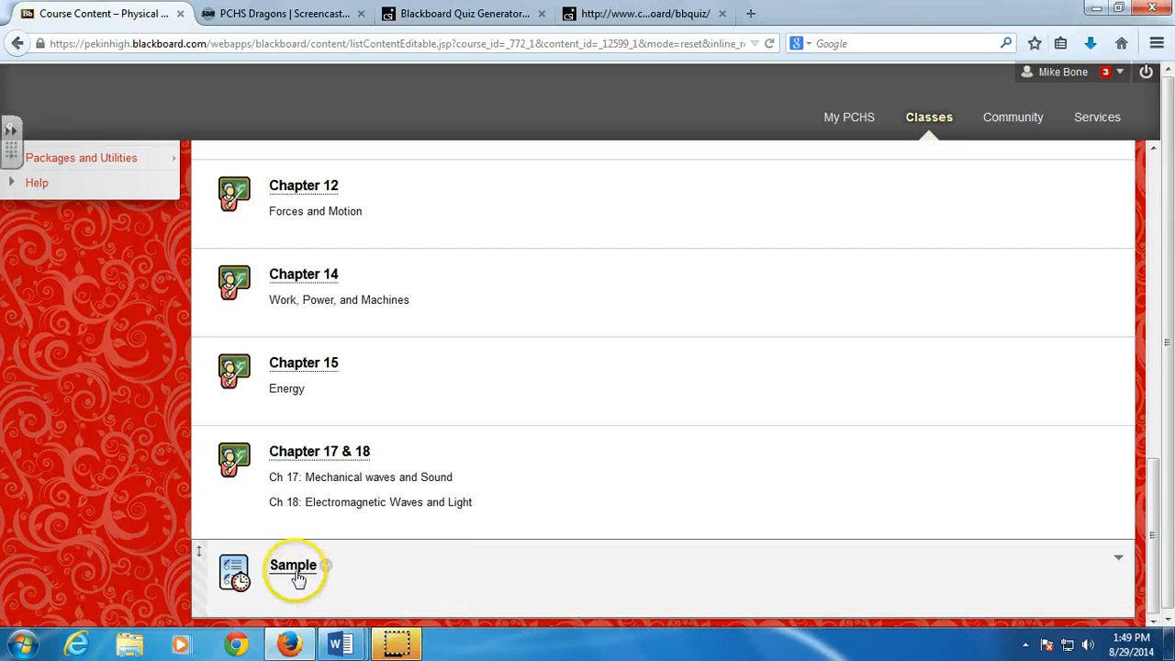
pyautogui.click(293, 566)
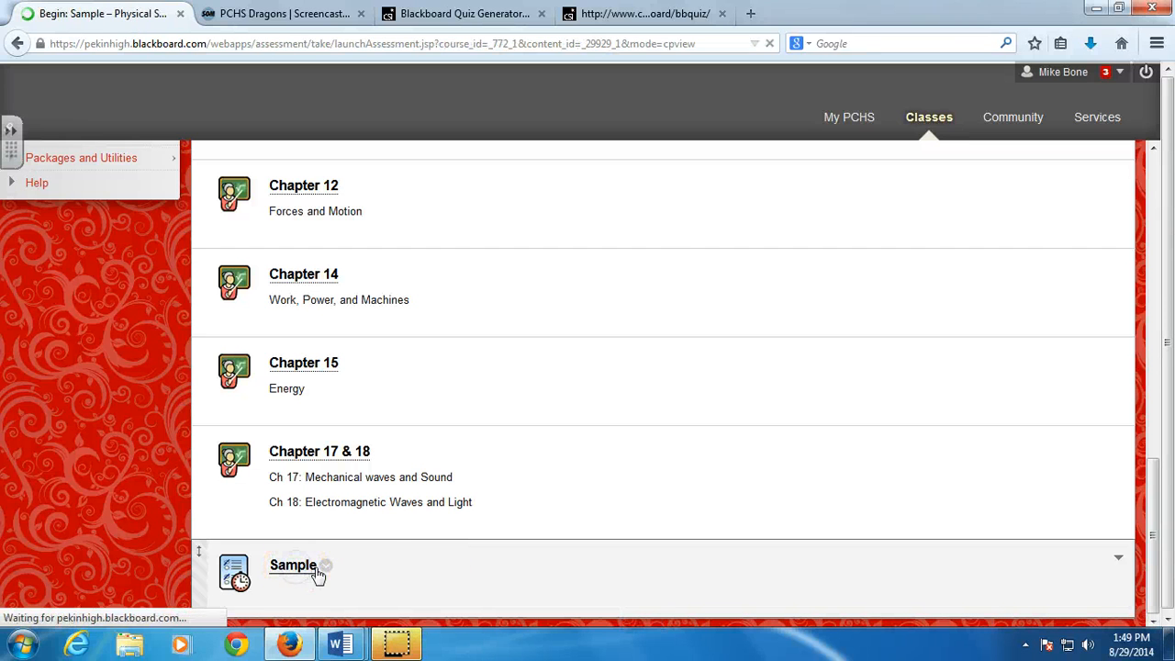
pyautogui.click(294, 565)
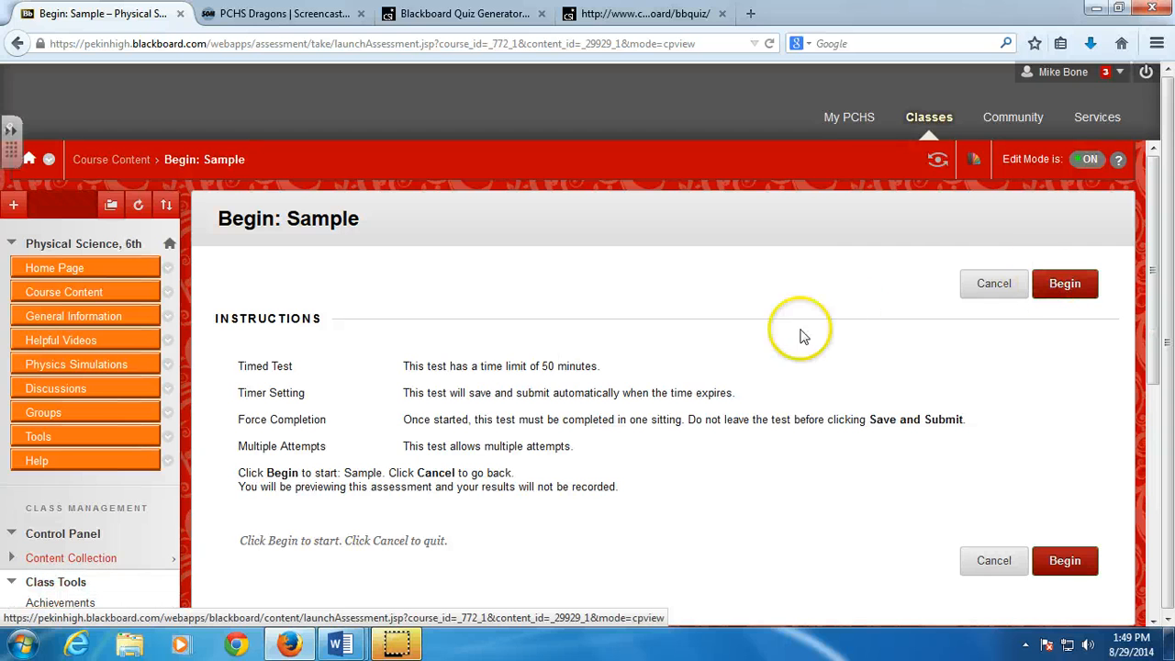
pyautogui.moveTo(804, 331); pyautogui.dragTo(676, 461)
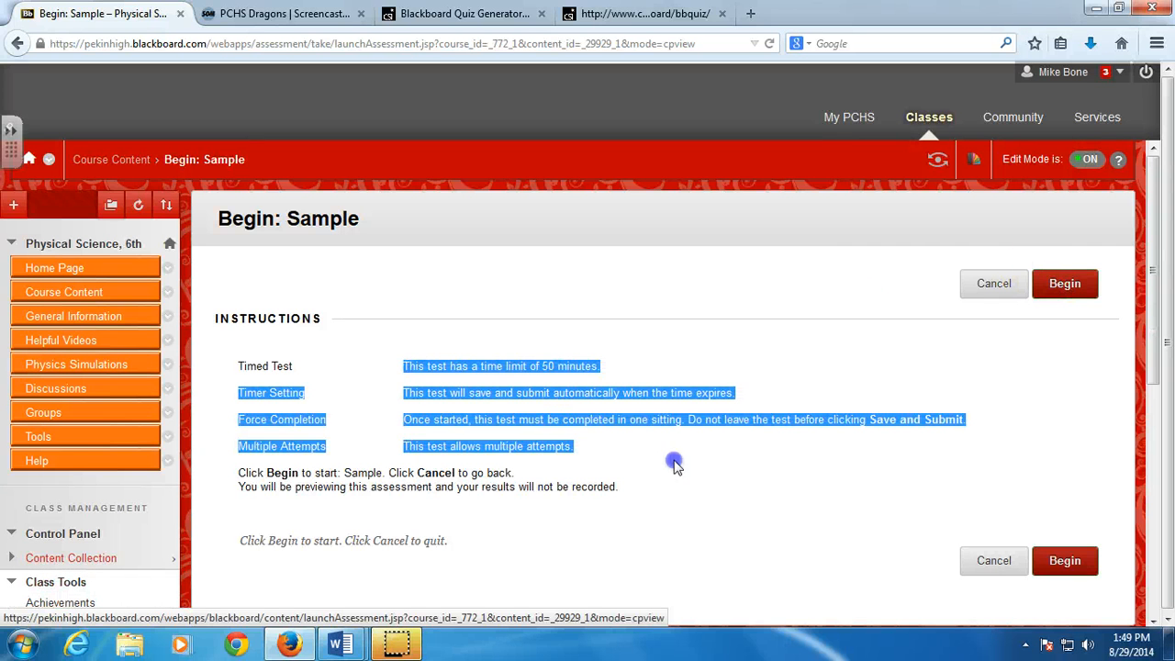
pyautogui.click(1065, 283)
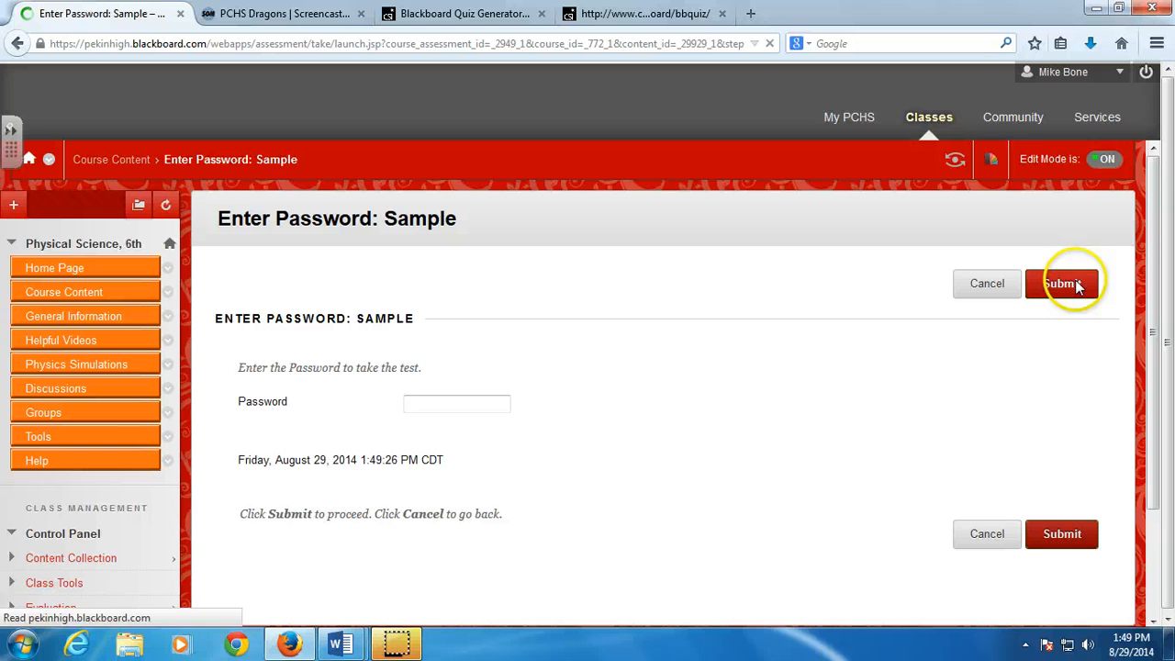
# - Enter the test password and submit it to start the Sample test attempt
pyautogui.click(455, 404)
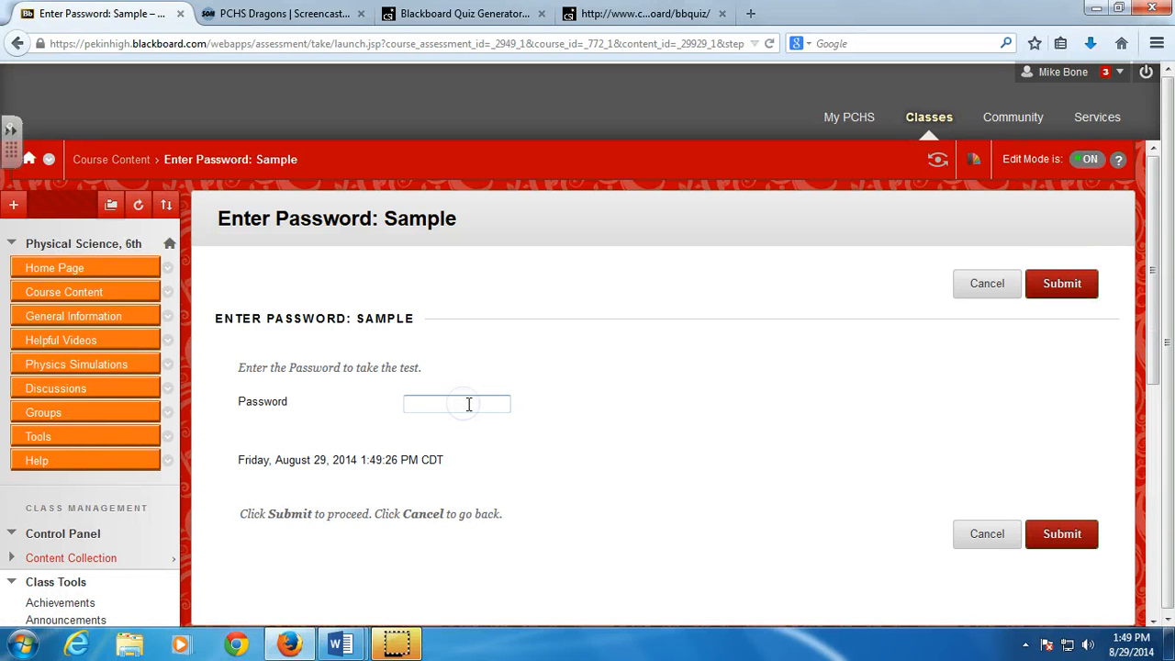
pyautogui.click(455, 404)
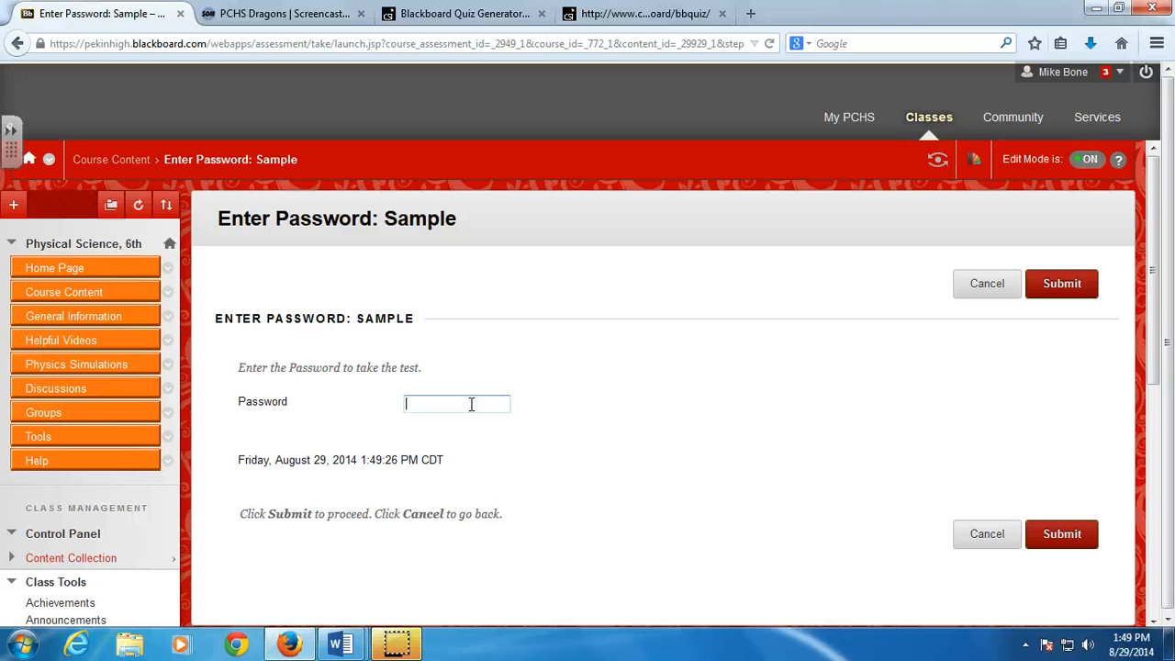
pyautogui.write('••')
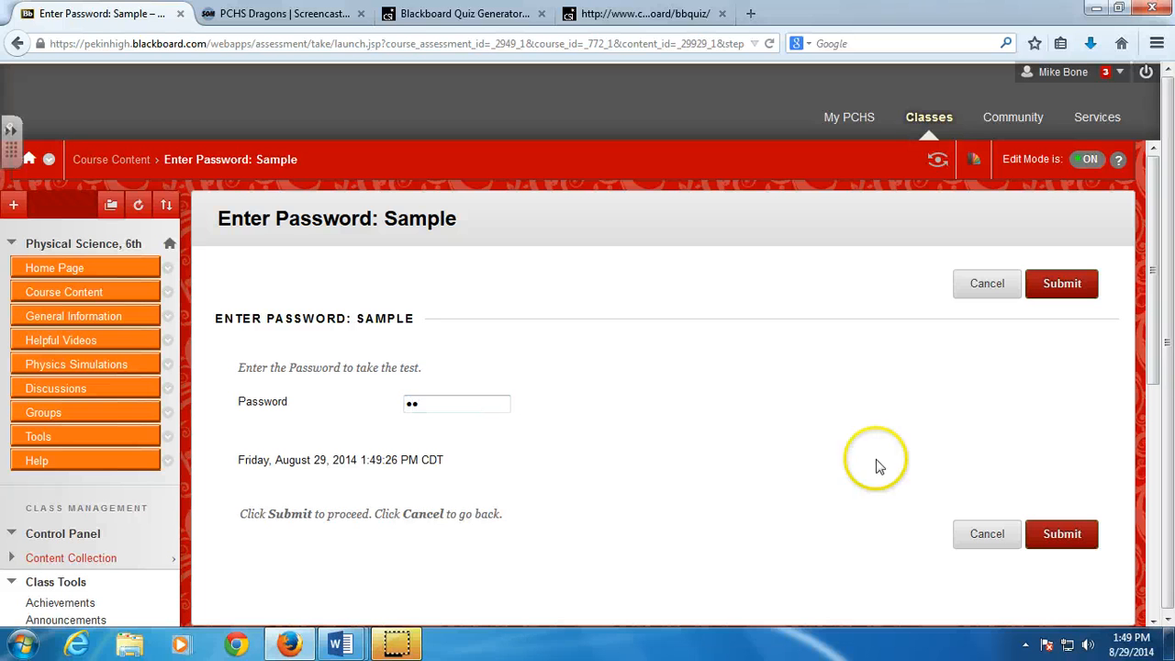
pyautogui.click(1062, 532)
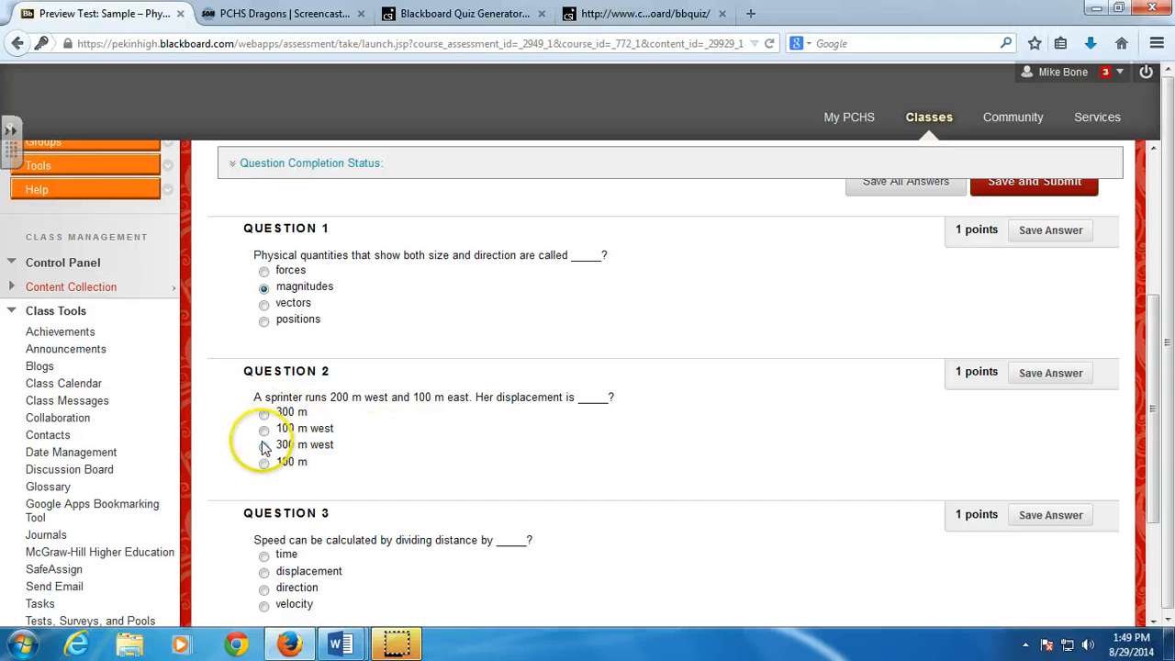
# - Answer 100 m west for Question 2, then save and submit the attempt and confirm
pyautogui.click(264, 430)
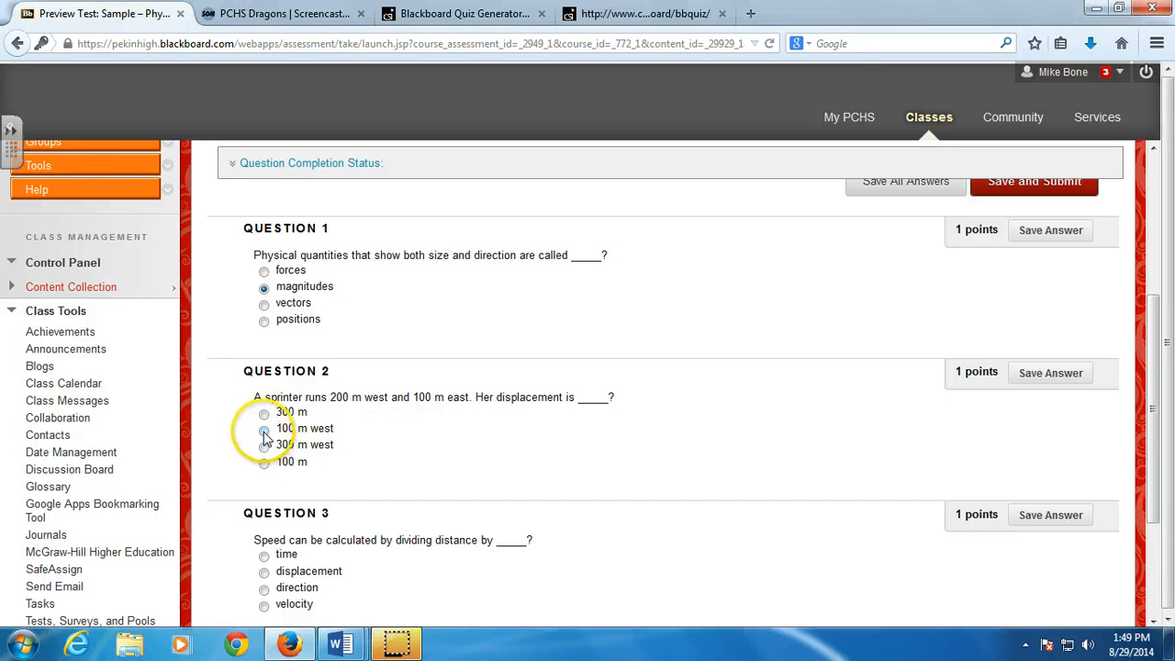
pyautogui.scroll(-3)
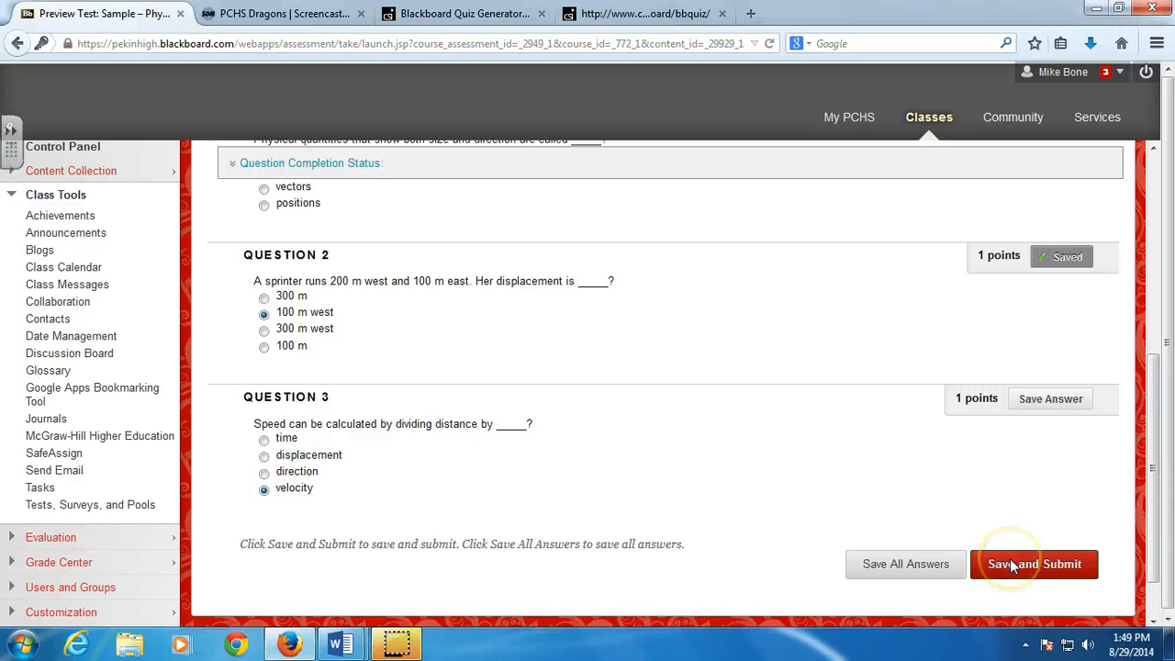
pyautogui.click(1034, 564)
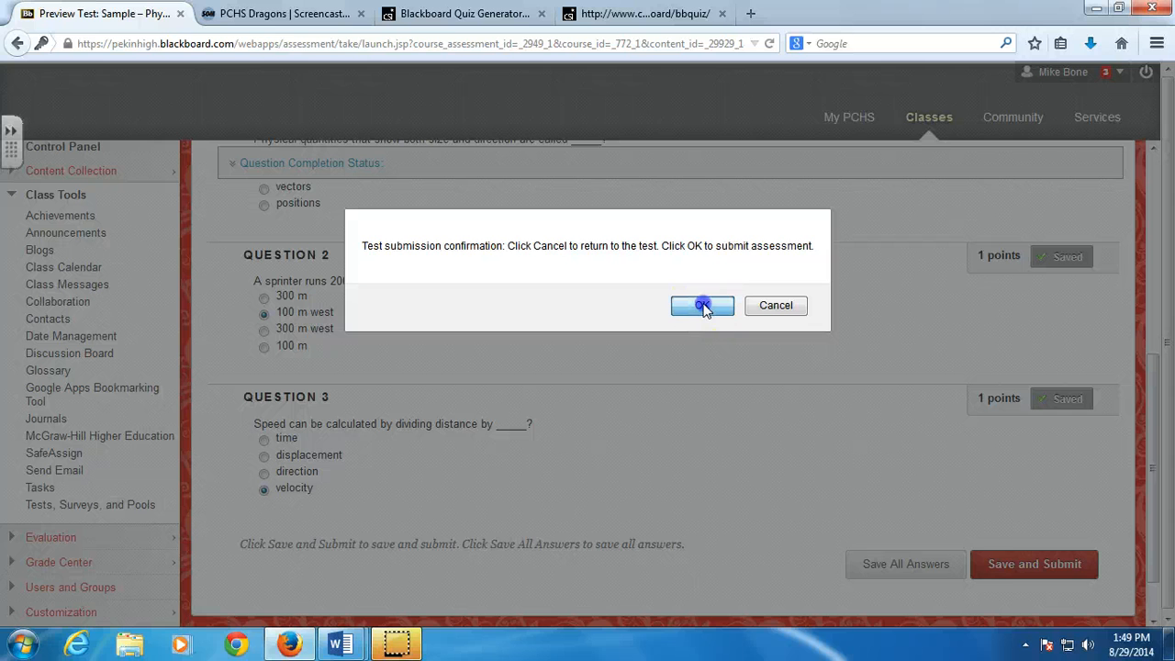
pyautogui.click(702, 305)
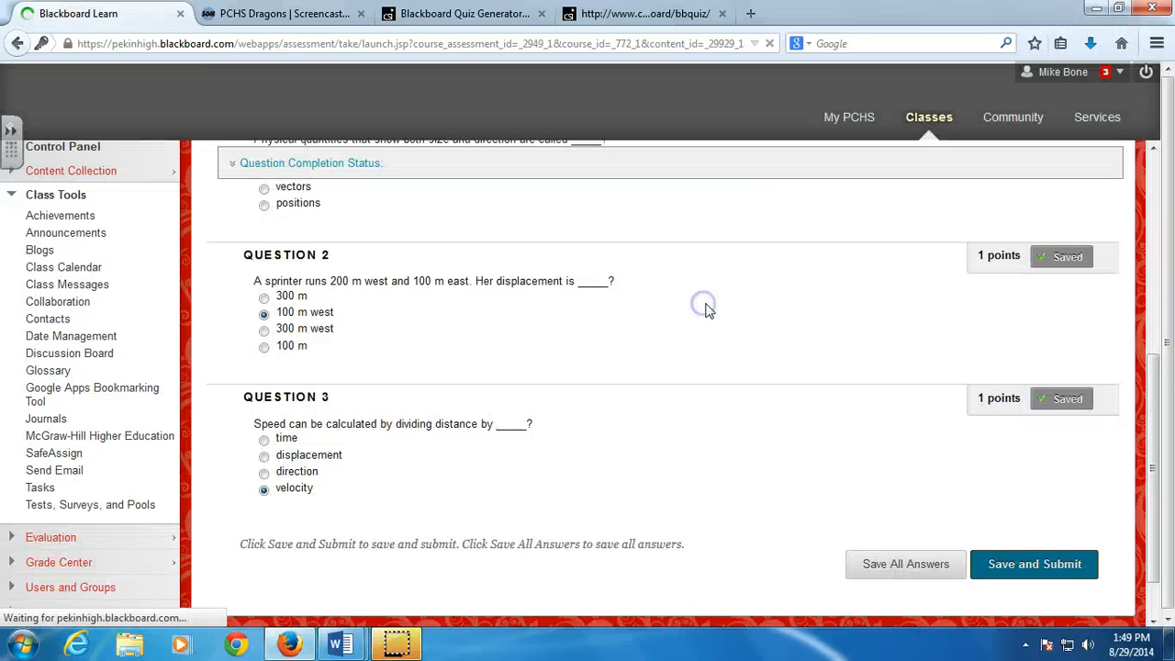
pyautogui.click(1034, 564)
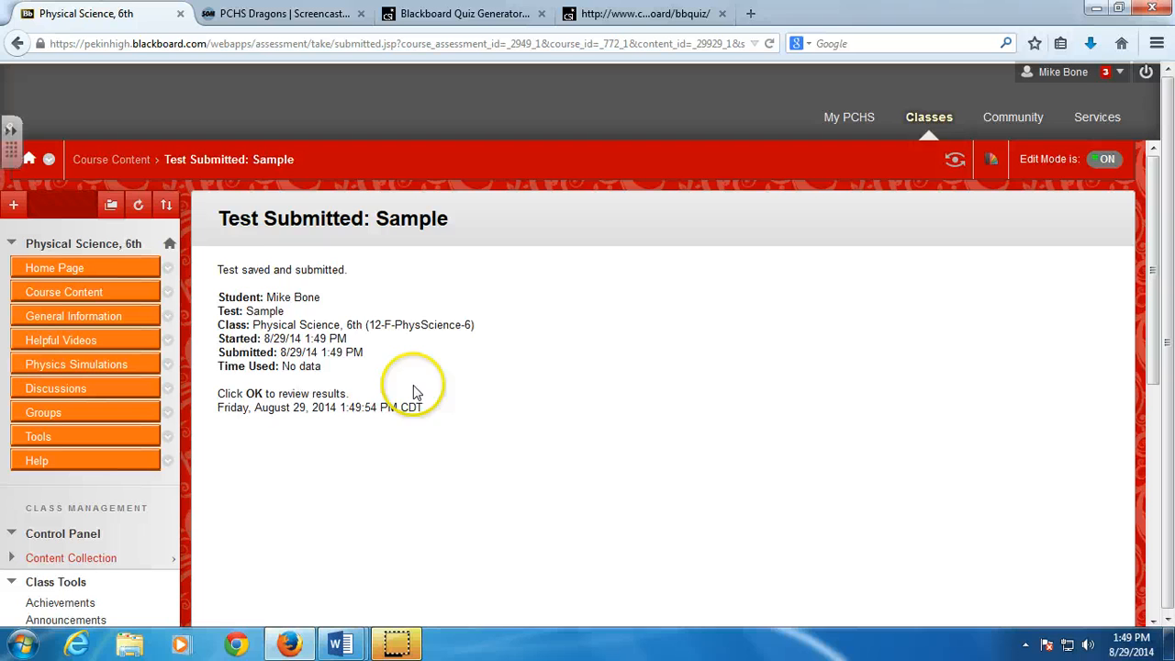
# - Acknowledge the Test Submitted page and move on to the Sample results review
pyautogui.scroll(-3)
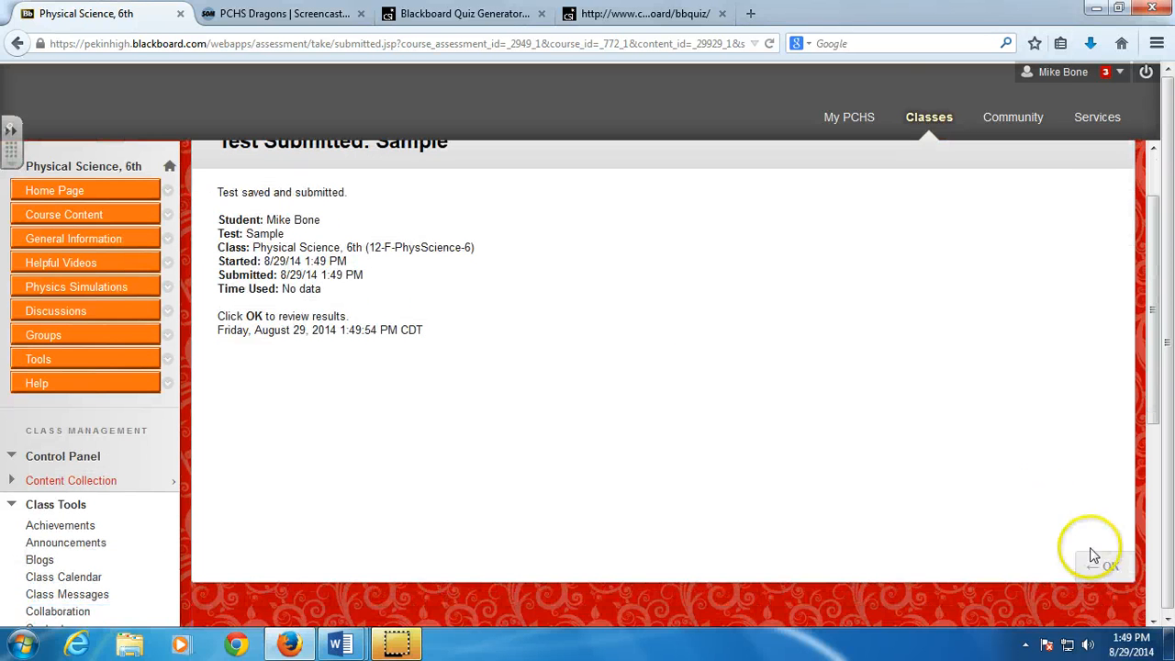
pyautogui.click(1106, 566)
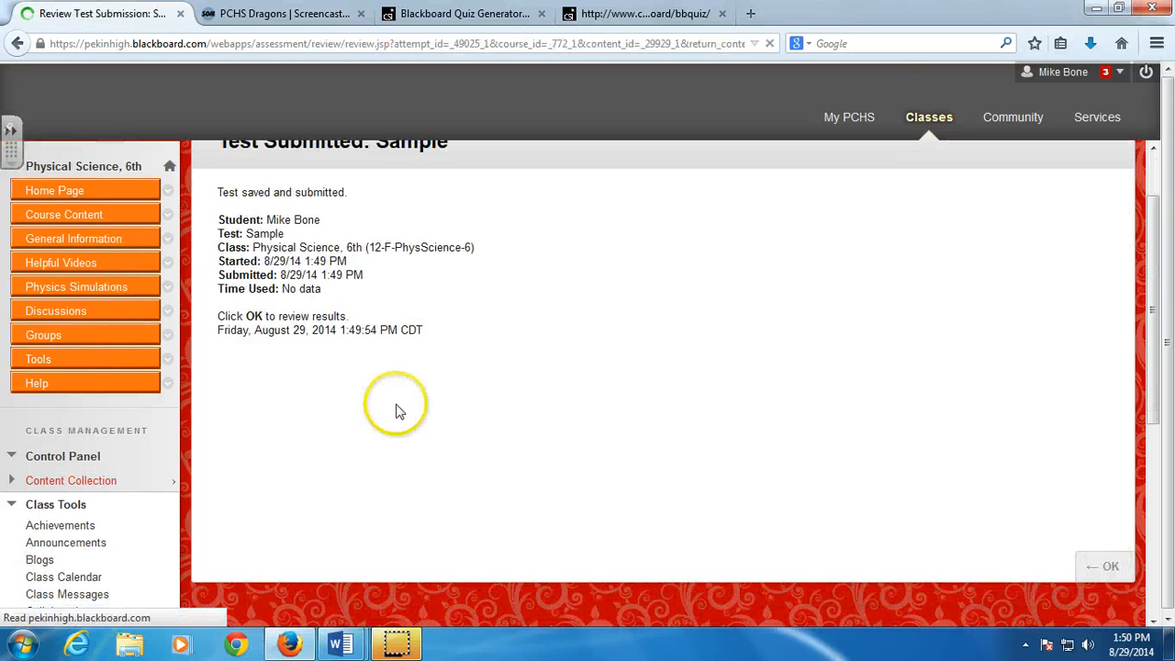
pyautogui.click(1106, 566)
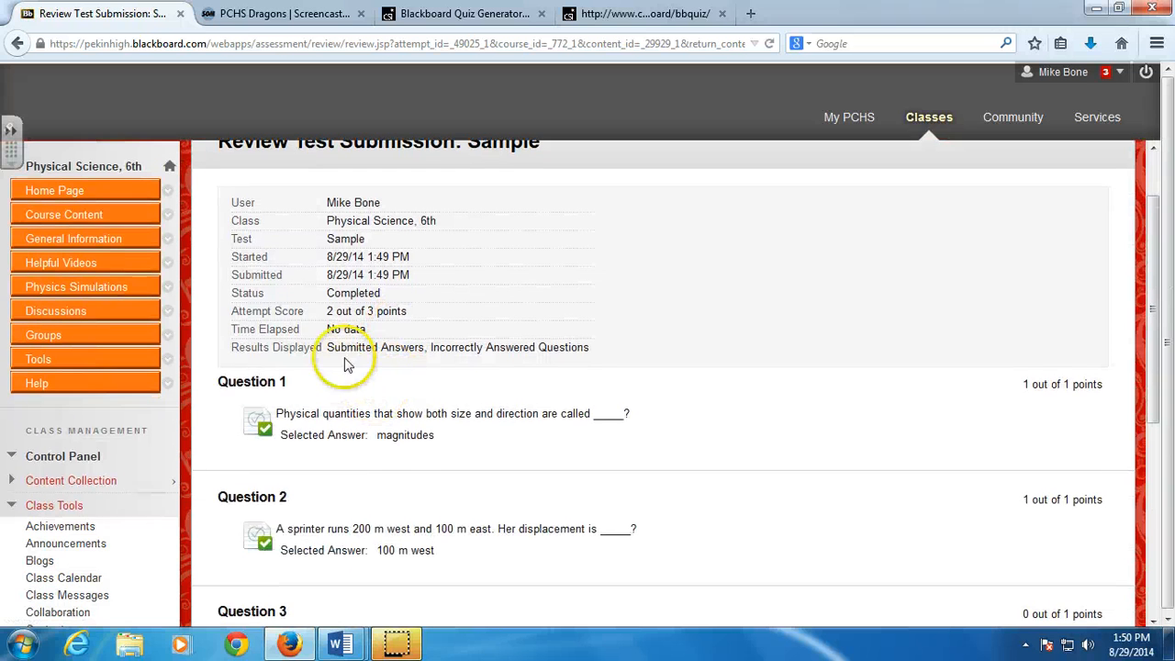
pyautogui.moveTo(389, 375)
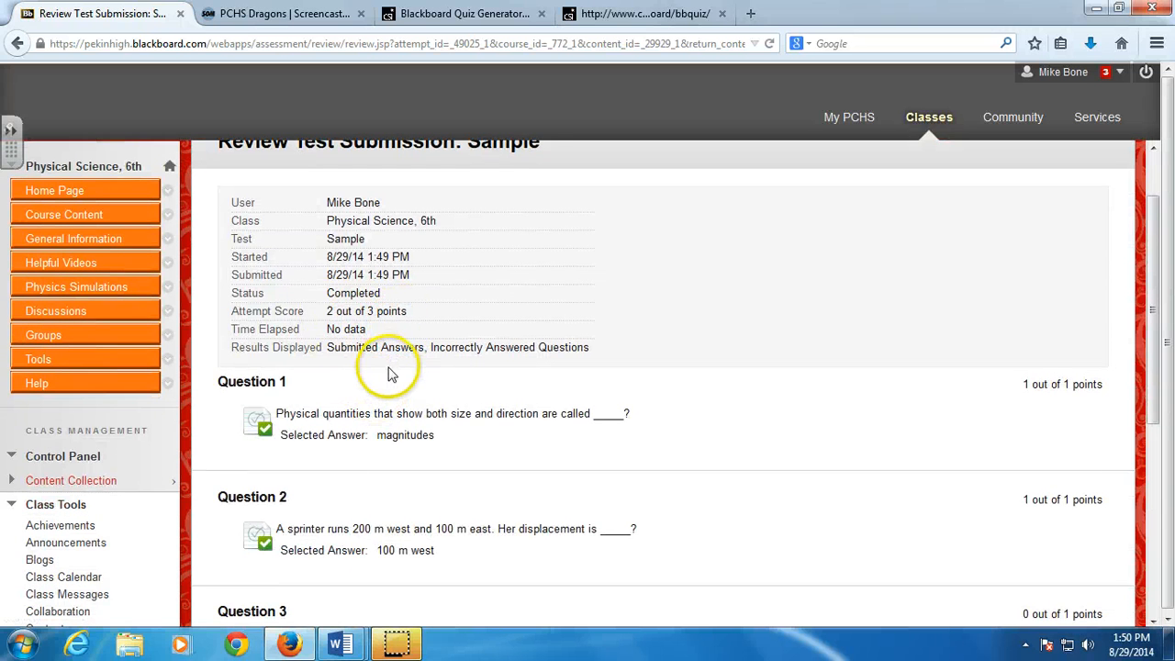
# - Review the 2-of-3 score with Question 3 incorrect, then return to Course Content
pyautogui.scroll(-3)
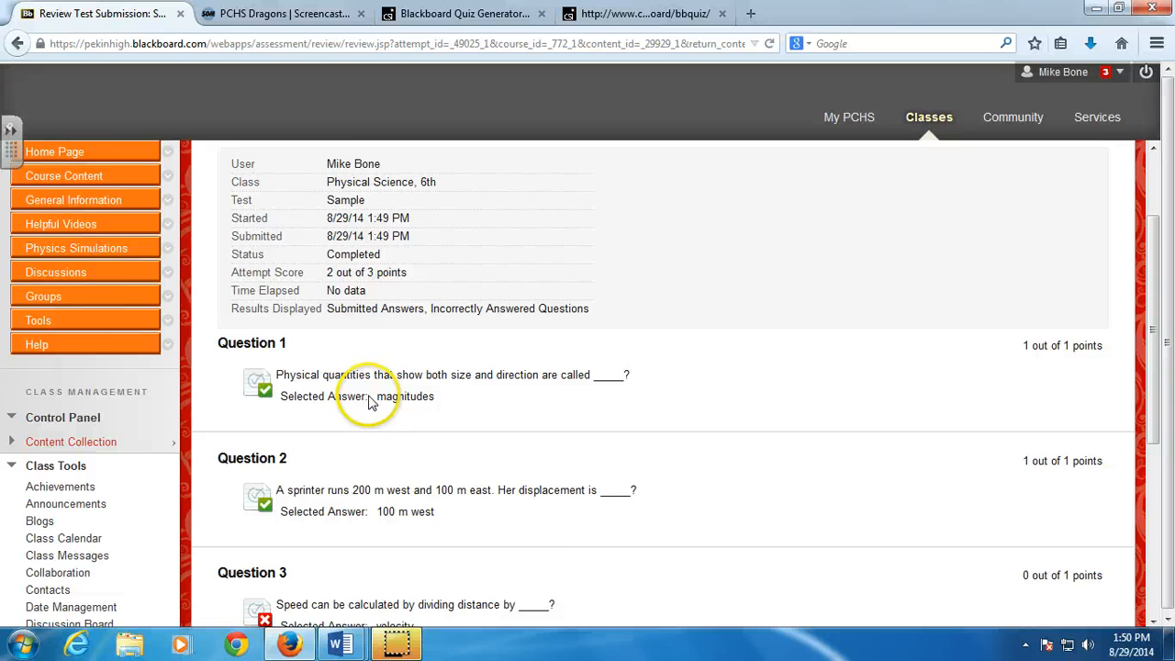
pyautogui.scroll(-3)
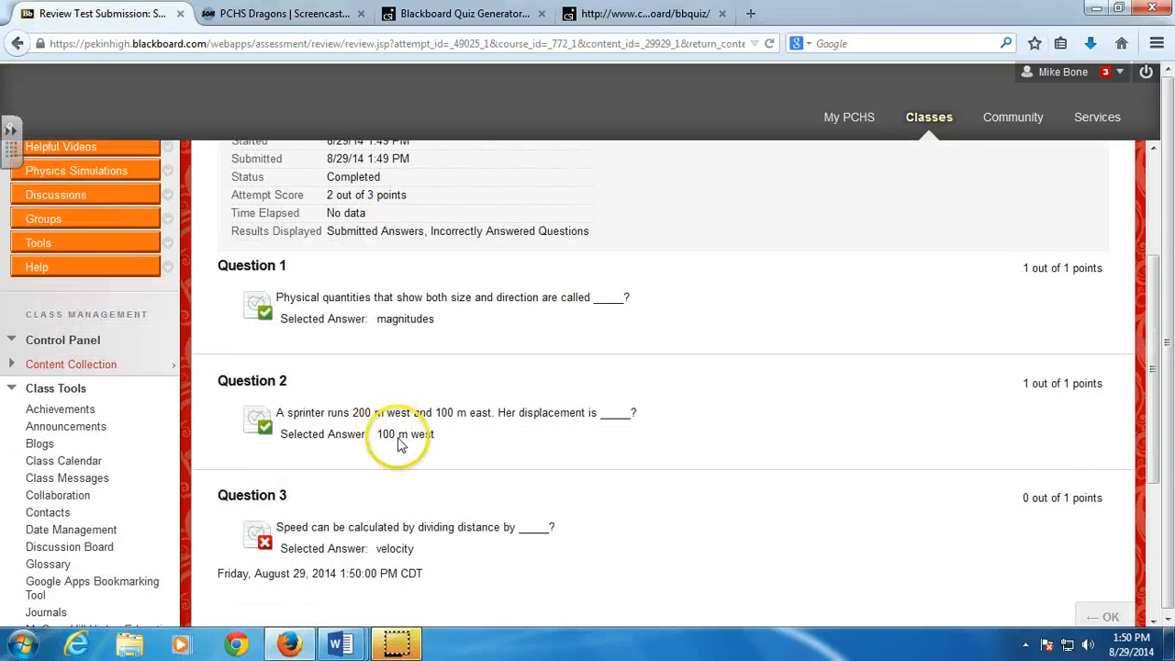
pyautogui.scroll(-3)
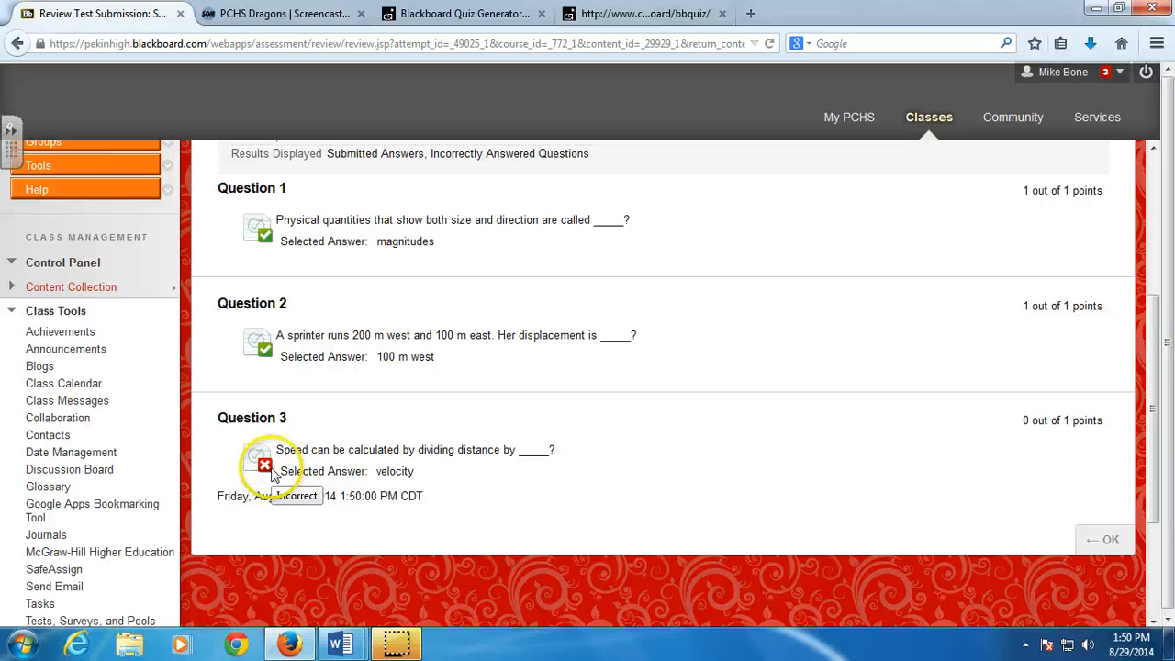
pyautogui.moveTo(439, 479)
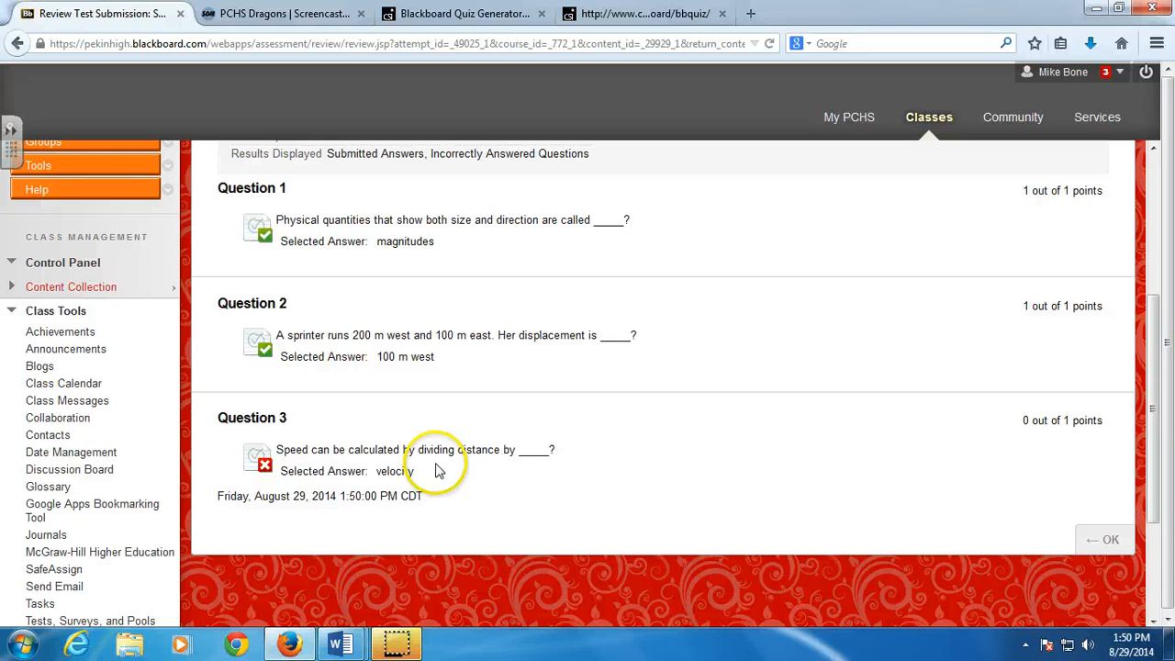
pyautogui.moveTo(476, 466)
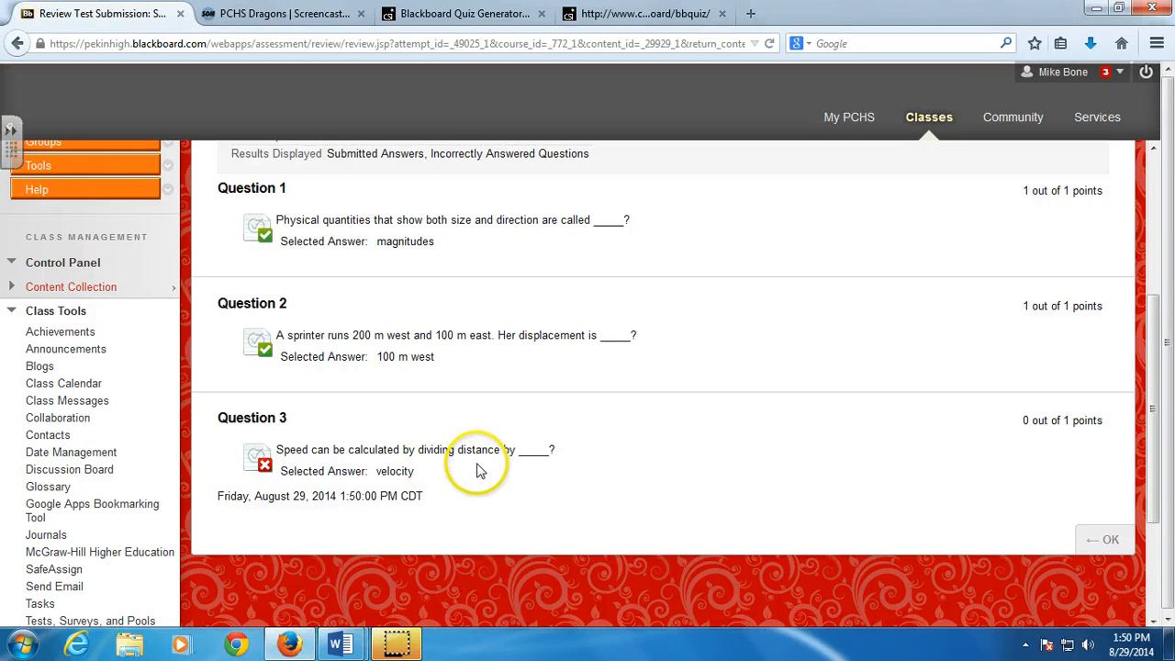
pyautogui.moveTo(694, 505)
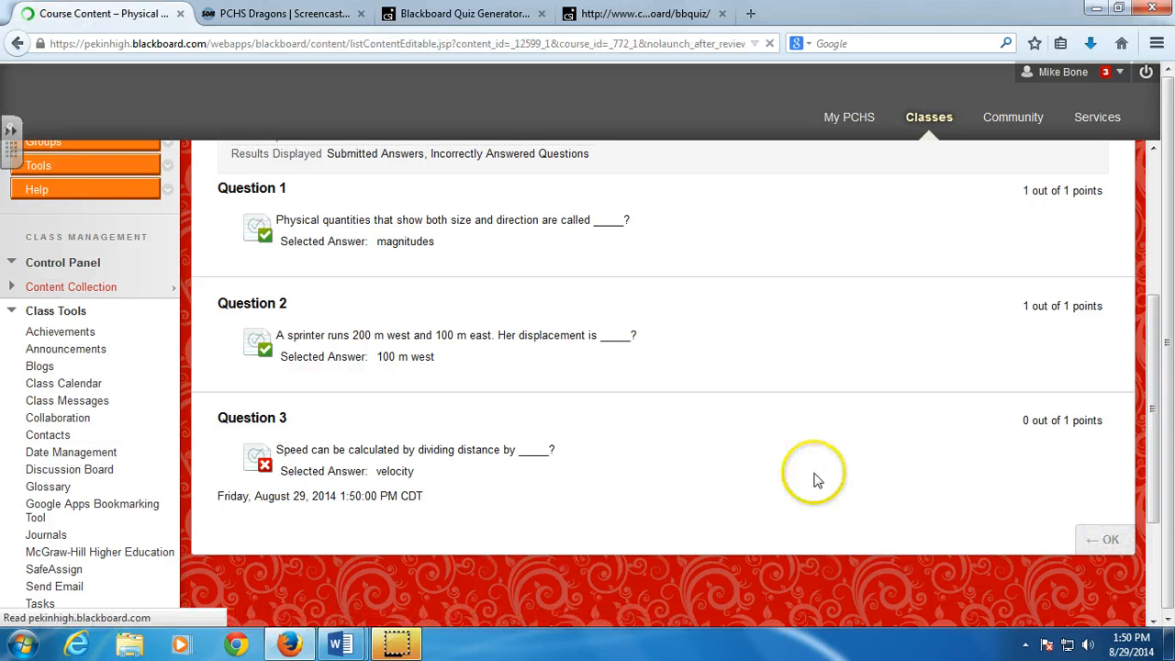
pyautogui.click(1106, 540)
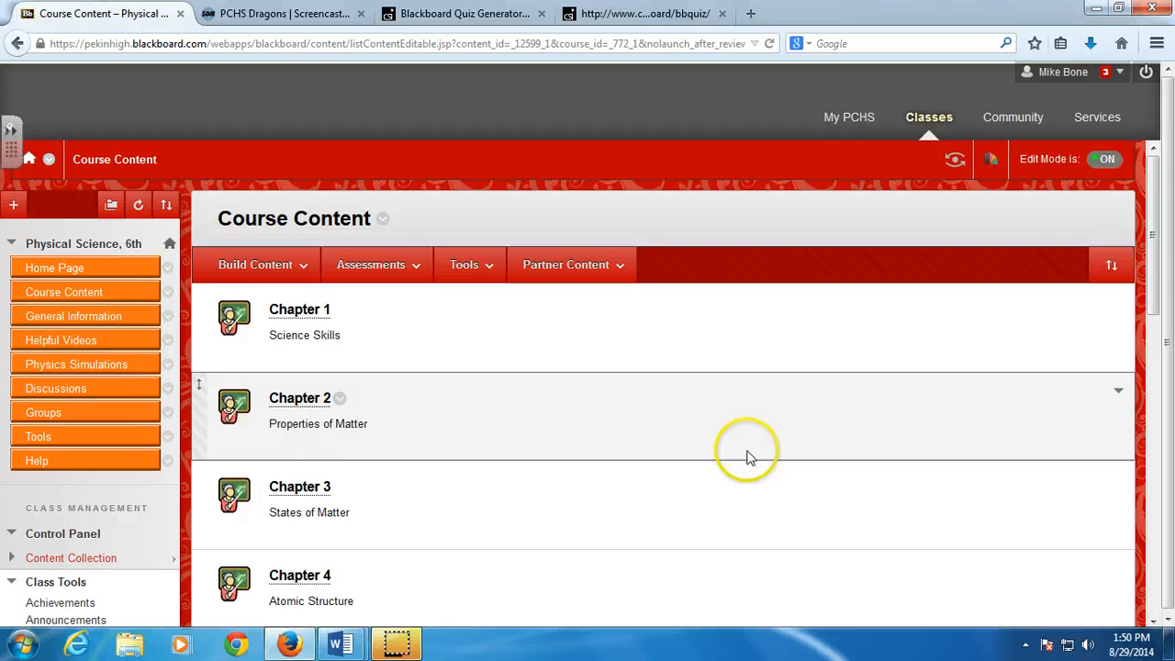
pyautogui.moveTo(518, 503)
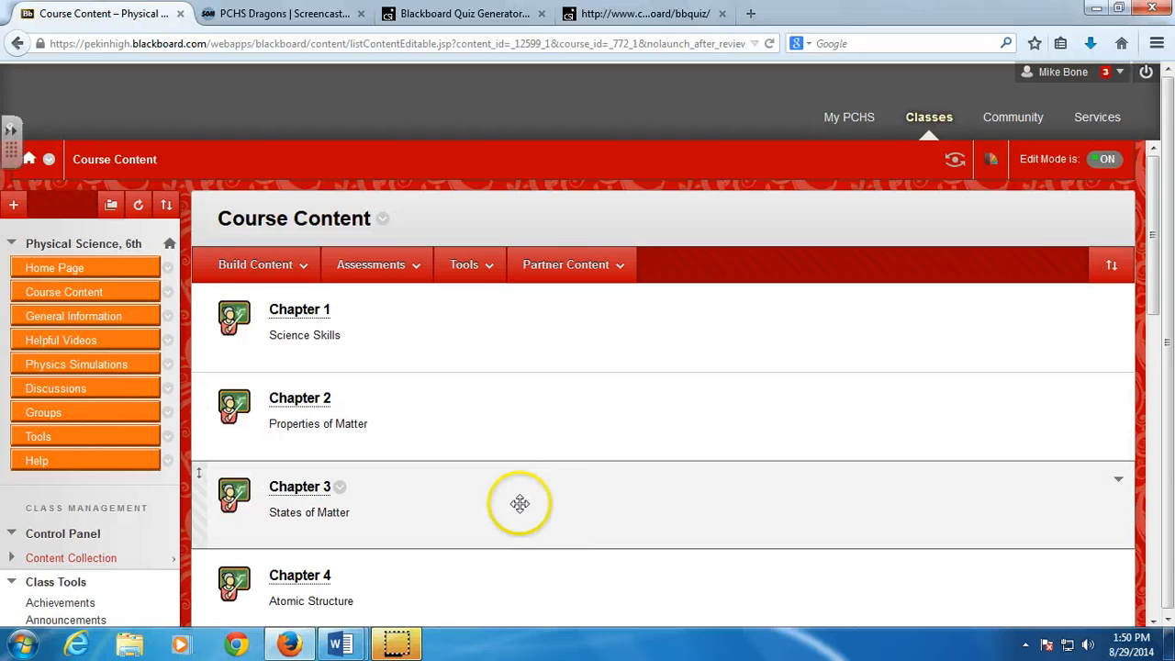
pyautogui.moveTo(503, 492)
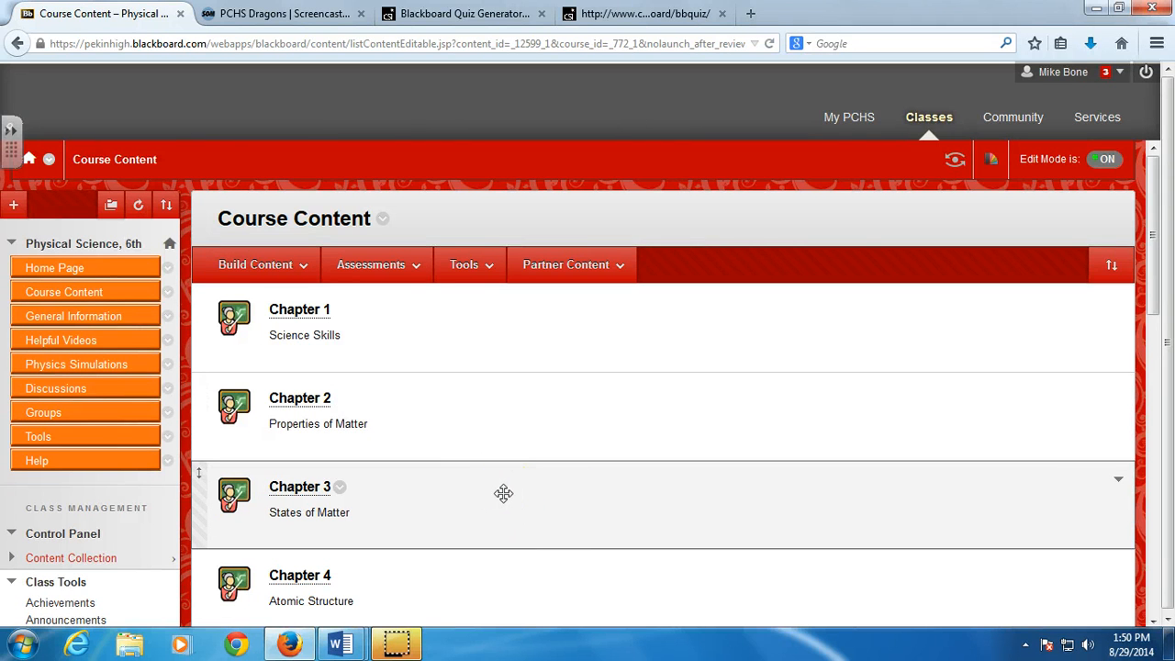
pyautogui.moveTo(130, 248)
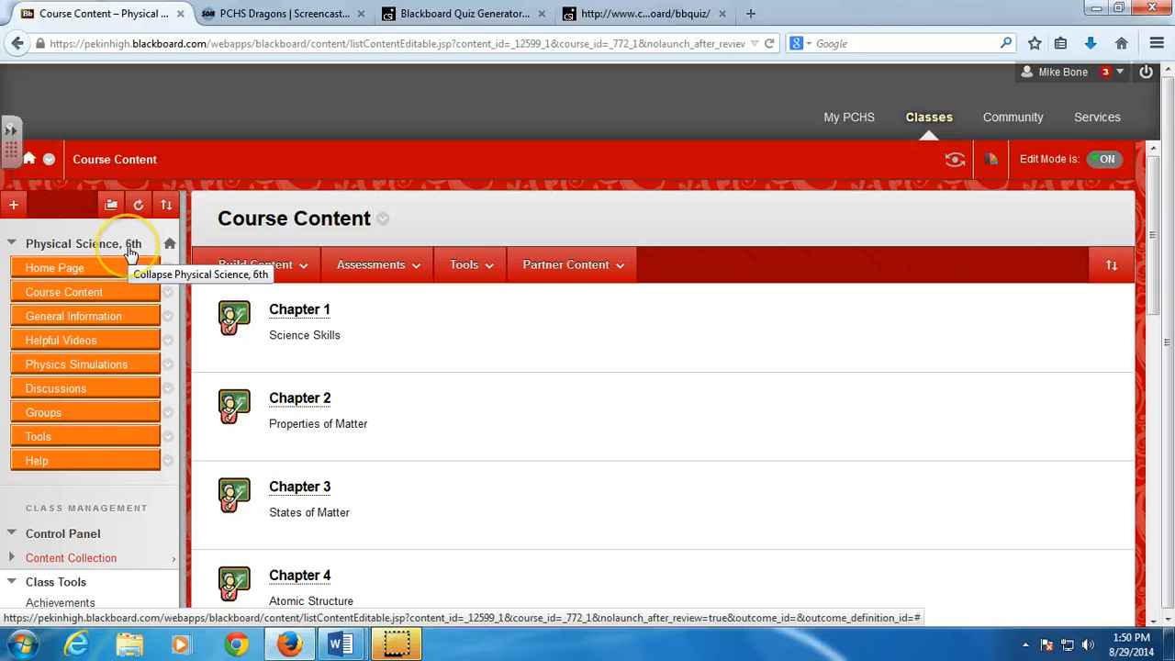
# - Launch the Sample test from Course Content to reach its Begin page
pyautogui.scroll(-3)
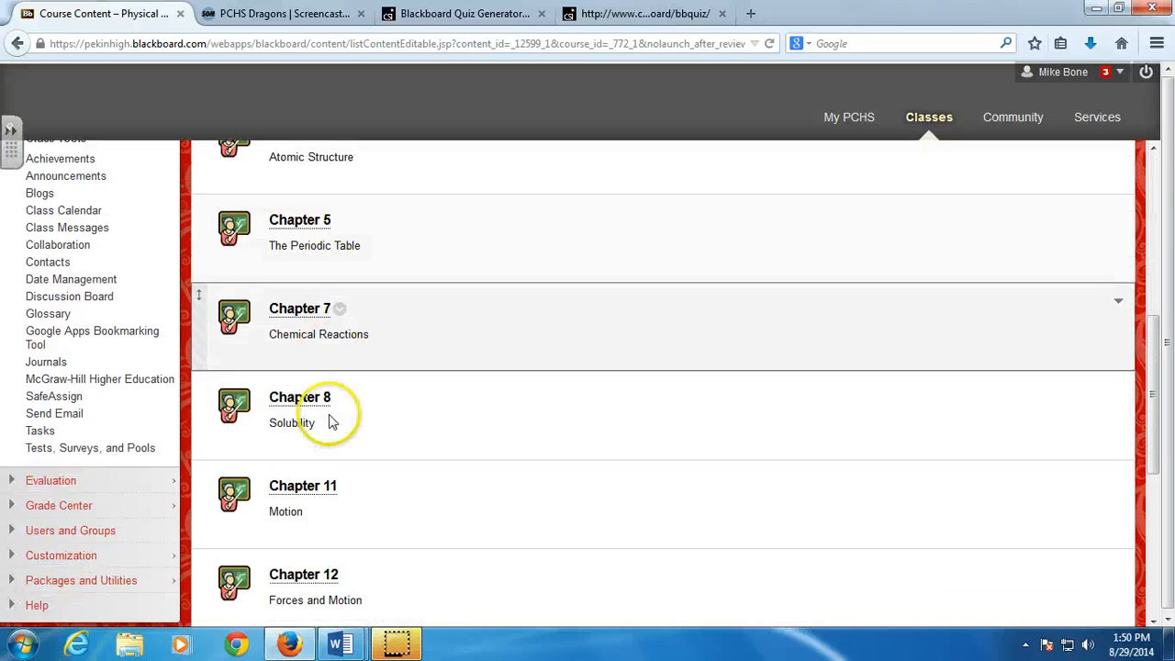
pyautogui.scroll(-3)
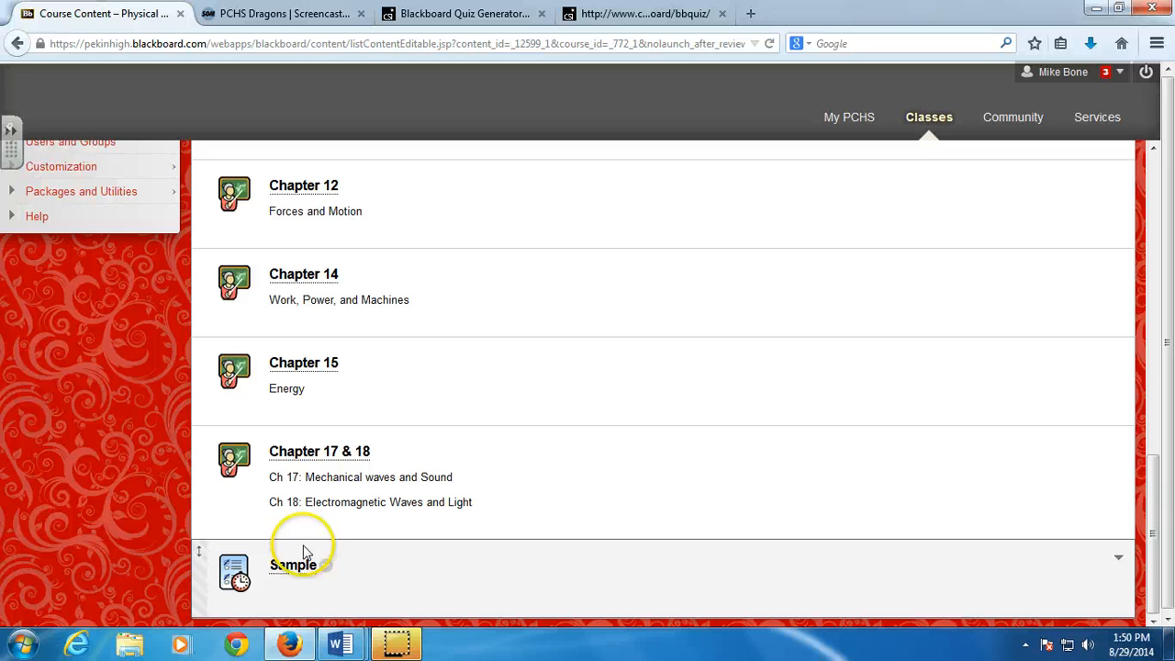
pyautogui.click(327, 567)
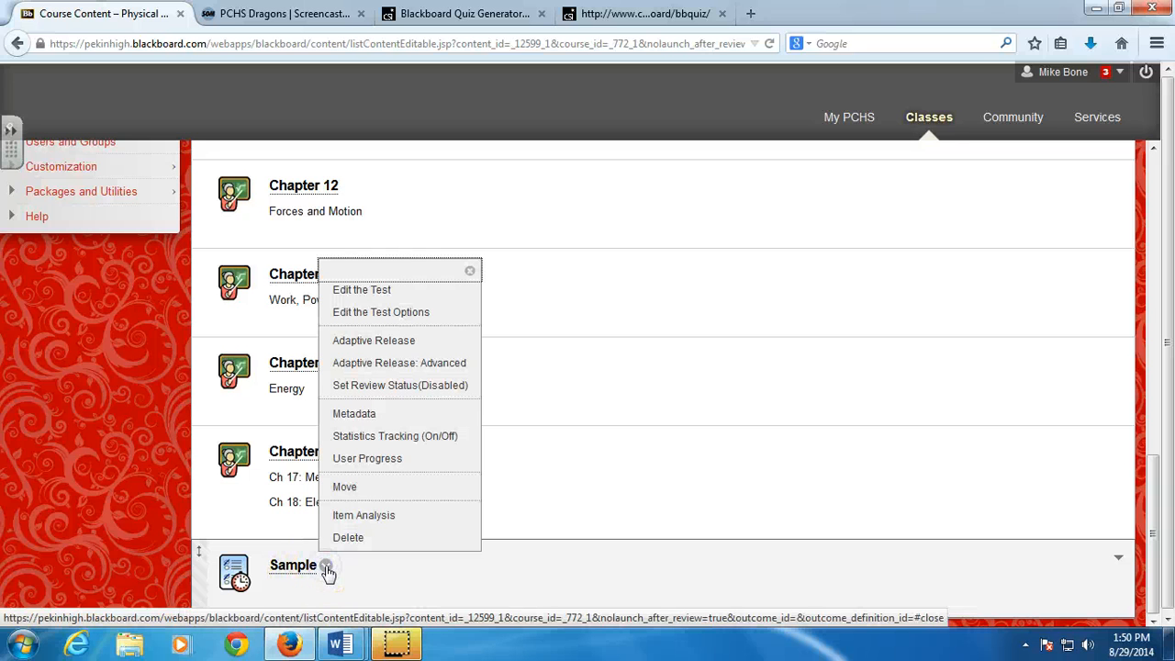
pyautogui.moveTo(345, 487)
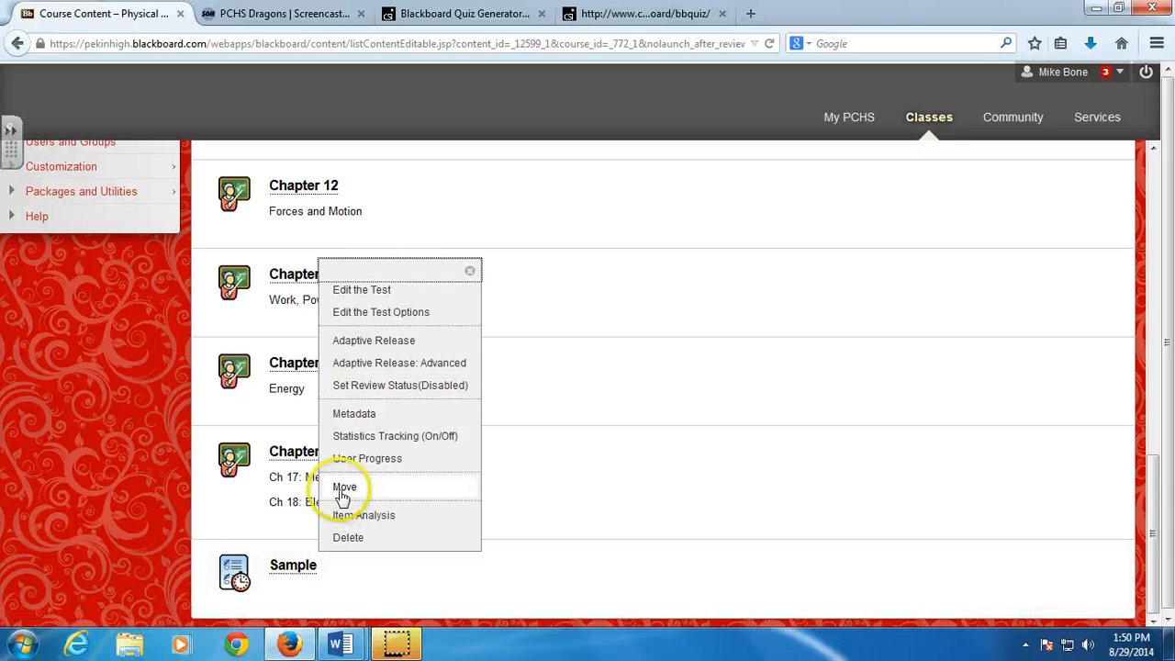
pyautogui.moveTo(523, 587)
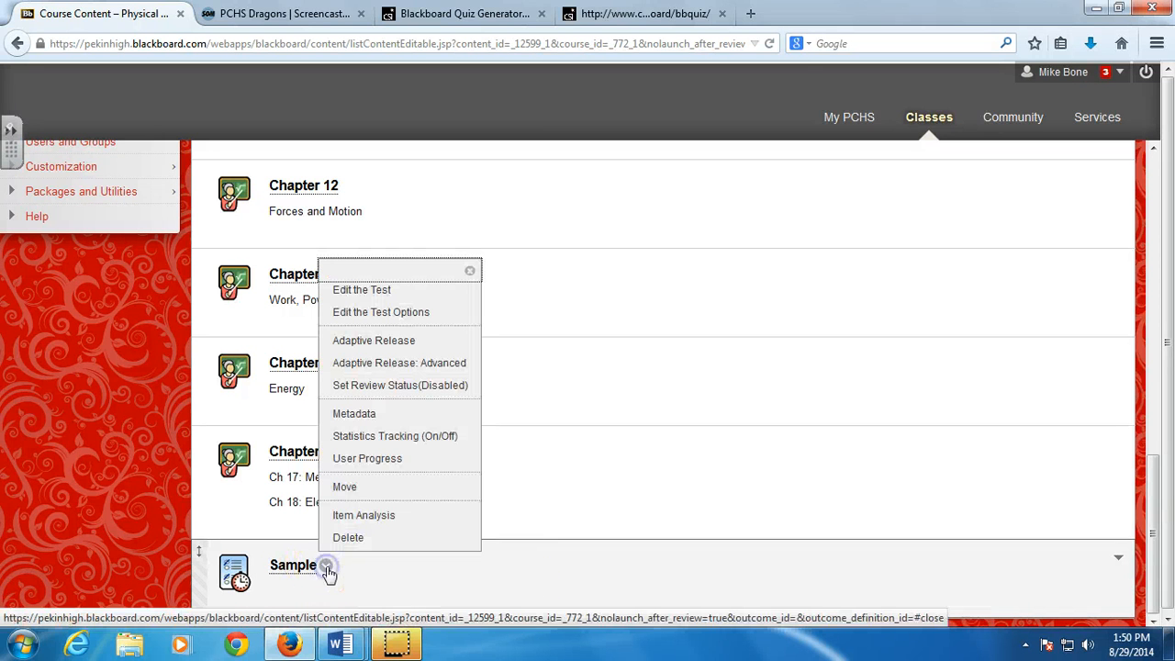
pyautogui.moveTo(294, 566)
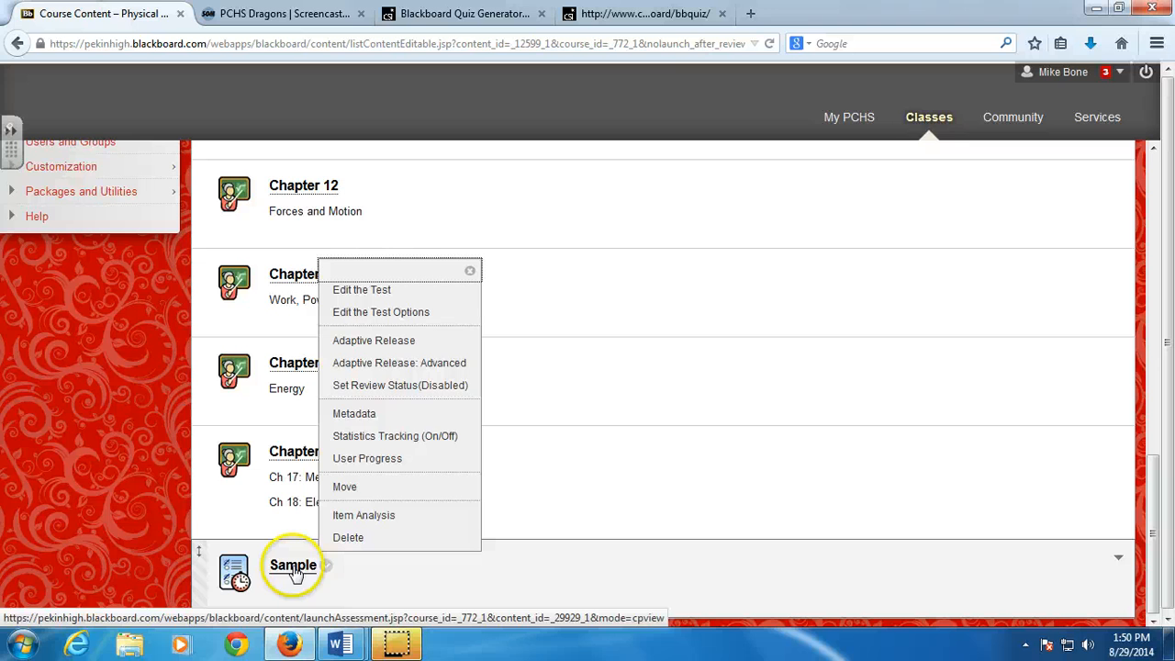
pyautogui.click(294, 566)
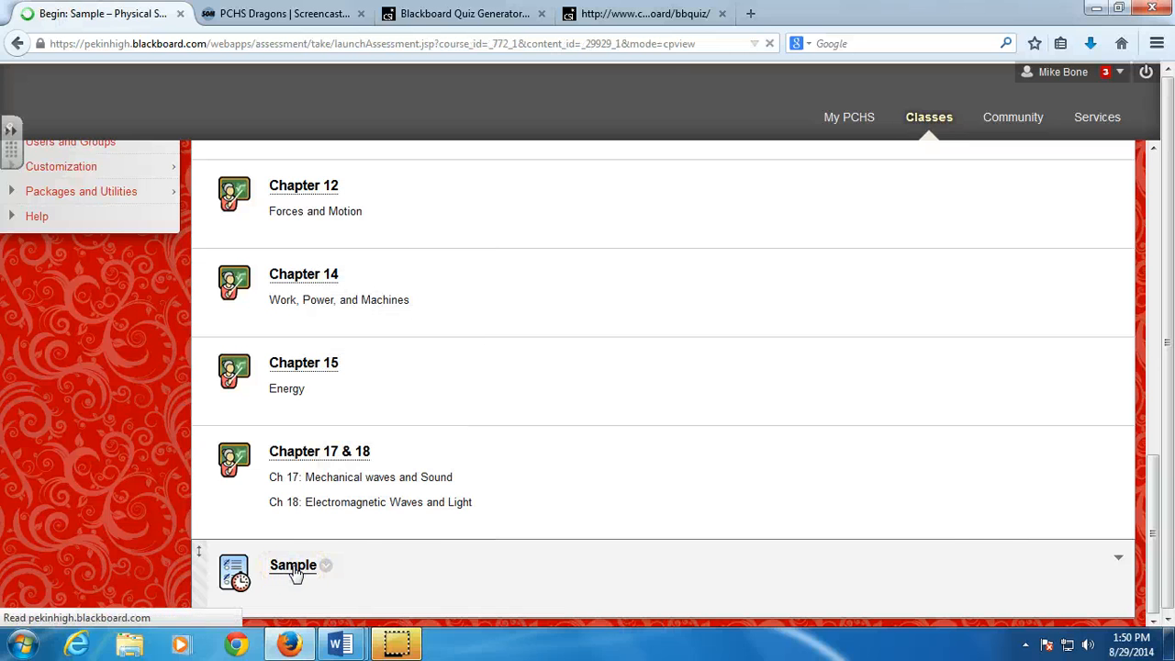
# - Cancel out of the Sample test without starting and return to Course Content
pyautogui.click(294, 566)
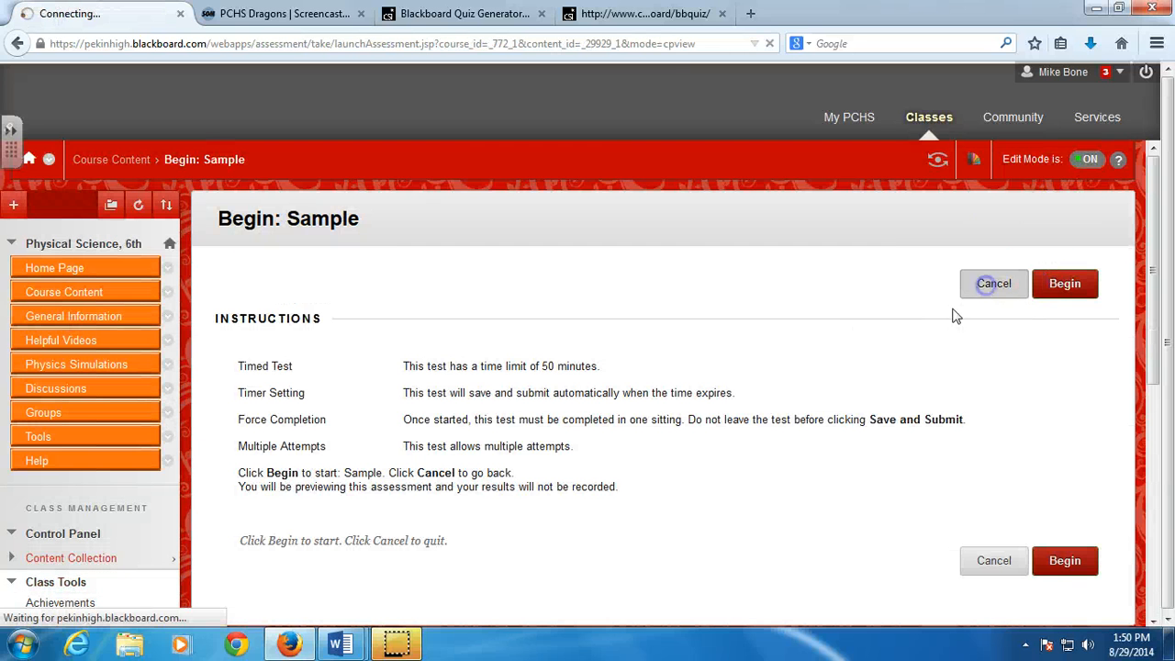
pyautogui.click(993, 283)
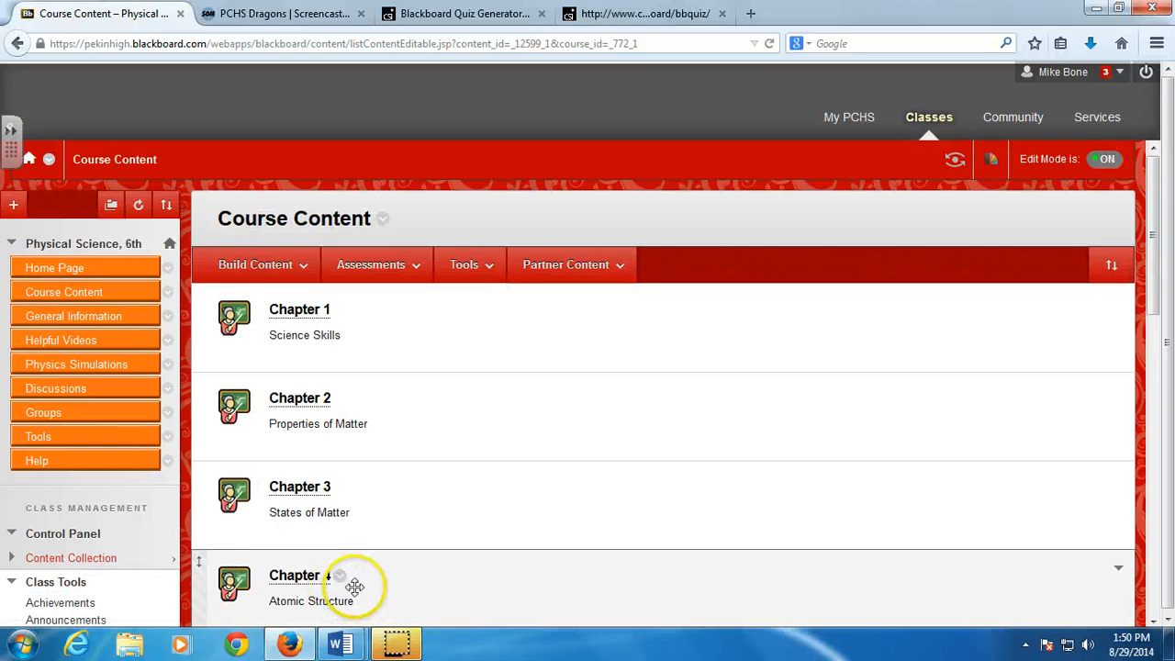
pyautogui.scroll(-3)
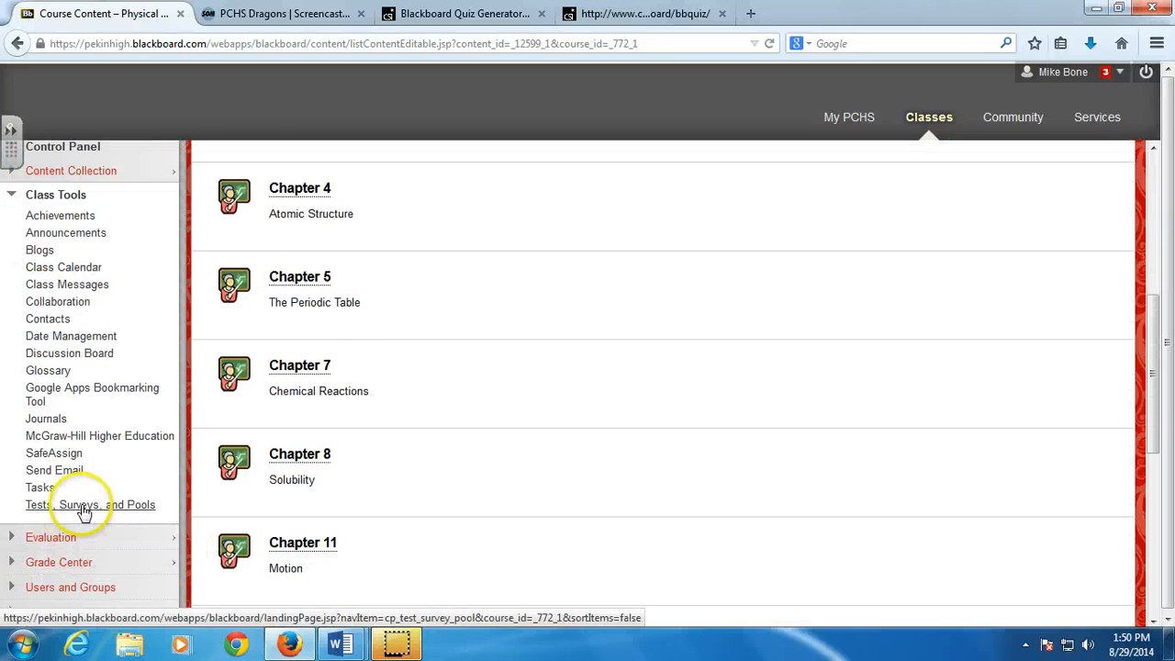
# - Export the Sample test from the Physical Science Tests list as a package
pyautogui.click(90, 503)
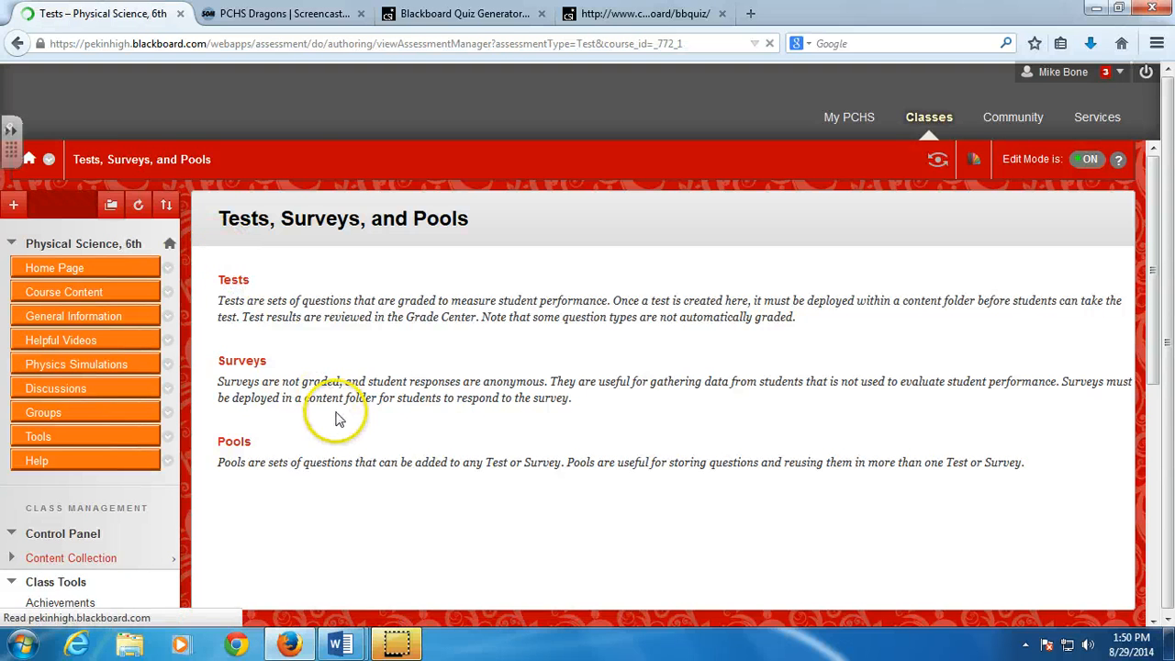
pyautogui.scroll(-3)
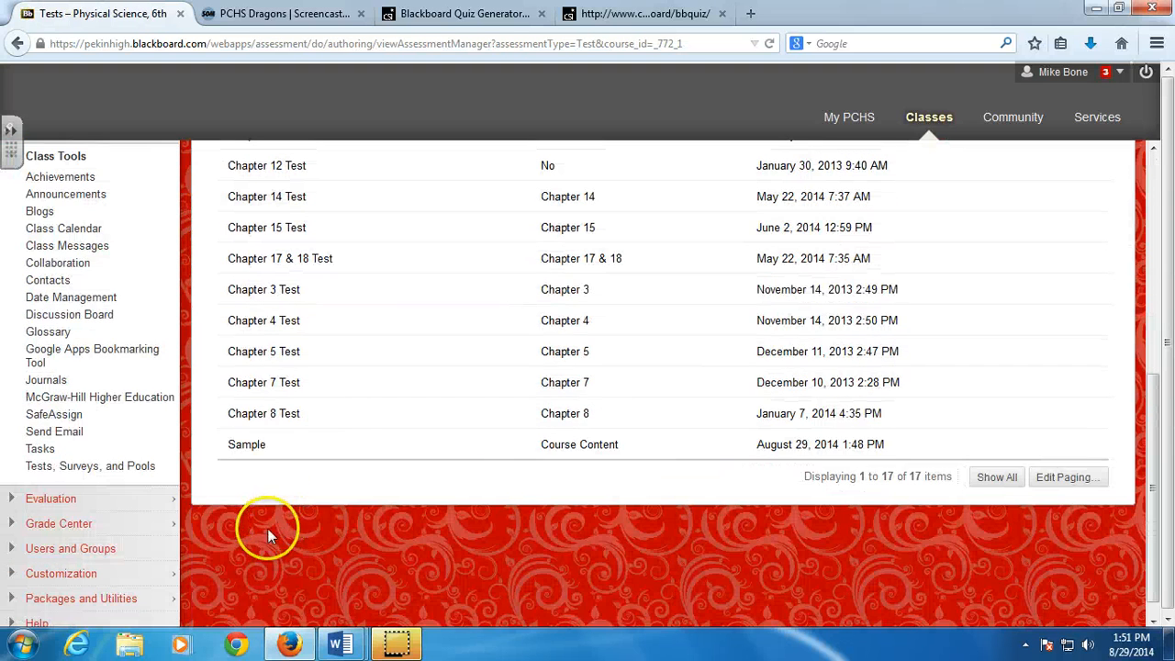
pyautogui.click(246, 445)
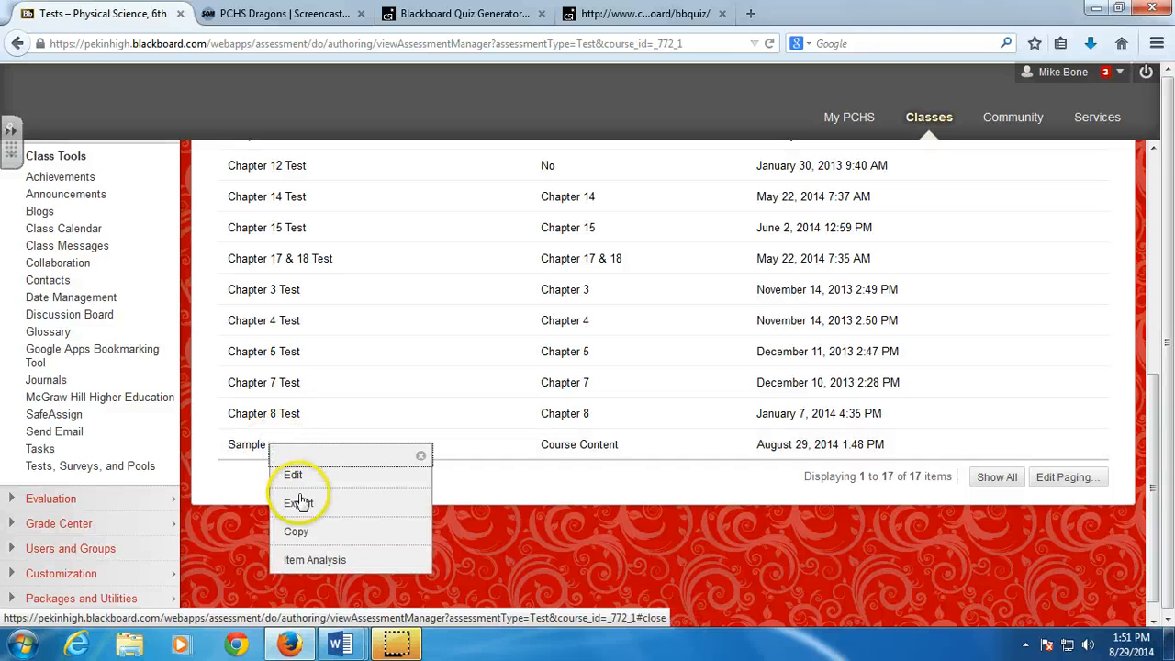
pyautogui.click(298, 503)
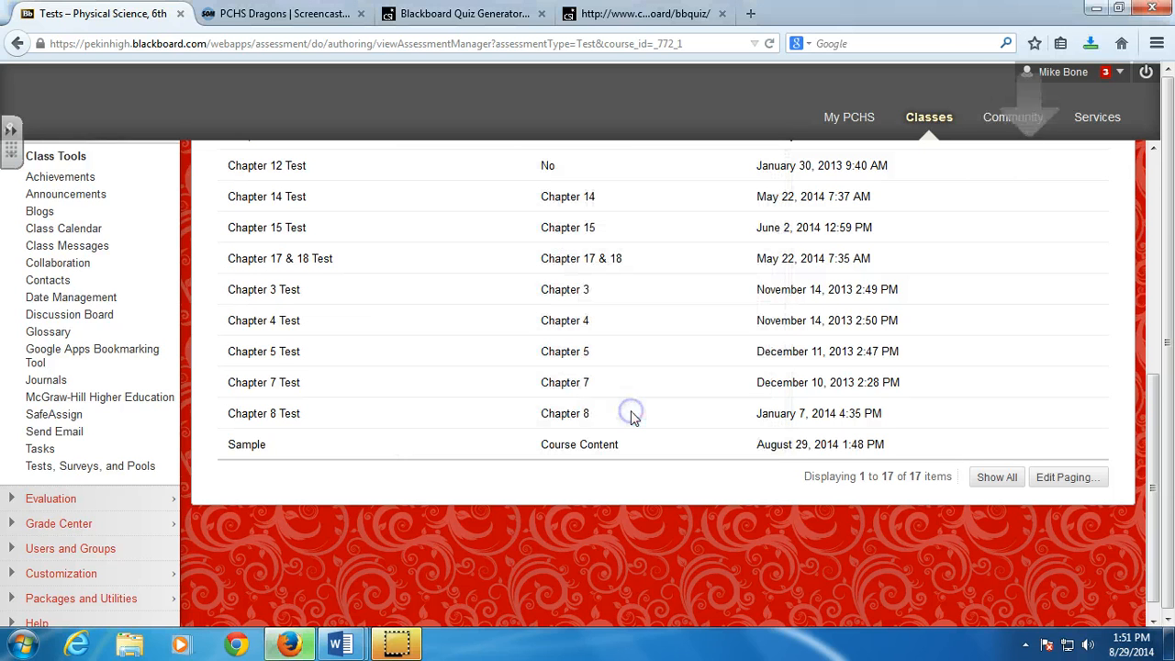
pyautogui.moveTo(413, 634)
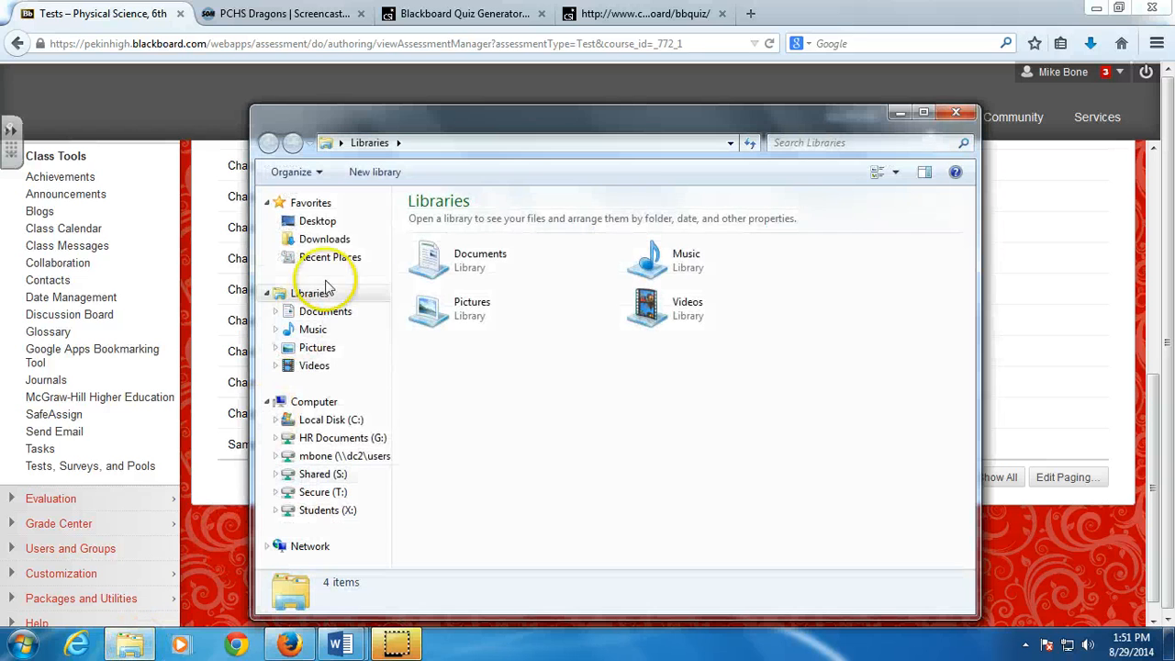
# - Confirm Test_ExportFile_12-F-PhysScience-6_Sample zip is in Downloads and close Explorer
pyautogui.click(323, 239)
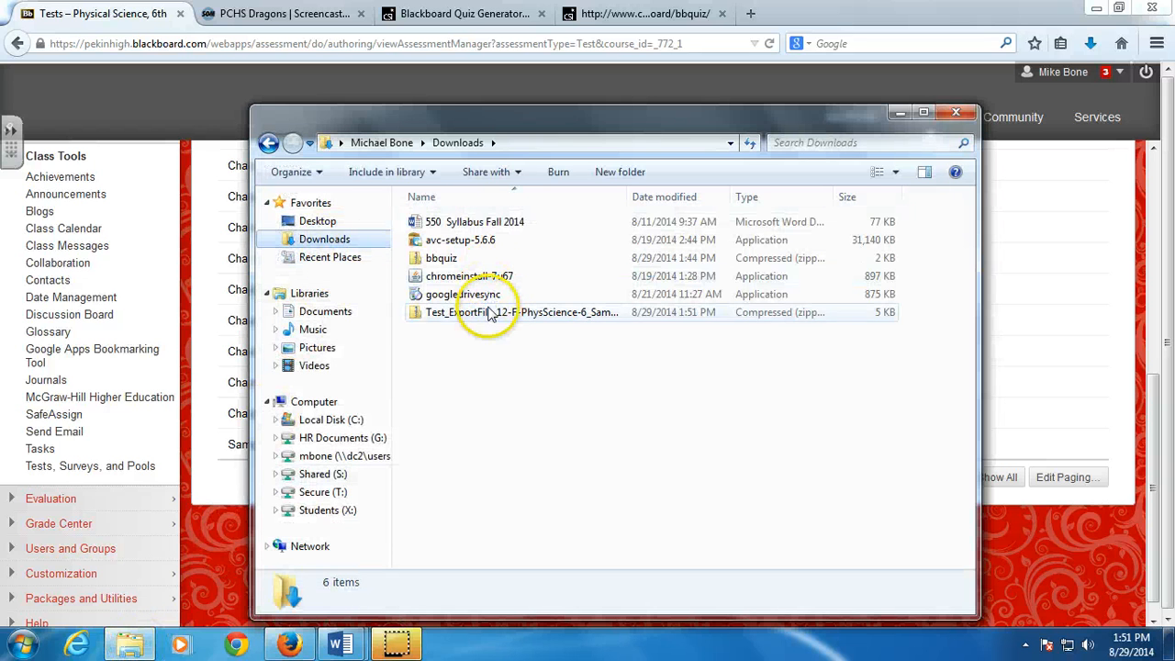
pyautogui.click(514, 312)
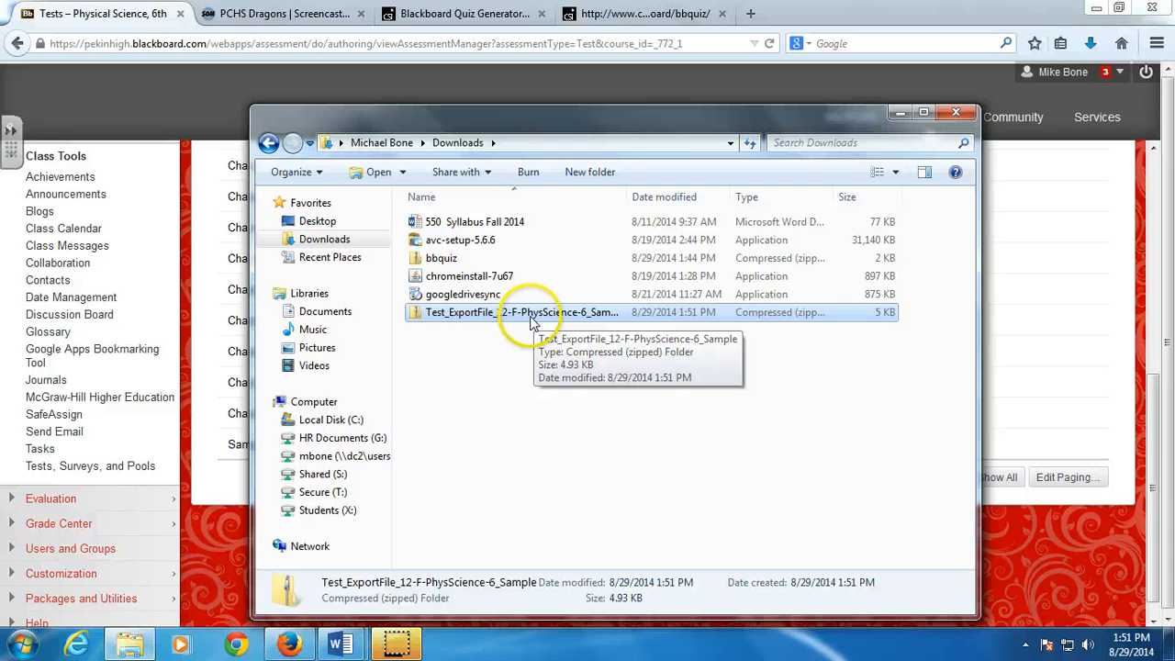
pyautogui.moveTo(955, 113)
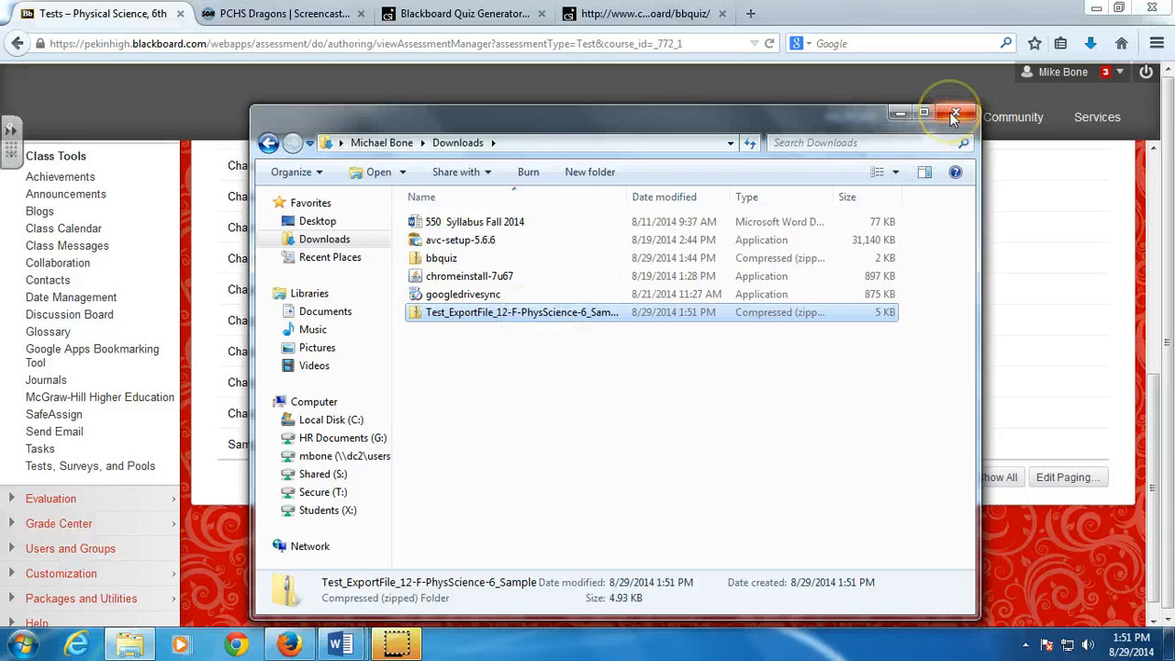
pyautogui.moveTo(957, 114)
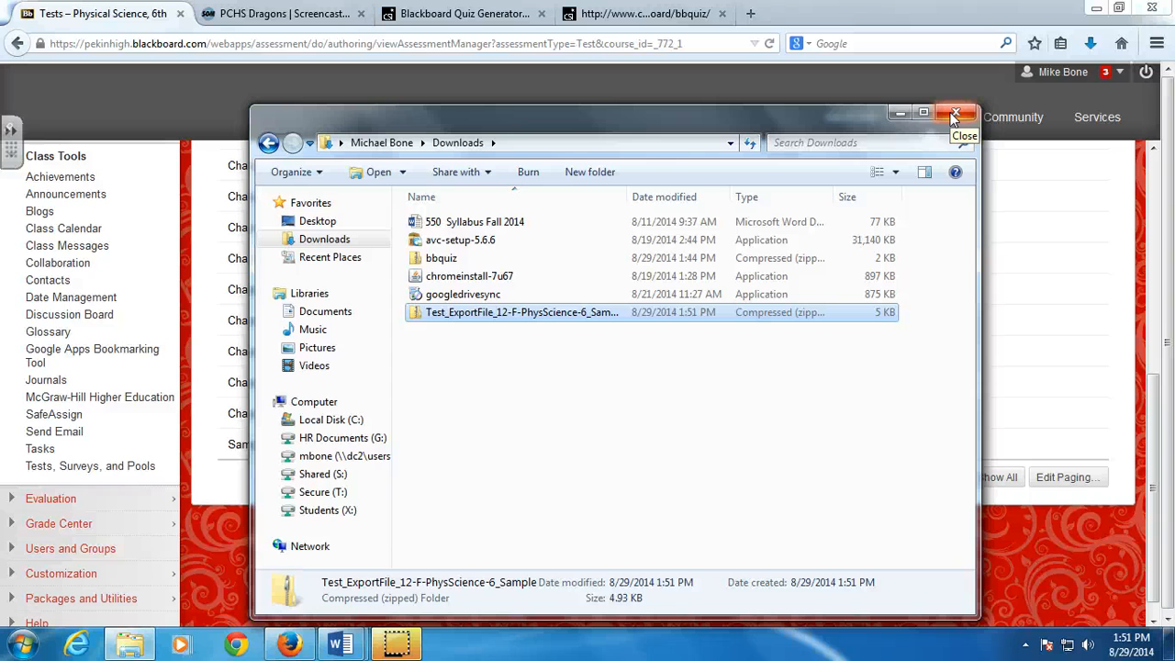
pyautogui.click(958, 114)
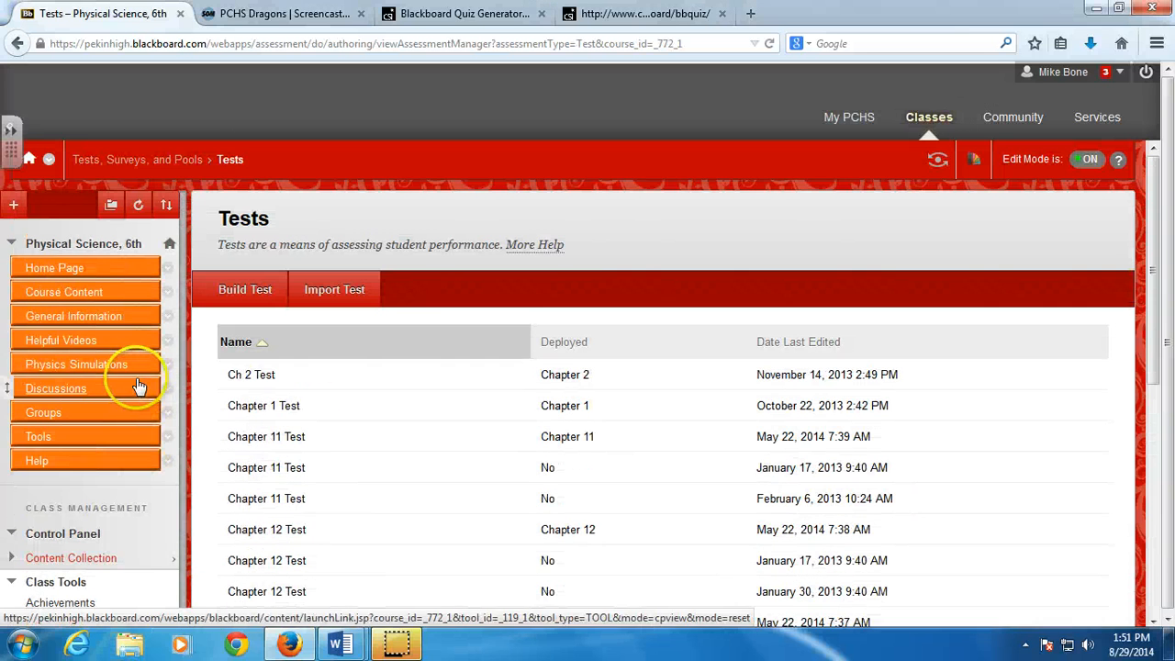
# - Switch to the AP Chemistry course via Recently Visited and begin Import Test
pyautogui.click(47, 158)
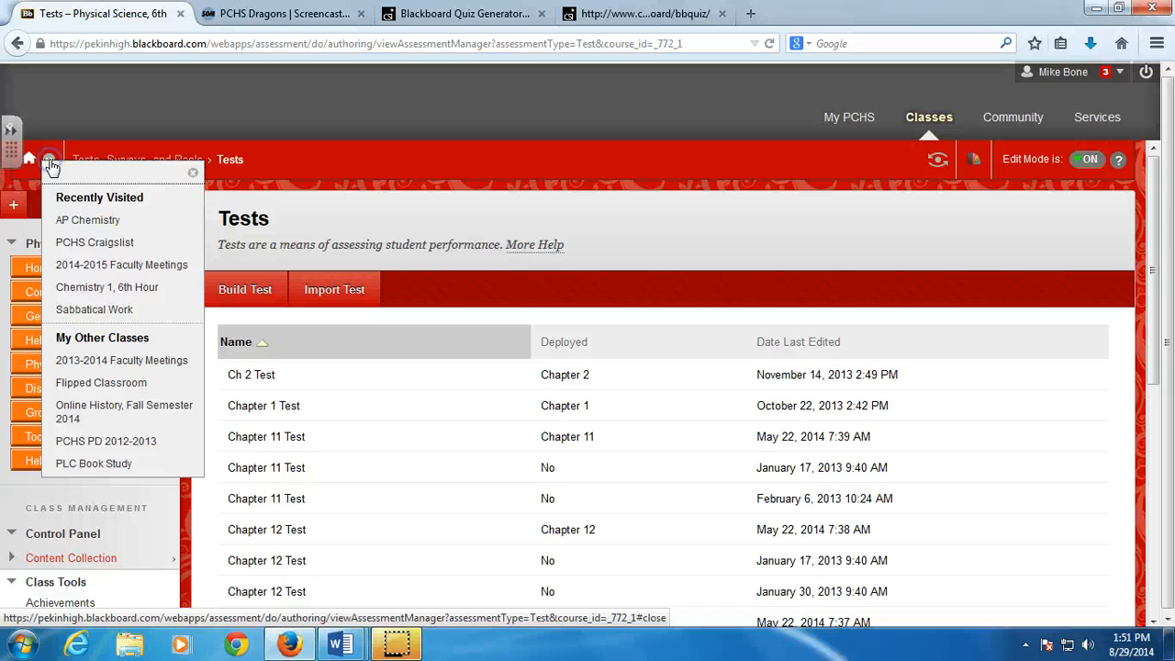
pyautogui.click(88, 220)
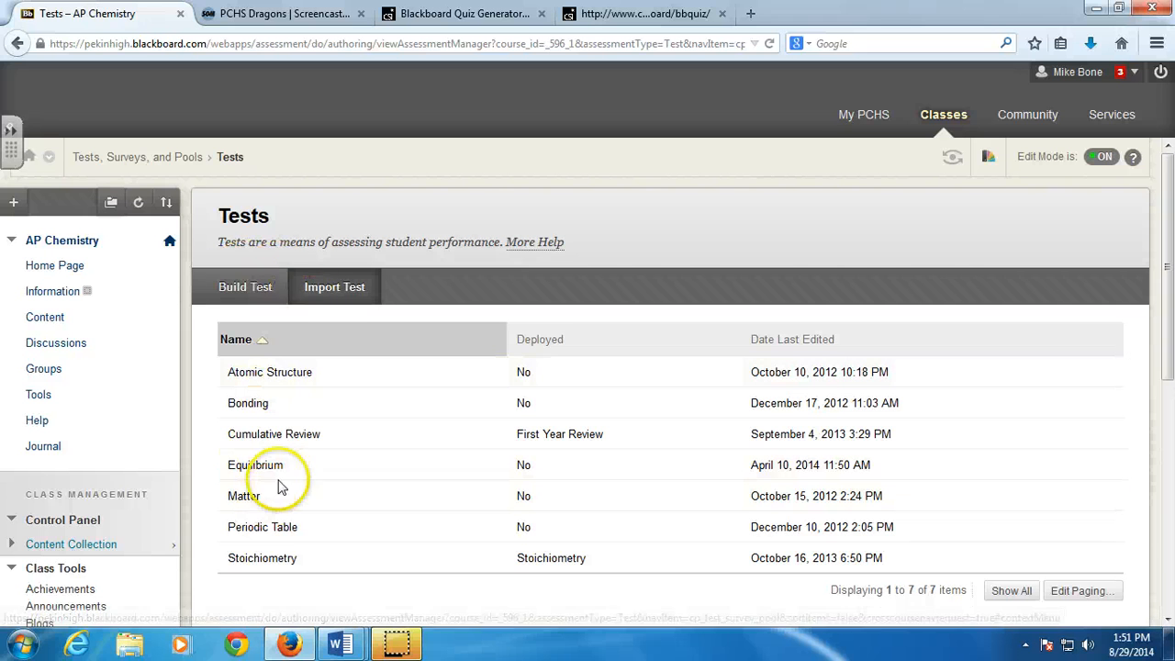
pyautogui.click(335, 286)
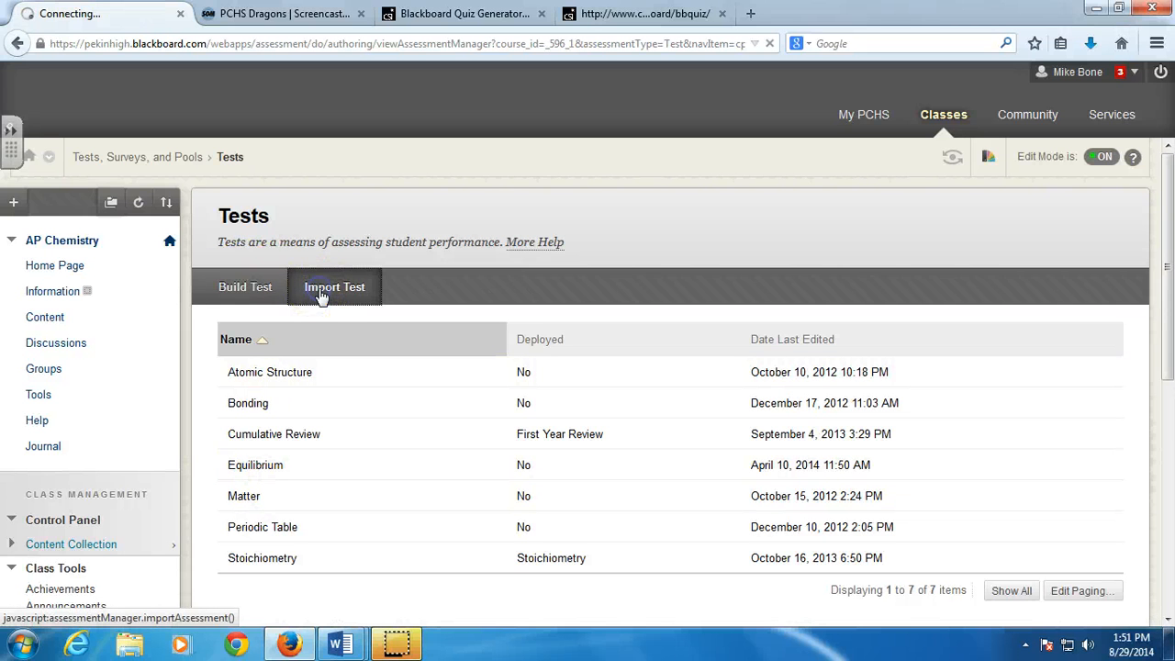
# - Import the Test_ExportFile zip from Downloads so Sample joins AP Chemistry's Tests list
pyautogui.click(463, 463)
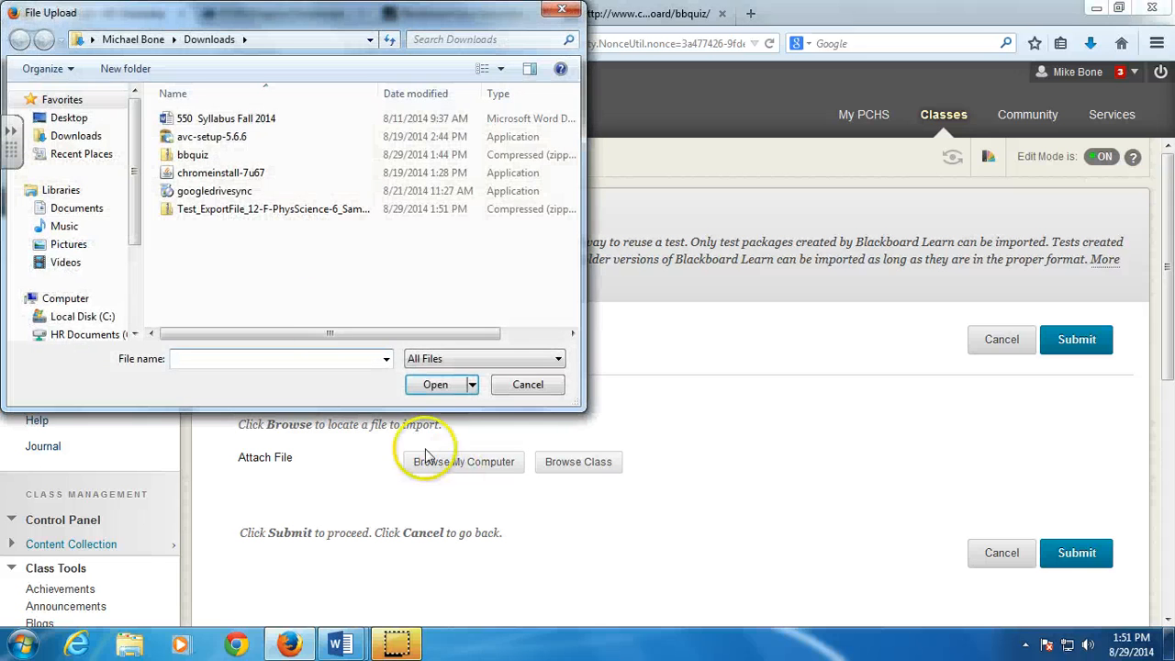
pyautogui.click(435, 384)
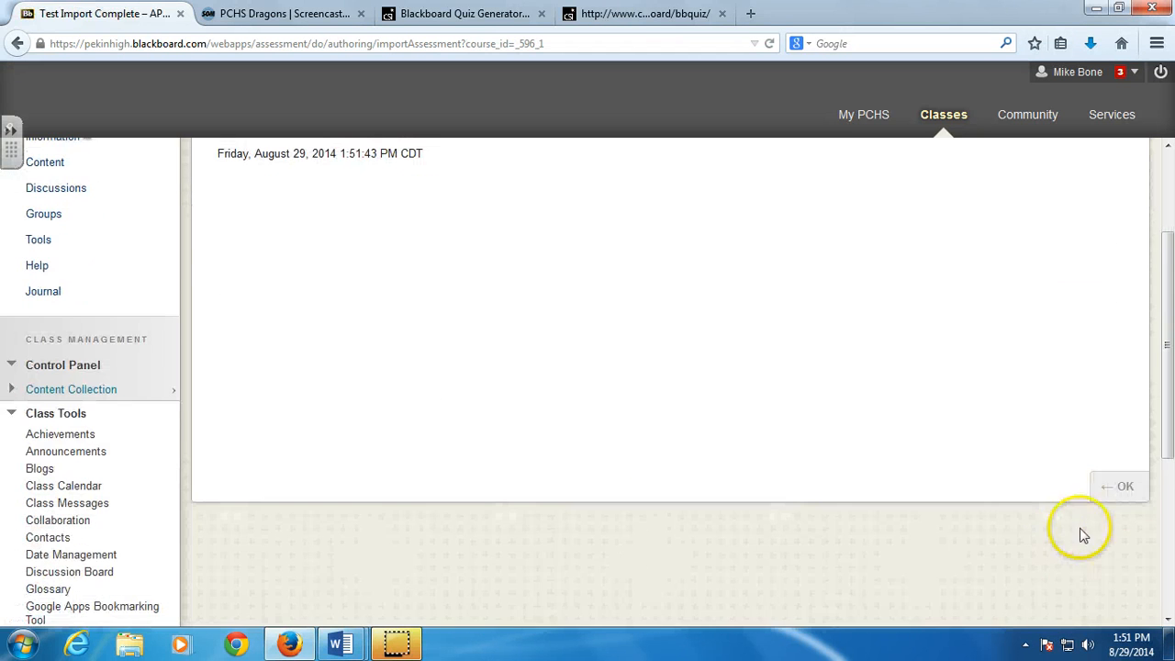
pyautogui.click(1120, 485)
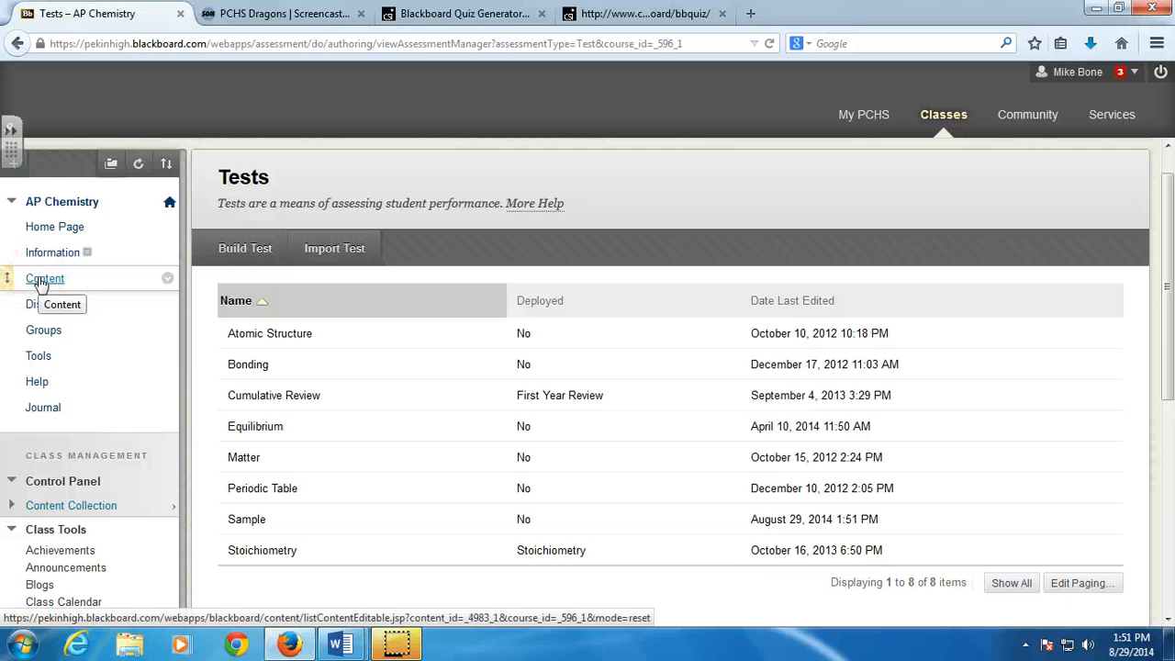
pyautogui.moveTo(321, 514)
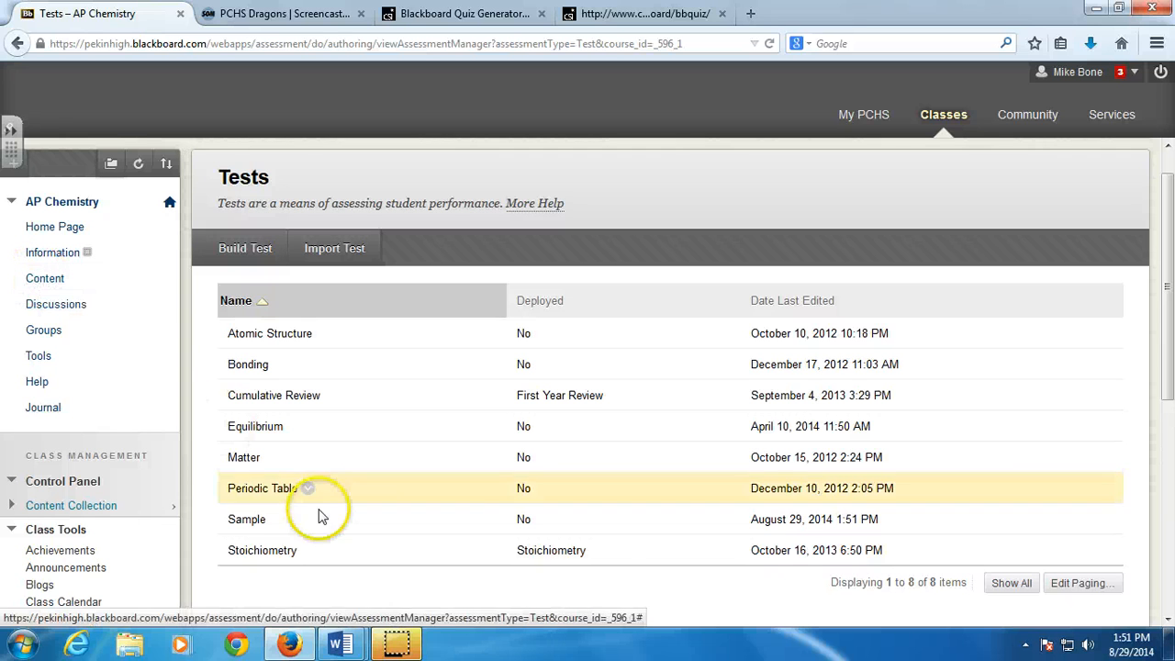
pyautogui.moveTo(395, 584)
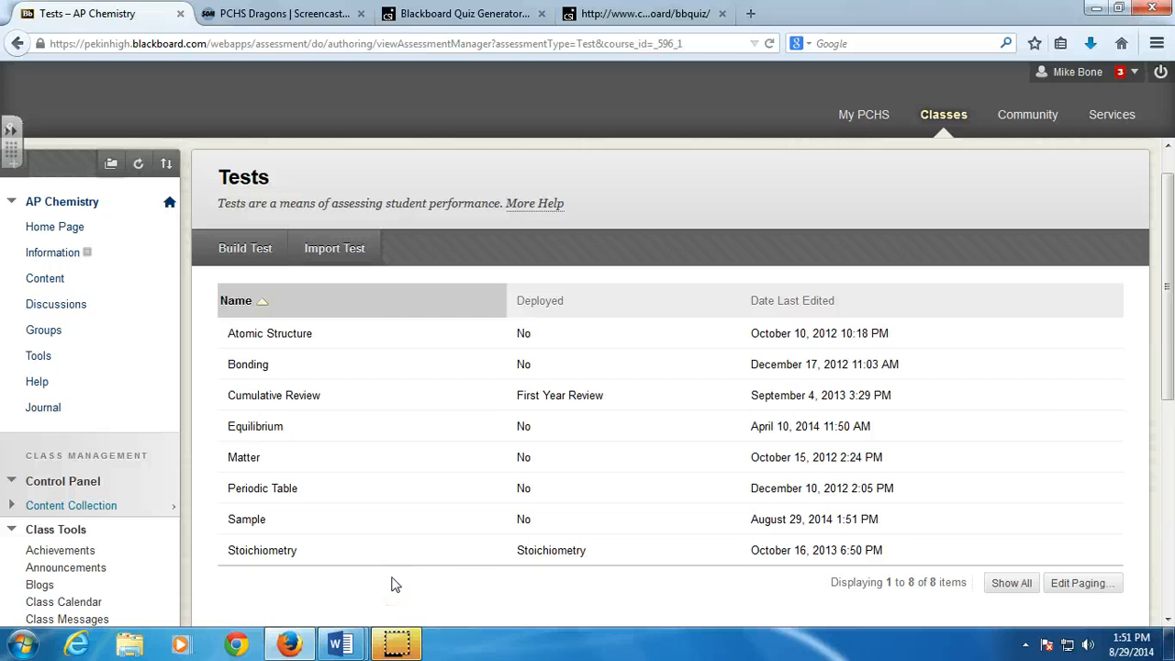
pyautogui.moveTo(408, 597)
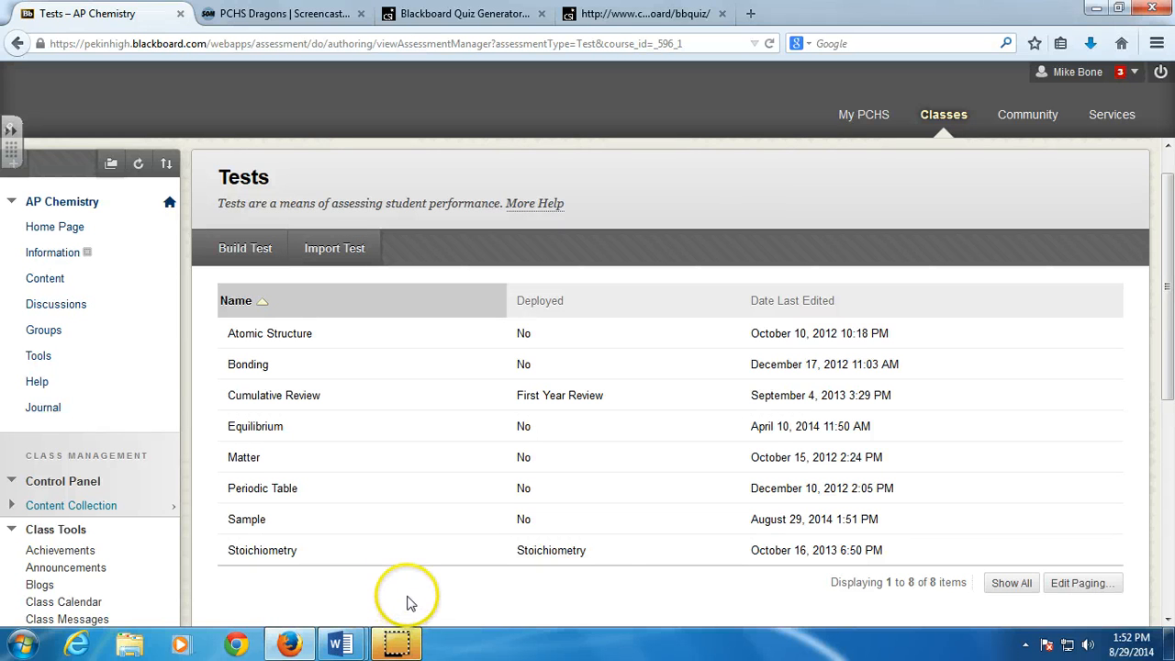
pyautogui.moveTo(397, 639)
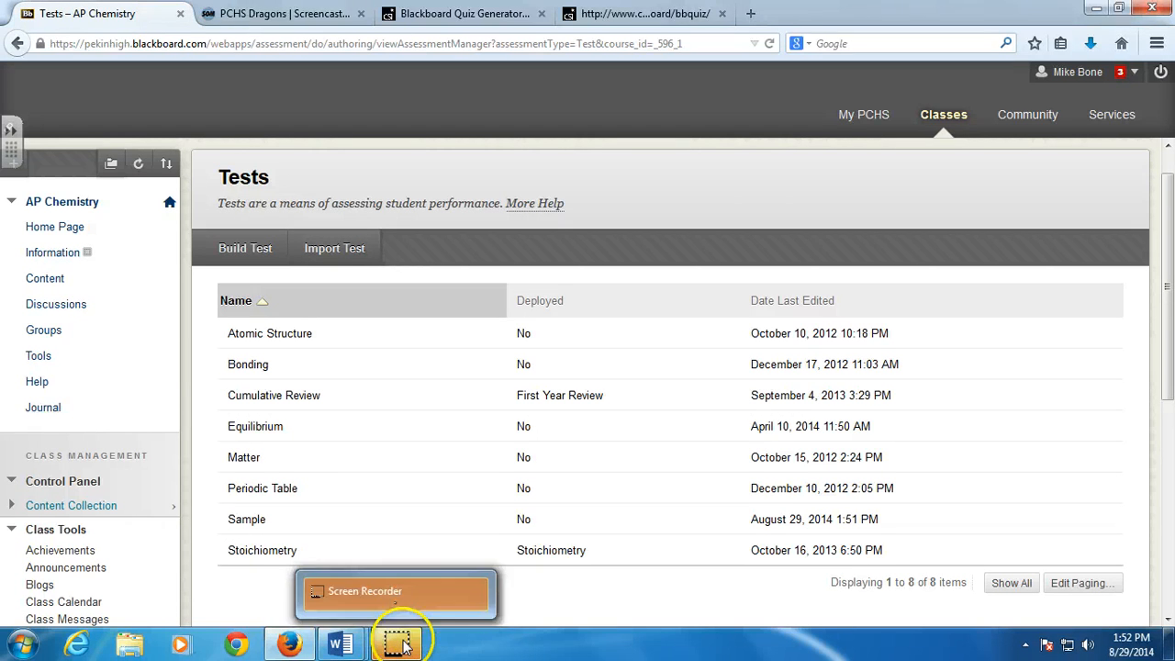